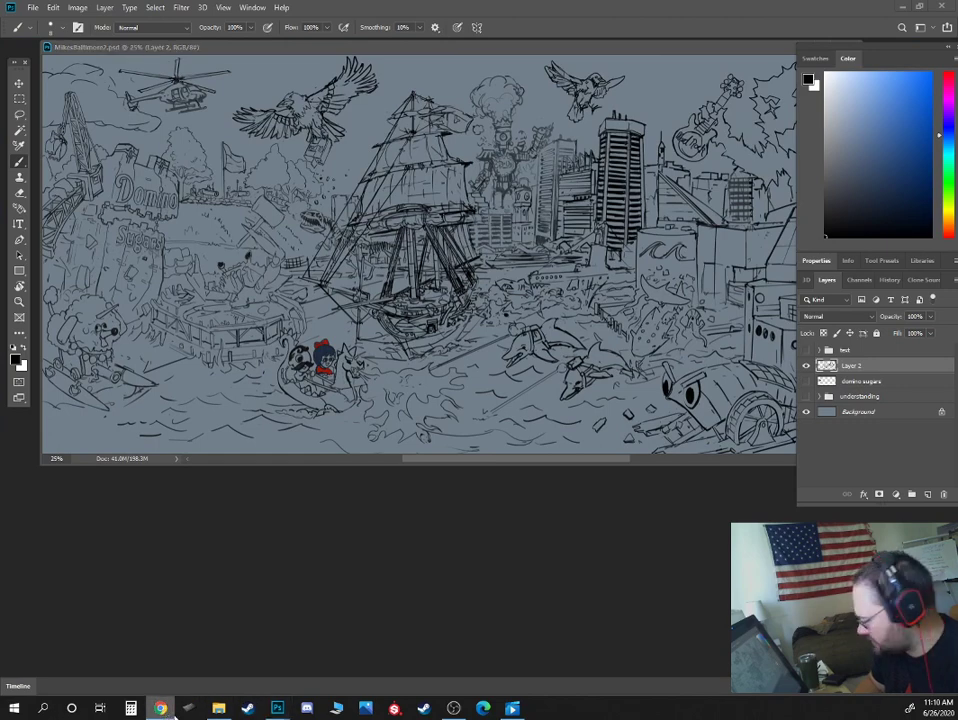
Show the CERO bin render video twice, closing the player each time to return to the drawing.
{"action": "left_click", "coordinate": [513, 708]}
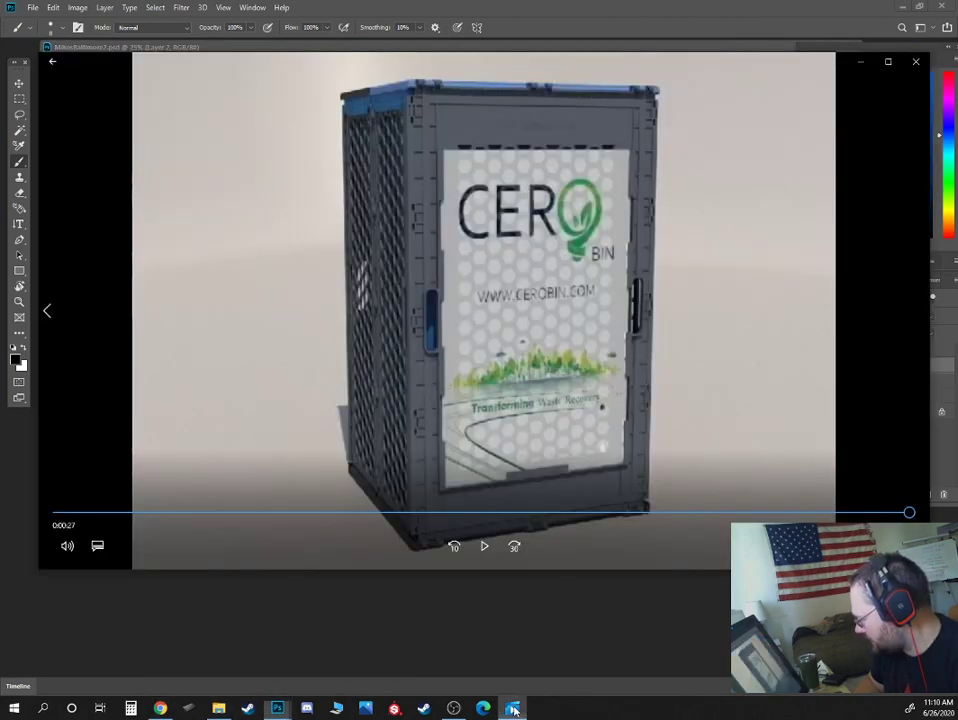
{"action": "left_click", "coordinate": [915, 61]}
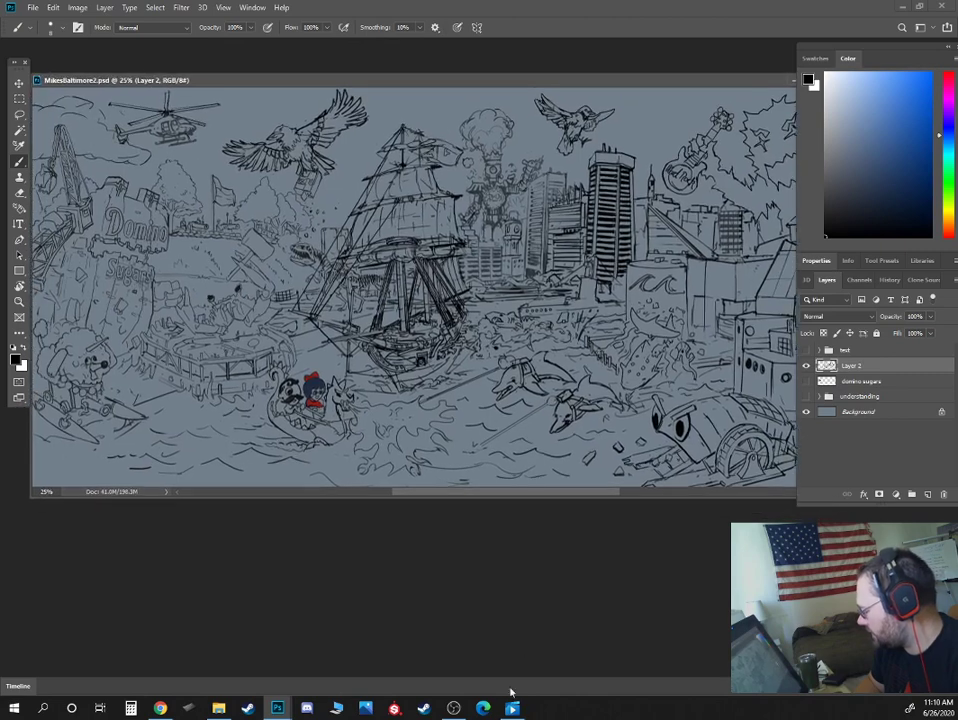
{"action": "left_click", "coordinate": [513, 708]}
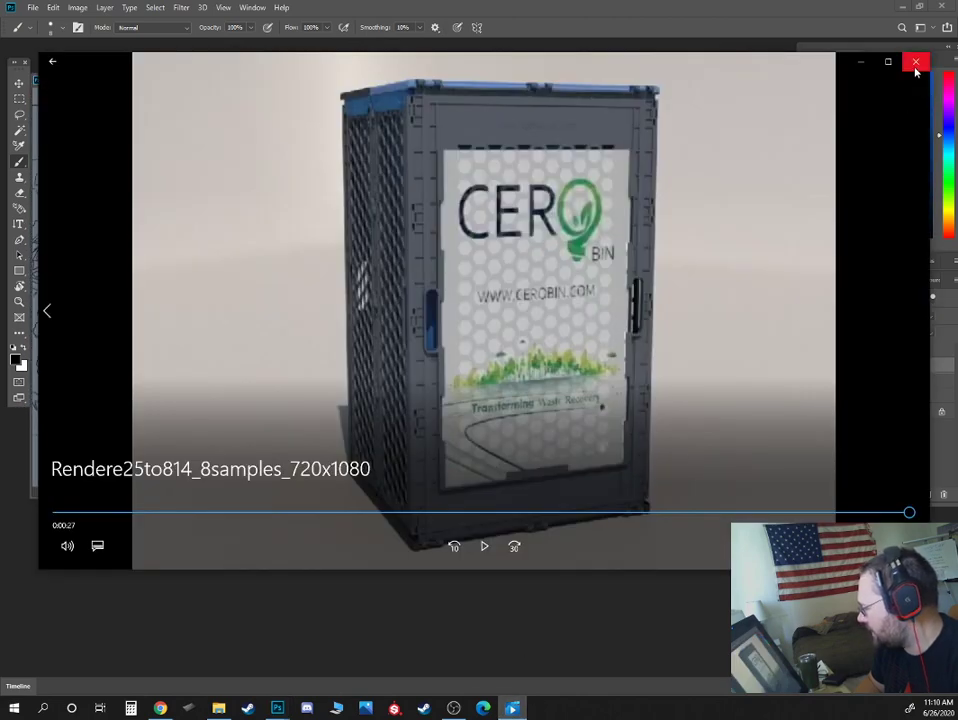
{"action": "mouse_move", "coordinate": [914, 63]}
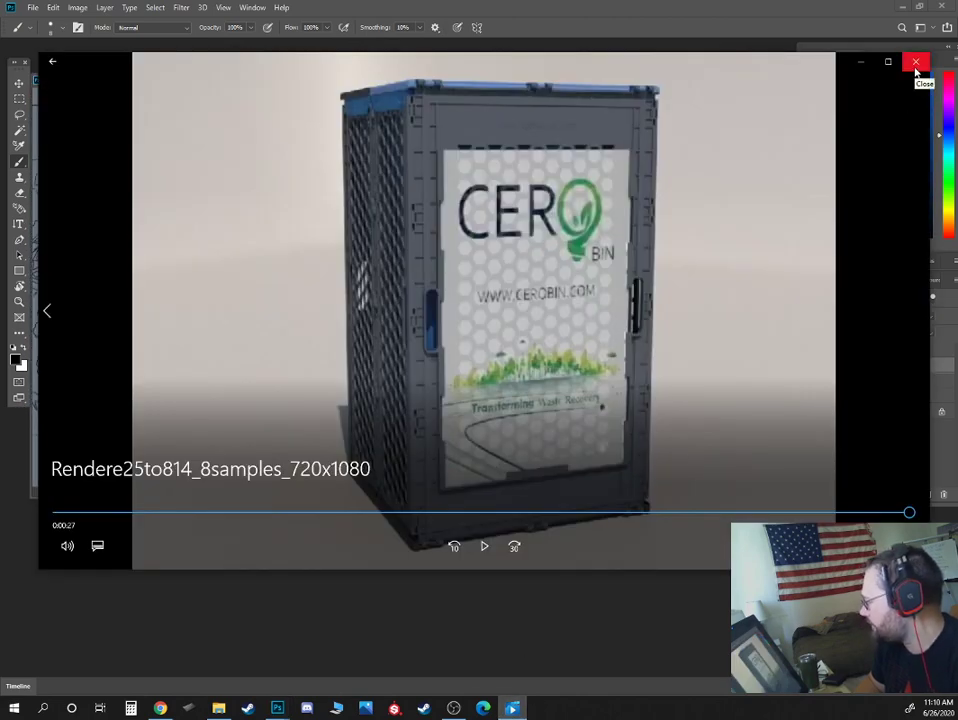
{"action": "left_click", "coordinate": [915, 62]}
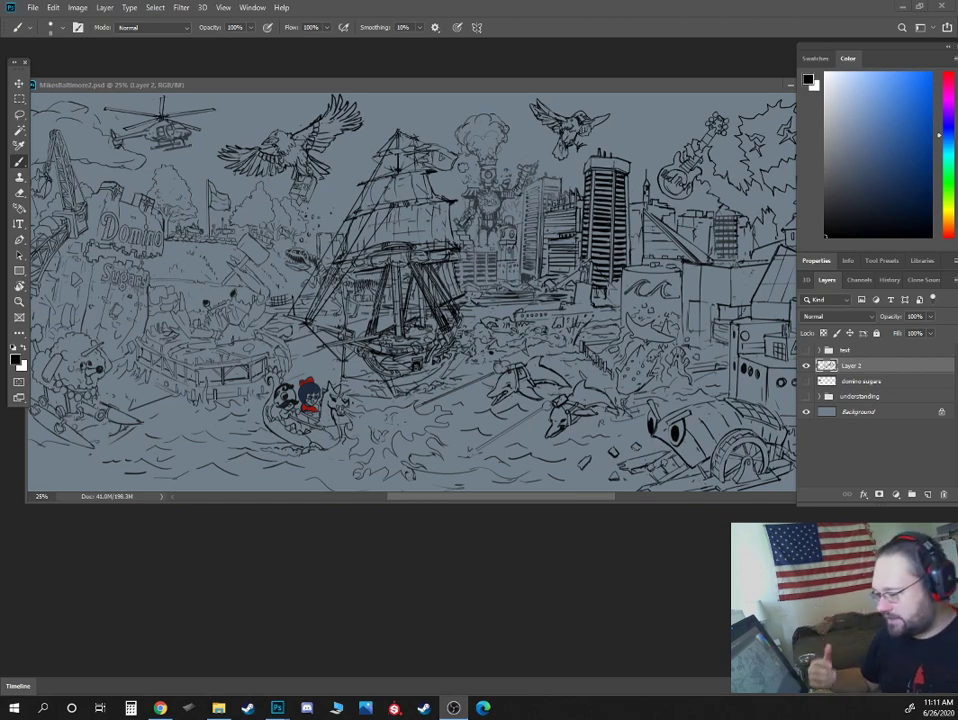
{"action": "mouse_move", "coordinate": [419, 91]}
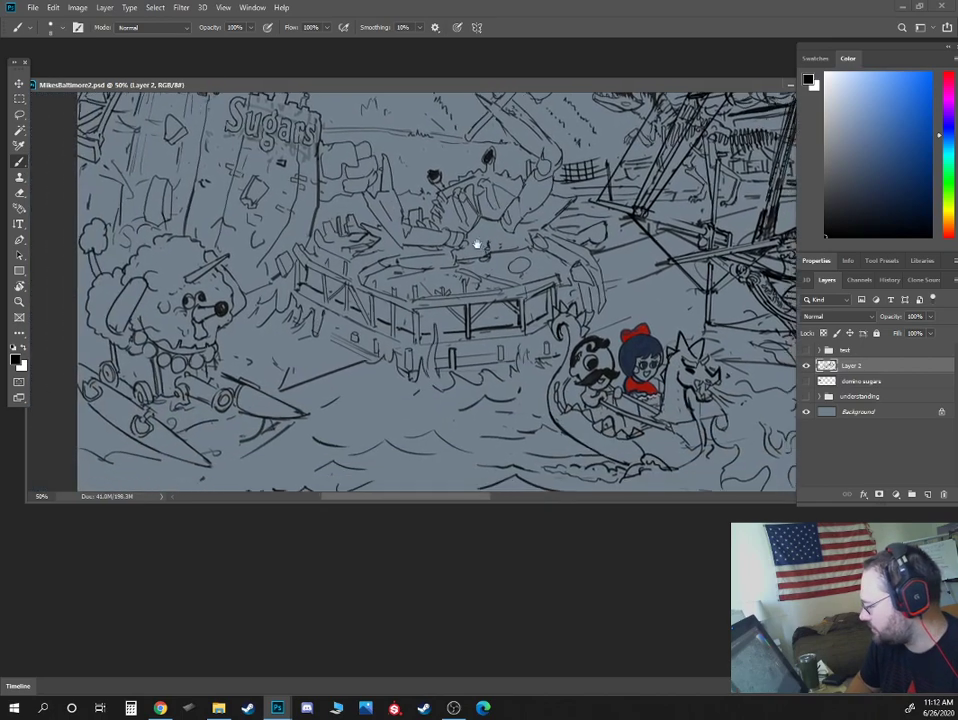
{"action": "left_click_drag", "start_coordinate": [477, 245], "coordinate": [357, 310]}
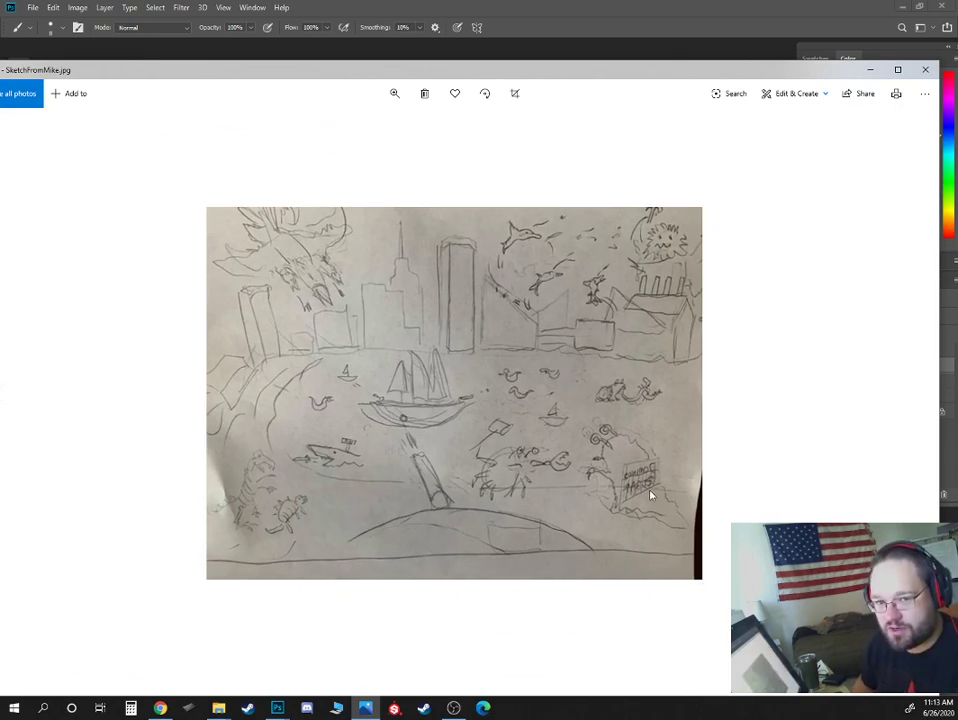
{"action": "mouse_move", "coordinate": [475, 431]}
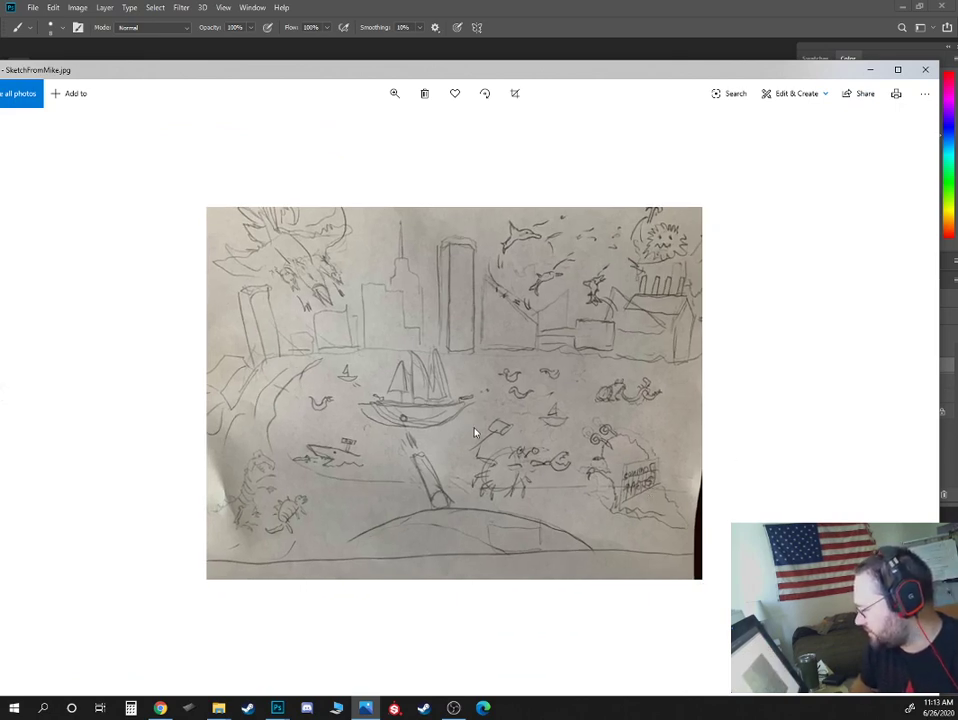
{"action": "mouse_move", "coordinate": [531, 484]}
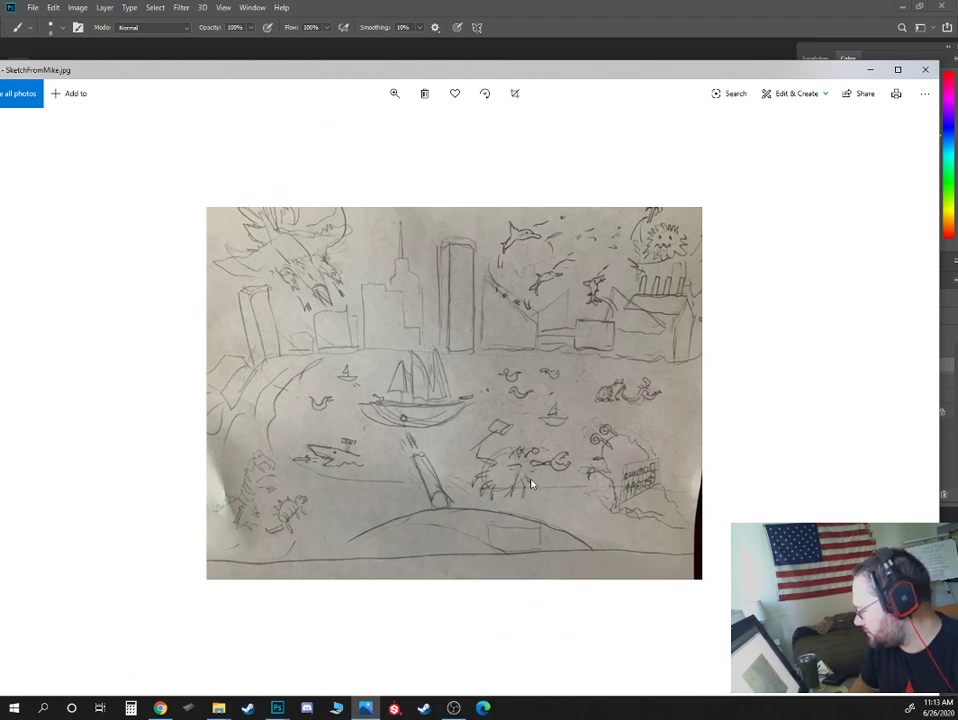
{"action": "mouse_move", "coordinate": [377, 529]}
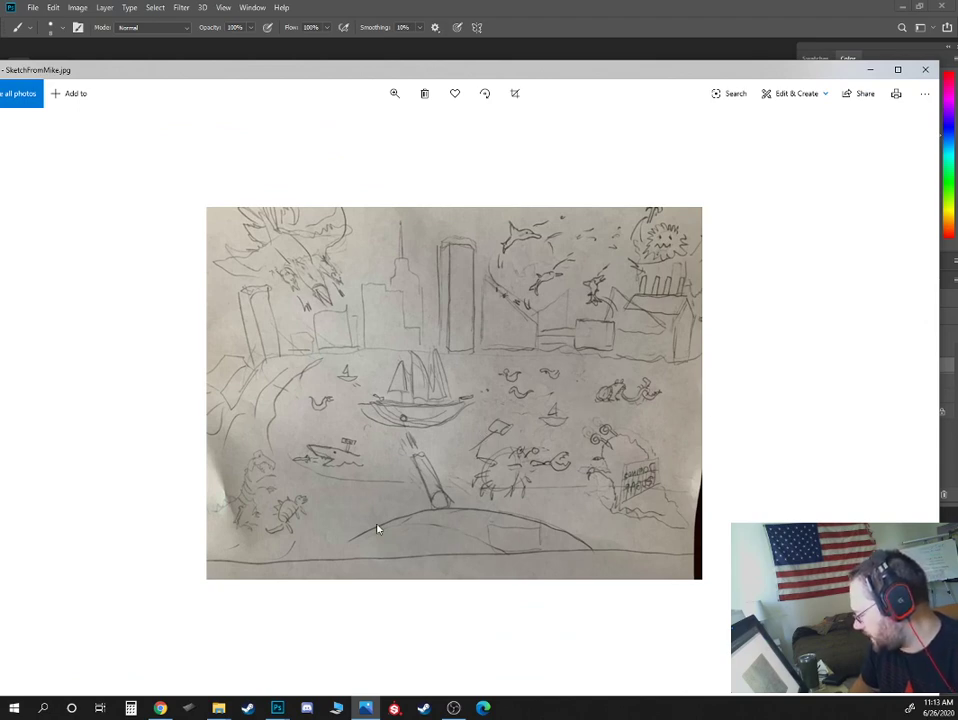
{"action": "mouse_move", "coordinate": [632, 458]}
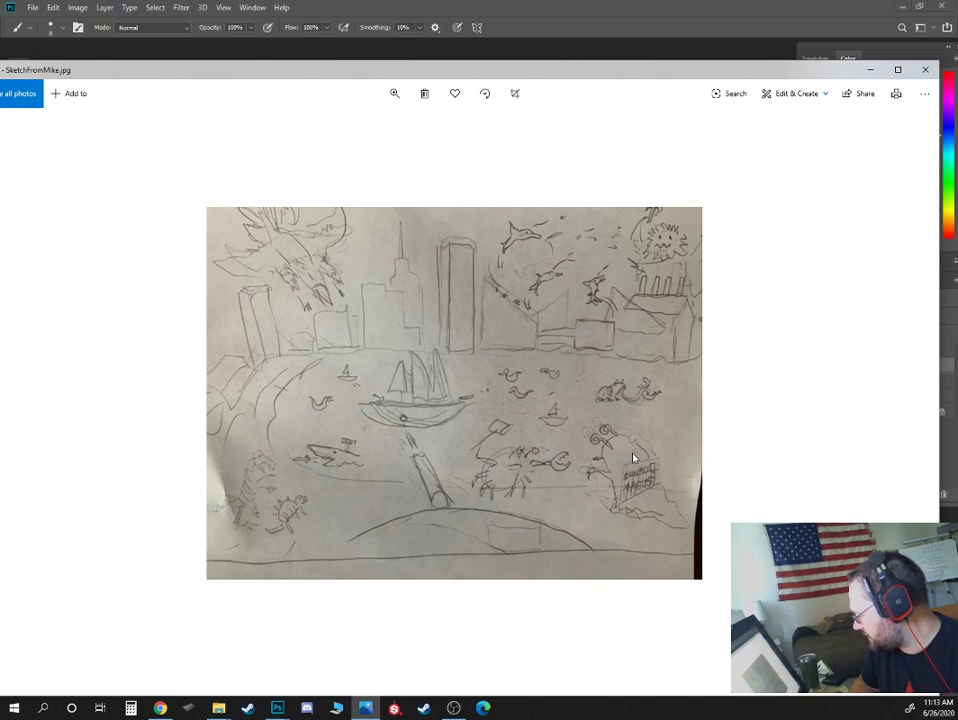
{"action": "mouse_move", "coordinate": [605, 506]}
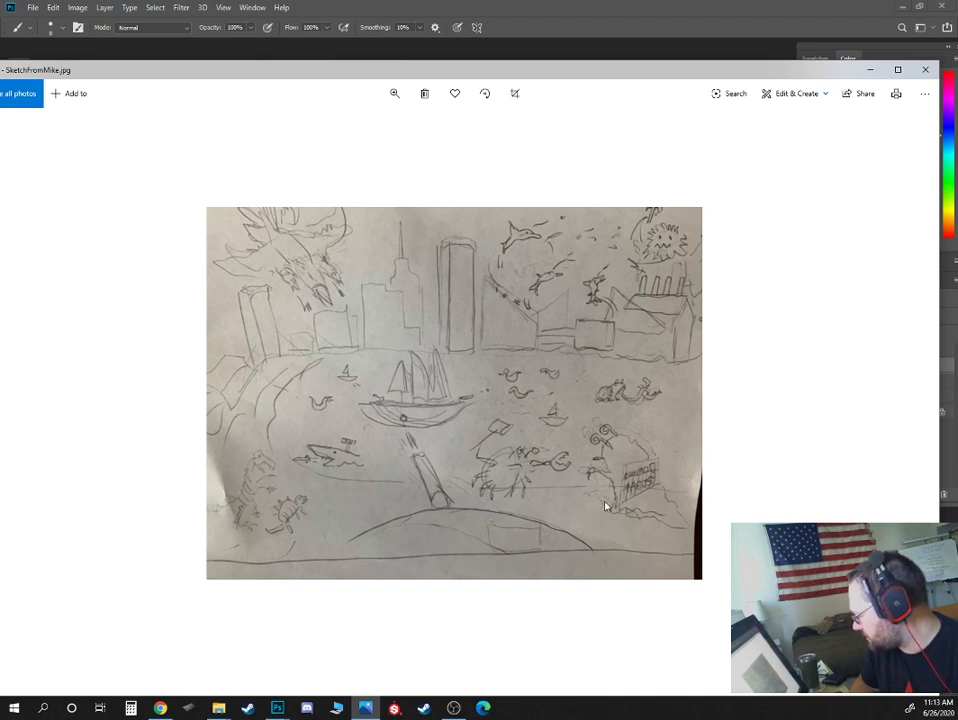
{"action": "mouse_move", "coordinate": [604, 444]}
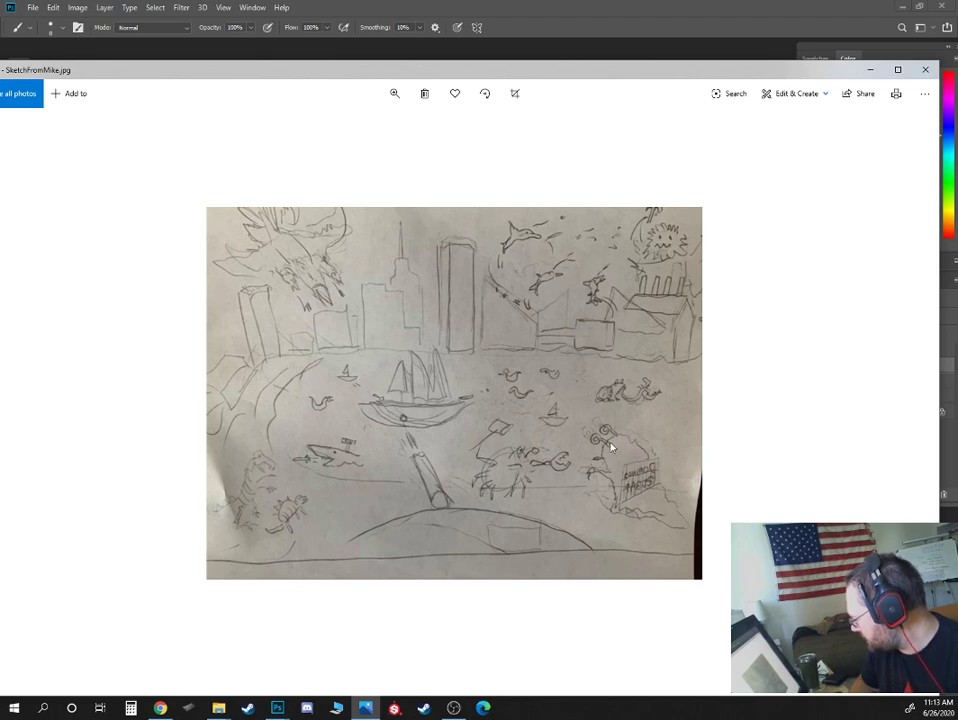
{"action": "mouse_move", "coordinate": [605, 445]}
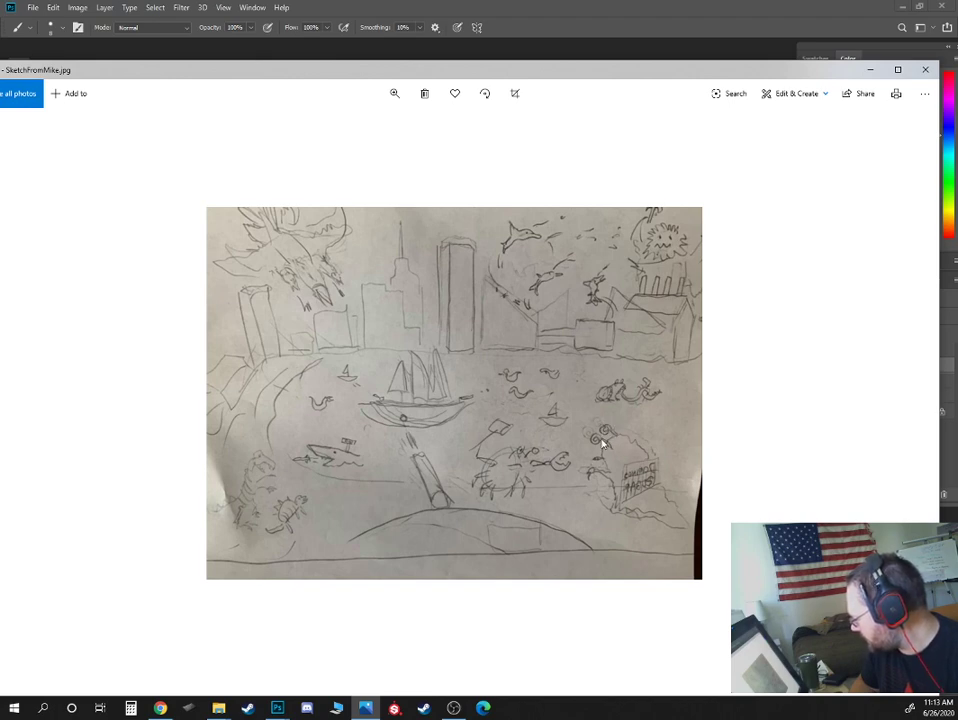
{"action": "mouse_move", "coordinate": [578, 434]}
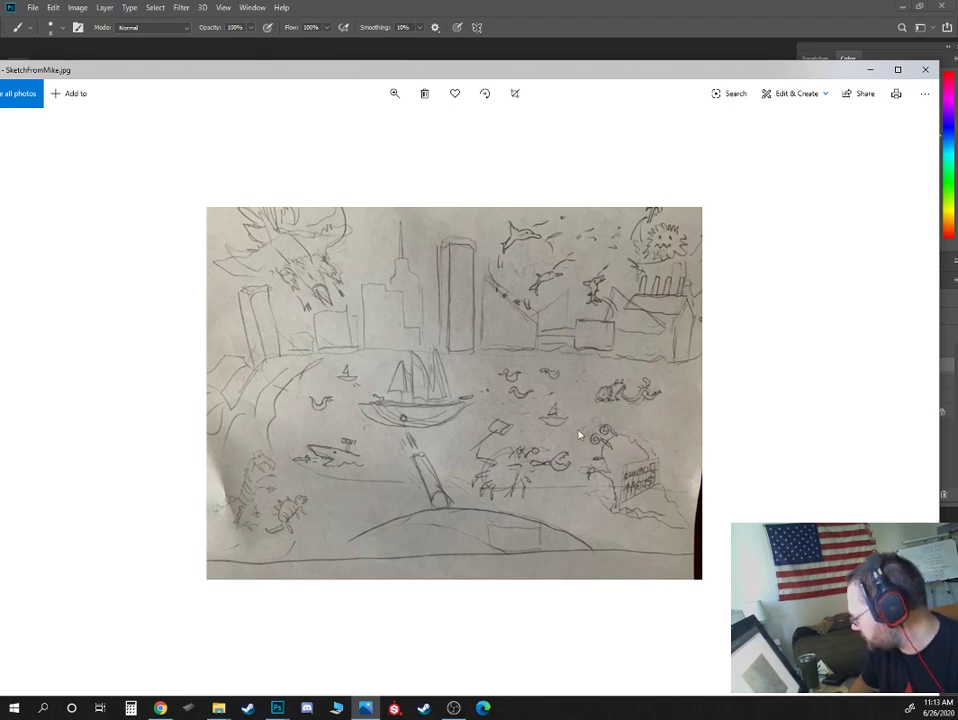
{"action": "mouse_move", "coordinate": [335, 458]}
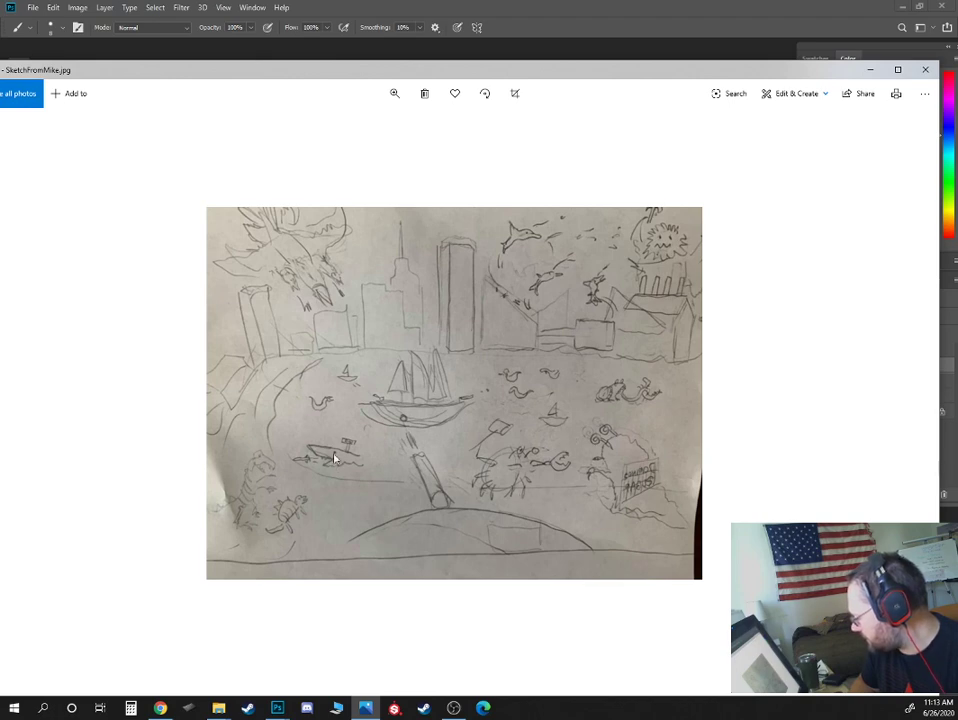
{"action": "mouse_move", "coordinate": [558, 398]}
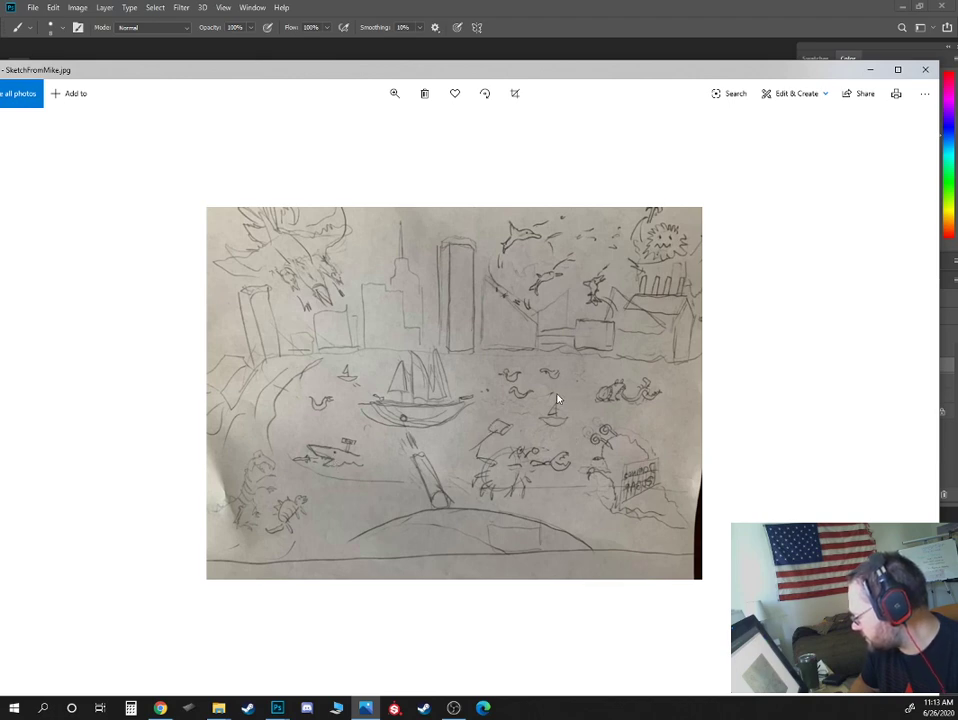
{"action": "mouse_move", "coordinate": [515, 380]}
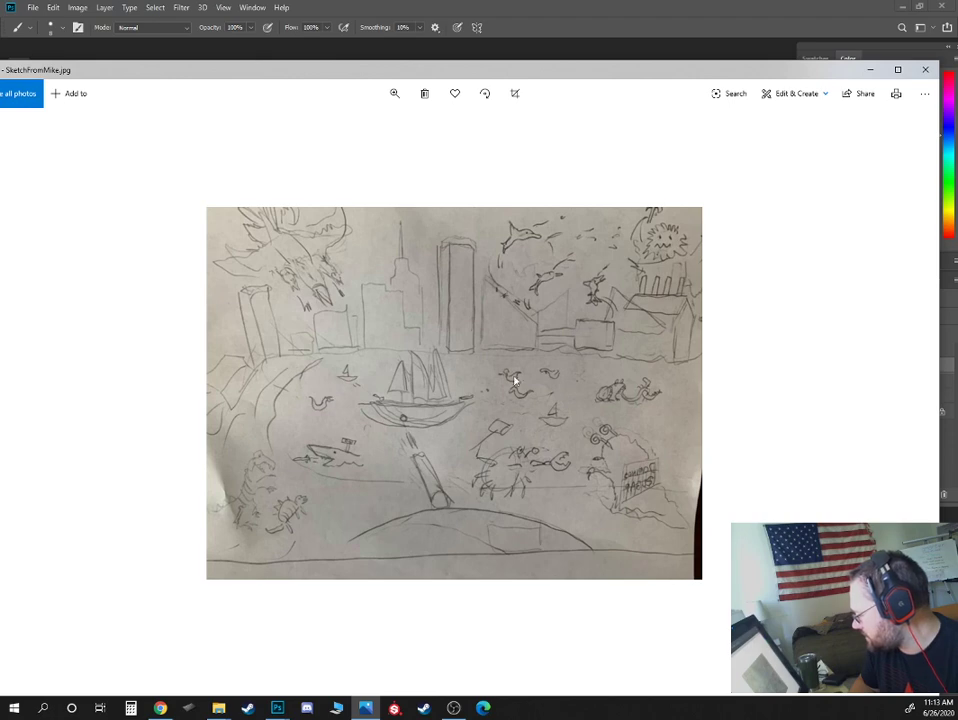
{"action": "mouse_move", "coordinate": [652, 395]}
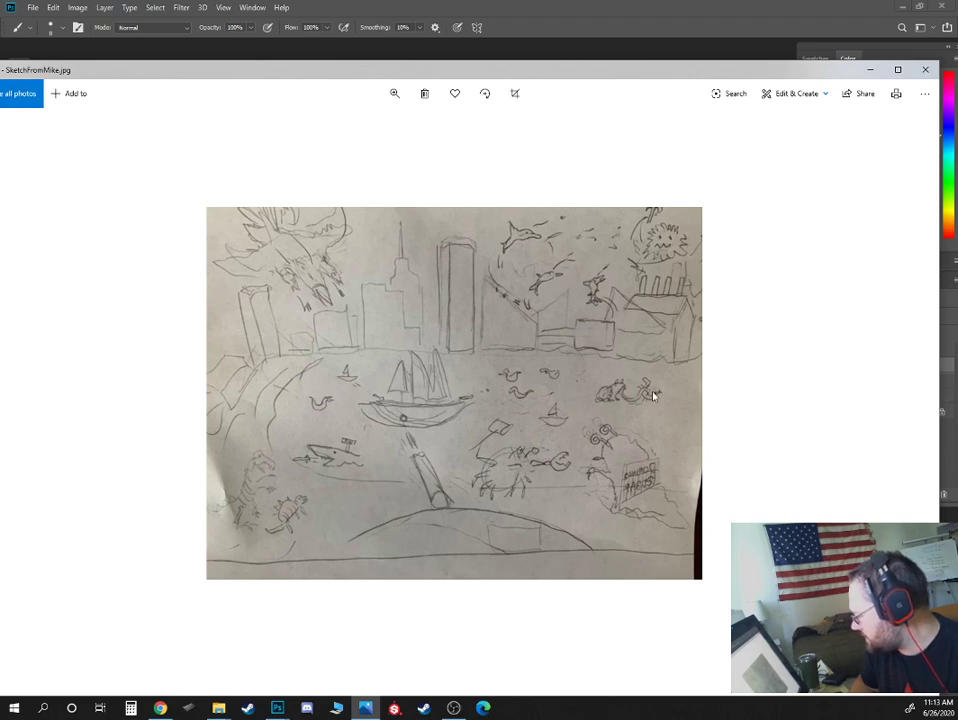
{"action": "mouse_move", "coordinate": [615, 327]}
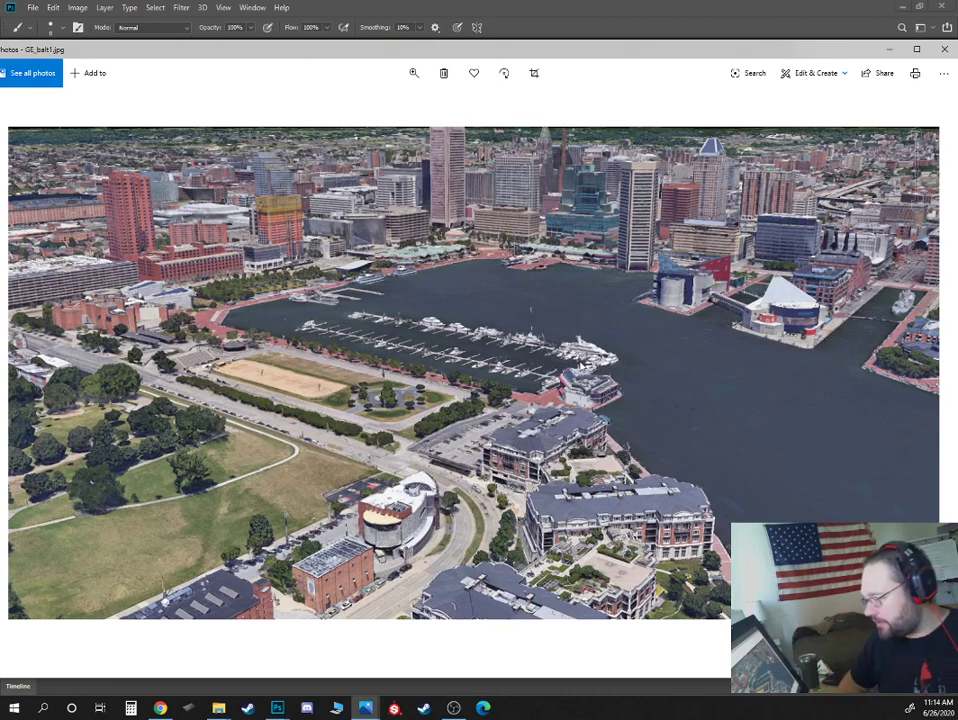
{"action": "mouse_move", "coordinate": [556, 324]}
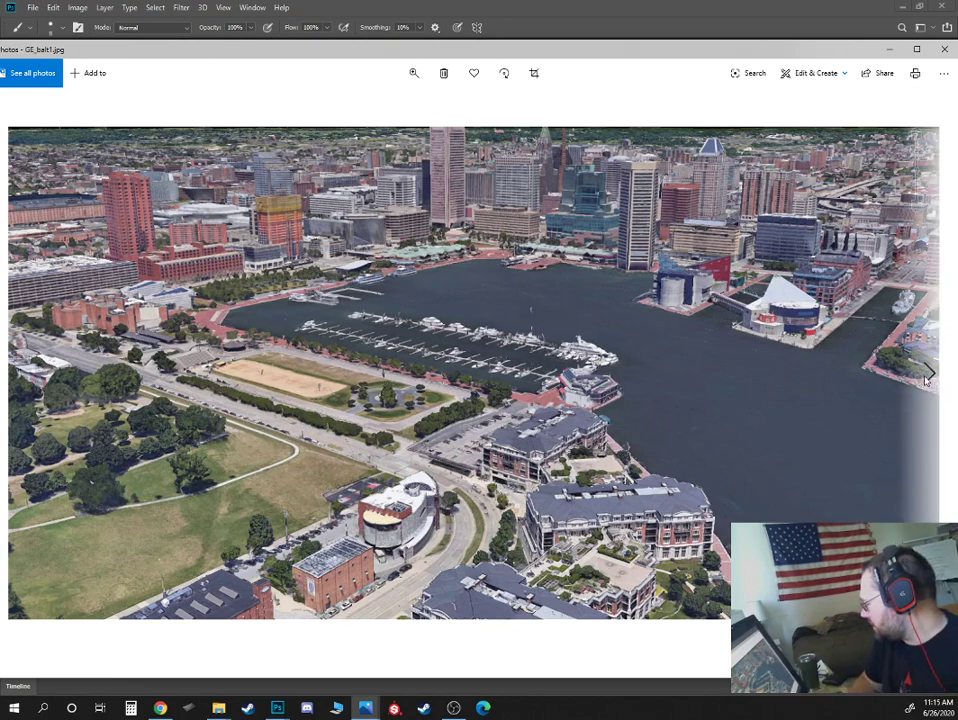
Advance from GE_balt1.jpg to GE_balt2.jpg, the closer park and marina aerial.
{"action": "left_click", "coordinate": [928, 373]}
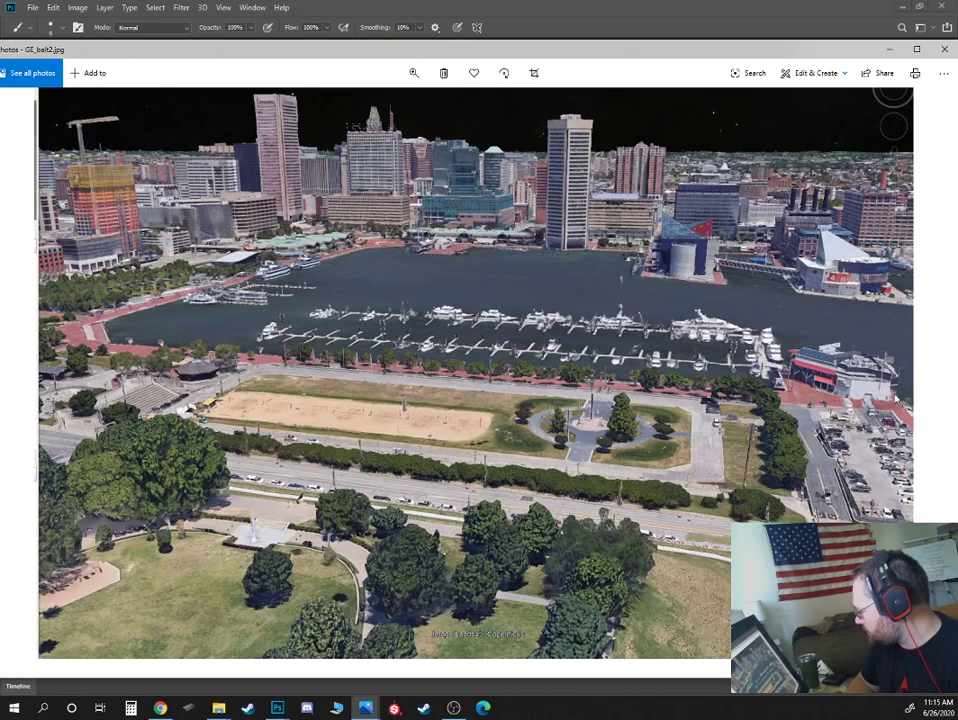
{"action": "mouse_move", "coordinate": [897, 397]}
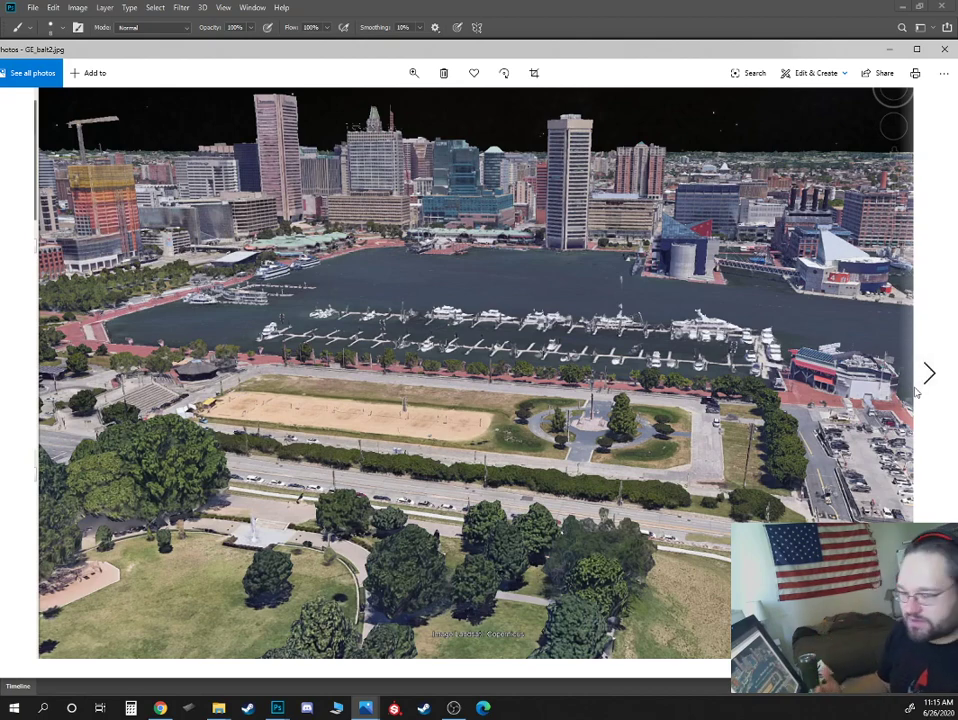
{"action": "mouse_move", "coordinate": [920, 375]}
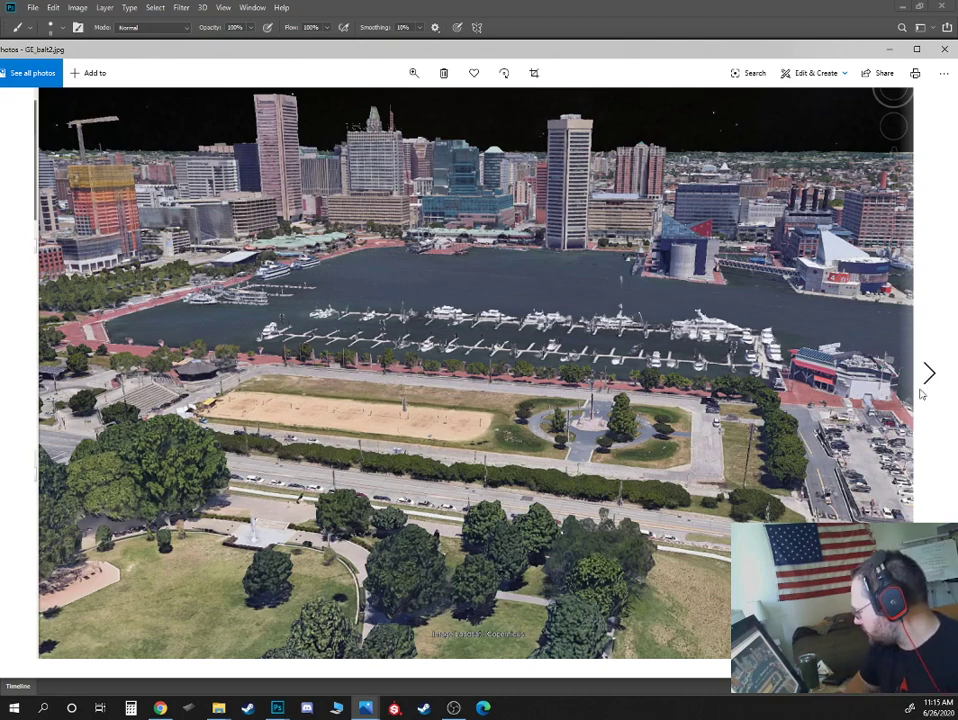
Step through GE_balt3, GE_balt4 and GE_balt5 to the street-level skyline photo.
{"action": "left_click", "coordinate": [928, 372]}
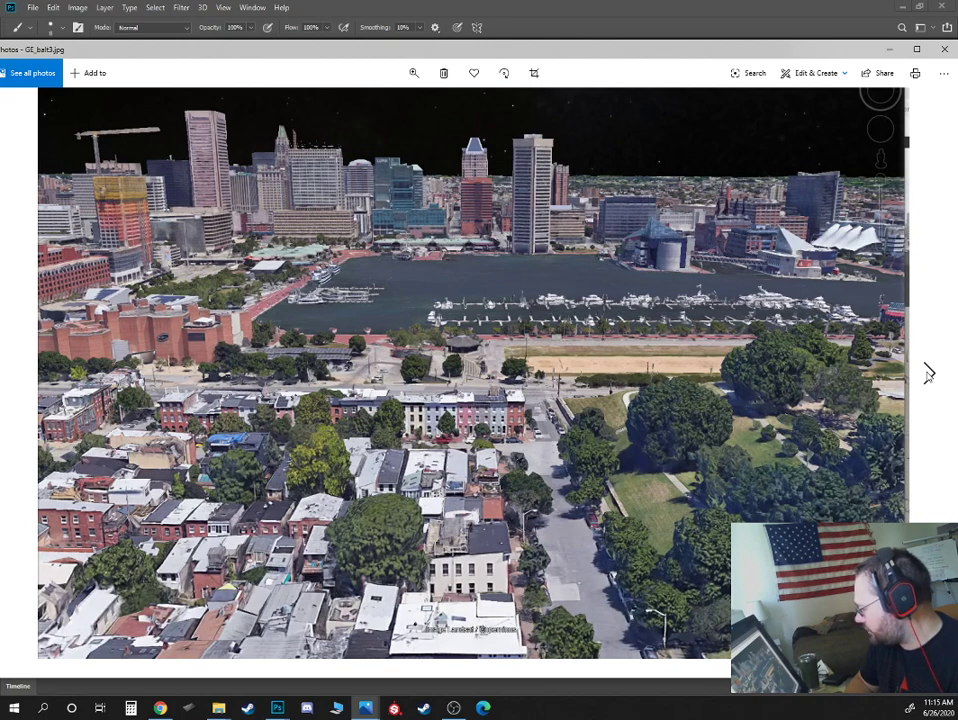
{"action": "mouse_move", "coordinate": [463, 335]}
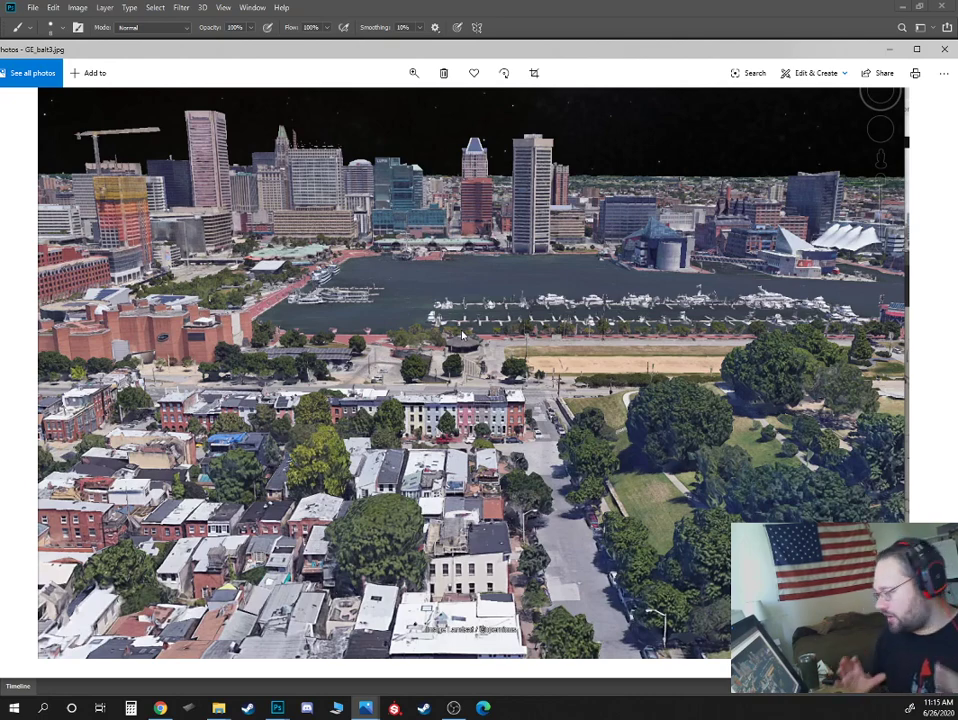
{"action": "left_click", "coordinate": [928, 373]}
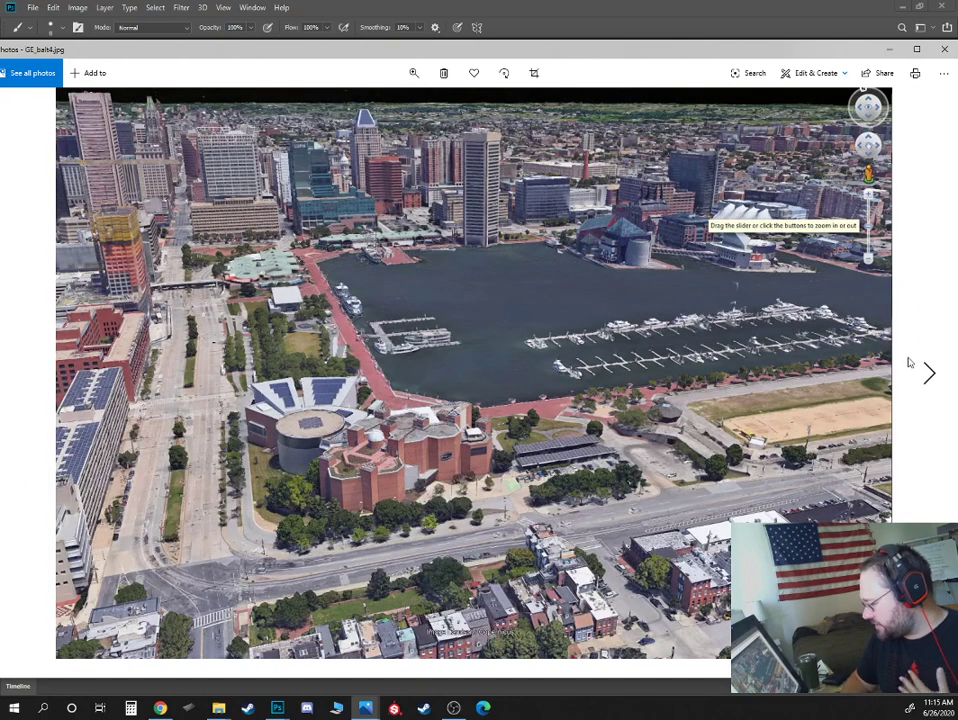
{"action": "mouse_move", "coordinate": [925, 372]}
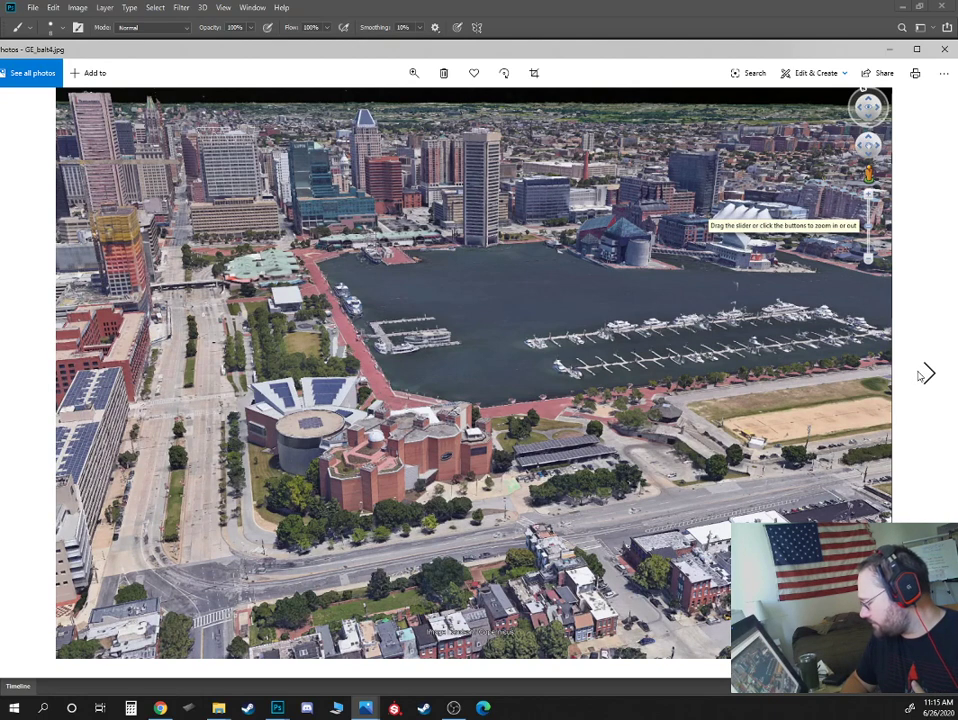
{"action": "left_click", "coordinate": [925, 373]}
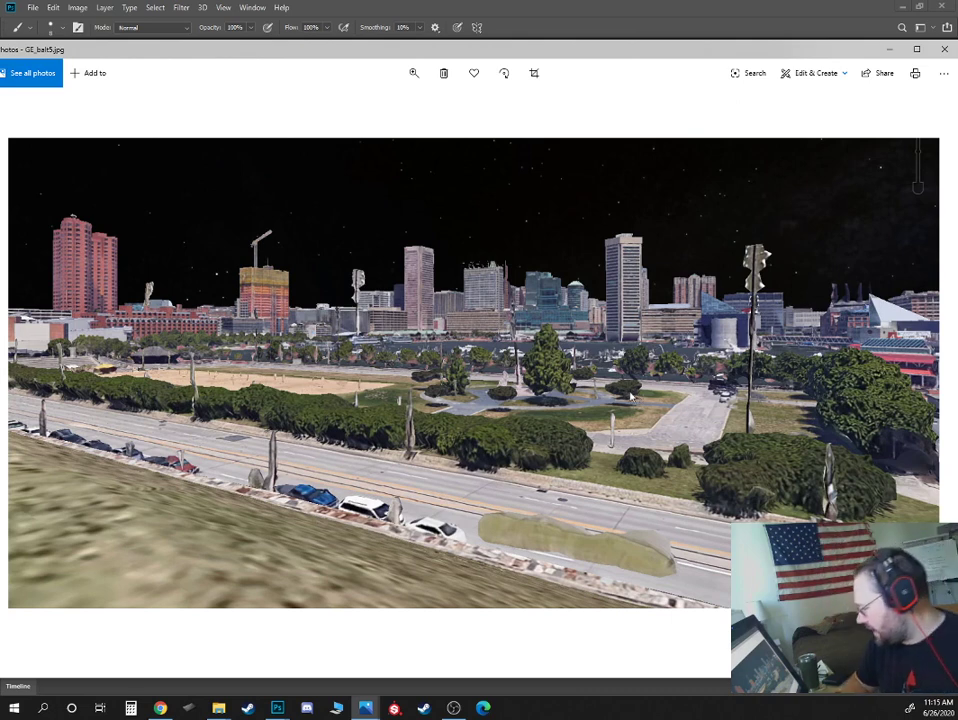
{"action": "mouse_move", "coordinate": [745, 425]}
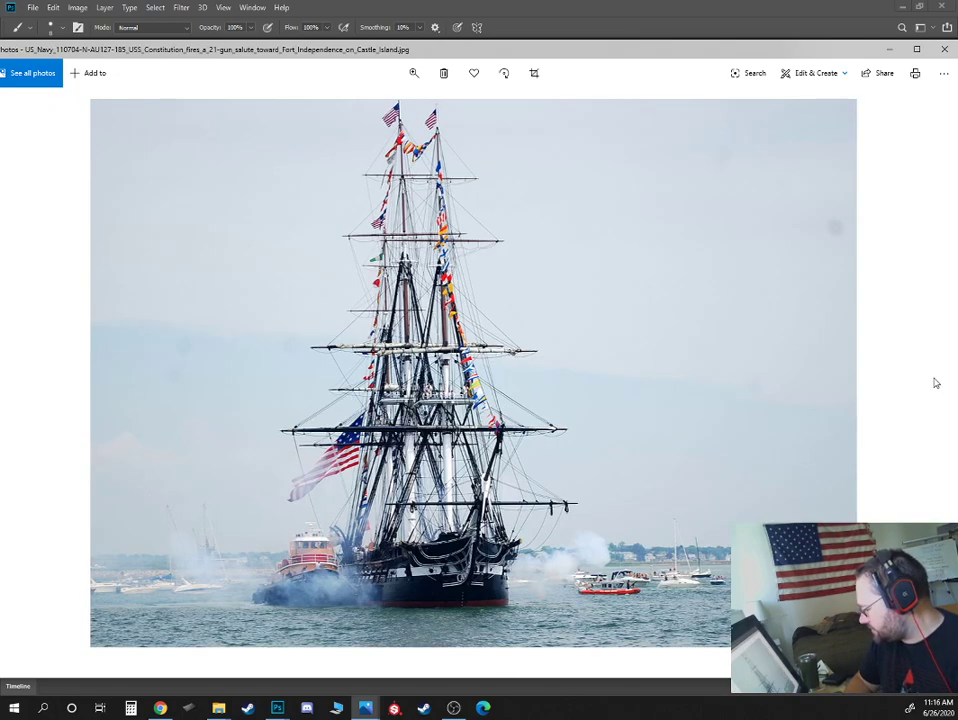
{"action": "mouse_move", "coordinate": [567, 441]}
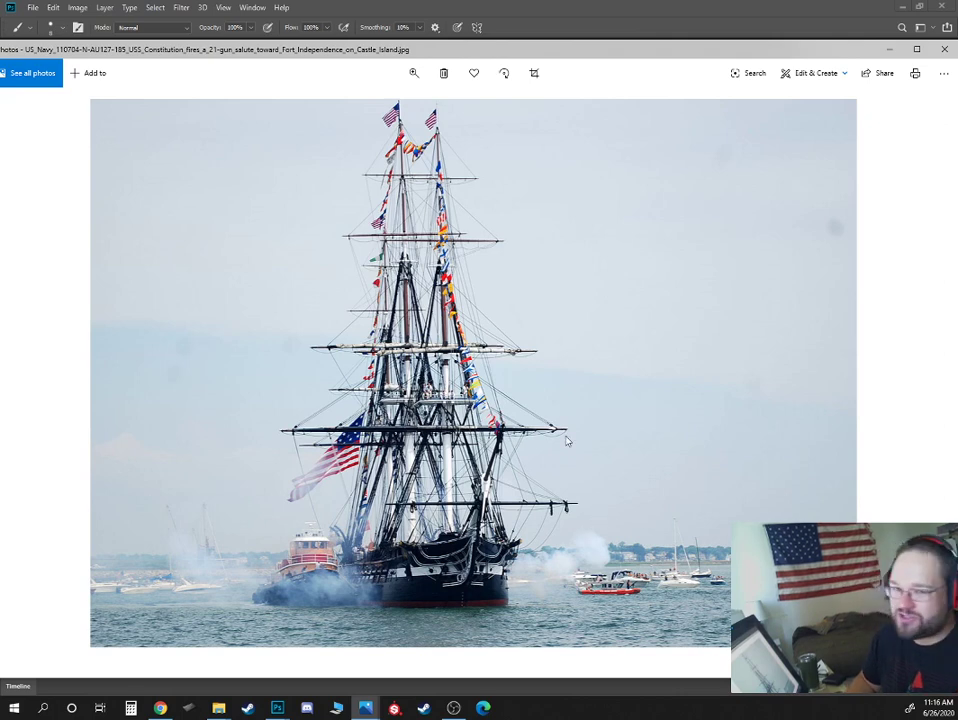
{"action": "mouse_move", "coordinate": [556, 402]}
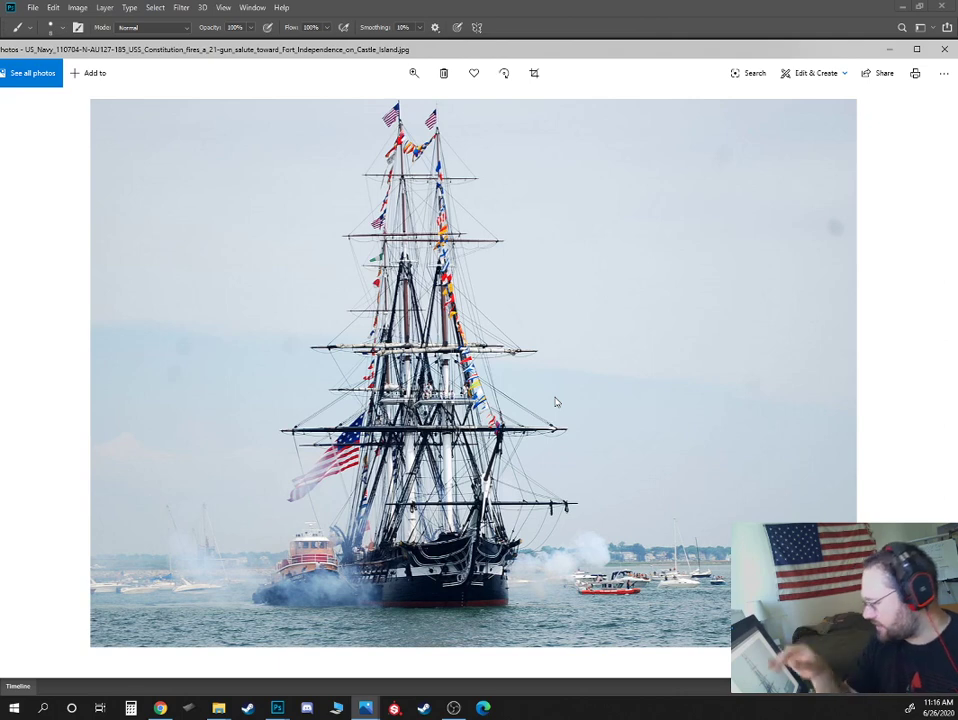
{"action": "mouse_move", "coordinate": [535, 433]}
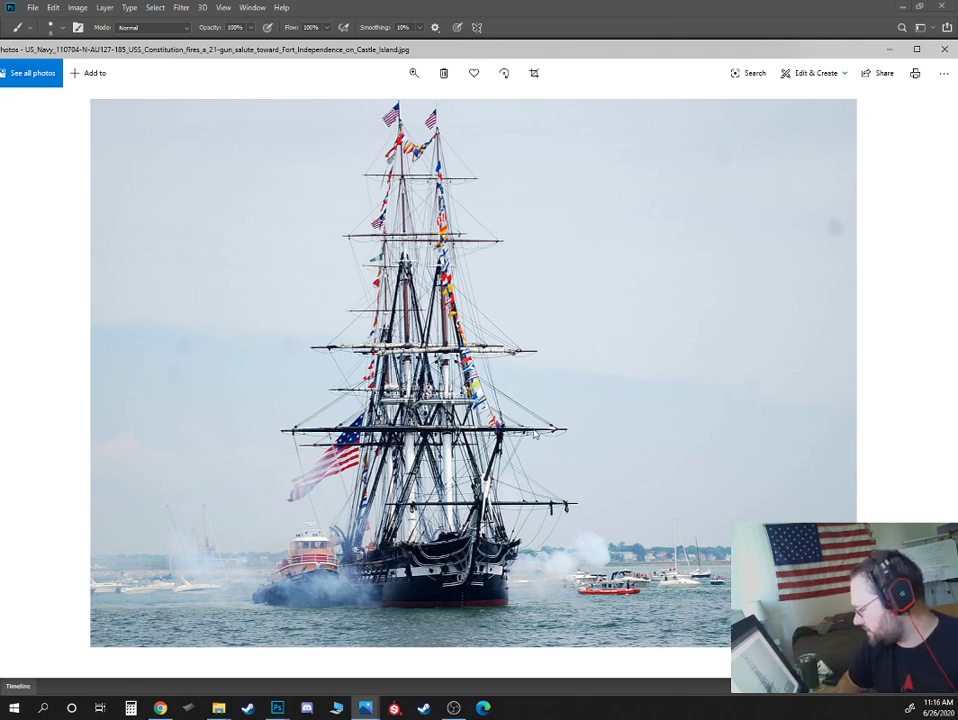
{"action": "mouse_move", "coordinate": [921, 417]}
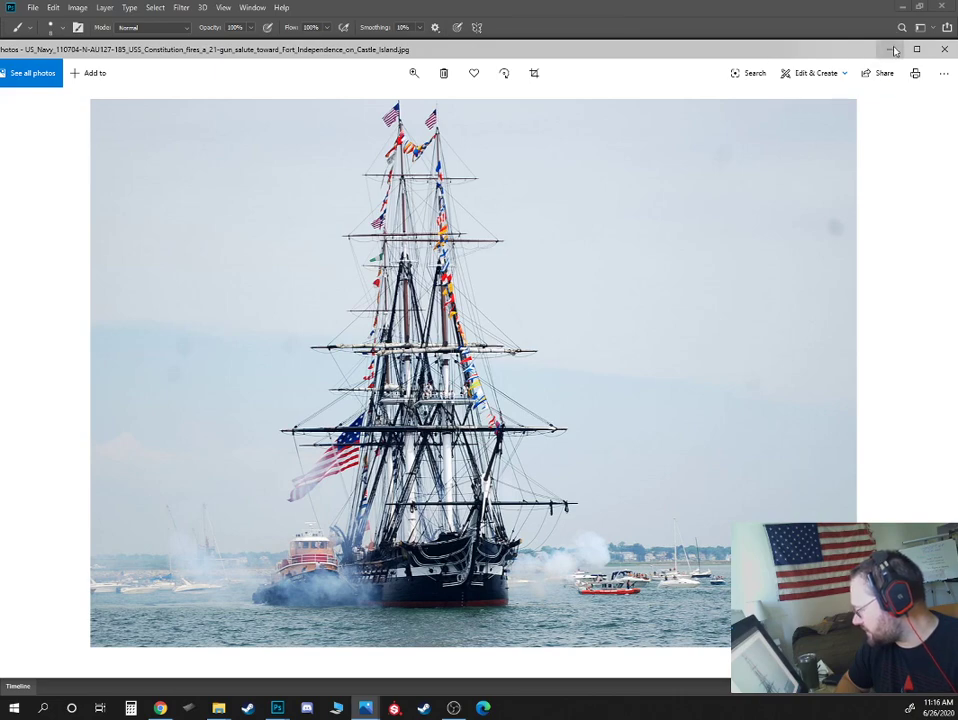
Restore down the Photos window showing the USS Constitution photo.
{"action": "left_click", "coordinate": [916, 49]}
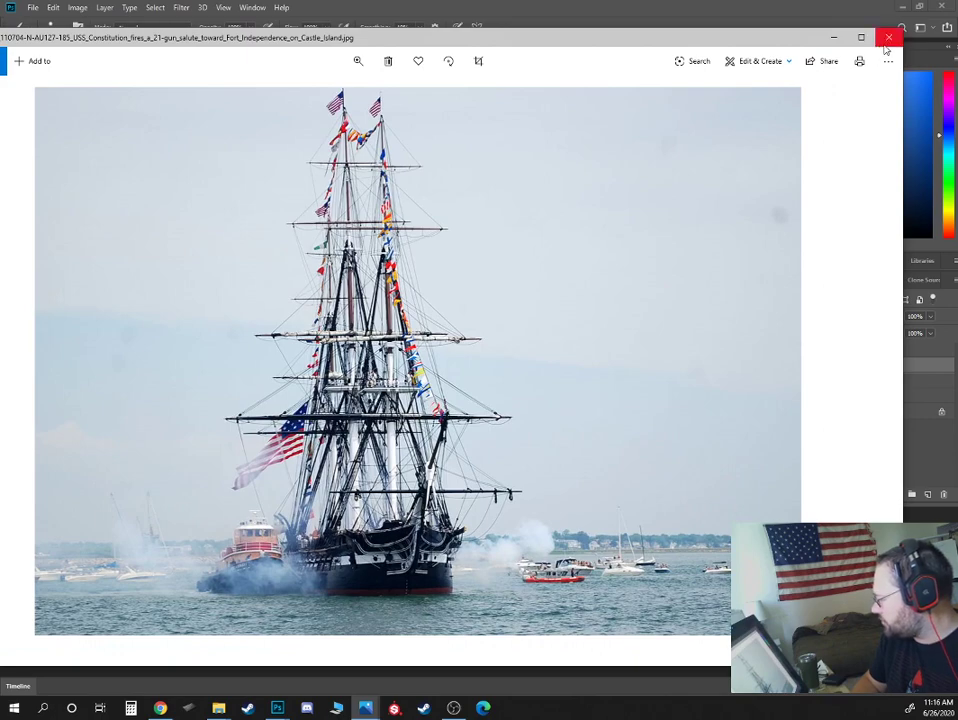
Close the tall ship Photos window.
{"action": "left_click", "coordinate": [888, 37]}
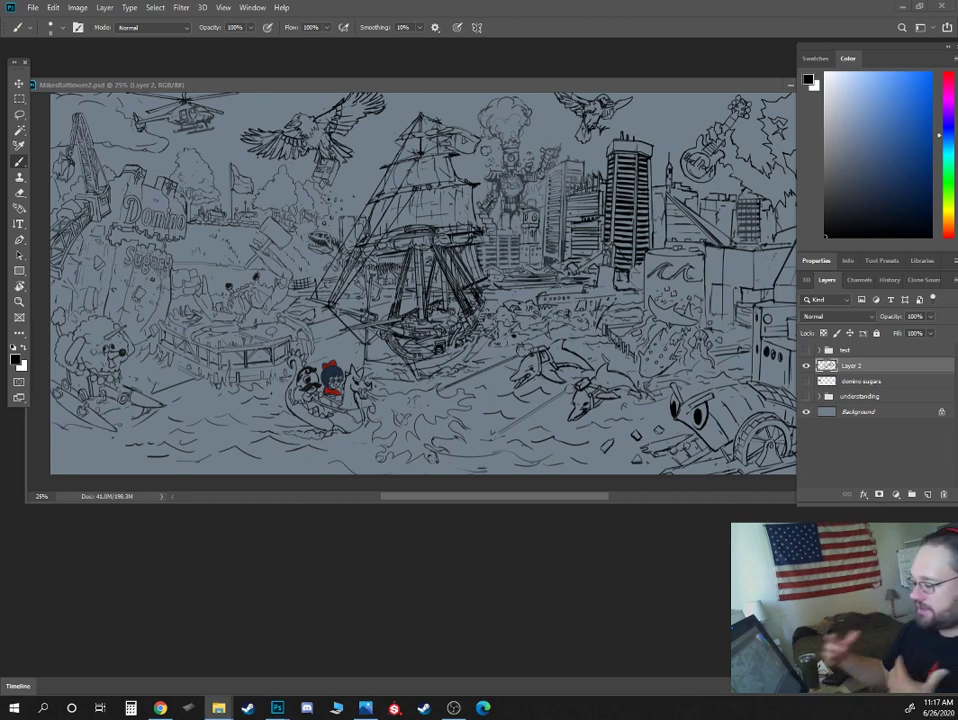
{"action": "mouse_move", "coordinate": [735, 363]}
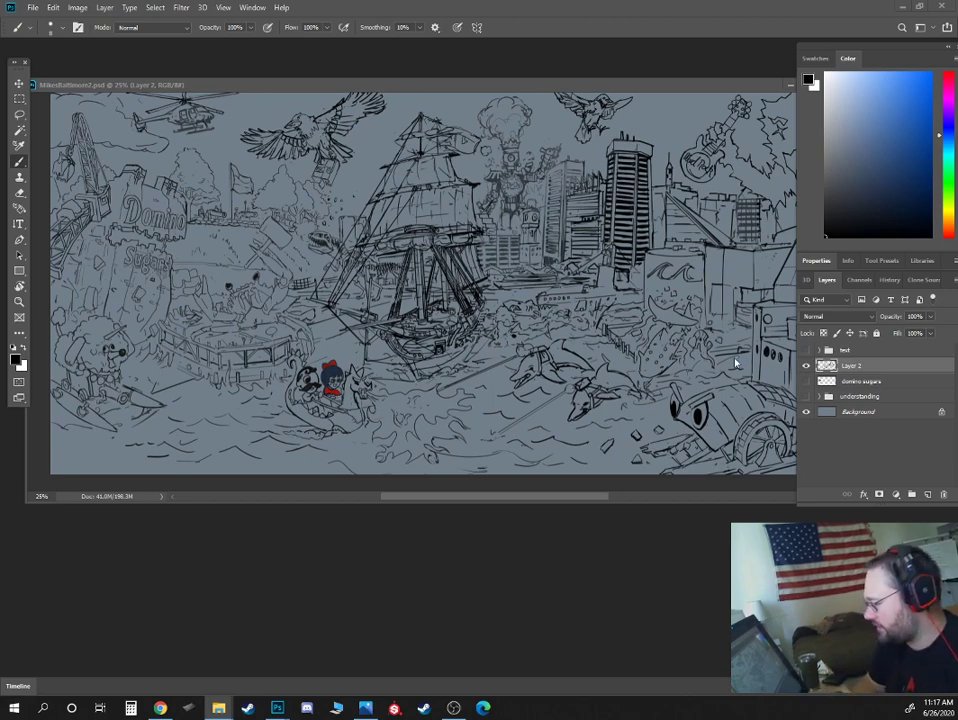
{"action": "mouse_move", "coordinate": [205, 283]}
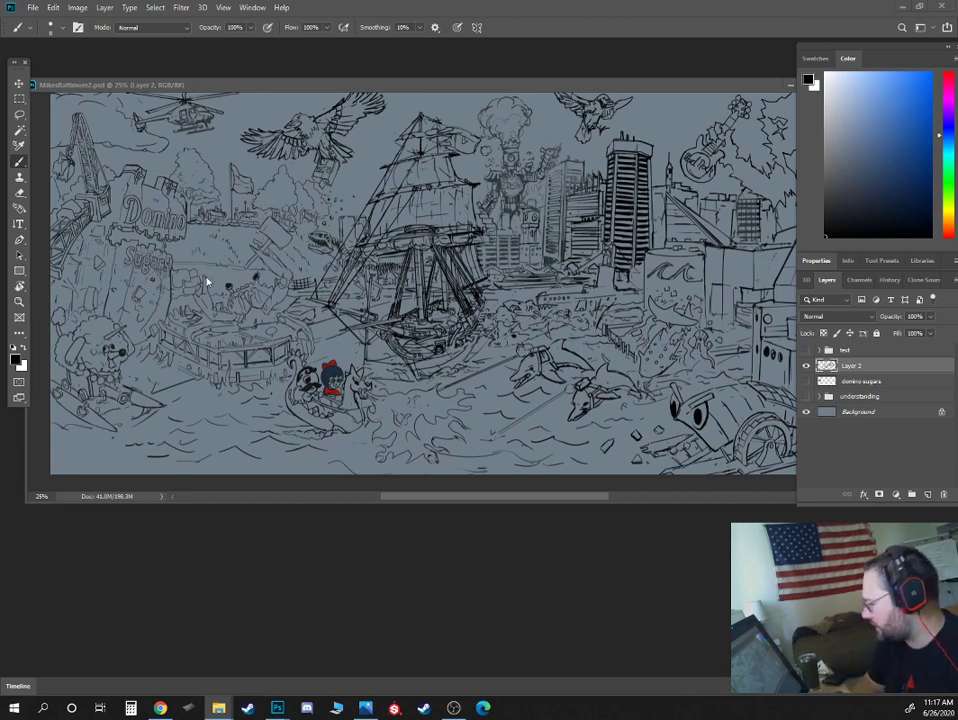
{"action": "mouse_move", "coordinate": [702, 318]}
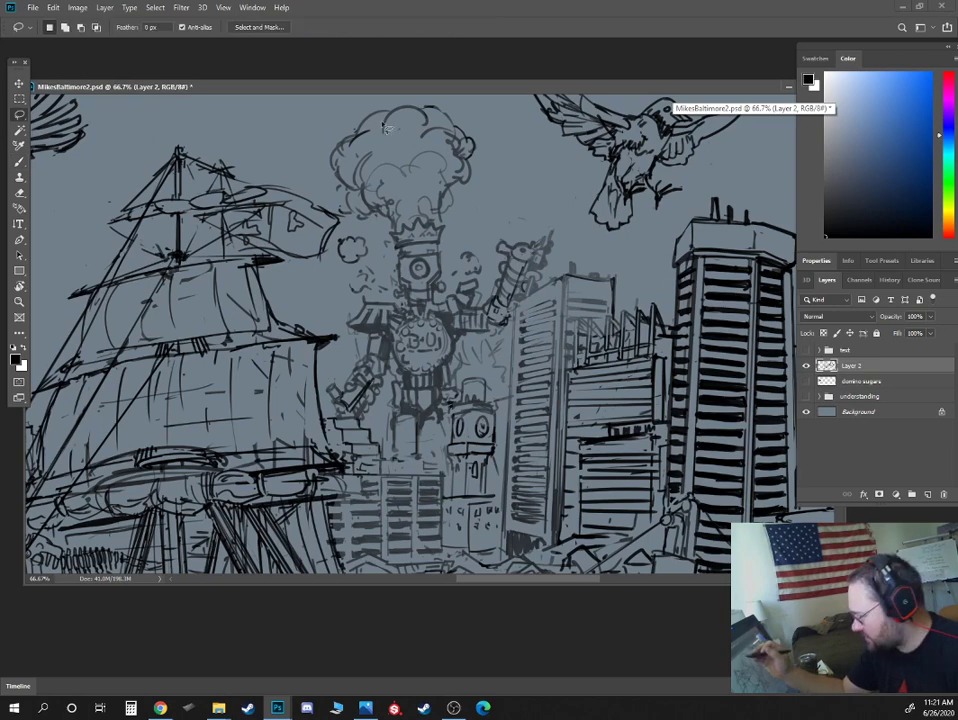
Drag a freehand lasso selection around the robot figure and smoke plume.
{"action": "left_click_drag", "start_coordinate": [380, 120], "coordinate": [325, 390]}
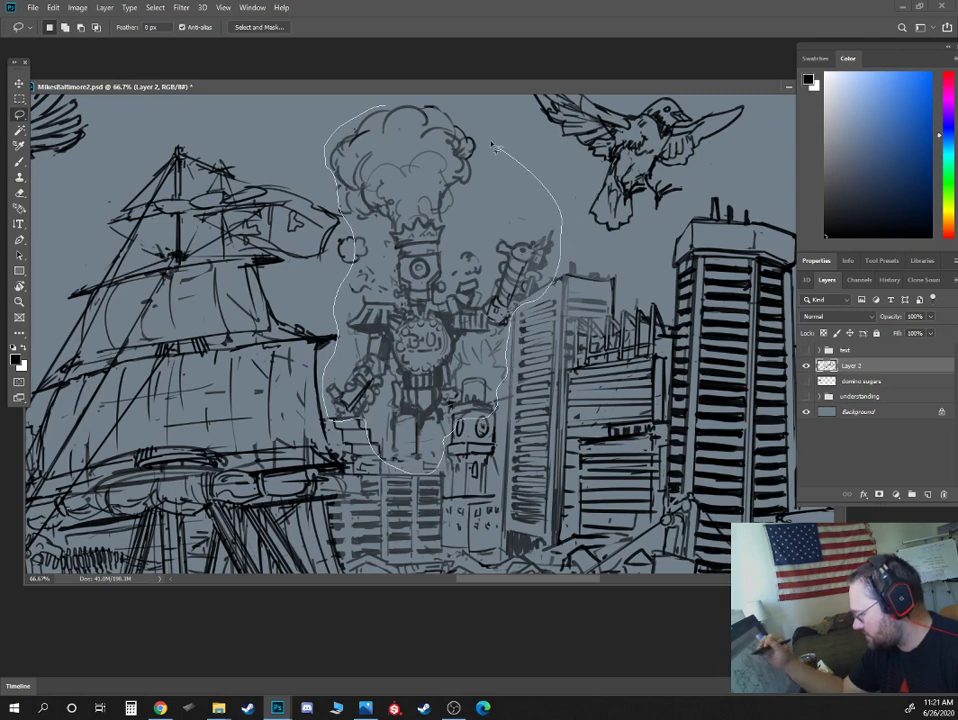
Finish the robot selection, then hide the duplicated layer and rename it 'backup trash man'.
{"action": "left_click", "coordinate": [388, 378]}
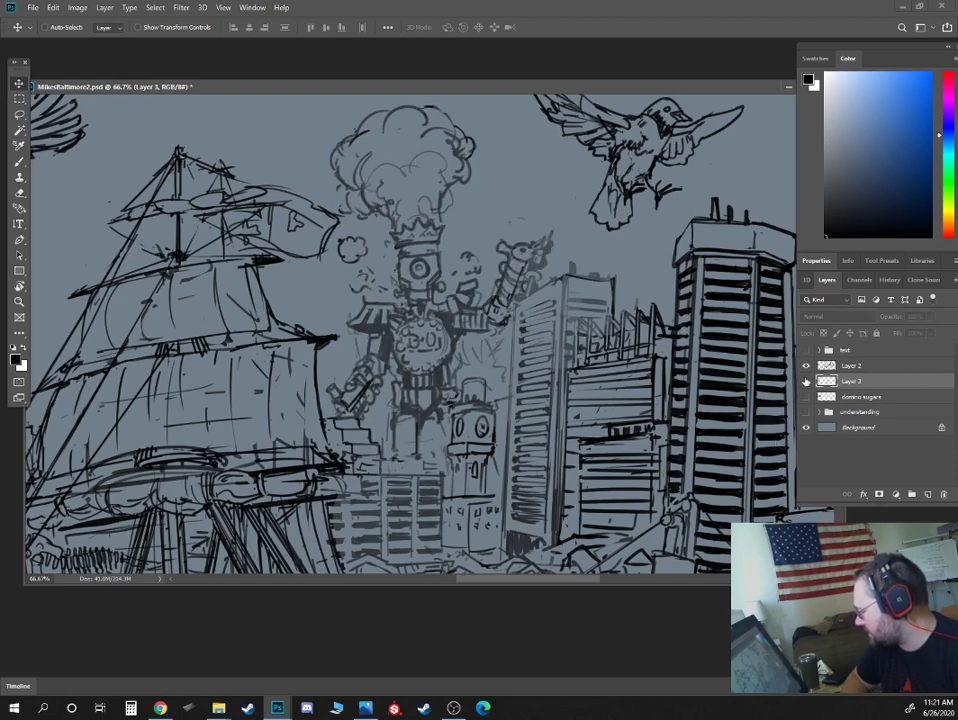
{"action": "left_click", "coordinate": [806, 381]}
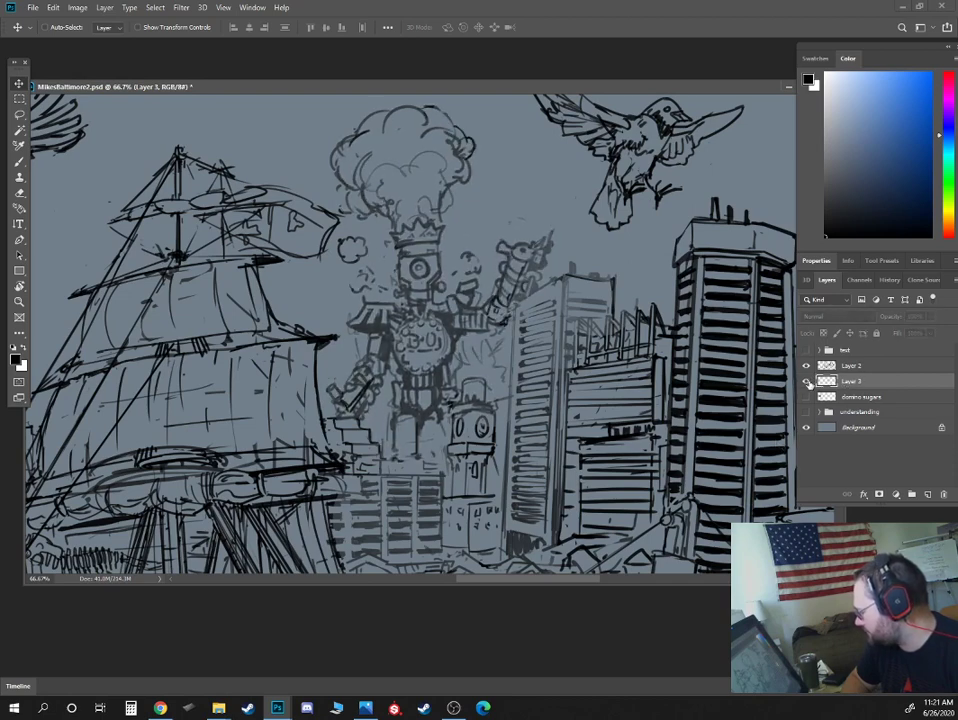
{"action": "double_click", "coordinate": [860, 381]}
{"action": "type", "text": "backup tran man"}
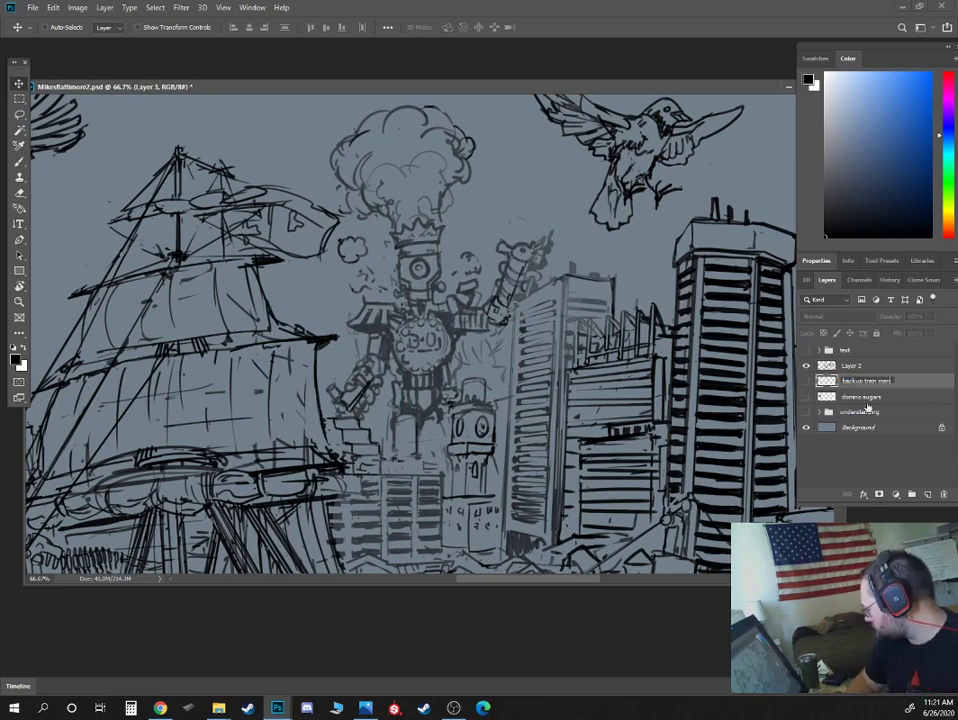
{"action": "left_click", "coordinate": [806, 380]}
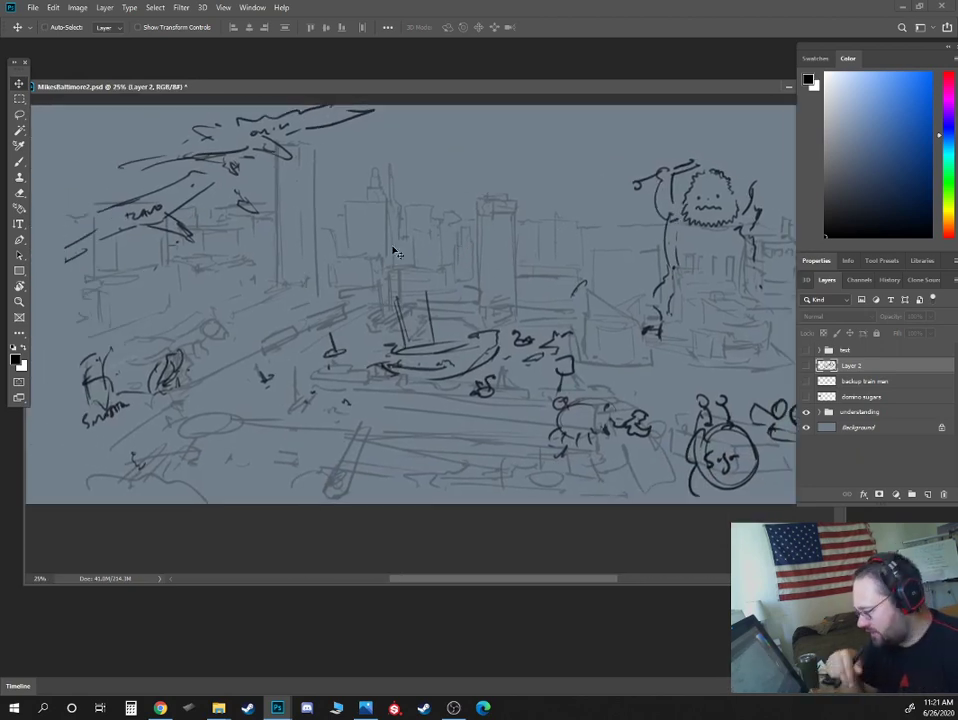
{"action": "left_click", "coordinate": [806, 365]}
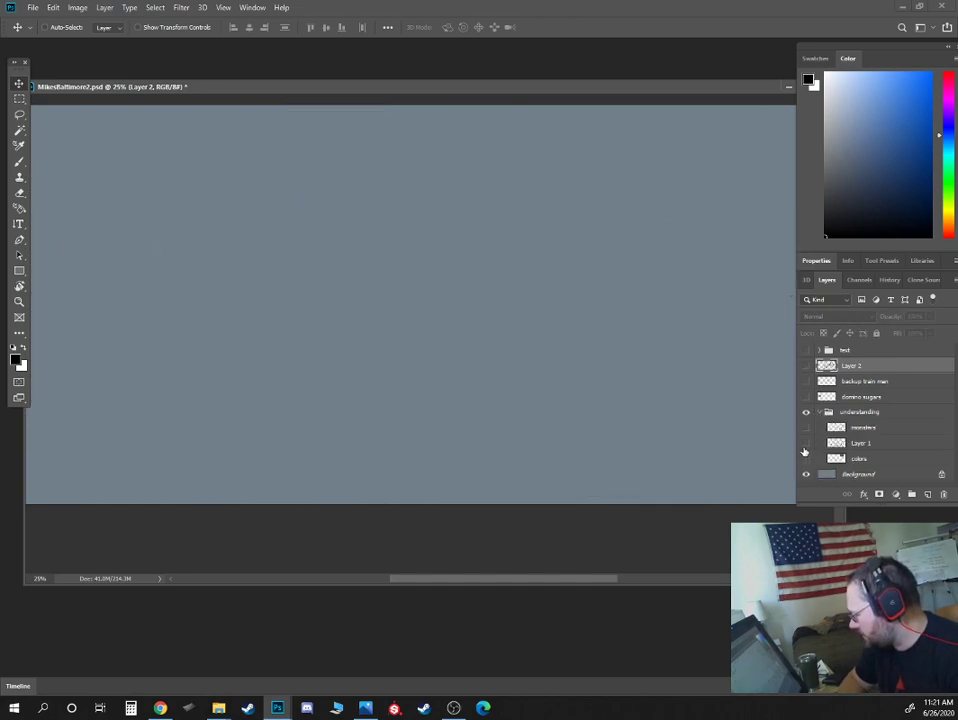
{"action": "left_click", "coordinate": [806, 443]}
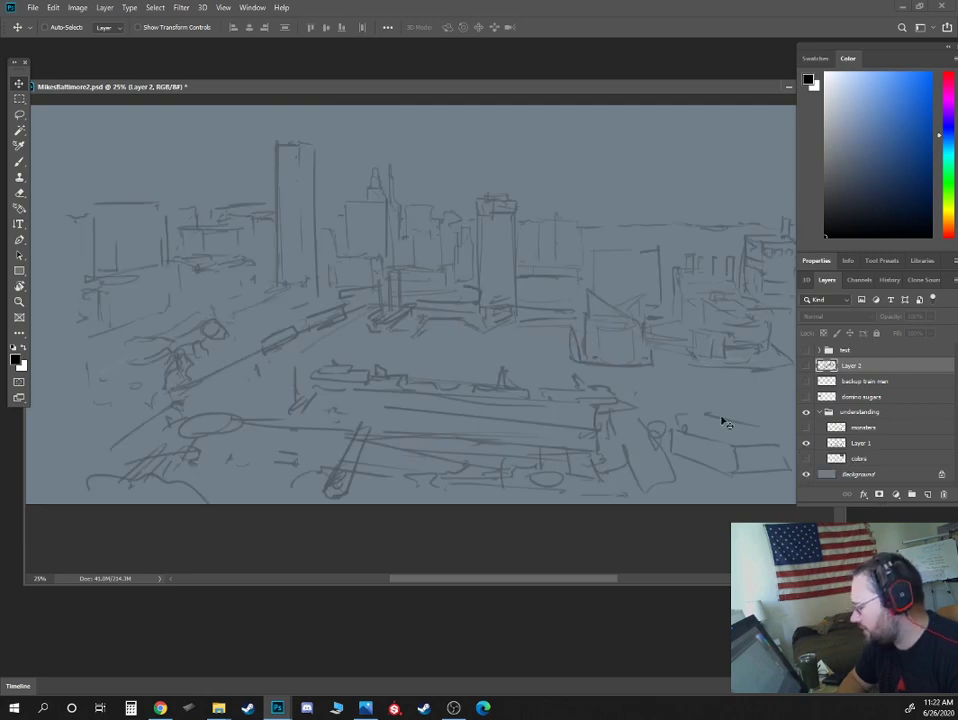
{"action": "left_click", "coordinate": [806, 443]}
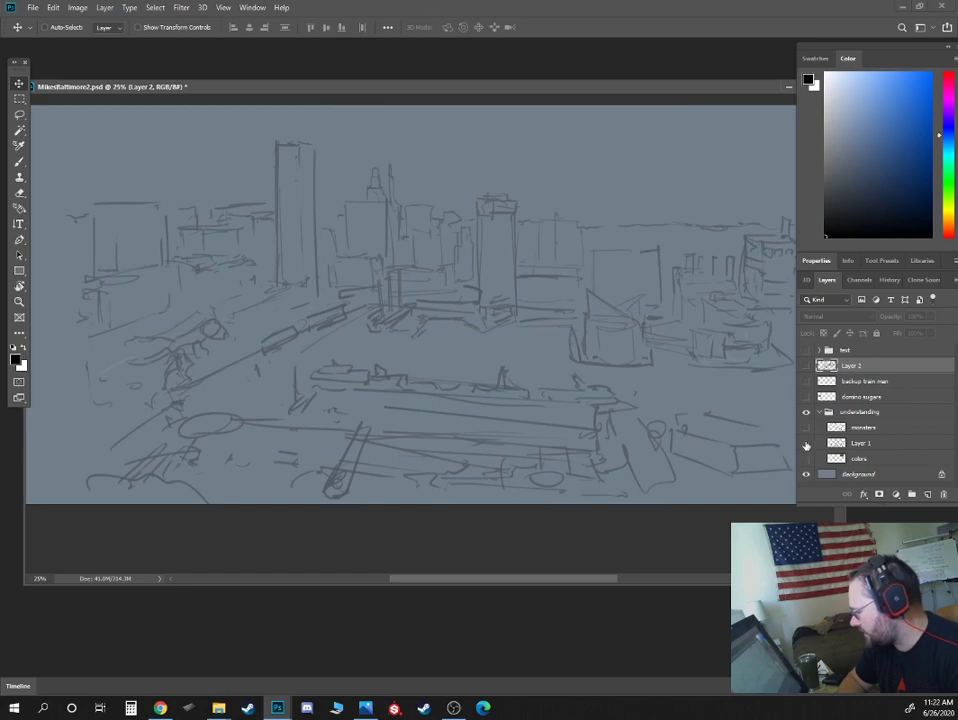
{"action": "left_click", "coordinate": [806, 443]}
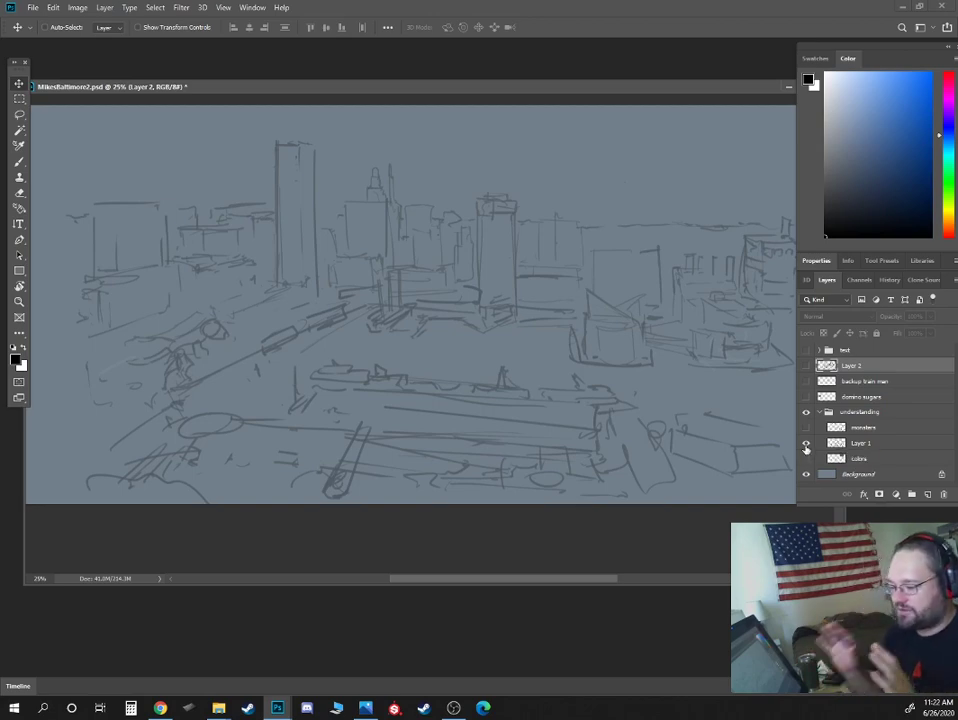
{"action": "left_click", "coordinate": [806, 427]}
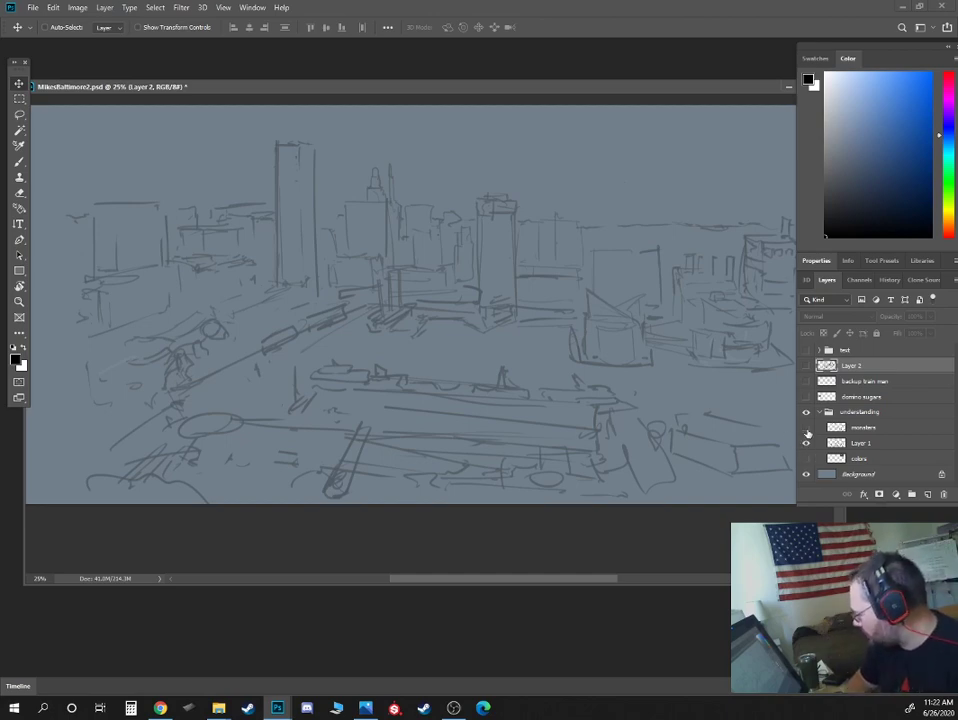
{"action": "left_click", "coordinate": [807, 427]}
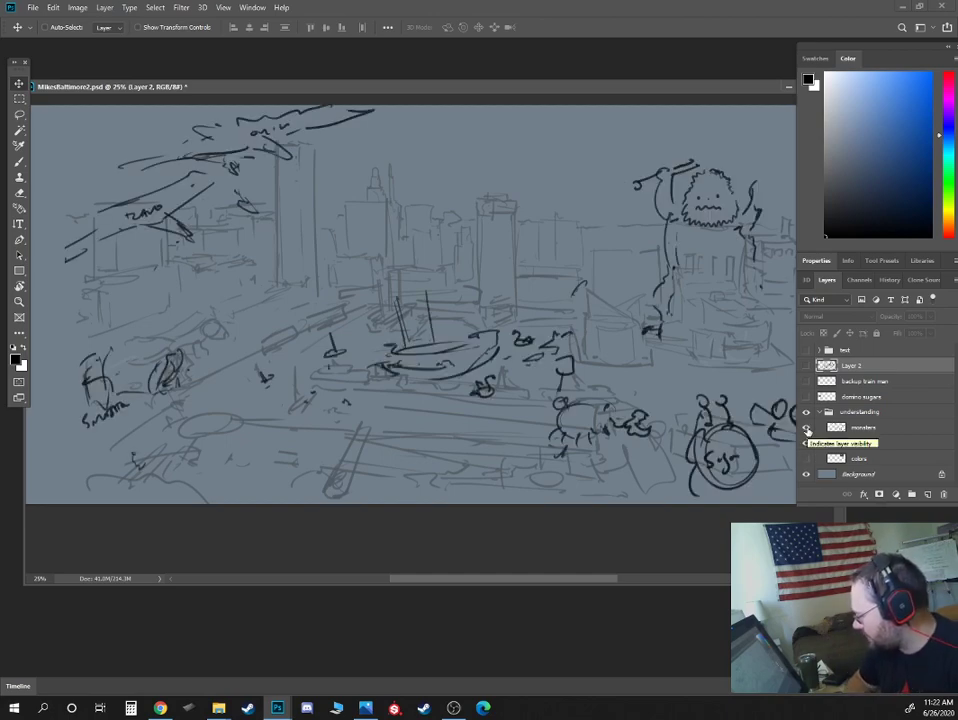
{"action": "left_click", "coordinate": [806, 427]}
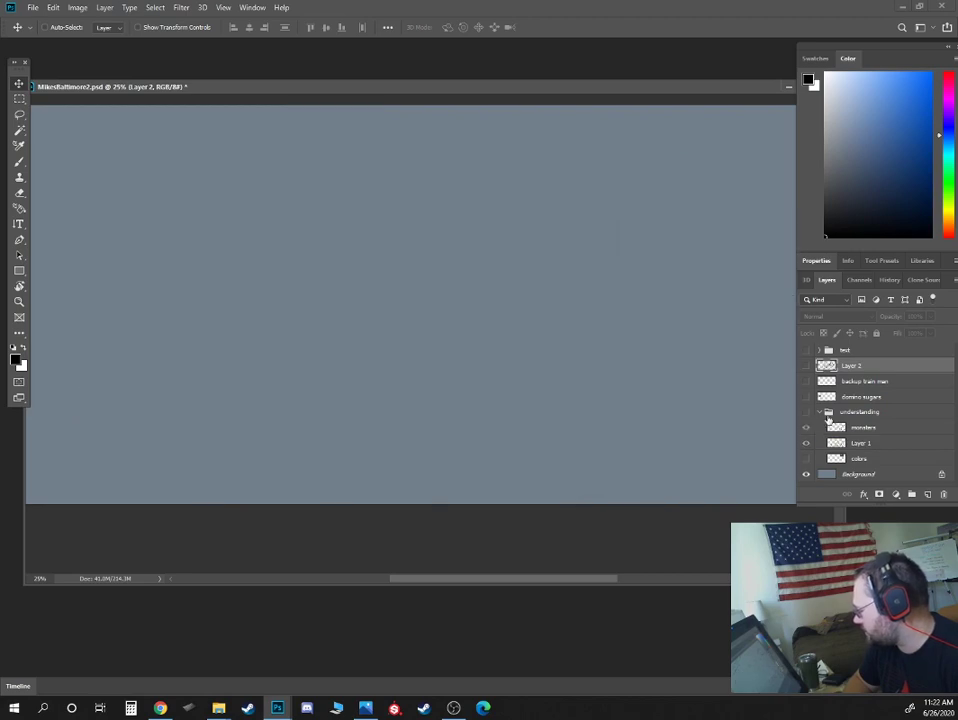
{"action": "left_click", "coordinate": [819, 411]}
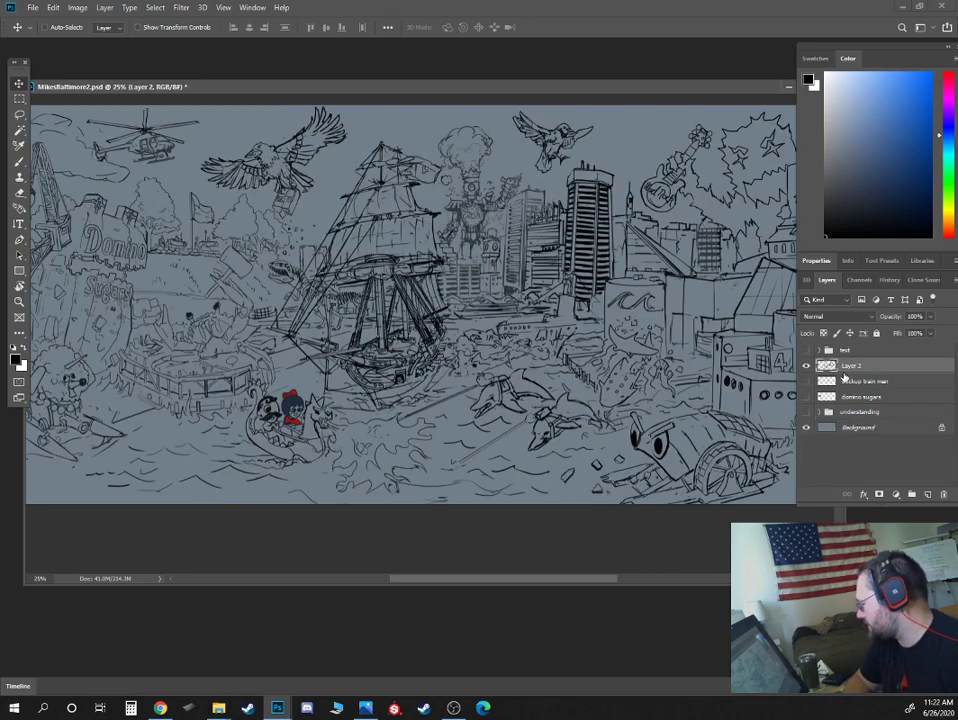
Save As with the version number bumped to MikesBaltimore3.psd.
{"action": "key", "text": "ctrl+shift+s"}
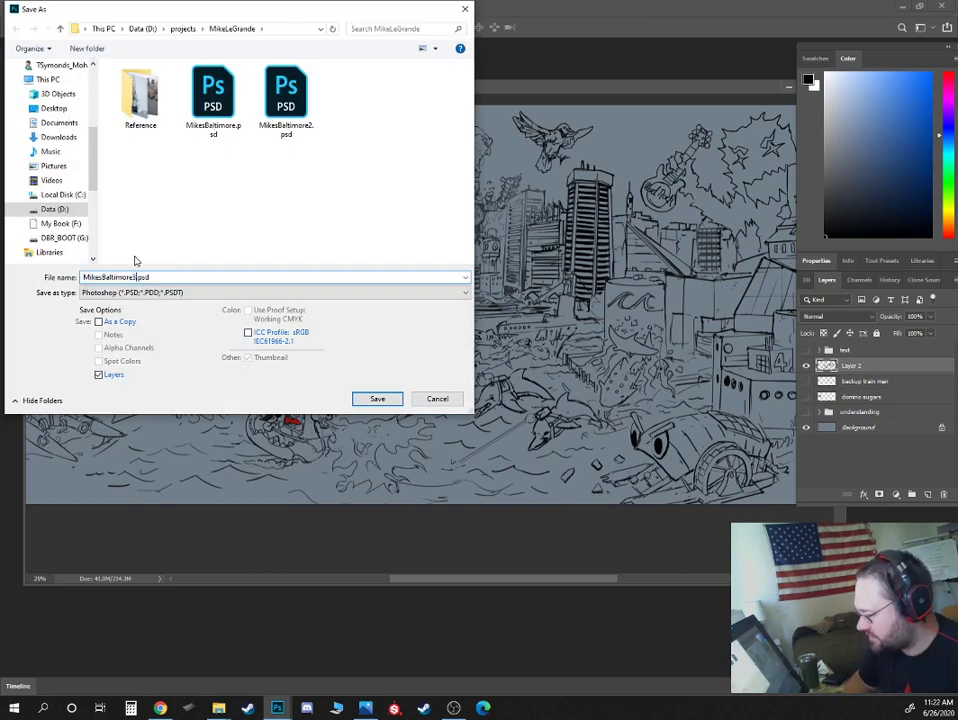
{"action": "left_click", "coordinate": [377, 398]}
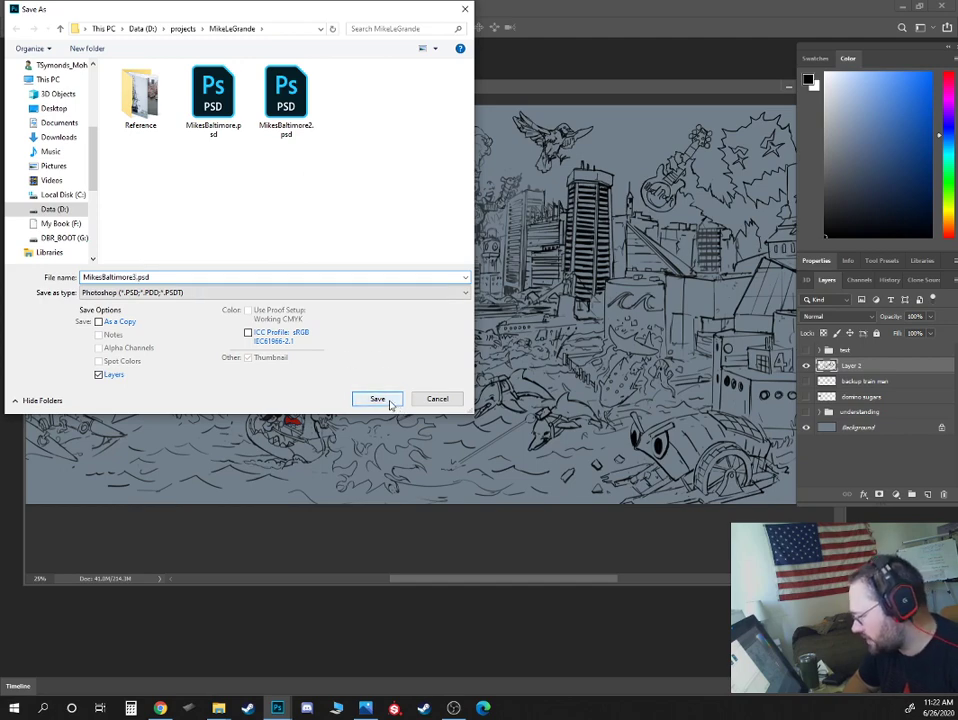
{"action": "left_click", "coordinate": [377, 398]}
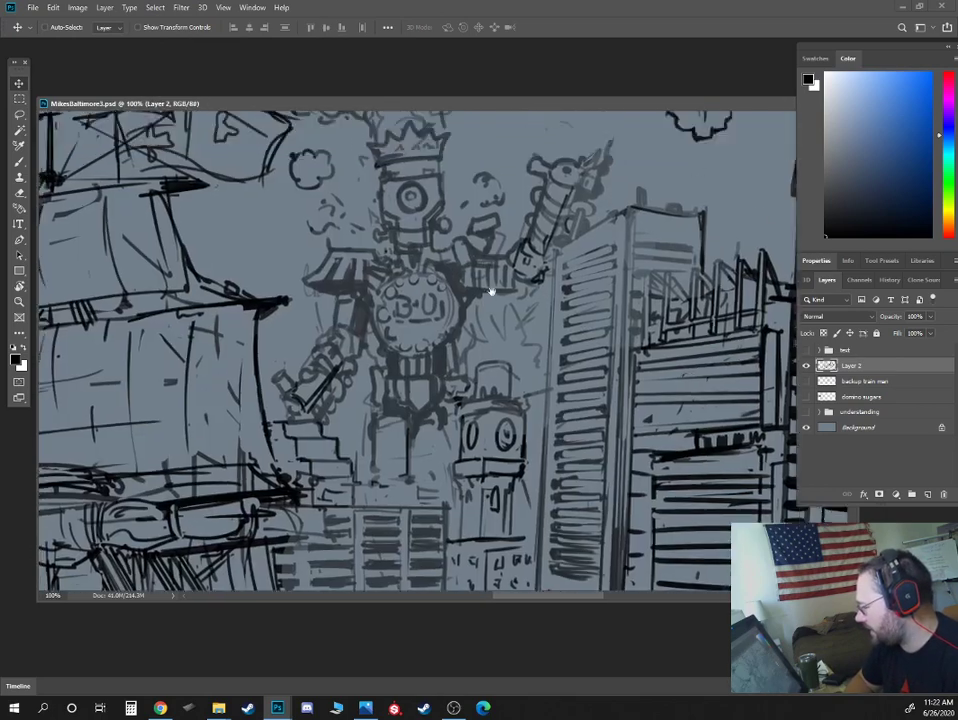
Hide and re-show Layer 2's line art to compare the robot drawing.
{"action": "left_click", "coordinate": [806, 365]}
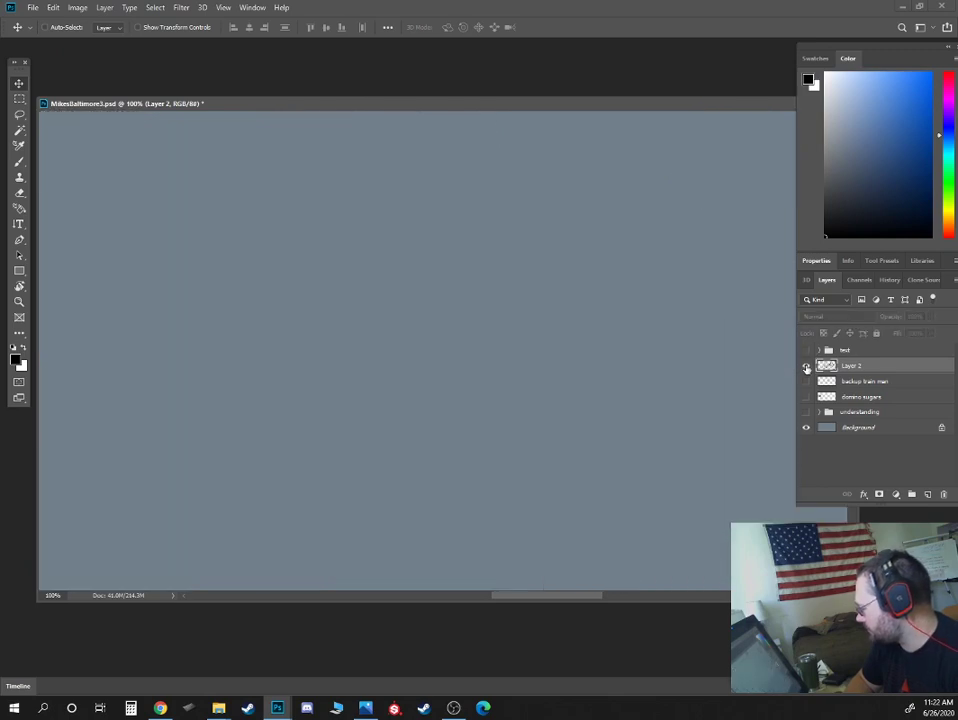
{"action": "left_click", "coordinate": [806, 365]}
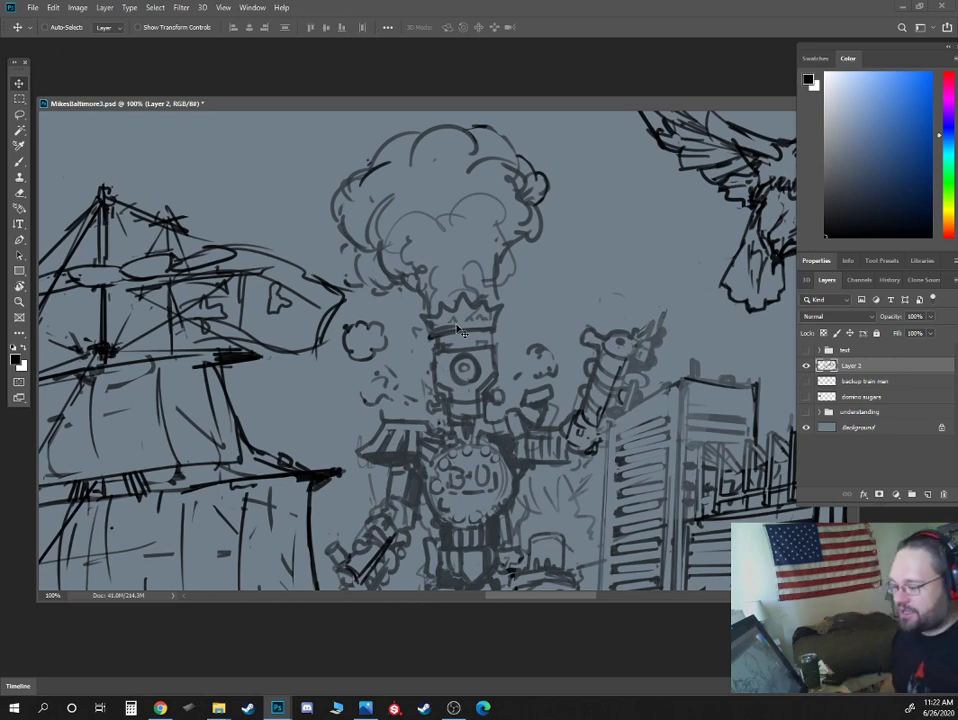
{"action": "mouse_move", "coordinate": [440, 335]}
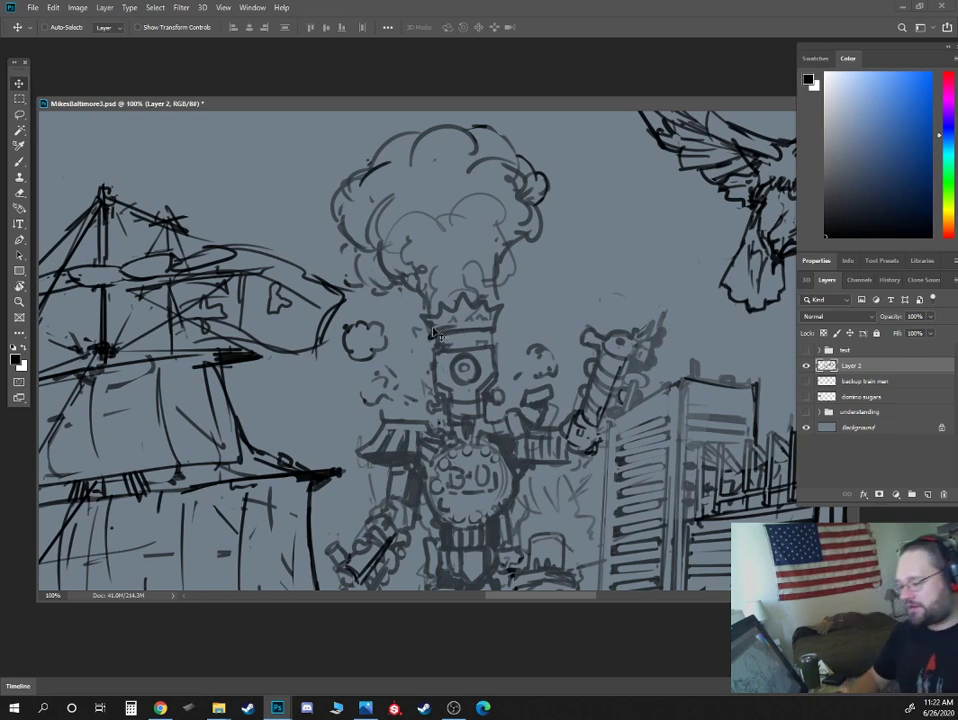
{"action": "mouse_move", "coordinate": [437, 333]}
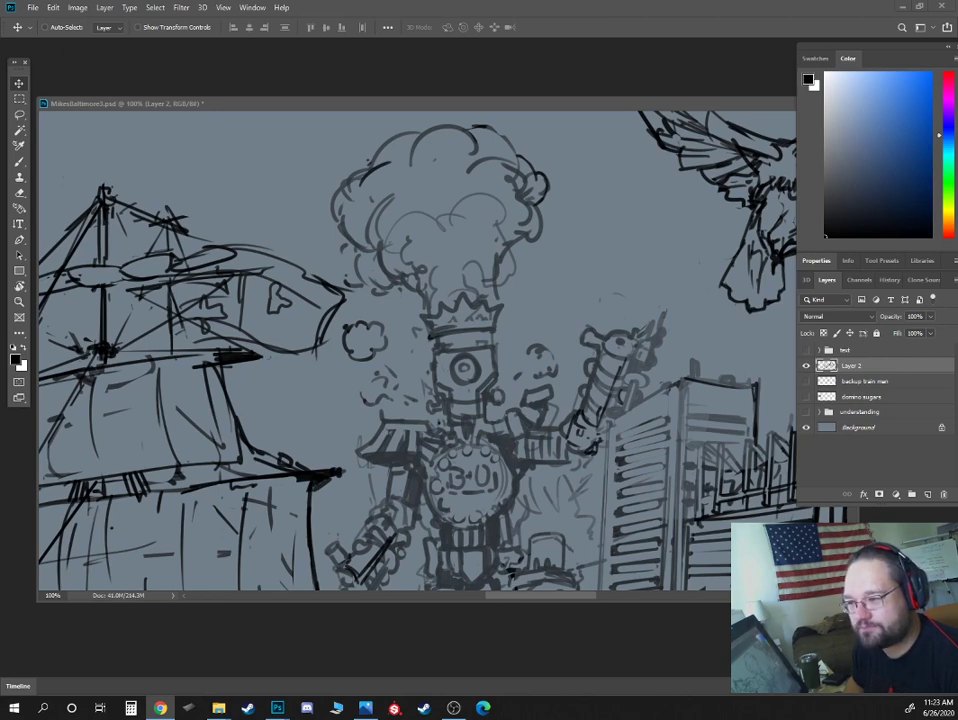
{"action": "mouse_move", "coordinate": [525, 108]}
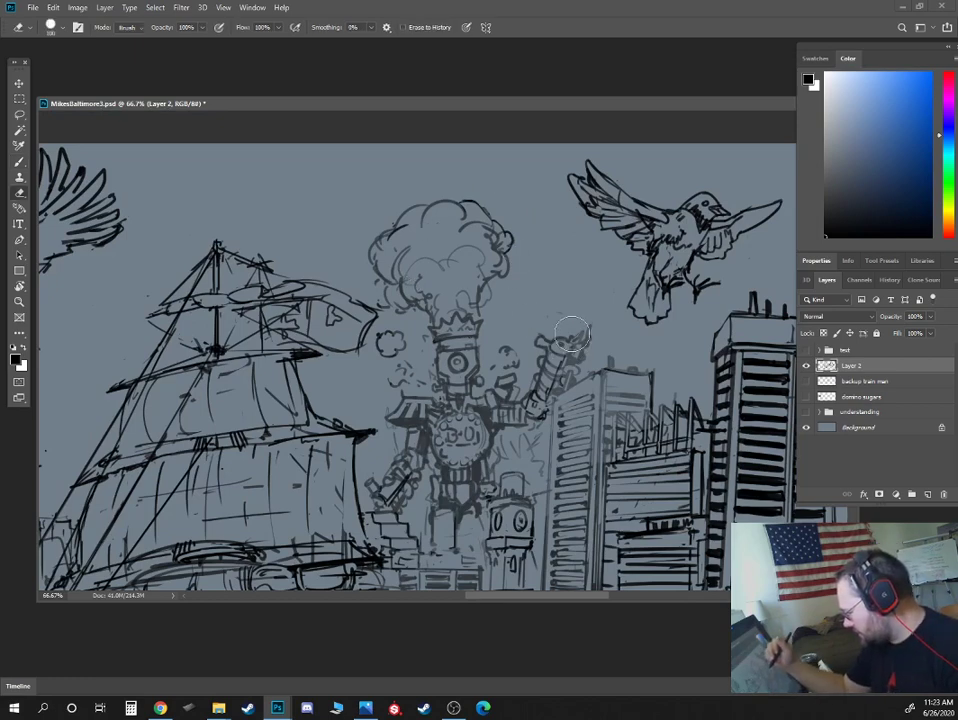
{"action": "mouse_move", "coordinate": [580, 330]}
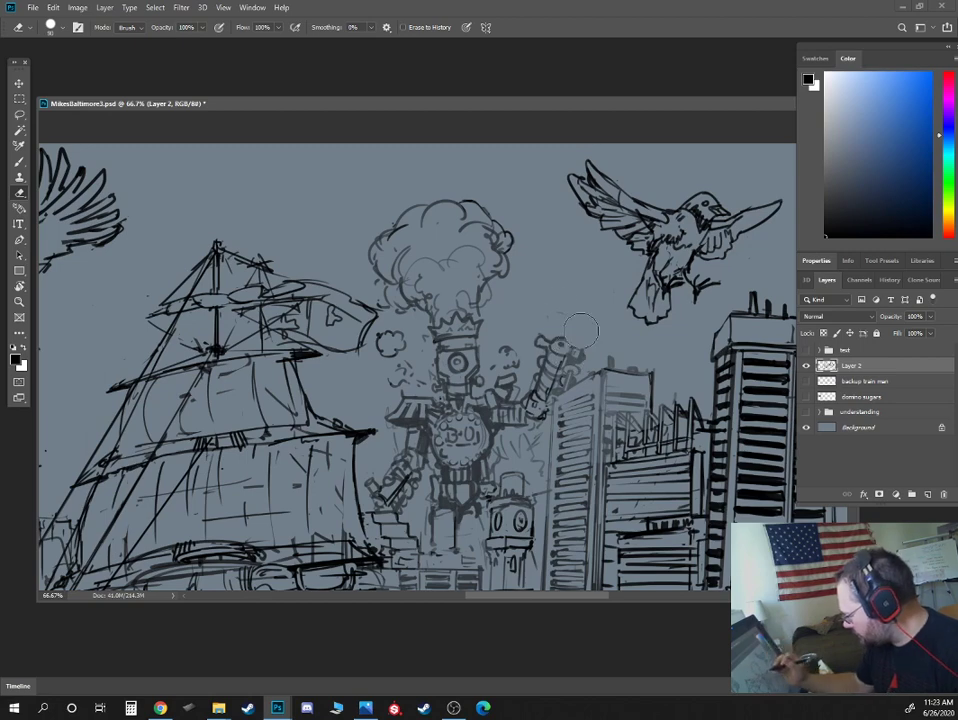
Erase the robot's strokes between the ship and the buildings on Layer 2.
{"action": "left_click_drag", "start_coordinate": [560, 340], "coordinate": [470, 480]}
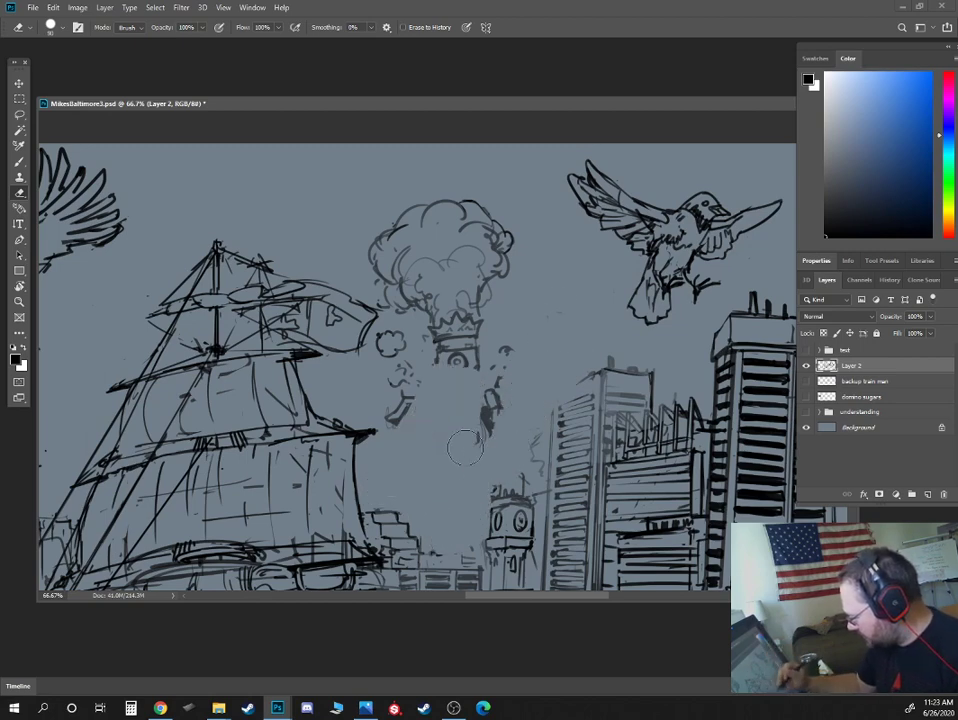
{"action": "left_click_drag", "start_coordinate": [465, 448], "coordinate": [385, 275]}
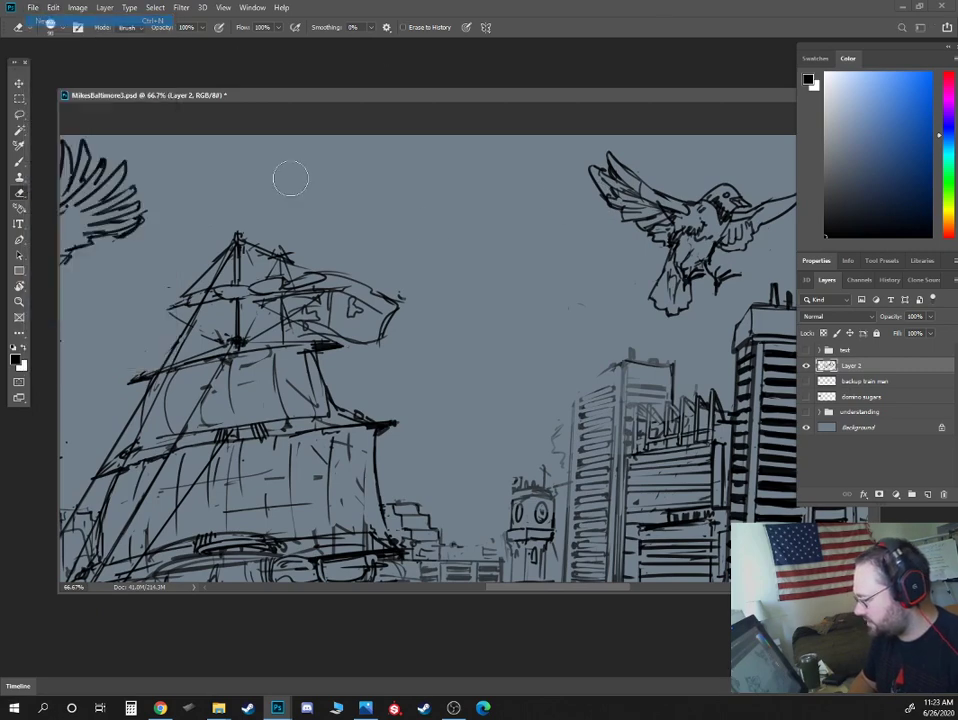
Paste the robot sketch into new document Untitled-1 and dock it beside the harbor drawing.
{"action": "left_click", "coordinate": [33, 7]}
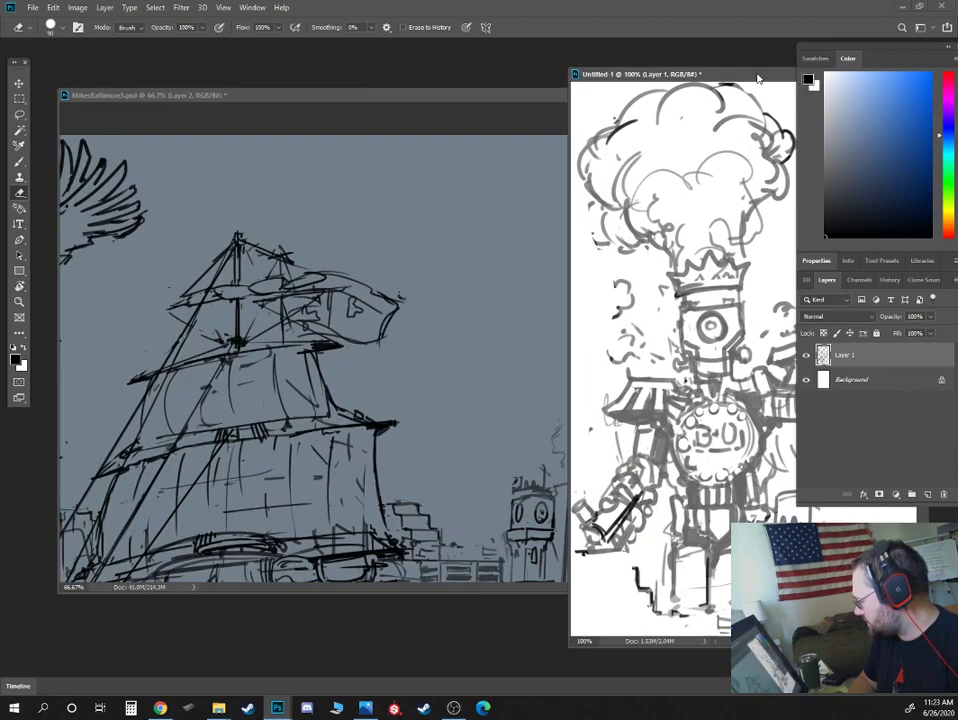
{"action": "left_click_drag", "start_coordinate": [640, 74], "coordinate": [160, 85]}
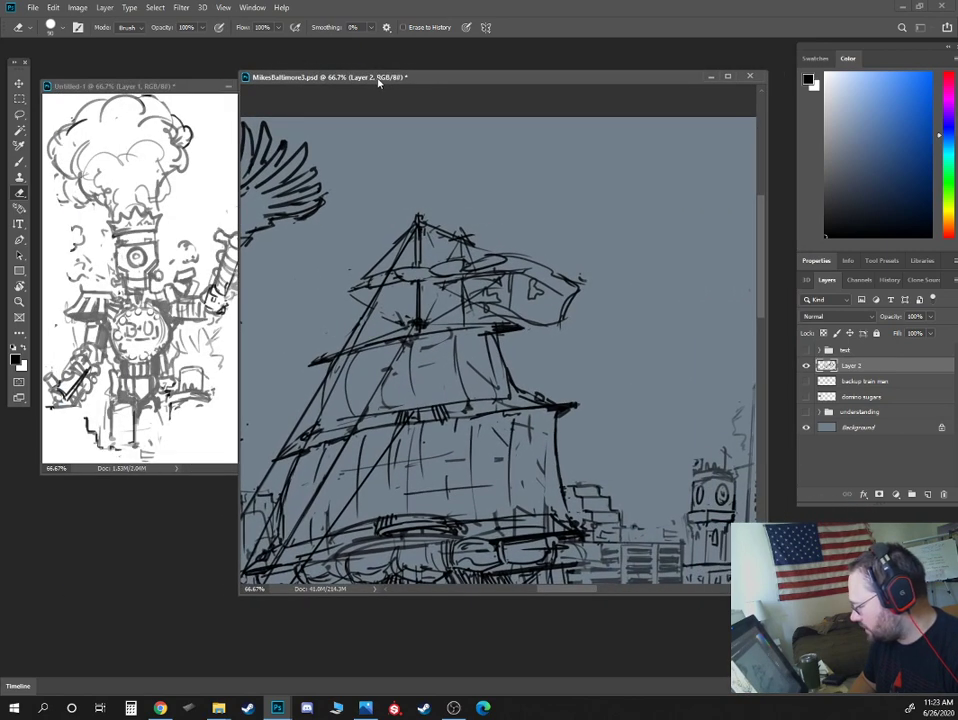
{"action": "scroll", "scroll_direction": "down", "scroll_amount": 3}
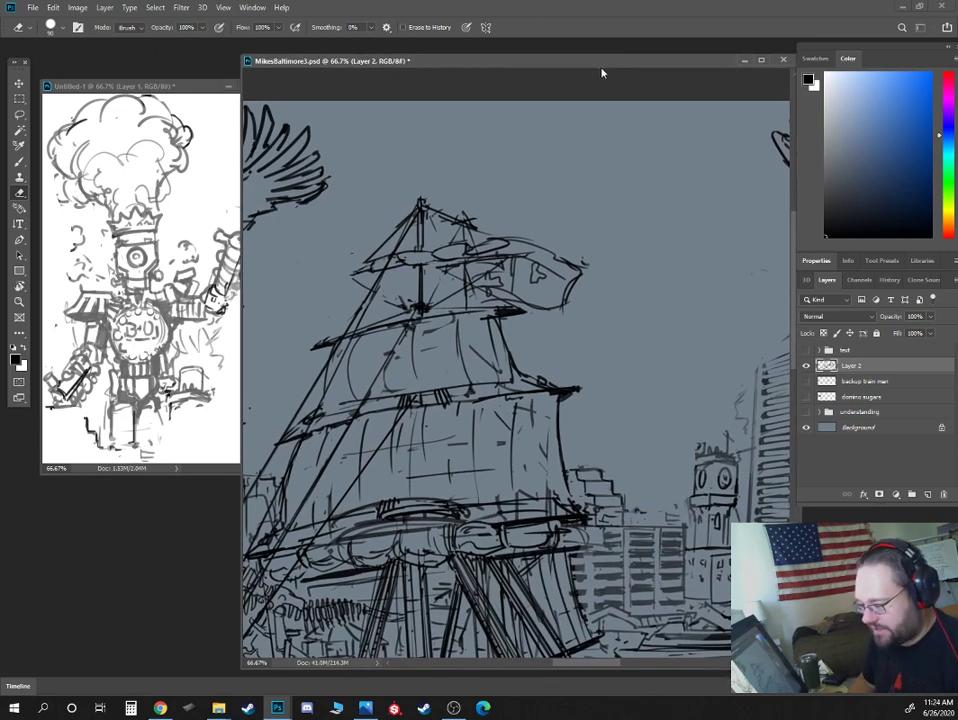
View the canvas at 100% and brush new outlines on Layer 2 for the tower and ship.
{"action": "left_click", "coordinate": [140, 91]}
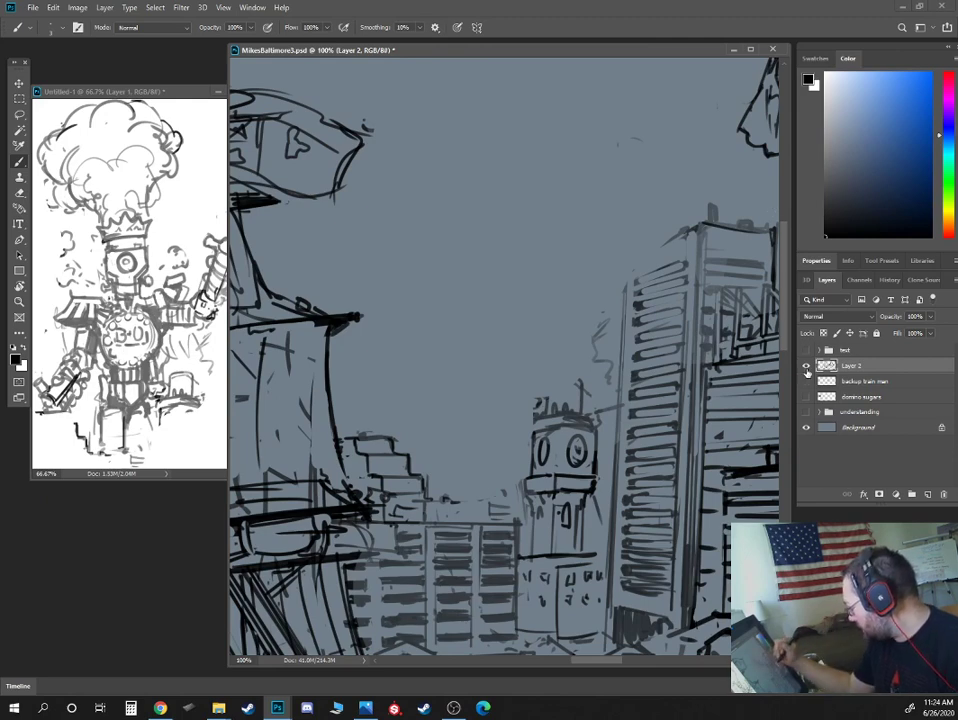
{"action": "left_click", "coordinate": [806, 365]}
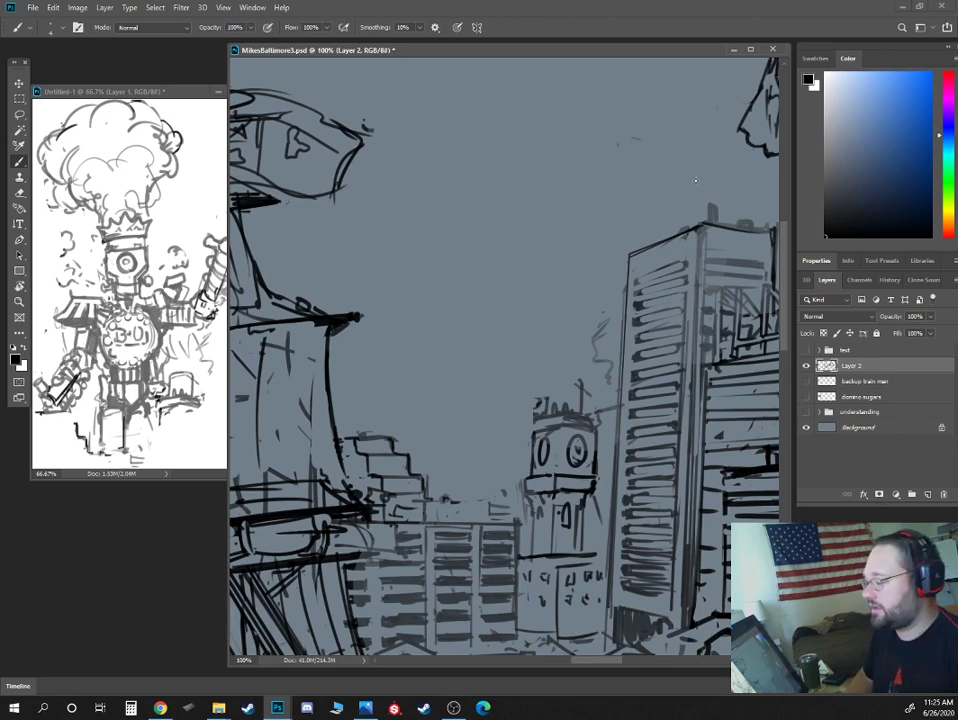
{"action": "mouse_move", "coordinate": [140, 91]}
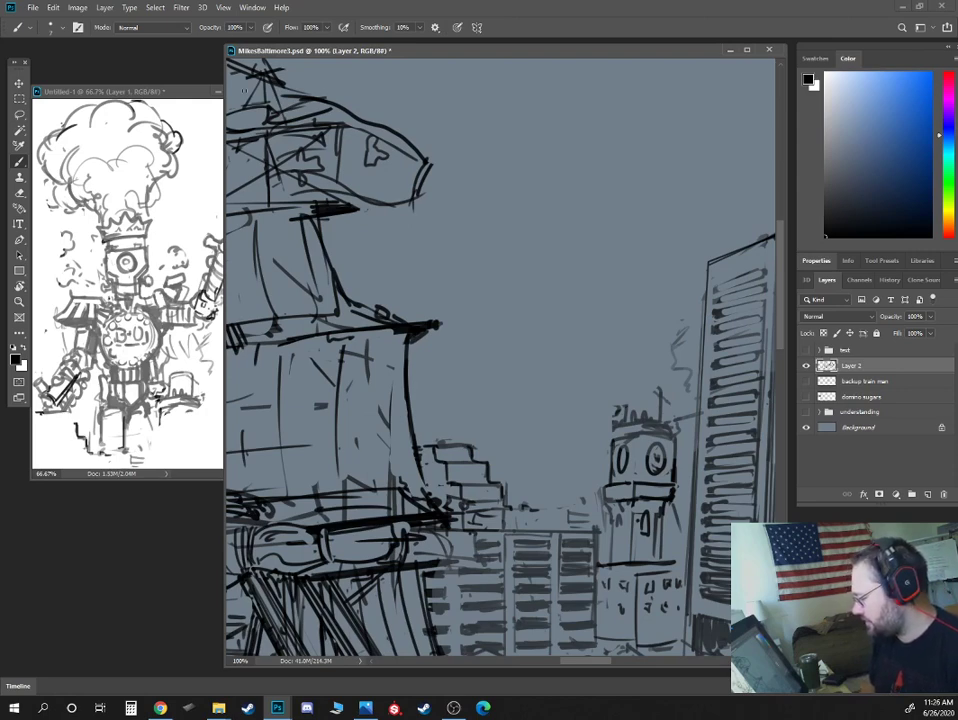
Scroll the canvas down to the waterfront beneath the clock building.
{"action": "scroll", "scroll_direction": "down", "scroll_amount": 3}
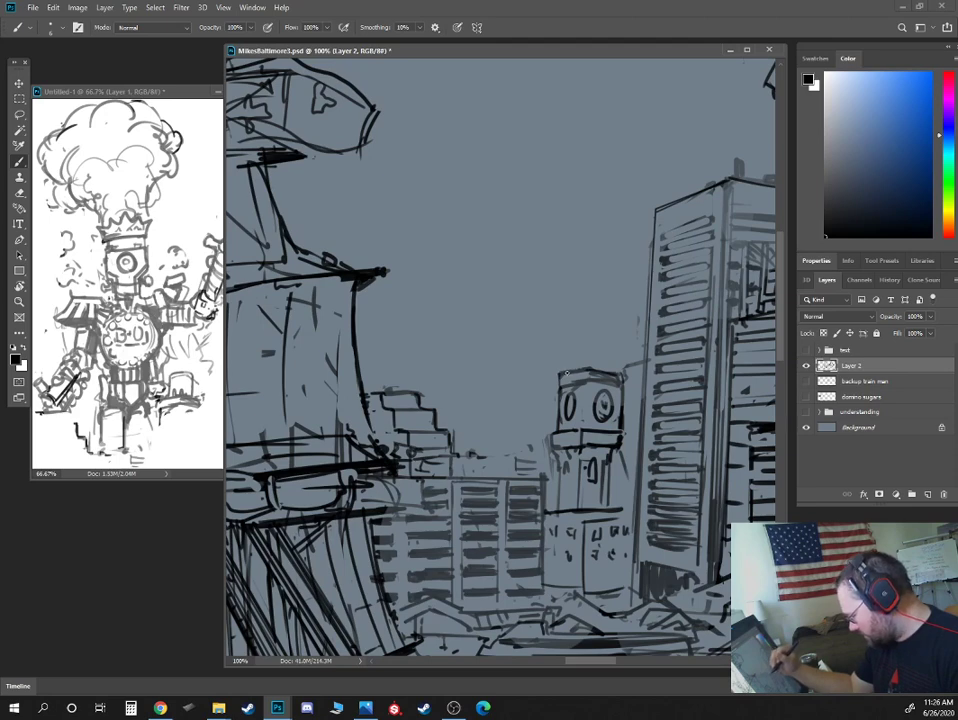
{"action": "mouse_move", "coordinate": [590, 353]}
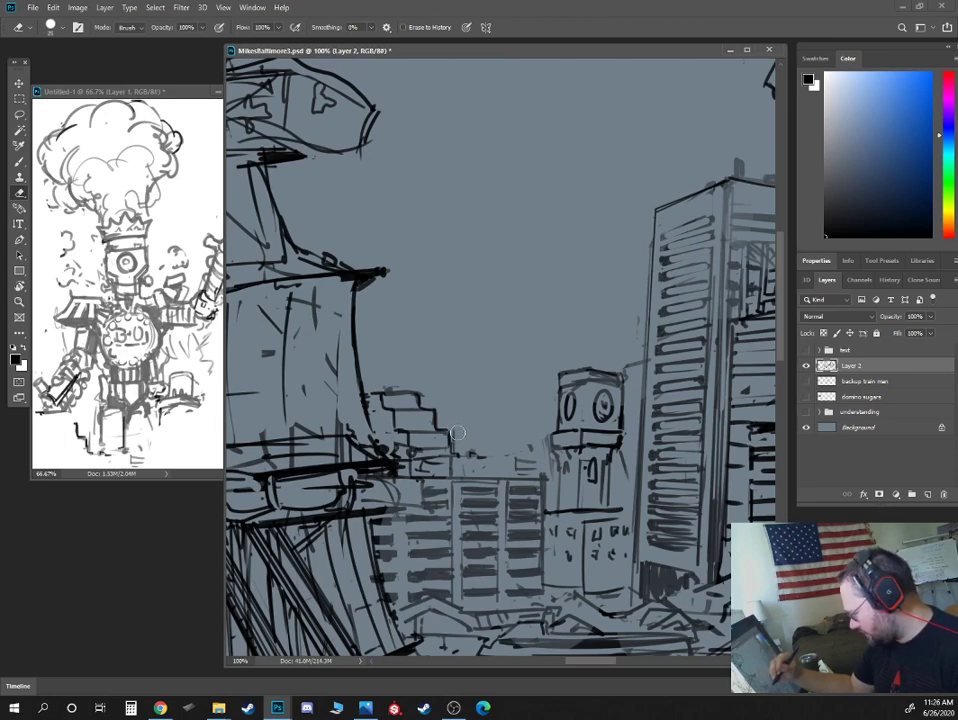
{"action": "mouse_move", "coordinate": [425, 382]}
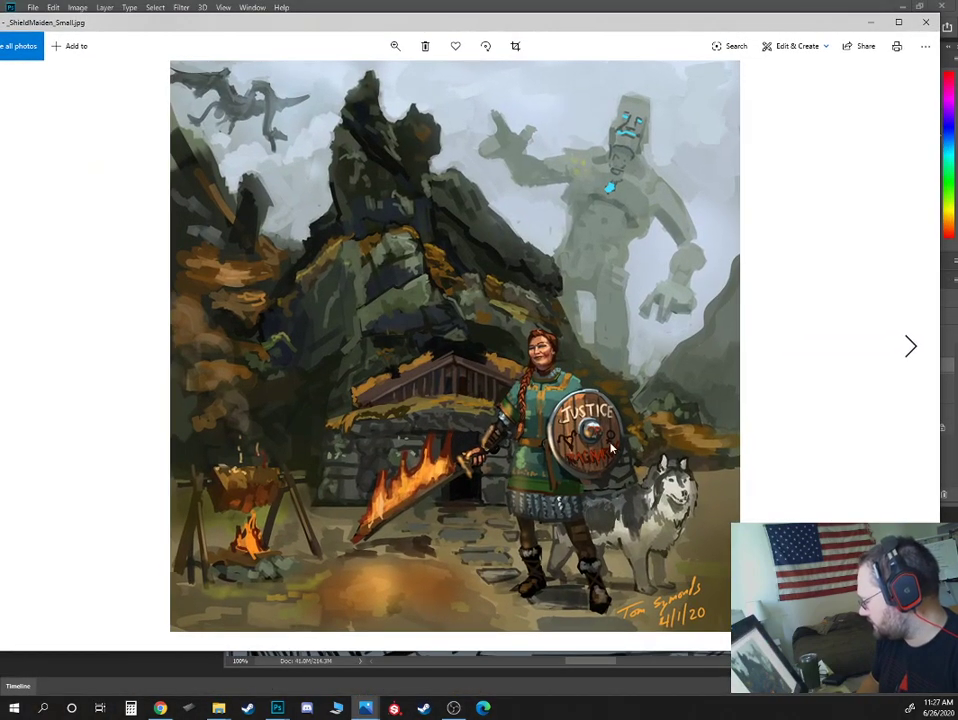
{"action": "mouse_move", "coordinate": [555, 417]}
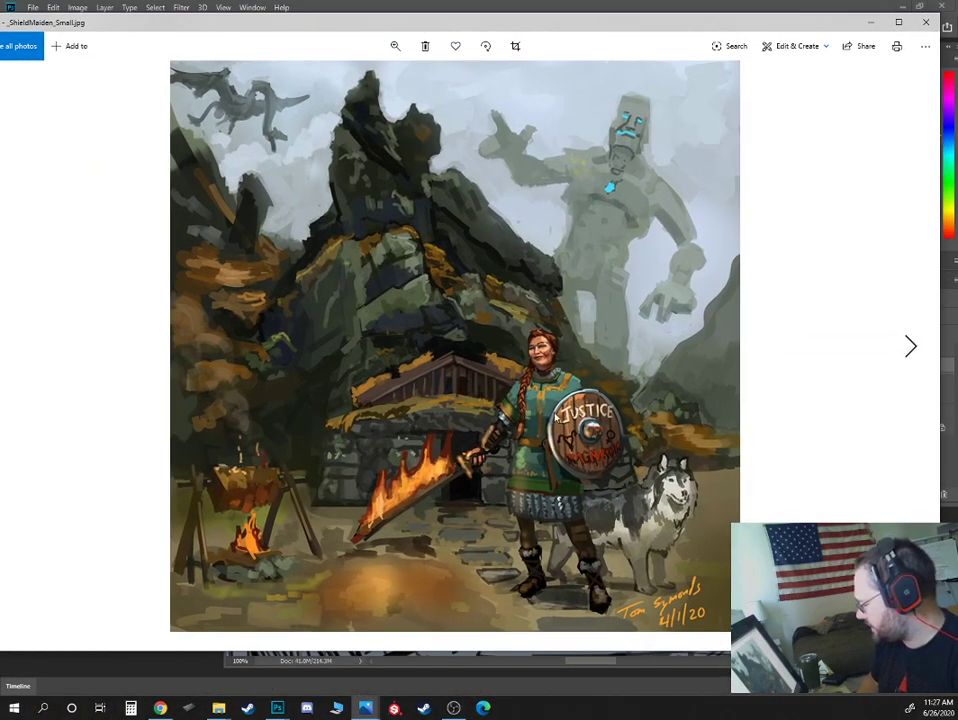
{"action": "mouse_move", "coordinate": [444, 235]}
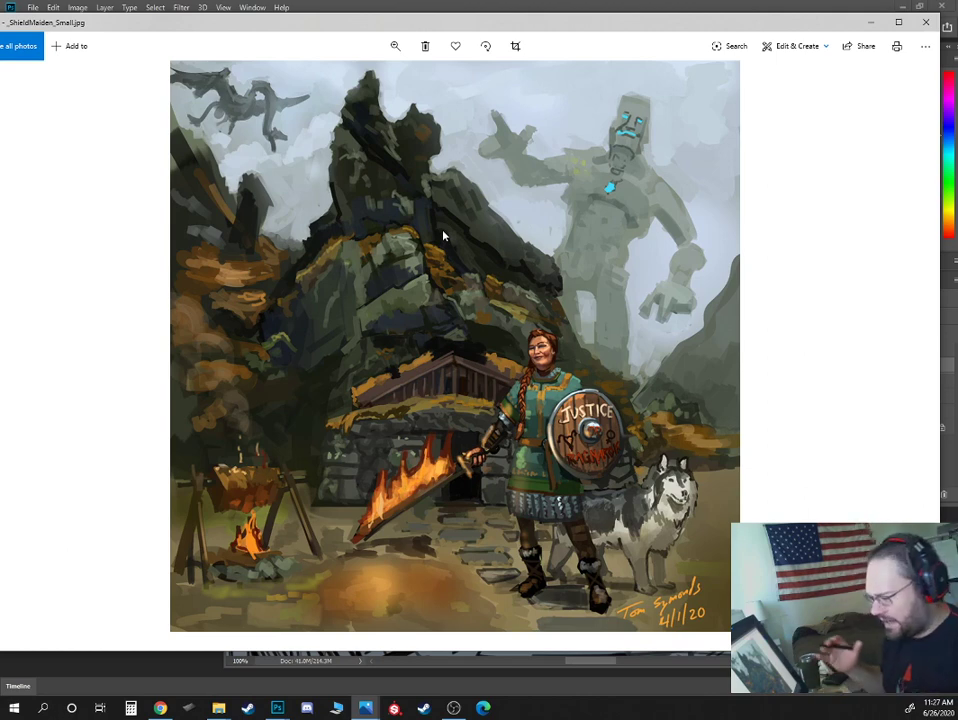
{"action": "mouse_move", "coordinate": [648, 247]}
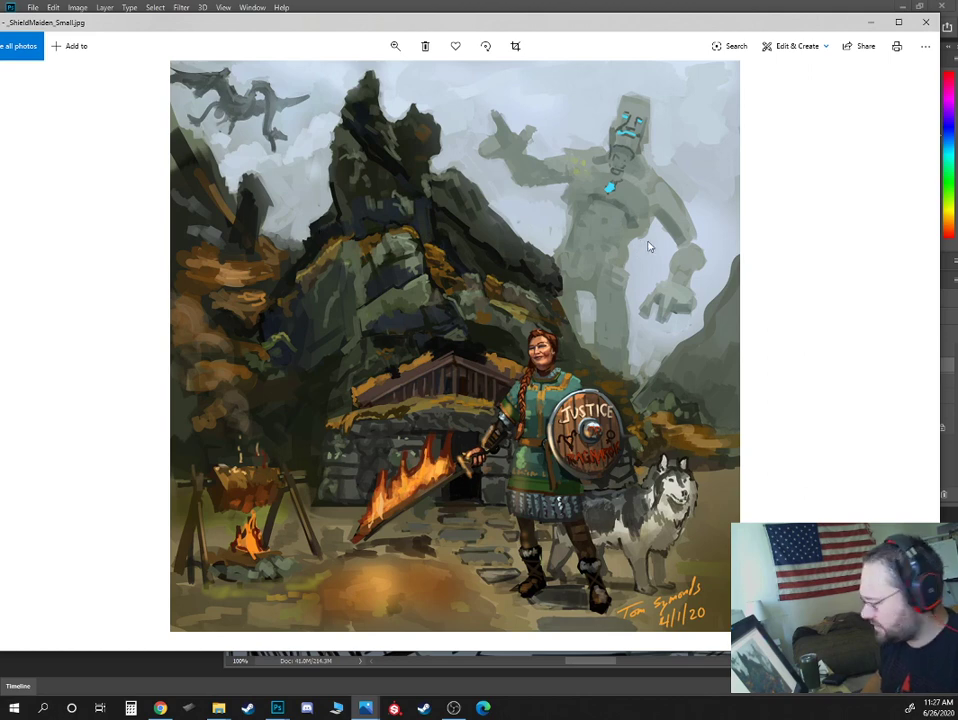
{"action": "mouse_move", "coordinate": [635, 354]}
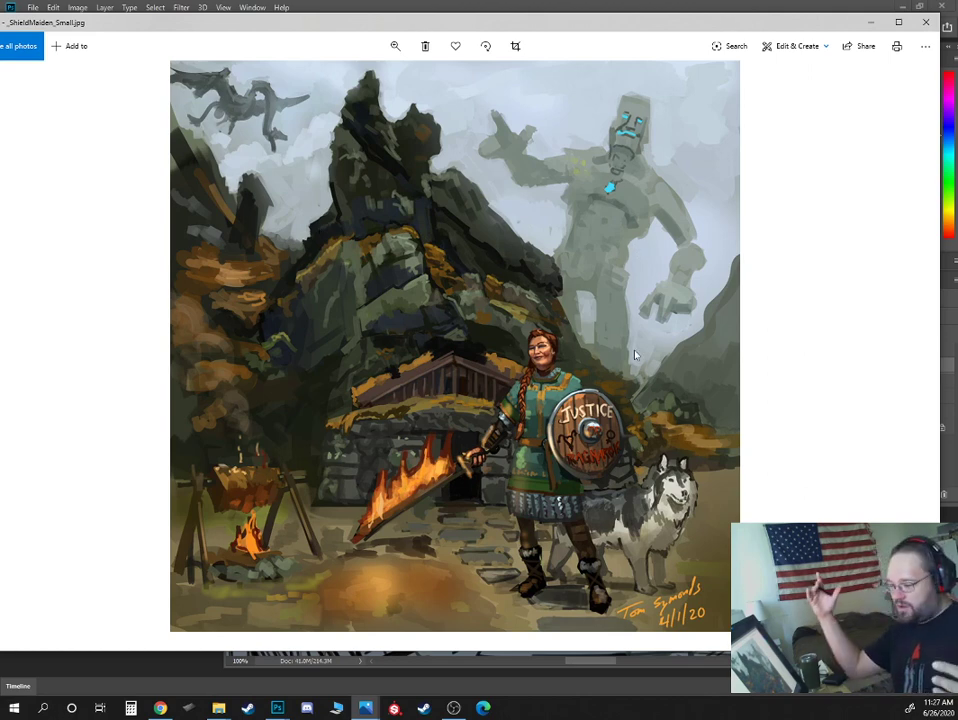
{"action": "mouse_move", "coordinate": [925, 22]}
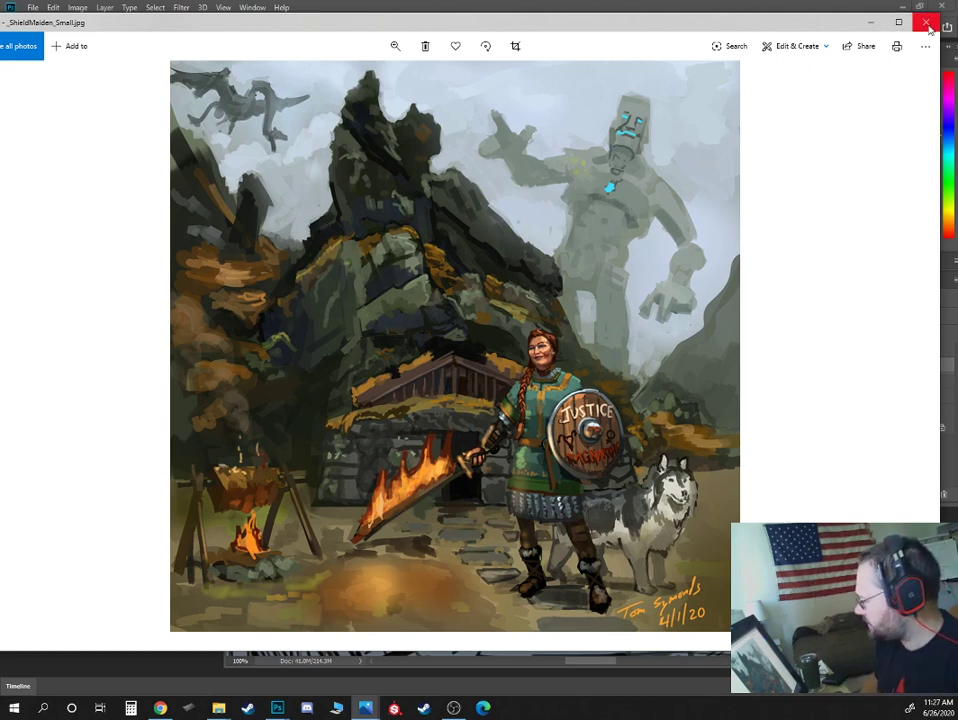
Close the small ShieldMaiden image and open the 3000px close-up of the giant.
{"action": "left_click", "coordinate": [927, 22]}
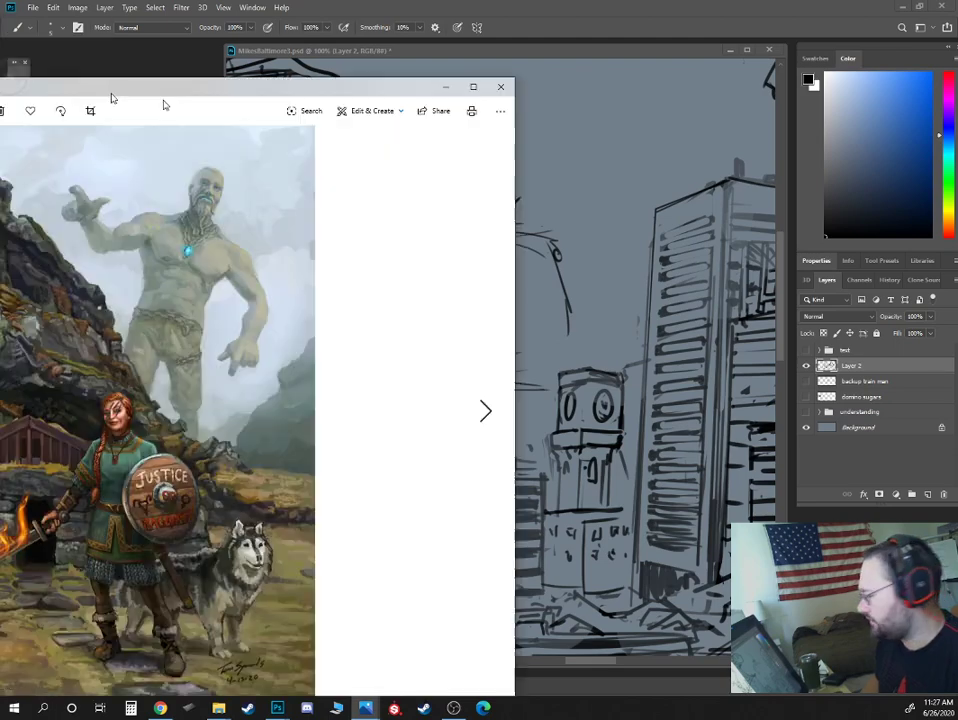
{"action": "left_click", "coordinate": [473, 86]}
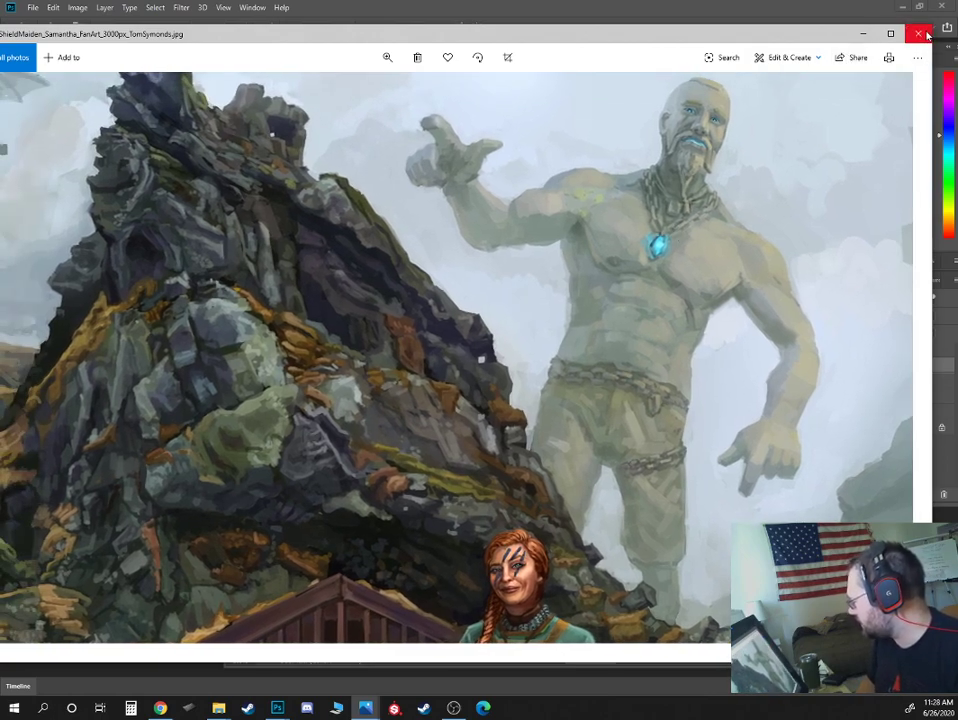
{"action": "left_click", "coordinate": [918, 34]}
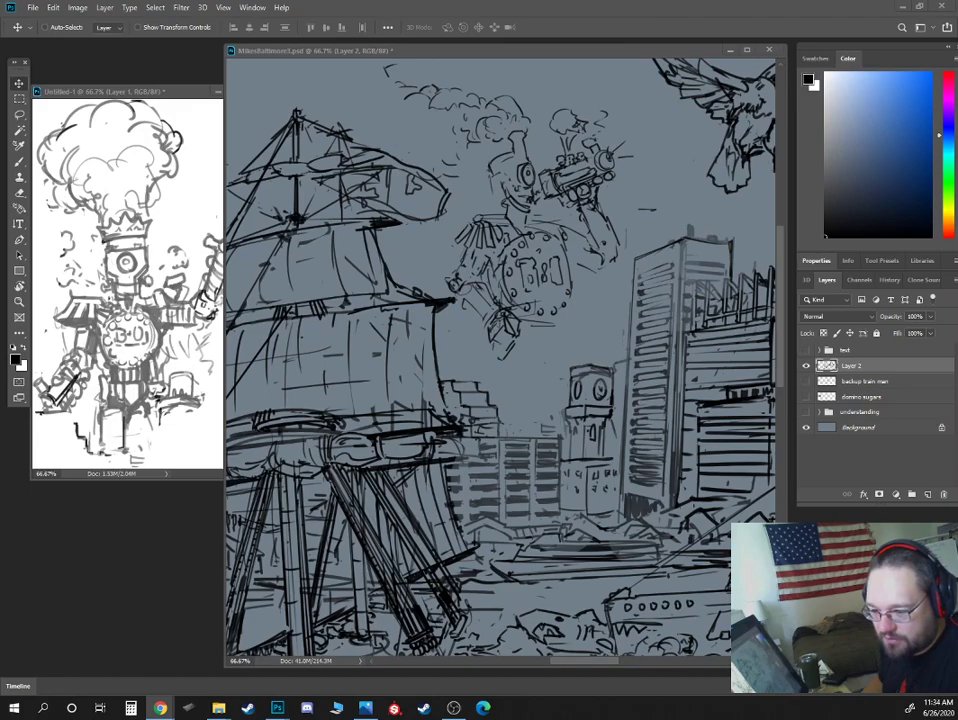
Play the Jackson State marching band video fullscreen, then exit fullscreen with Escape.
{"action": "left_click", "coordinate": [159, 708]}
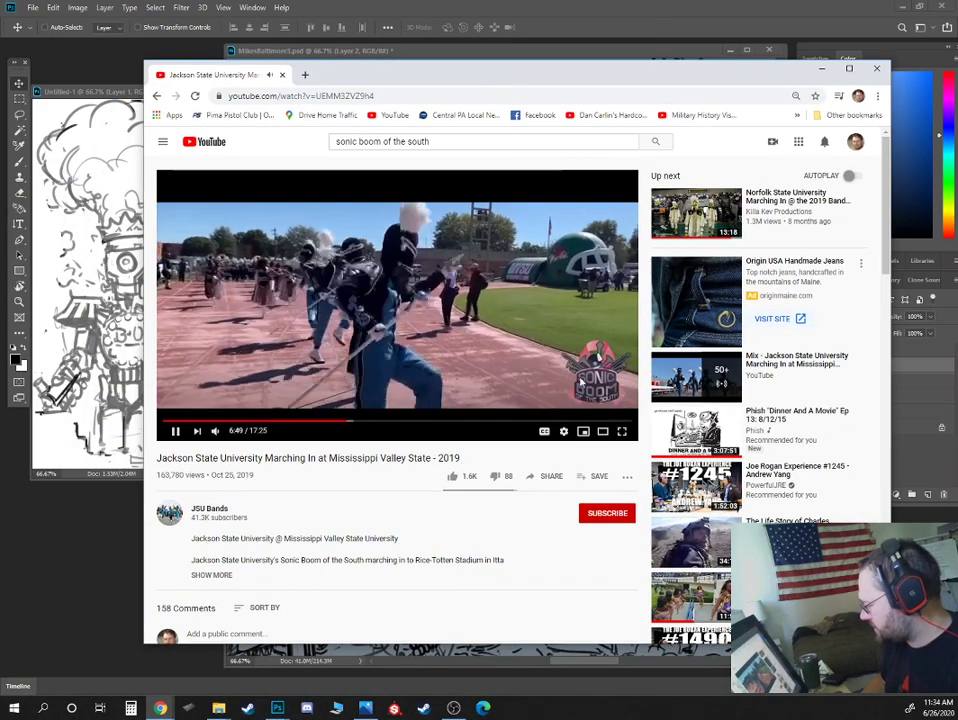
{"action": "left_click", "coordinate": [621, 431]}
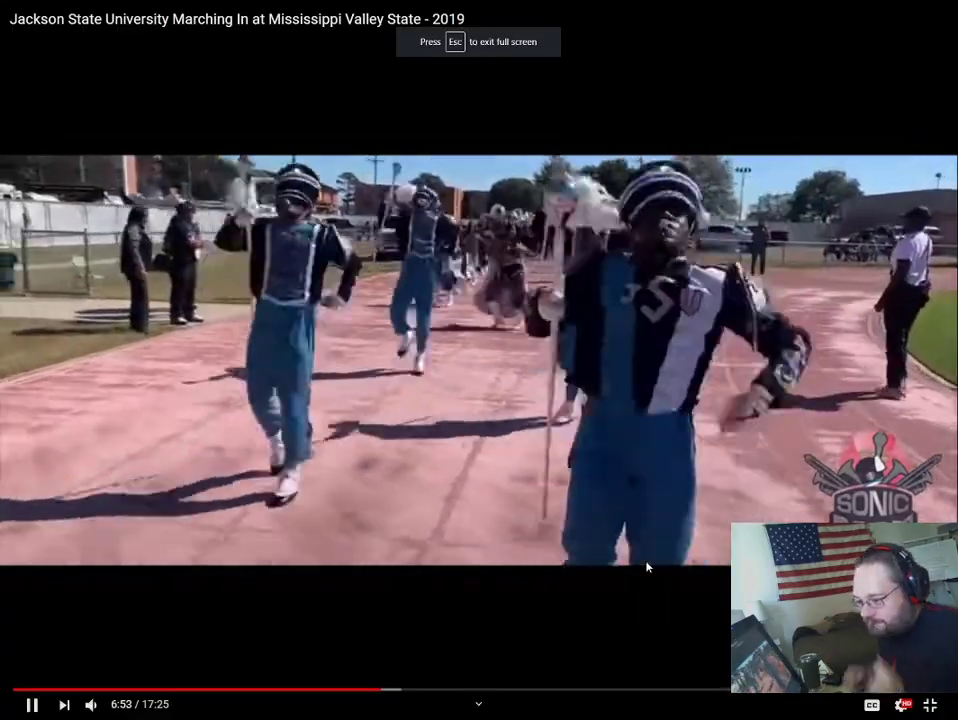
{"action": "key", "text": "Escape"}
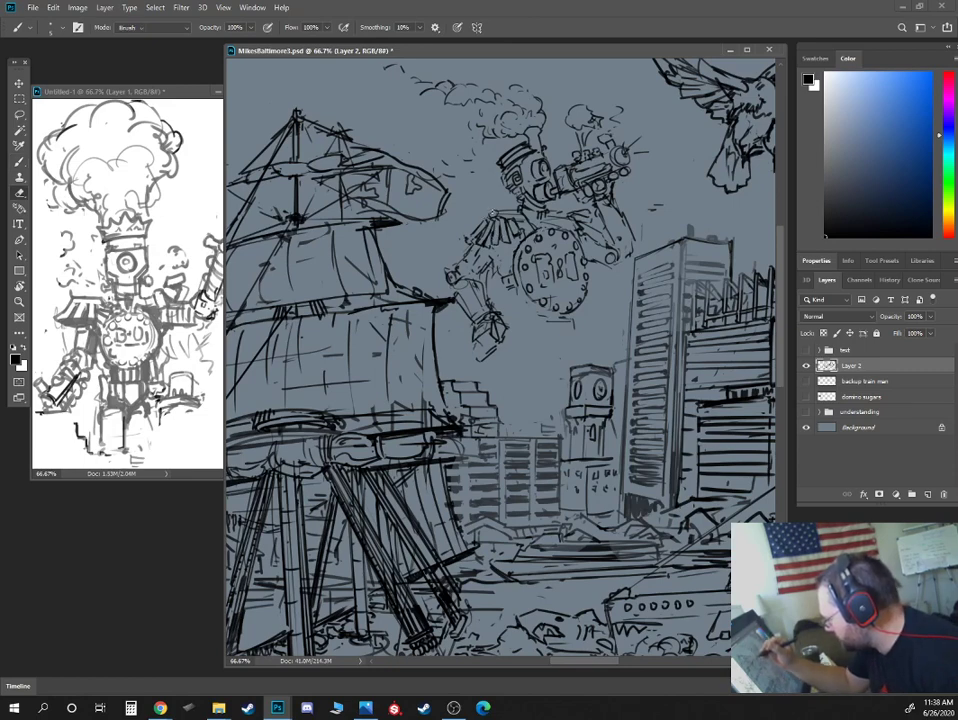
Switch between tools while brushing the robot's hips and upper legs on Layer 2.
{"action": "left_click", "coordinate": [150, 27]}
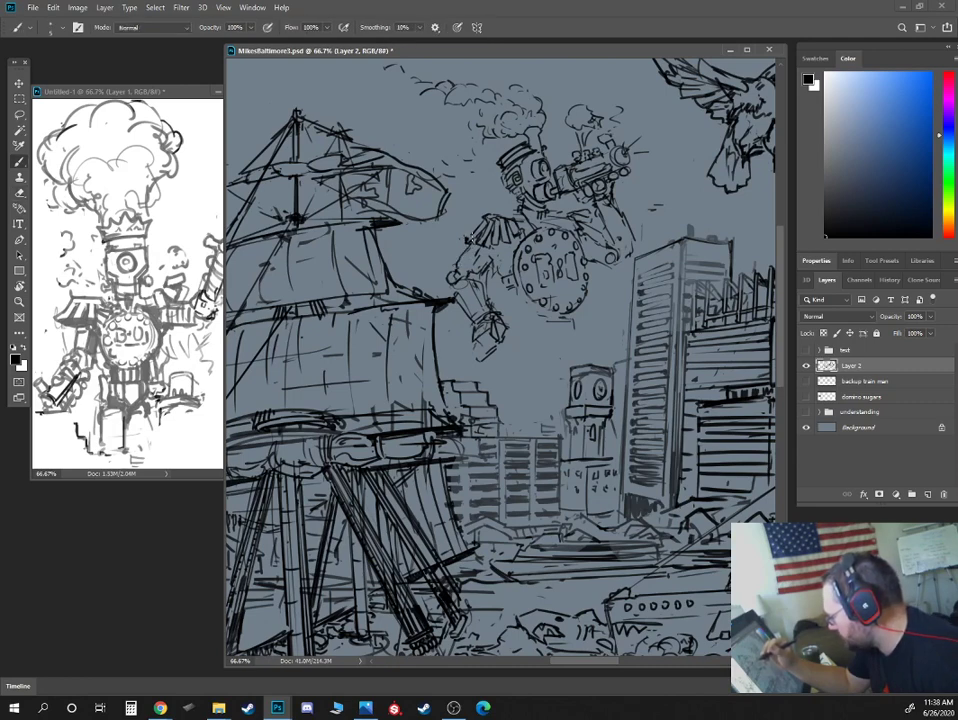
{"action": "left_click", "coordinate": [18, 194]}
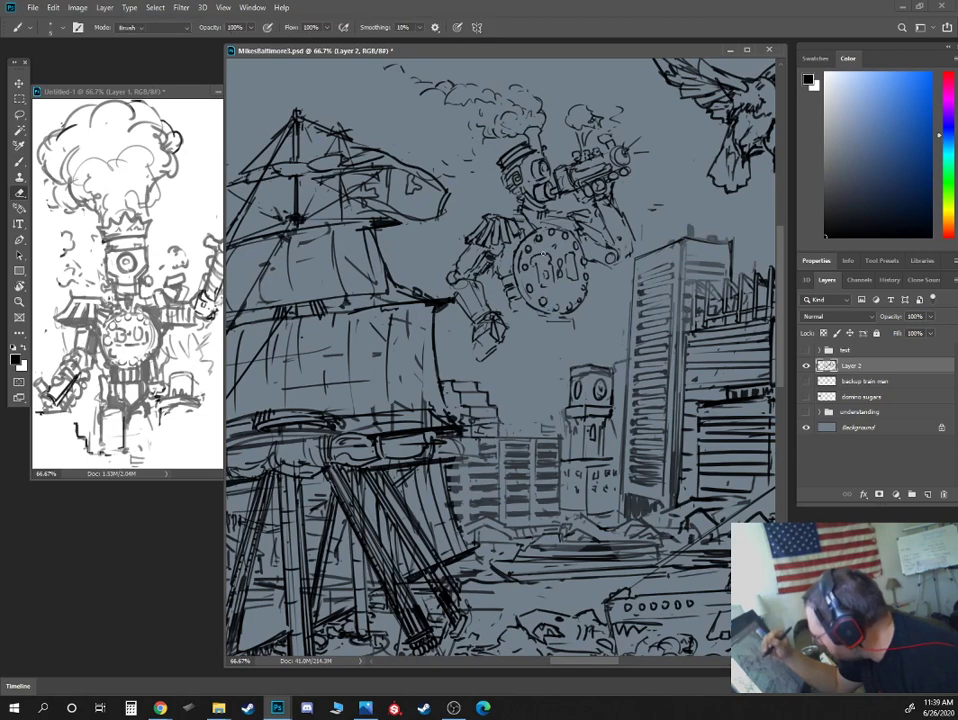
{"action": "left_click", "coordinate": [150, 27]}
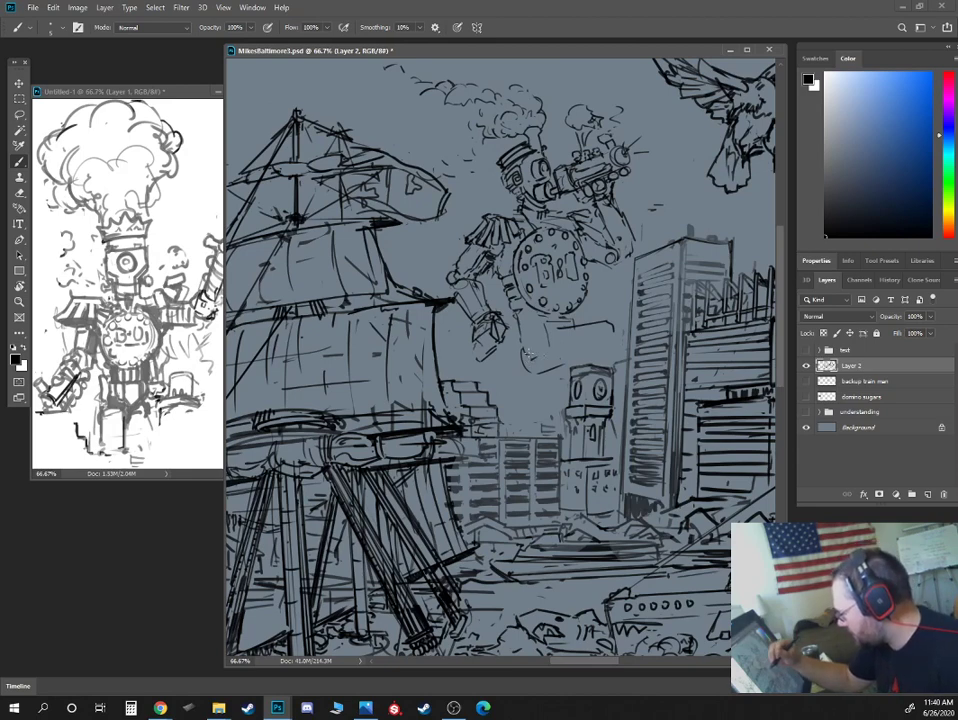
{"action": "mouse_move", "coordinate": [525, 355]}
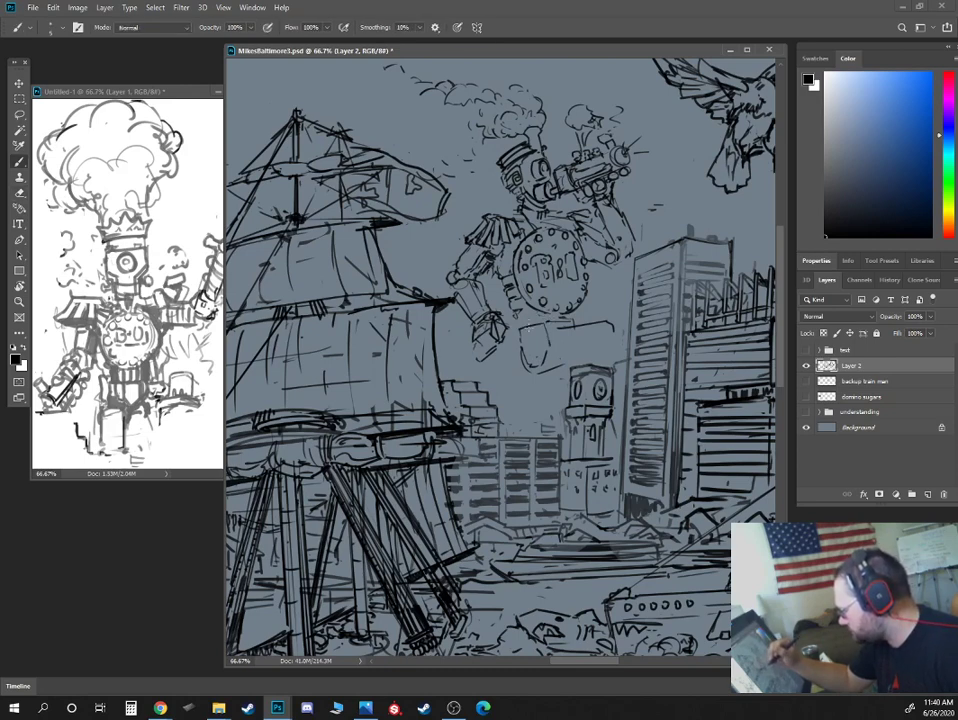
{"action": "left_click", "coordinate": [18, 177]}
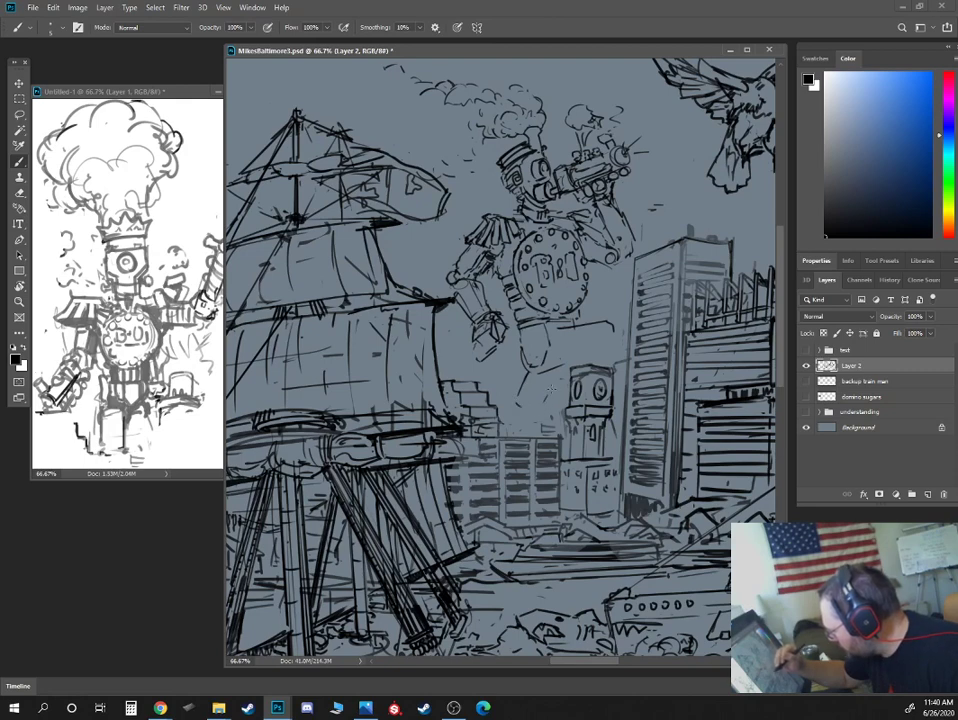
Brush the robot's leg segments and joints descending behind the clock tower.
{"action": "left_click", "coordinate": [548, 398]}
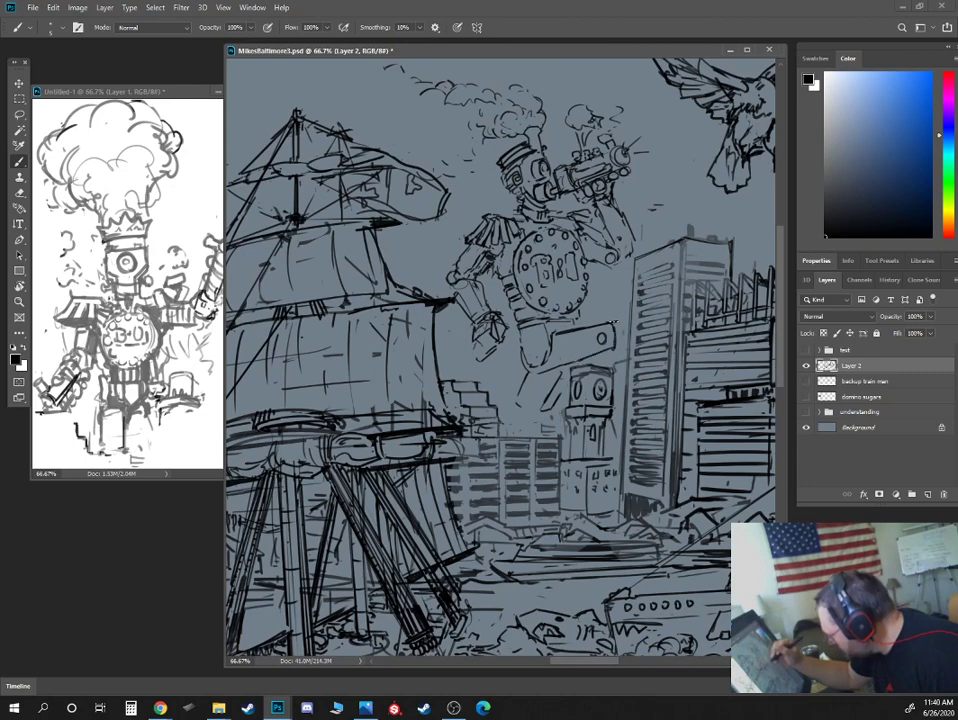
{"action": "left_click", "coordinate": [18, 160]}
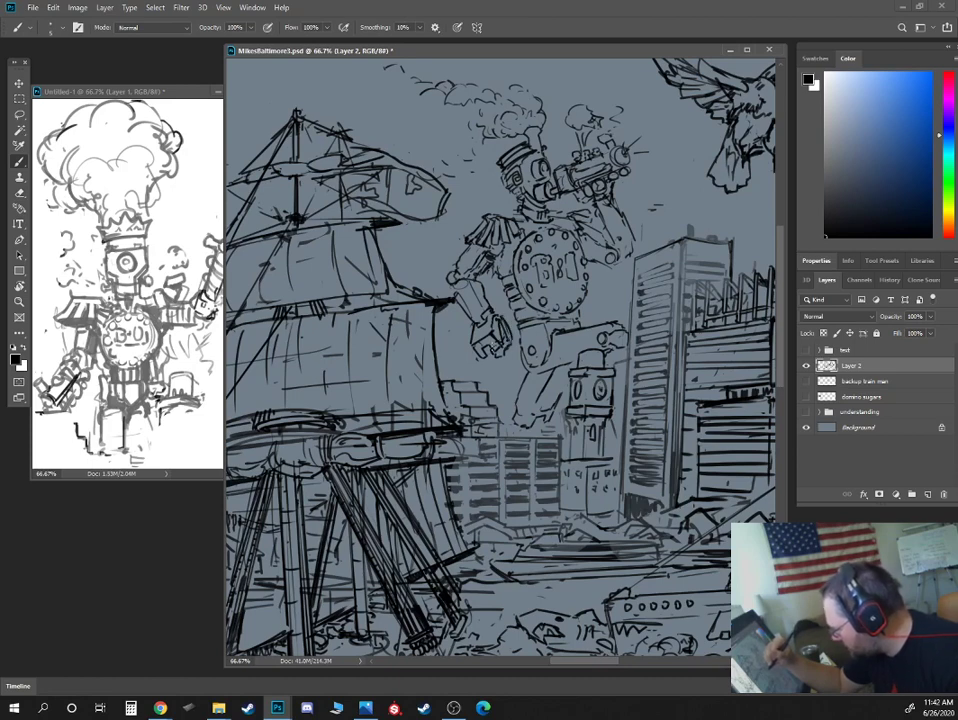
Pan down the canvas while darkening the robot's hip and leg linework.
{"action": "scroll", "scroll_direction": "down", "scroll_amount": 3}
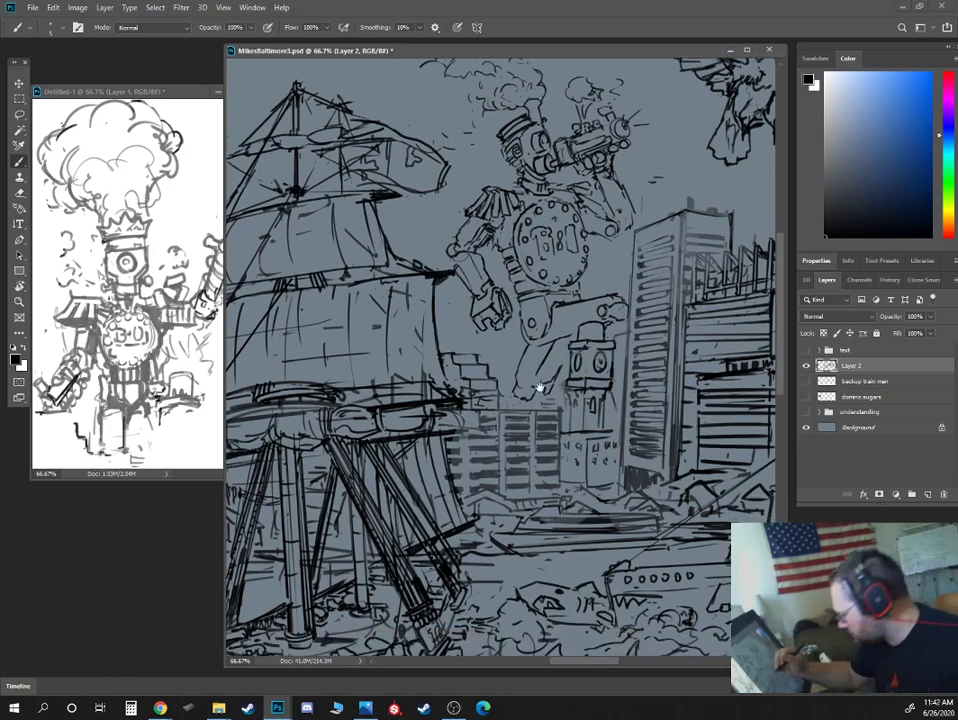
{"action": "scroll", "scroll_direction": "down", "scroll_amount": 3}
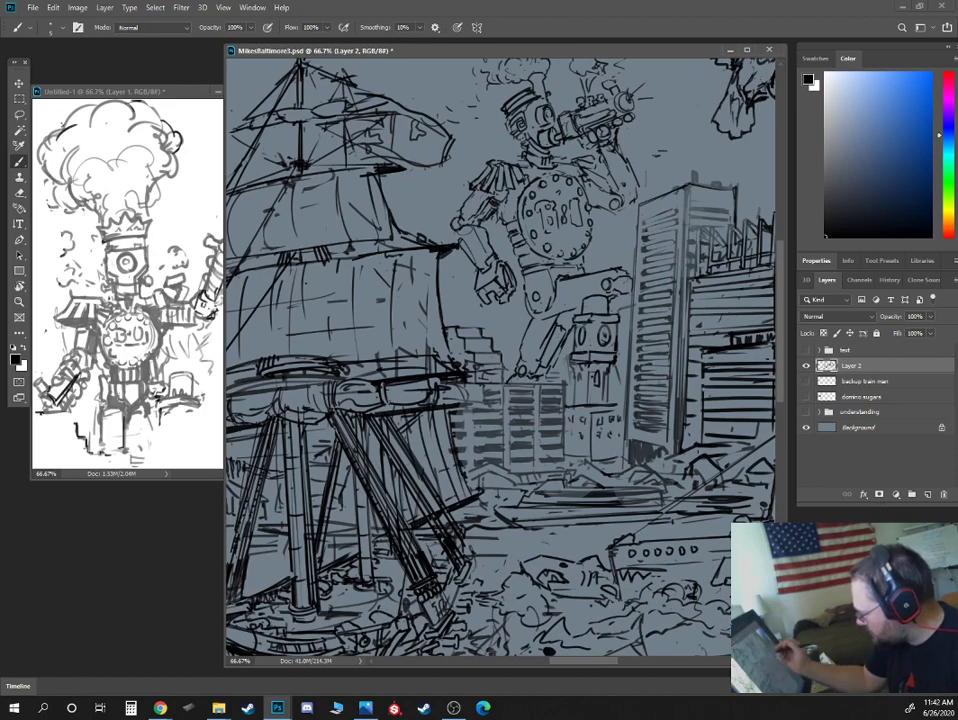
{"action": "scroll", "scroll_direction": "down", "scroll_amount": 3}
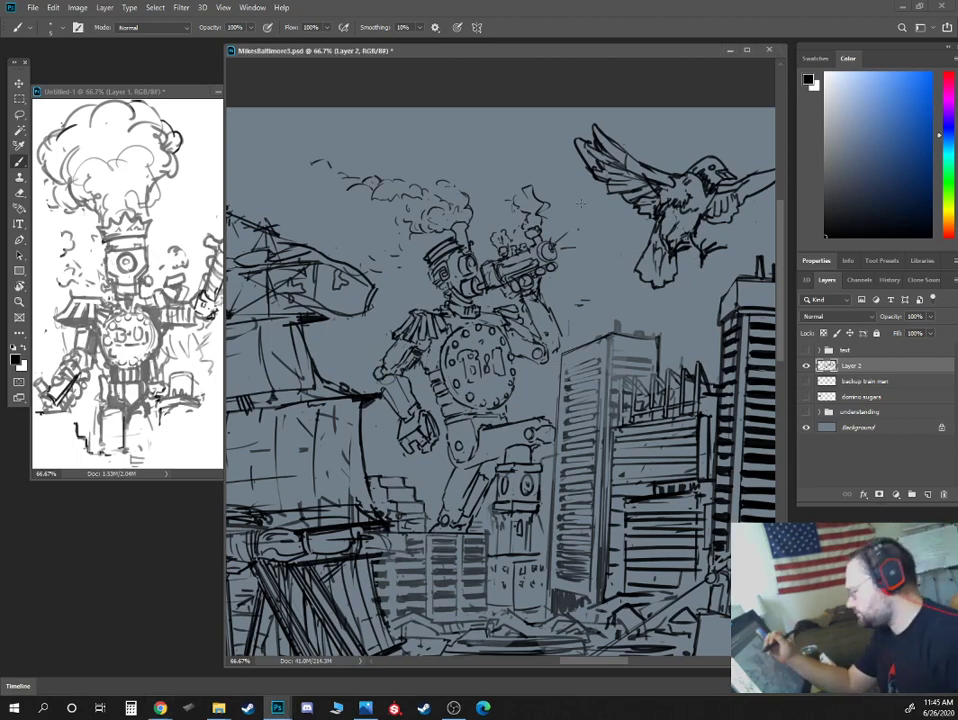
Pan down to the robot's legs beside the clock tower and striped skyscrapers.
{"action": "scroll", "scroll_direction": "down", "scroll_amount": 3}
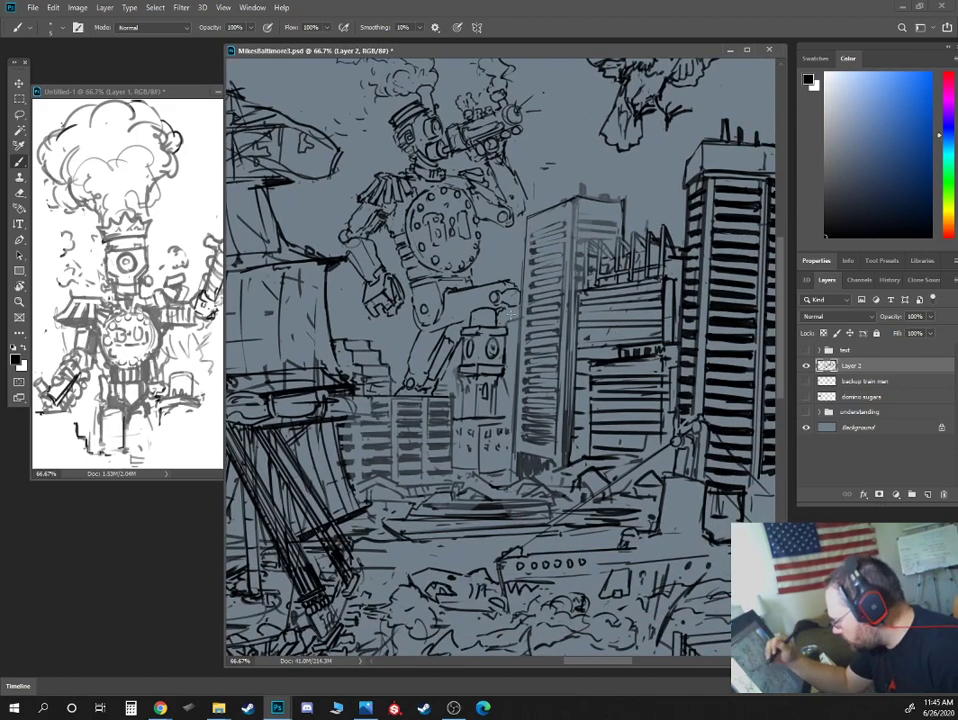
{"action": "mouse_move", "coordinate": [460, 388]}
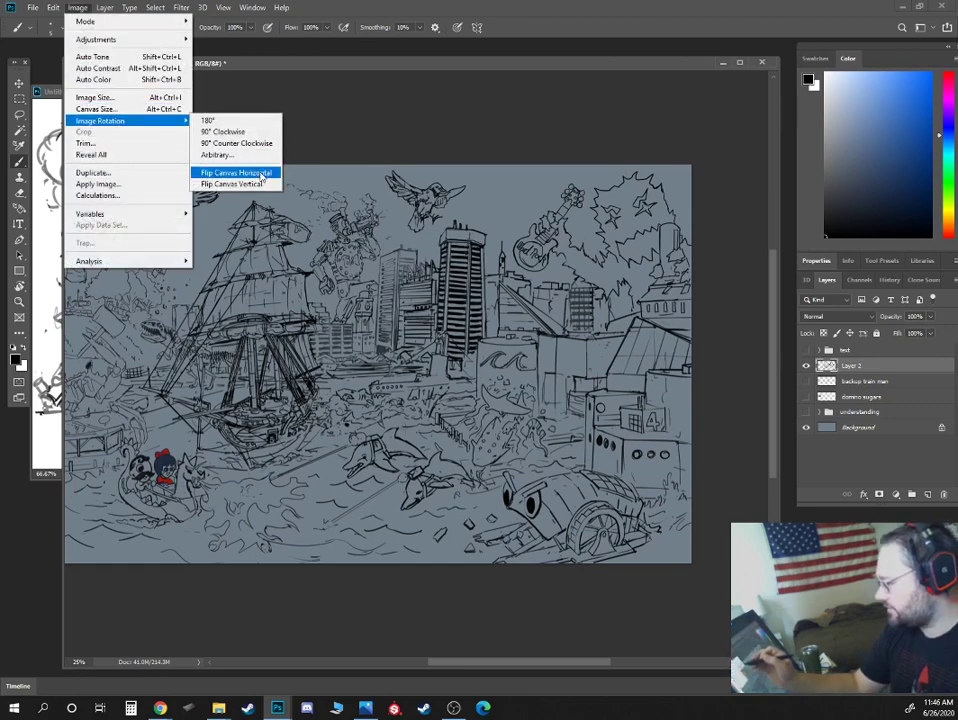
Apply Image > Image Rotation > Flip Canvas Horizontal to the harbor drawing.
{"action": "left_click", "coordinate": [235, 172]}
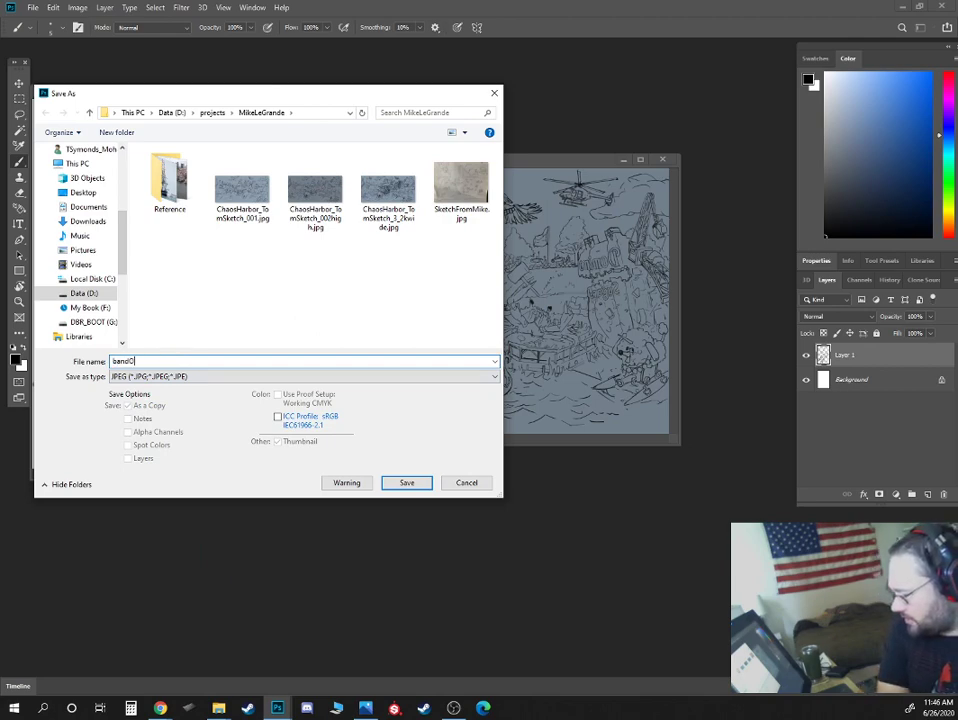
{"action": "left_click", "coordinate": [406, 482]}
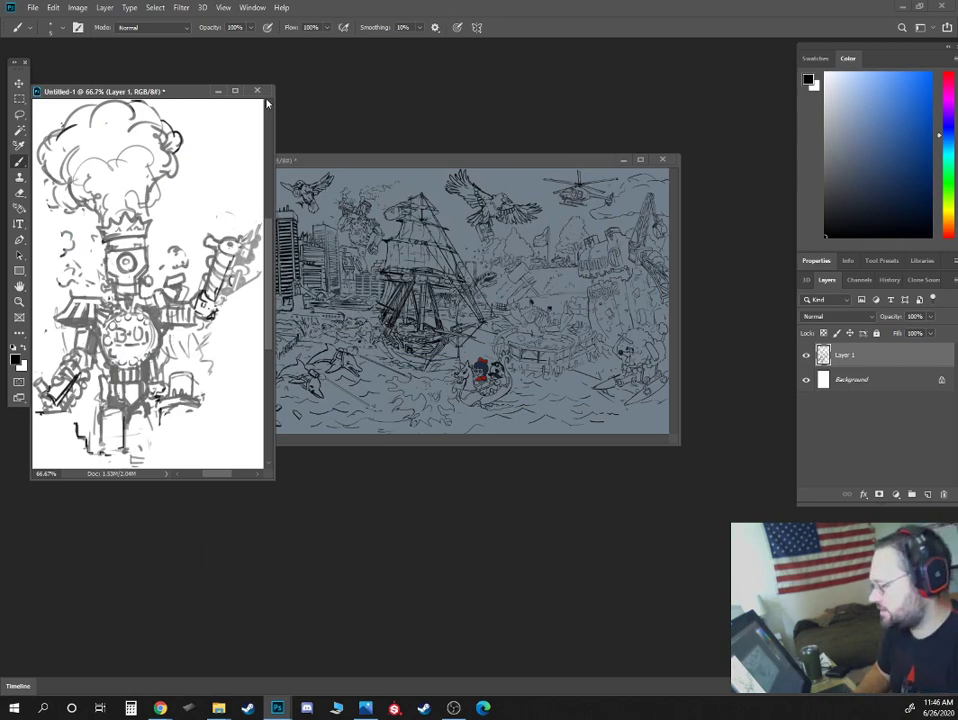
Close the robot sketch, reposition the harbor drawing window and drag a vertical guide.
{"action": "left_click", "coordinate": [258, 91]}
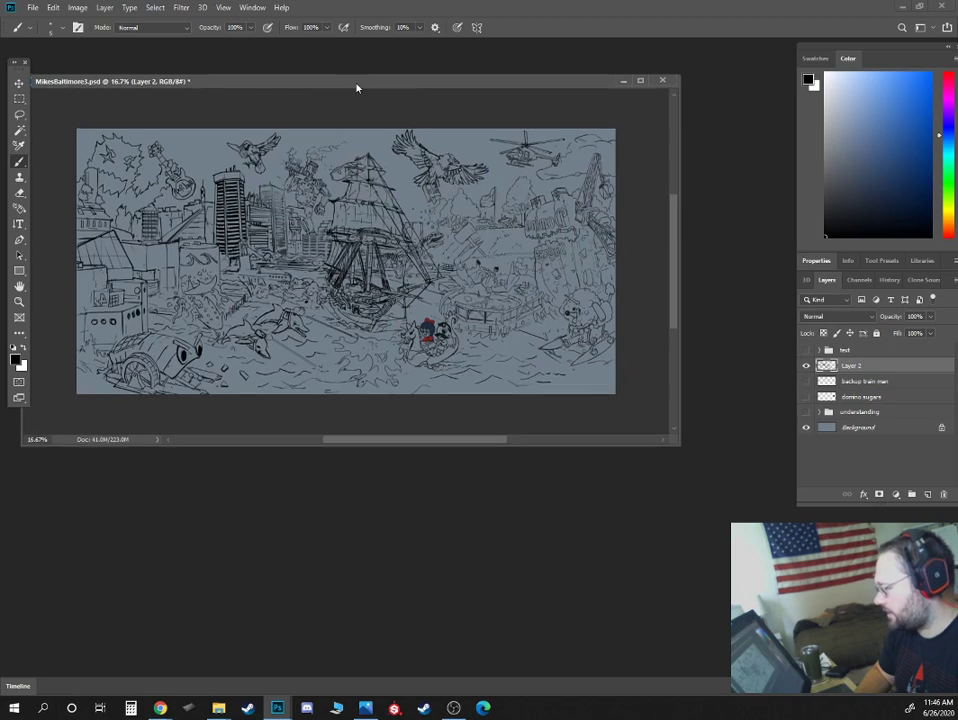
{"action": "left_click_drag", "start_coordinate": [355, 81], "coordinate": [355, 135]}
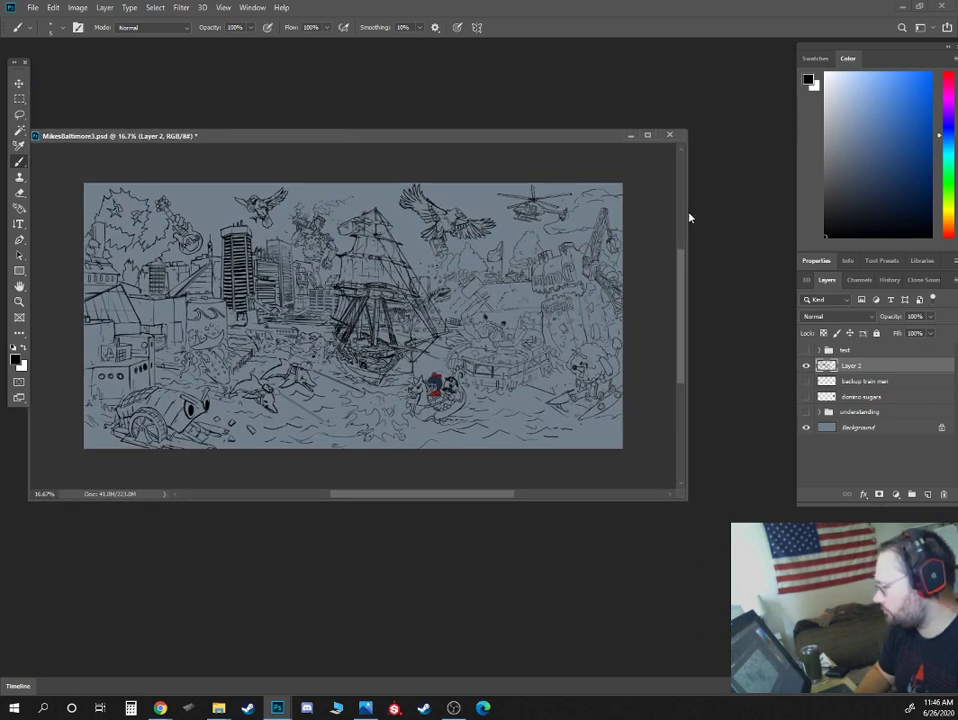
{"action": "mouse_move", "coordinate": [687, 267]}
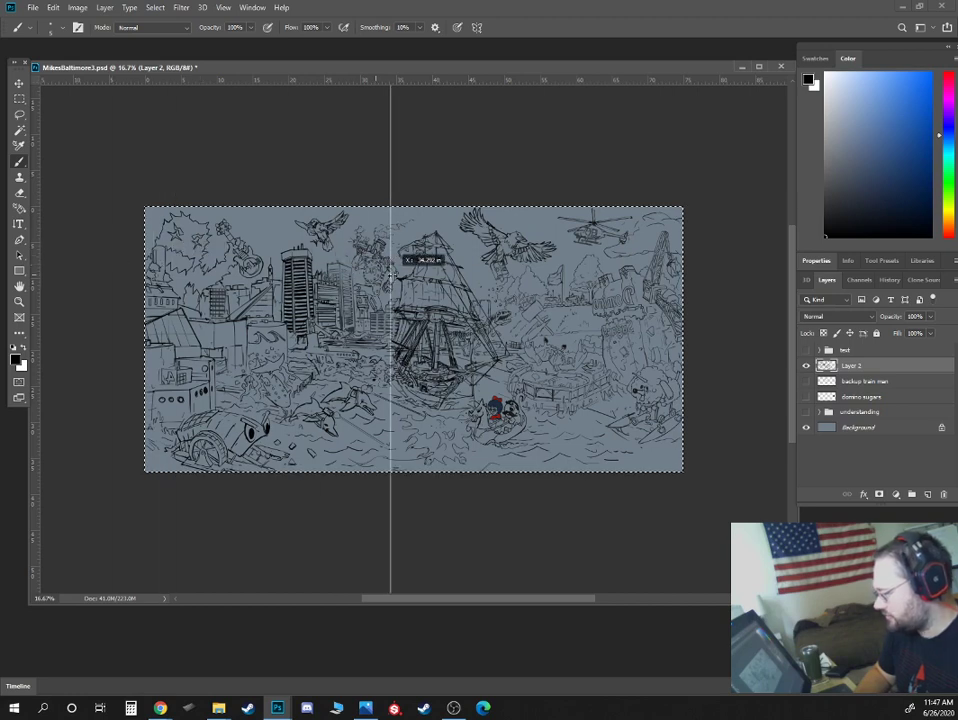
{"action": "left_click_drag", "start_coordinate": [390, 280], "coordinate": [550, 280]}
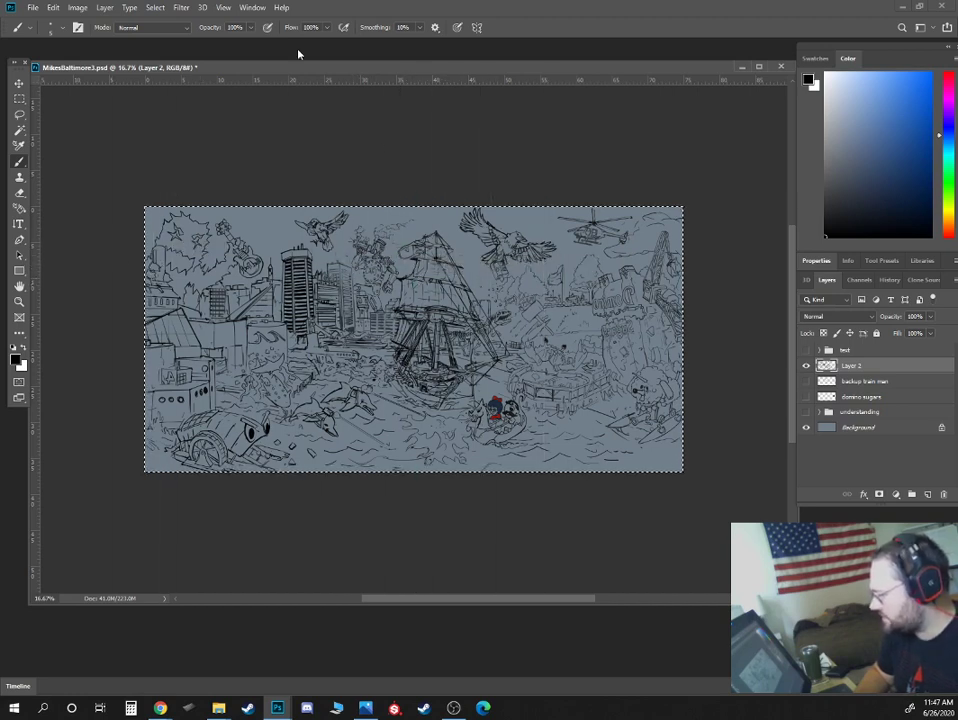
Browse the Window and View menus for the Snap and Rulers options.
{"action": "left_click", "coordinate": [252, 7]}
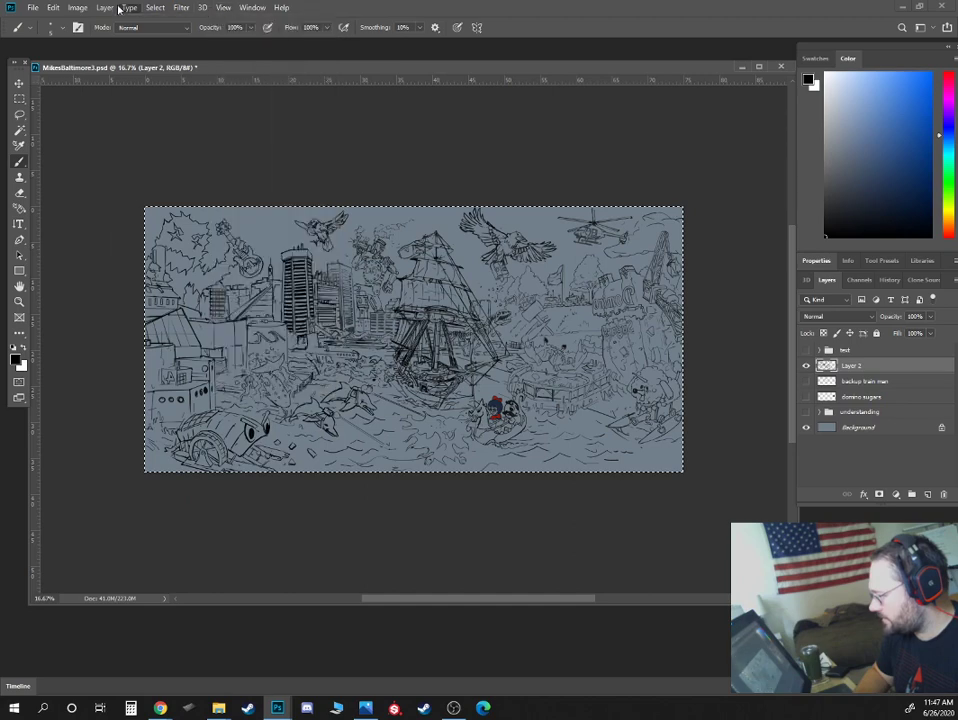
{"action": "left_click", "coordinate": [129, 7]}
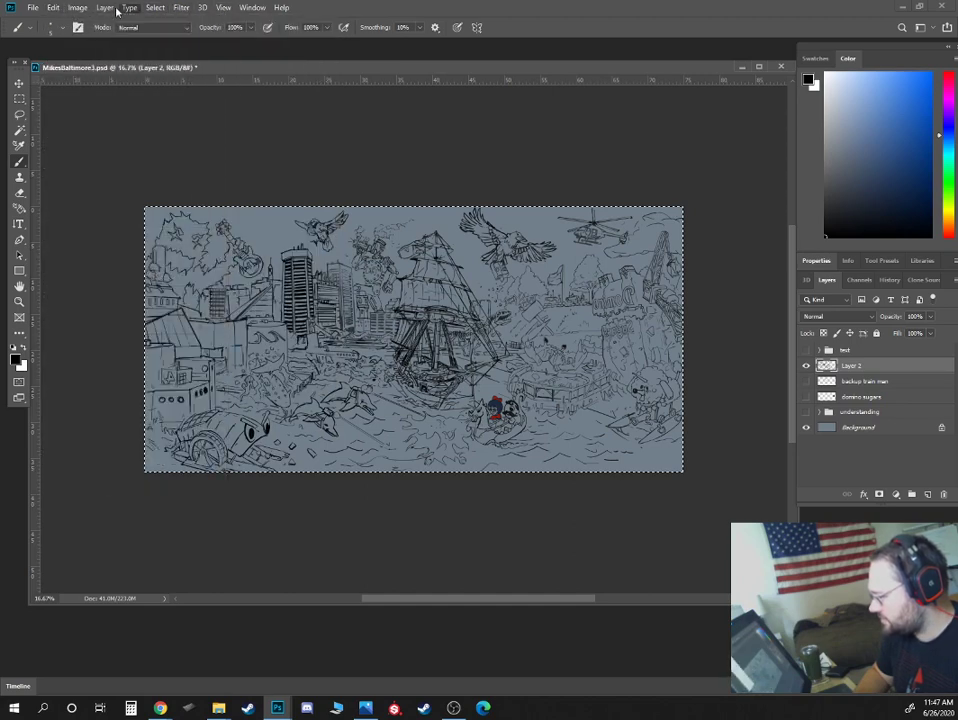
{"action": "left_click", "coordinate": [252, 7]}
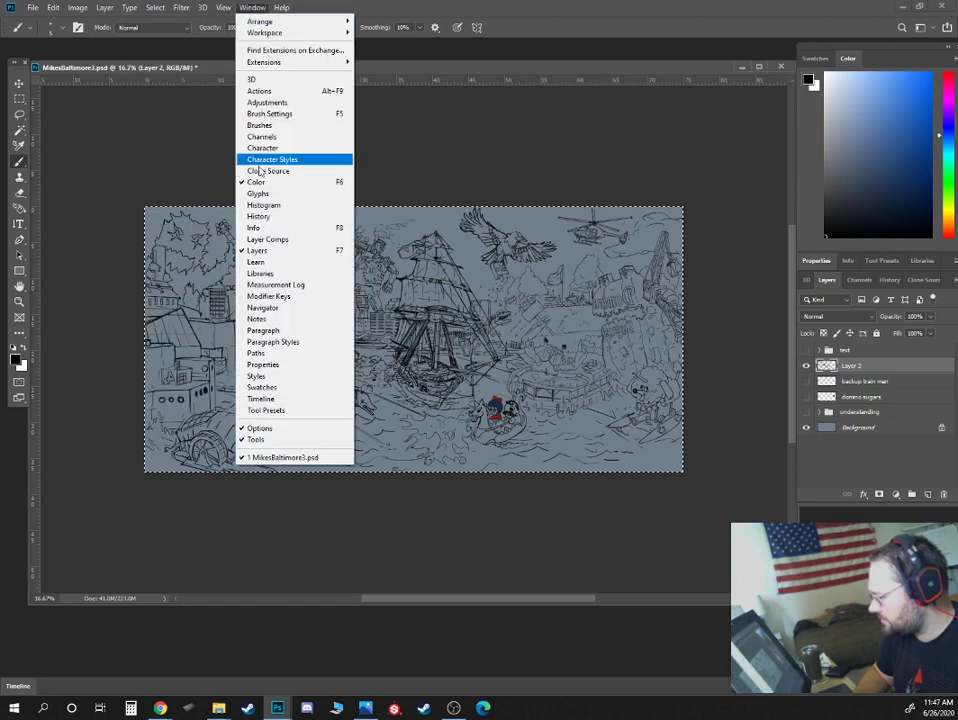
{"action": "mouse_move", "coordinate": [275, 285]}
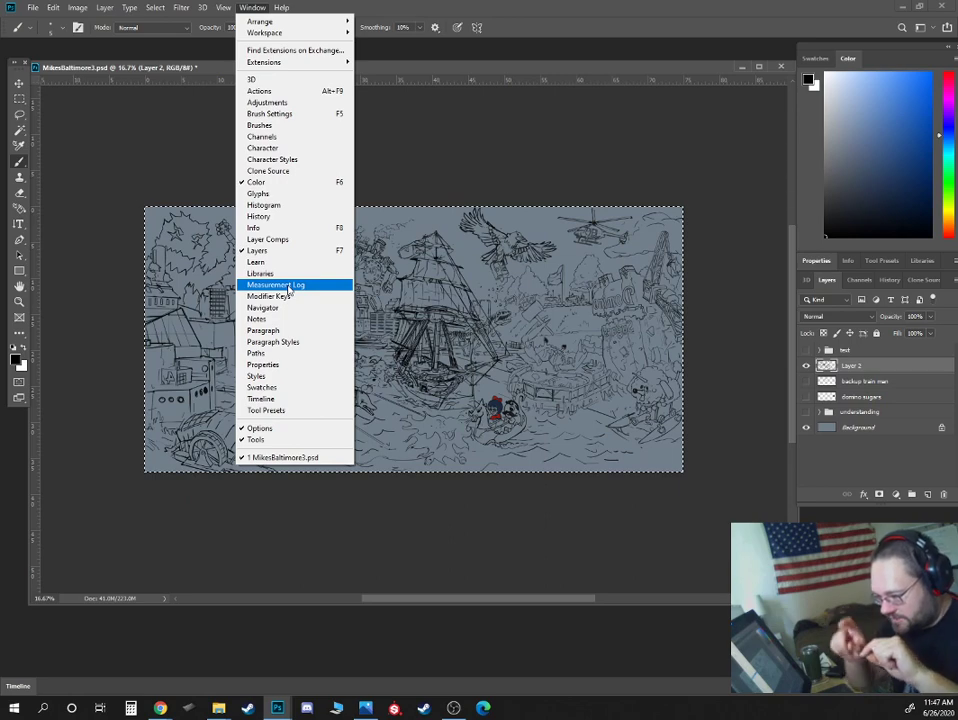
{"action": "left_click", "coordinate": [220, 7]}
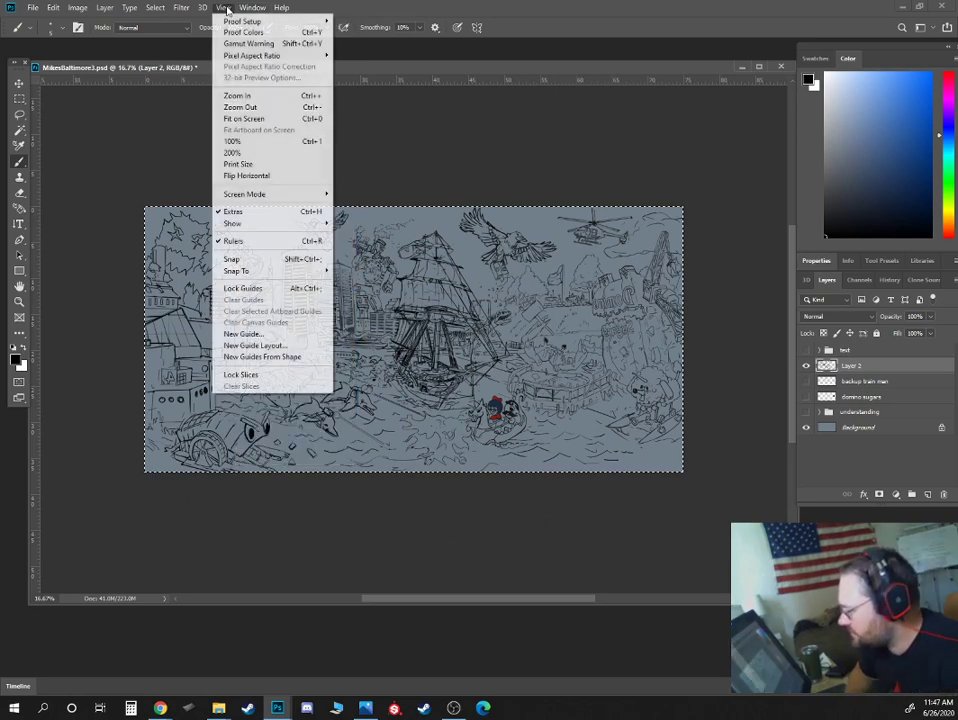
{"action": "mouse_move", "coordinate": [233, 211]}
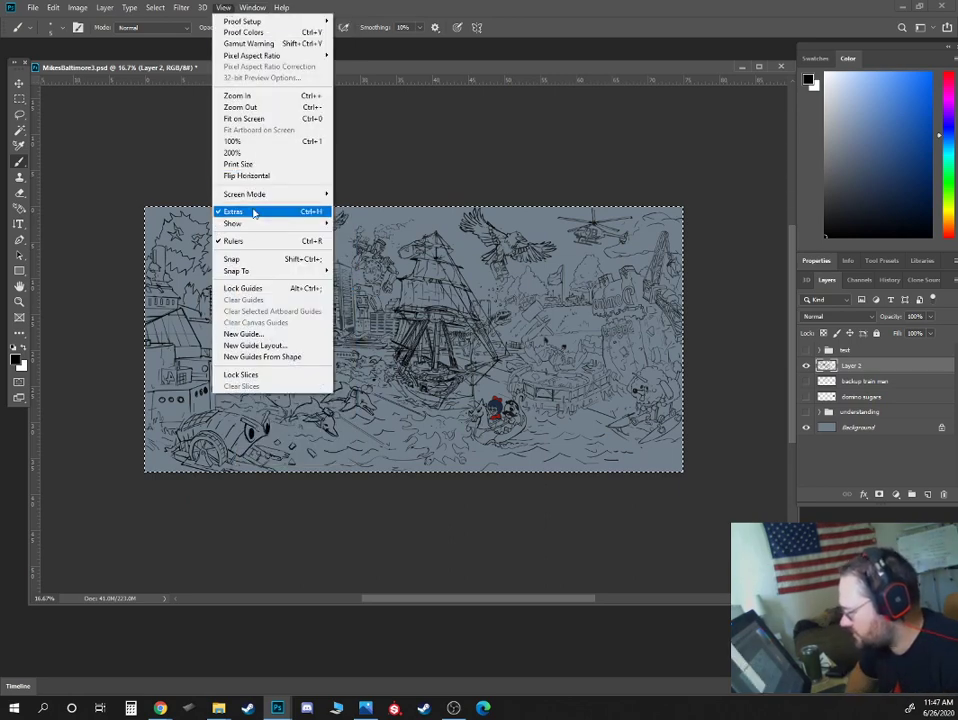
{"action": "mouse_move", "coordinate": [231, 259]}
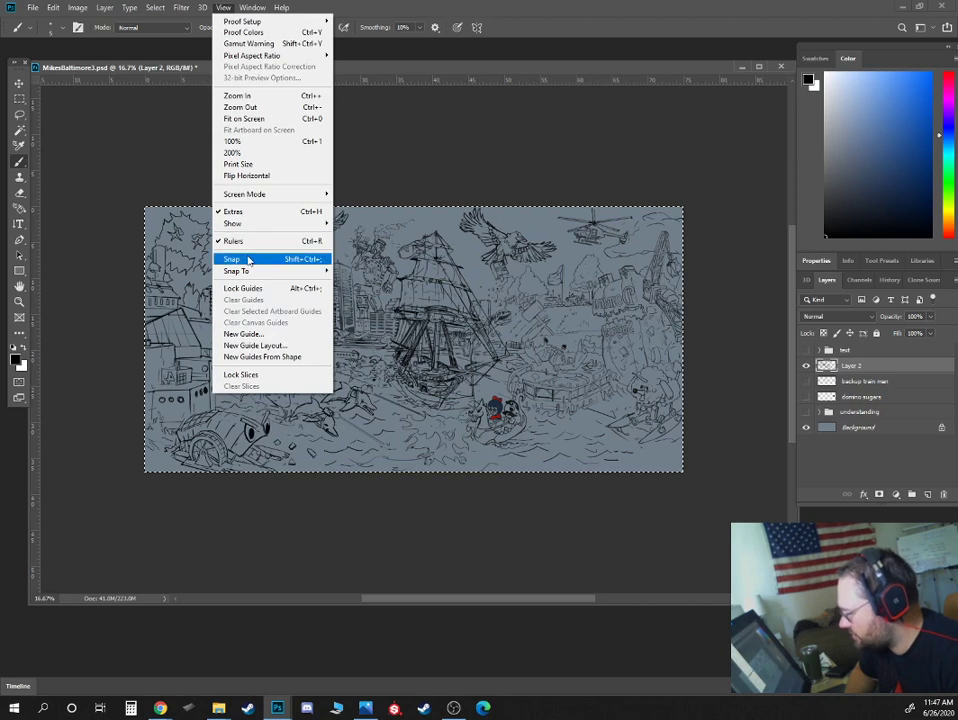
Turn on snapping, rename the red markings layer 'power points' and hide it.
{"action": "left_click", "coordinate": [232, 259]}
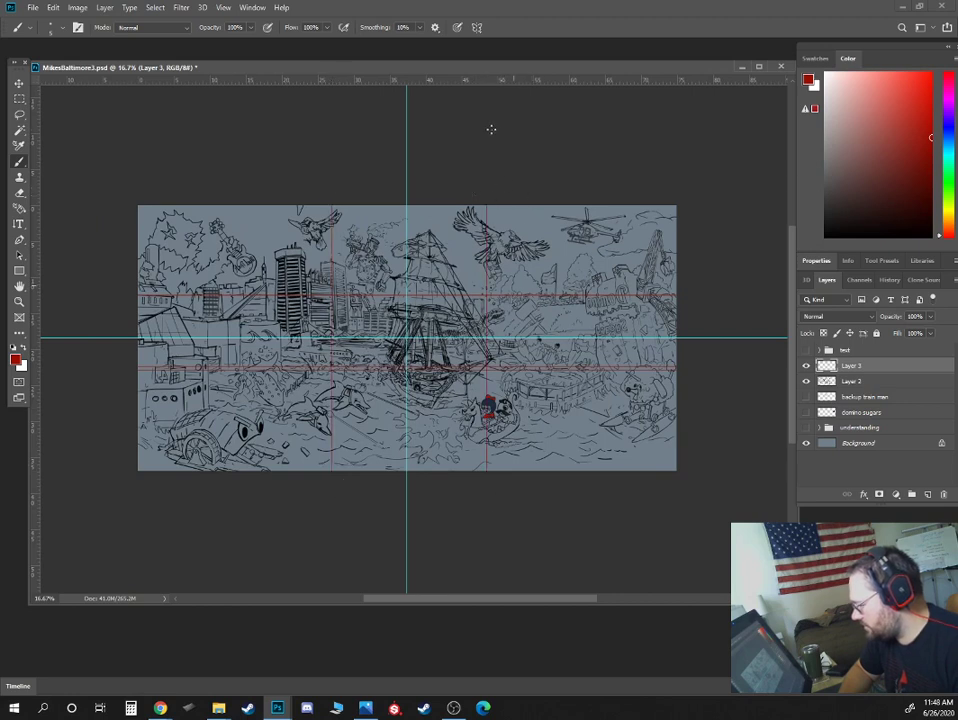
{"action": "mouse_move", "coordinate": [491, 294]}
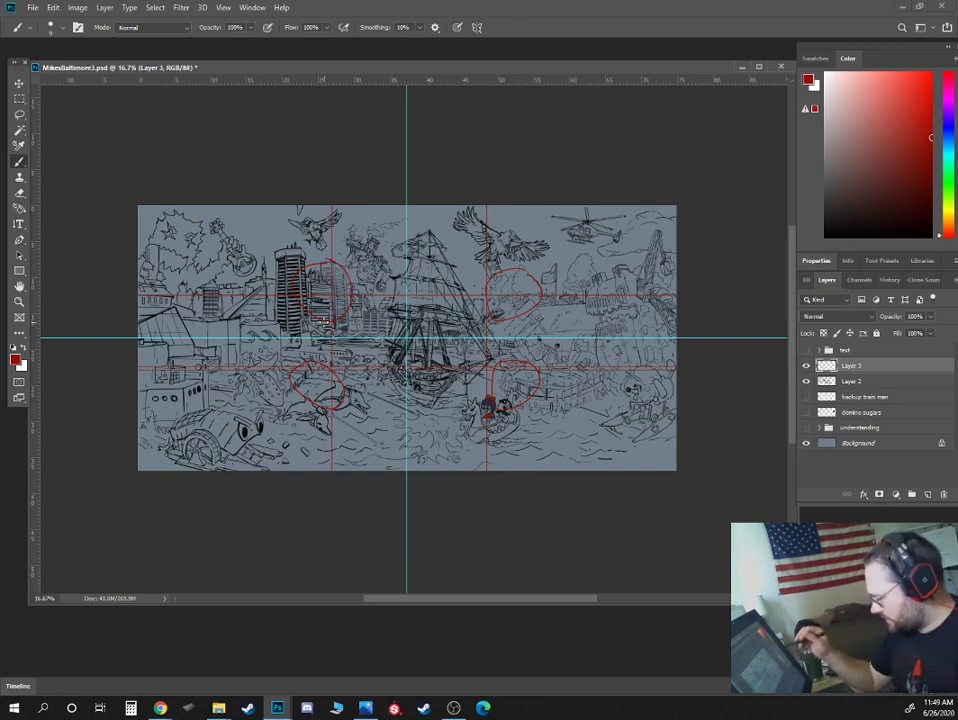
{"action": "double_click", "coordinate": [850, 364]}
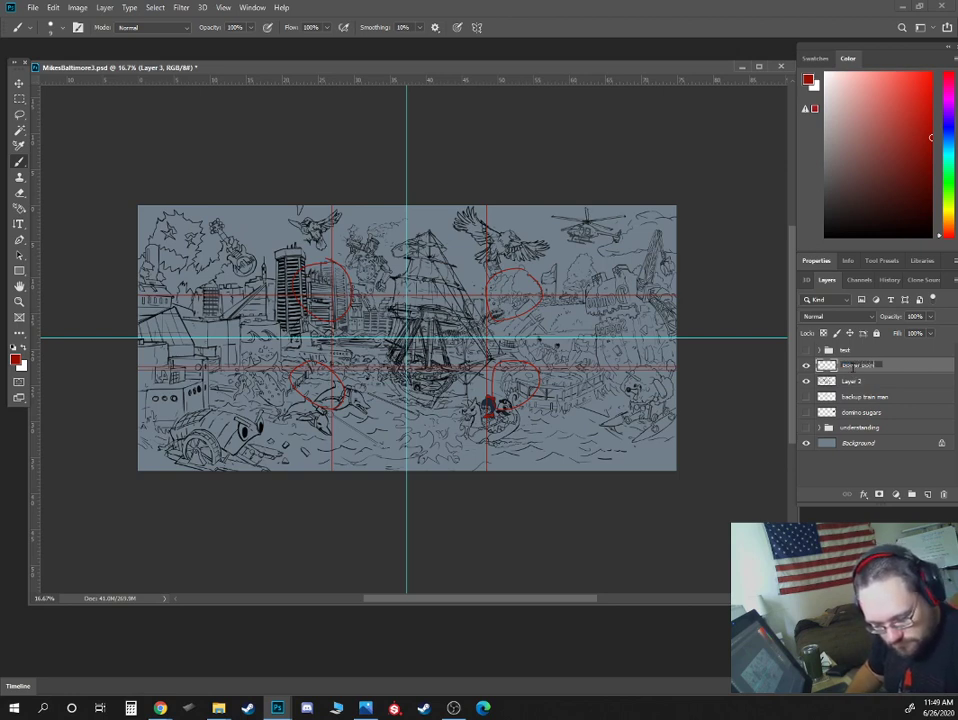
{"action": "double_click", "coordinate": [858, 365]}
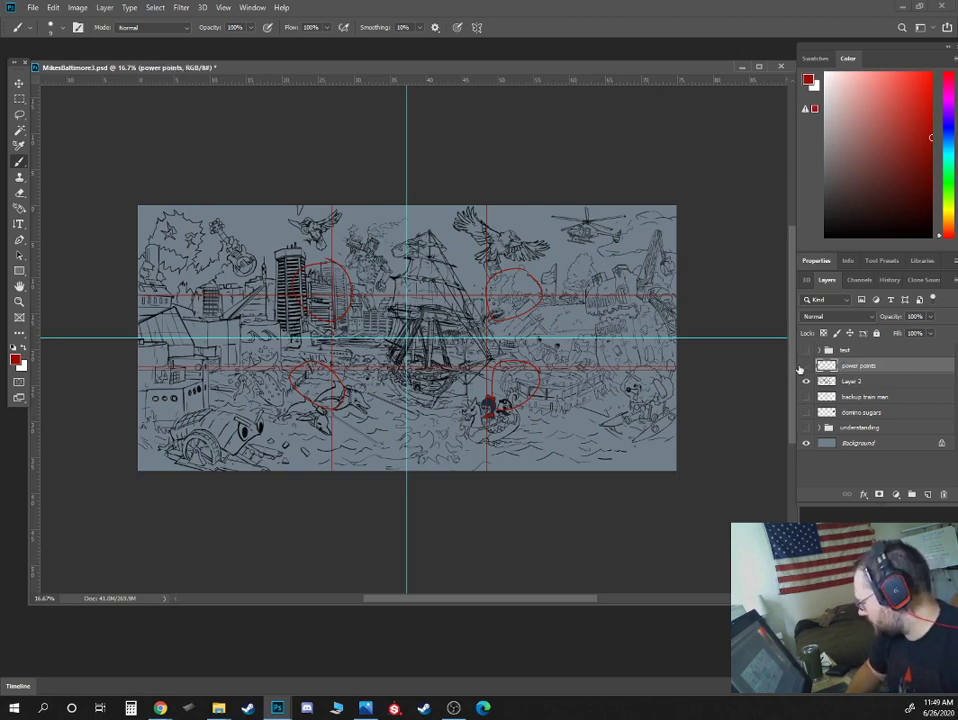
{"action": "left_click", "coordinate": [806, 365]}
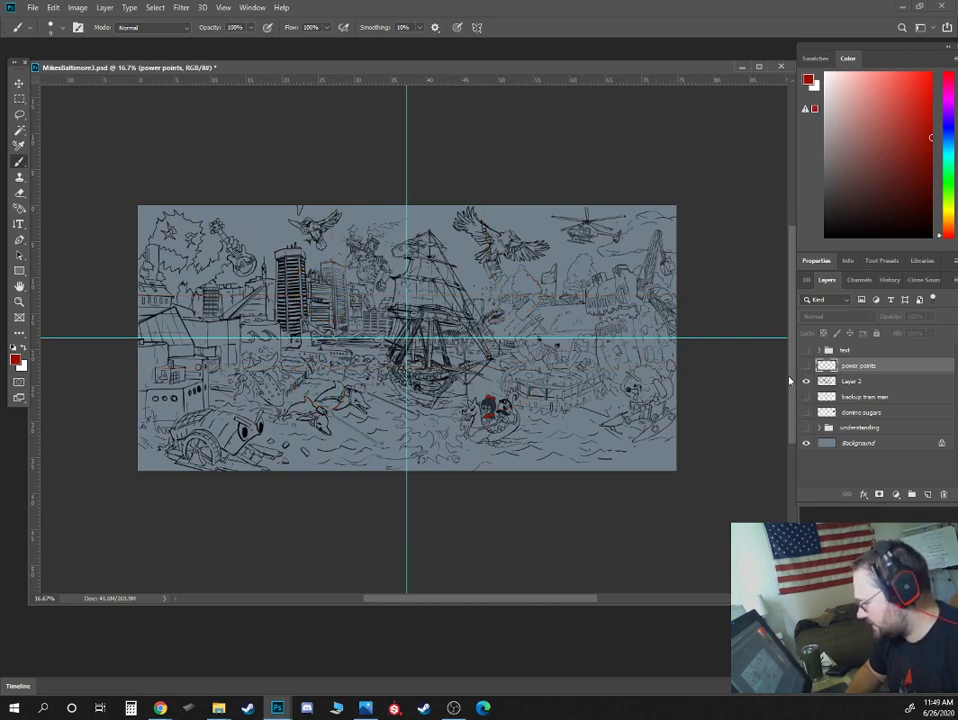
Toggle the power points layer's visibility so only the cyan guides show.
{"action": "left_click", "coordinate": [806, 381]}
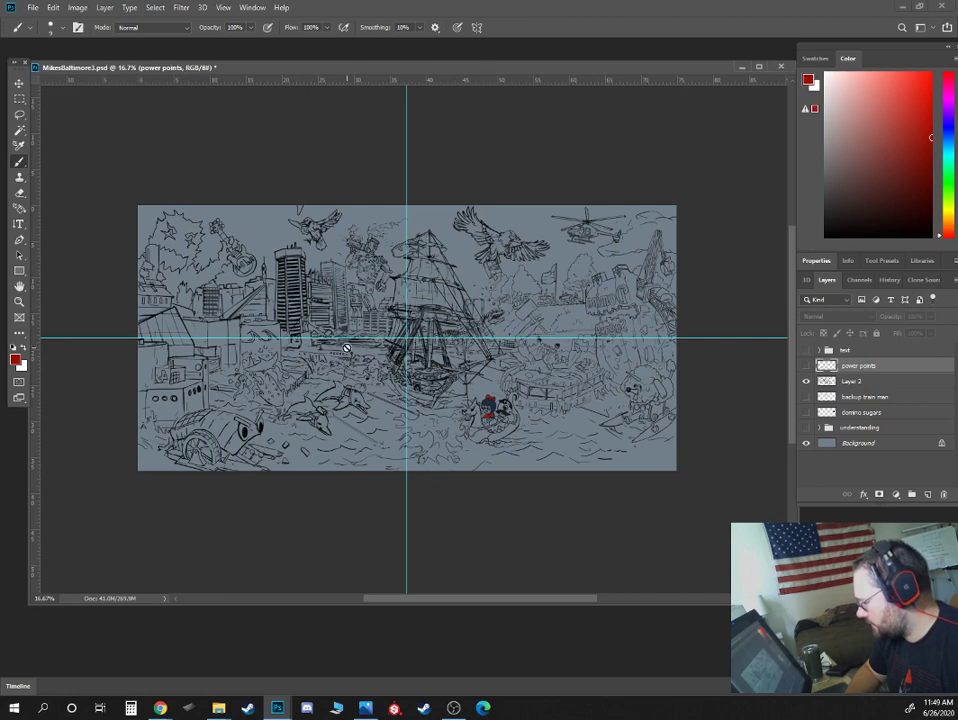
{"action": "mouse_move", "coordinate": [357, 341]}
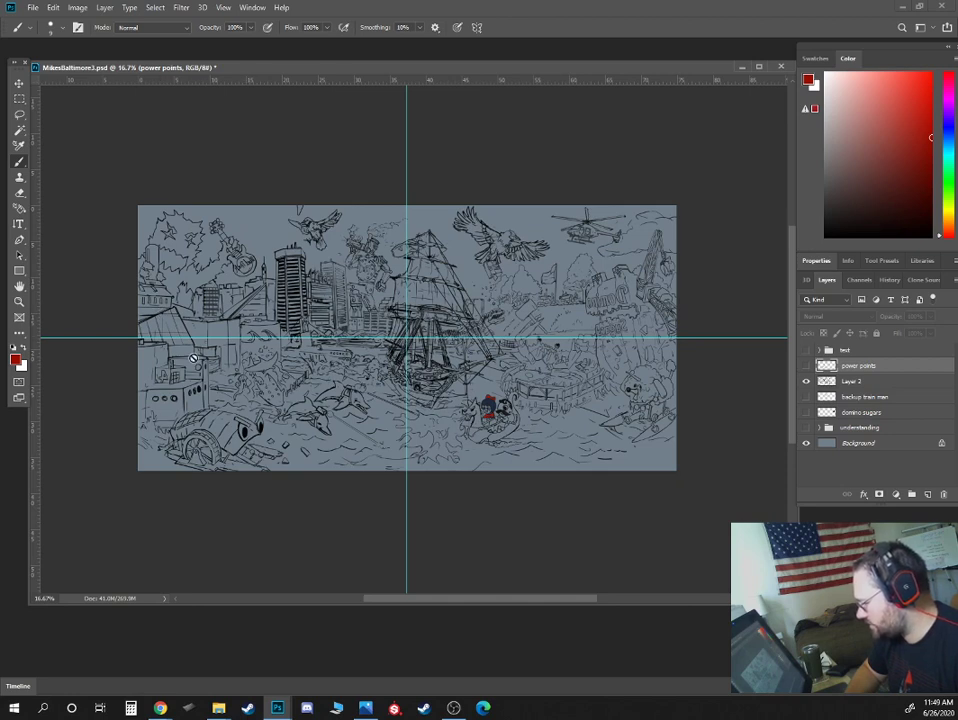
{"action": "mouse_move", "coordinate": [632, 352]}
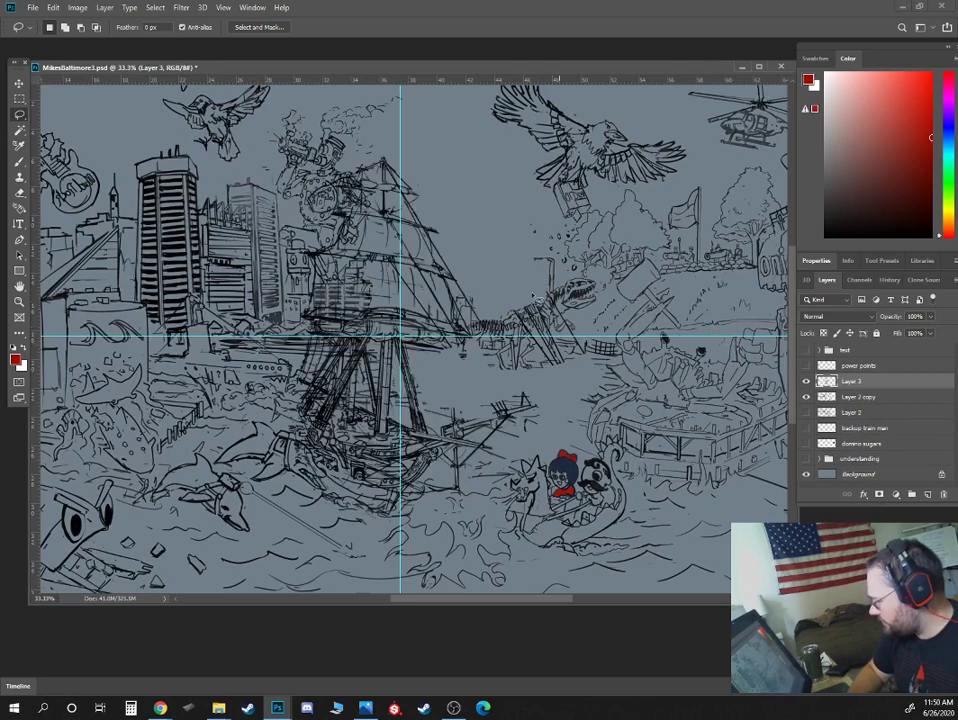
Check the Image, File and Edit menus, then select the sketch layers to merge.
{"action": "left_click", "coordinate": [77, 7]}
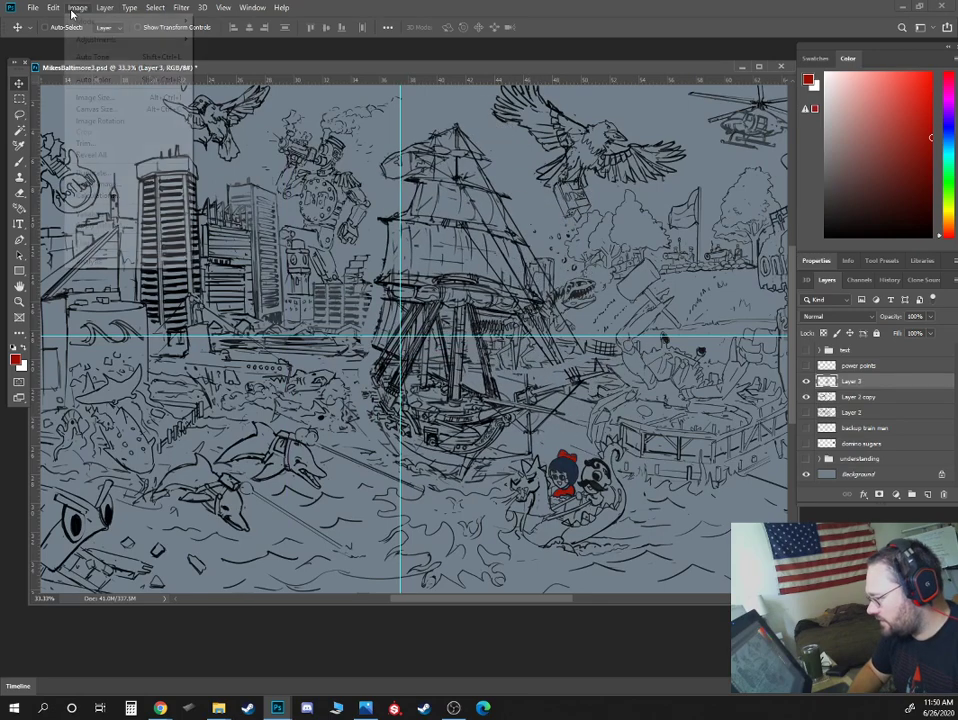
{"action": "left_click", "coordinate": [33, 8]}
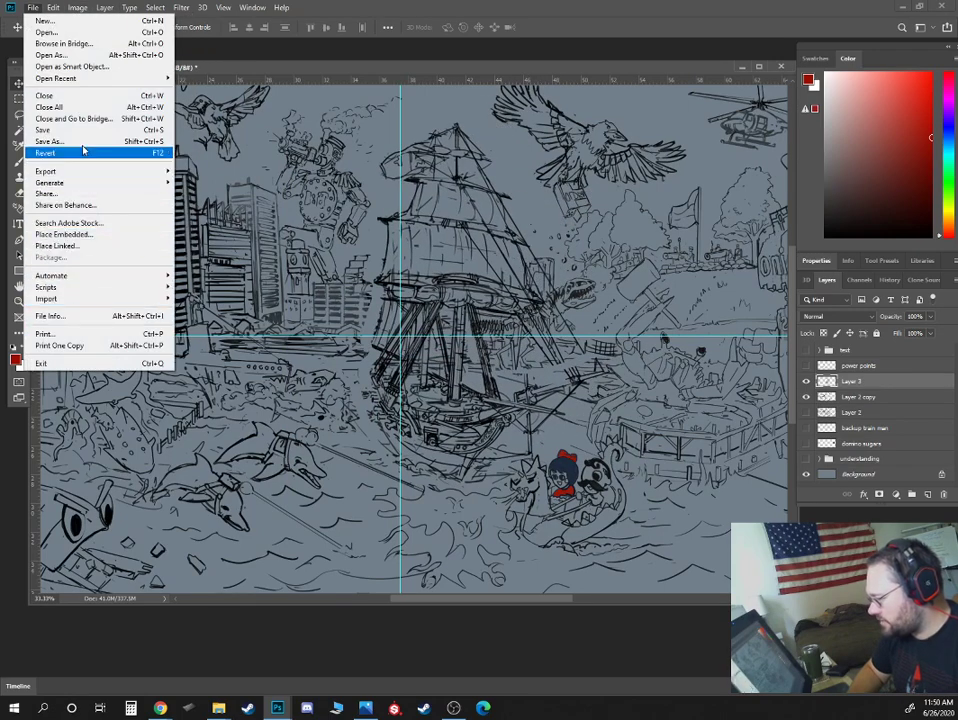
{"action": "left_click", "coordinate": [53, 7]}
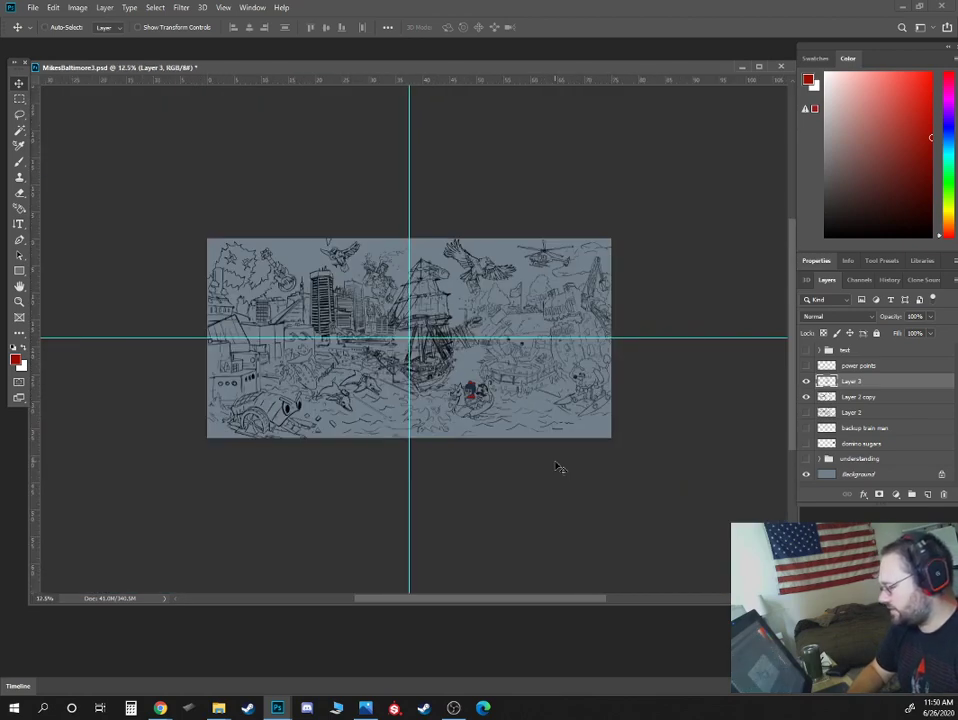
{"action": "mouse_move", "coordinate": [478, 388]}
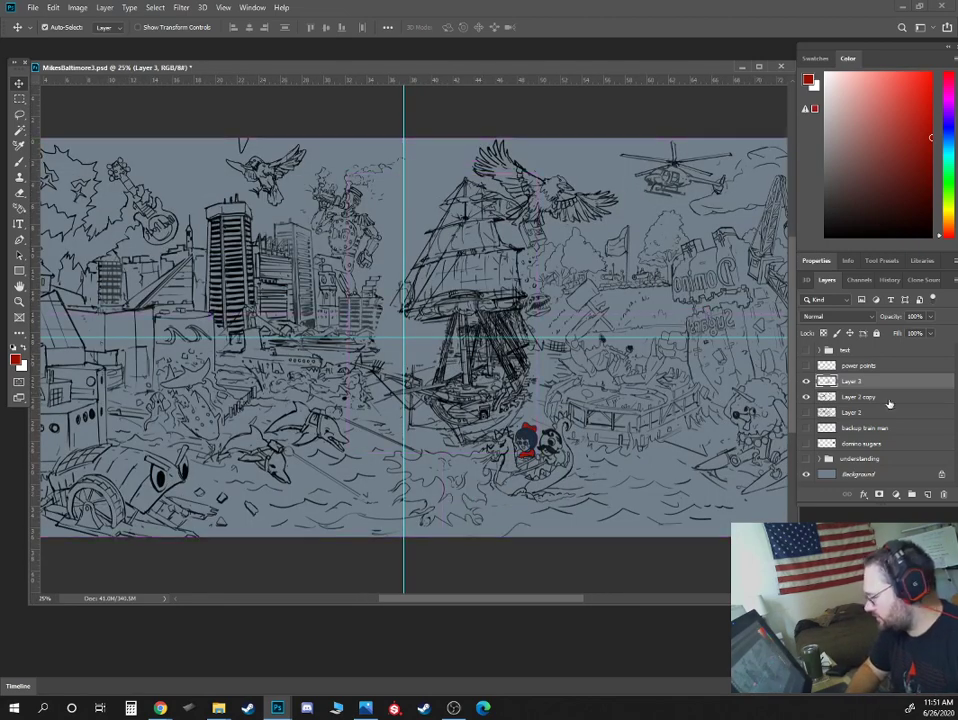
{"action": "left_click", "coordinate": [927, 493]}
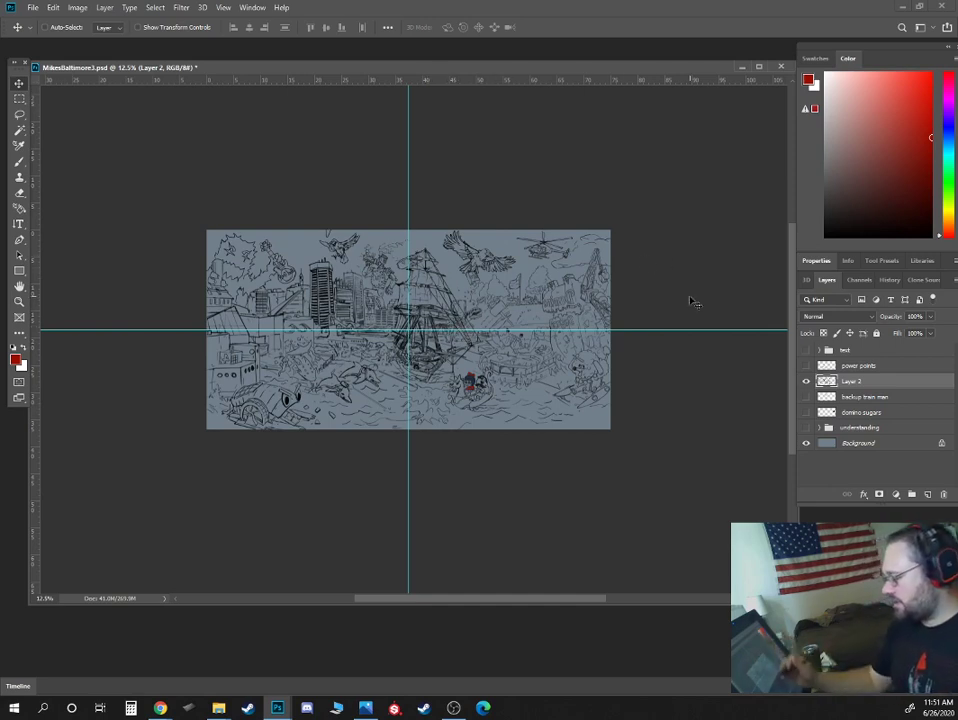
{"action": "mouse_move", "coordinate": [625, 296]}
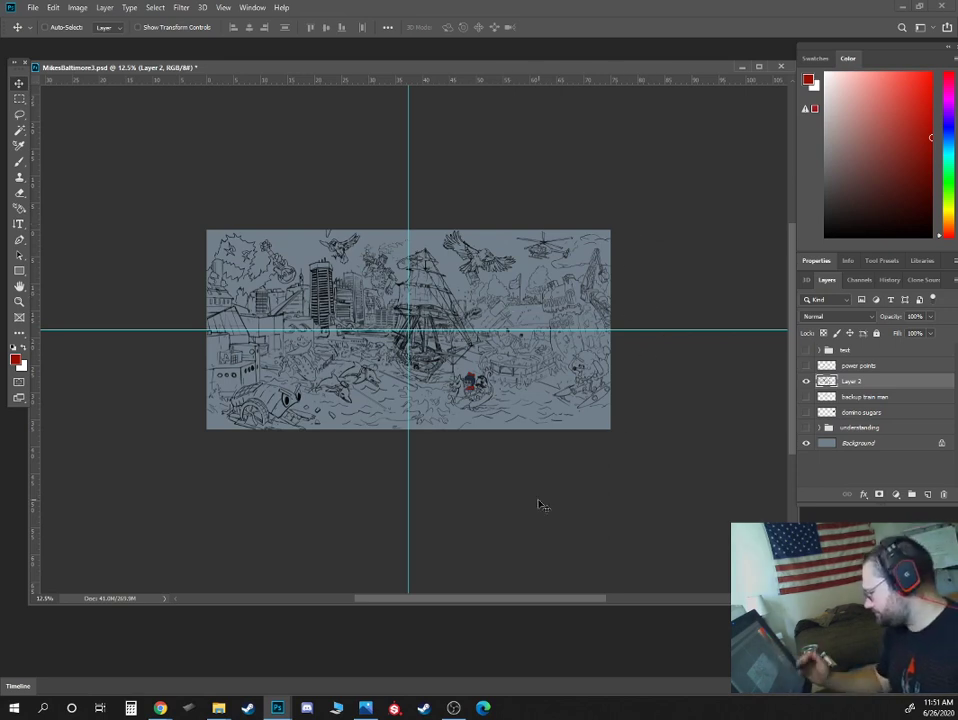
{"action": "mouse_move", "coordinate": [600, 326]}
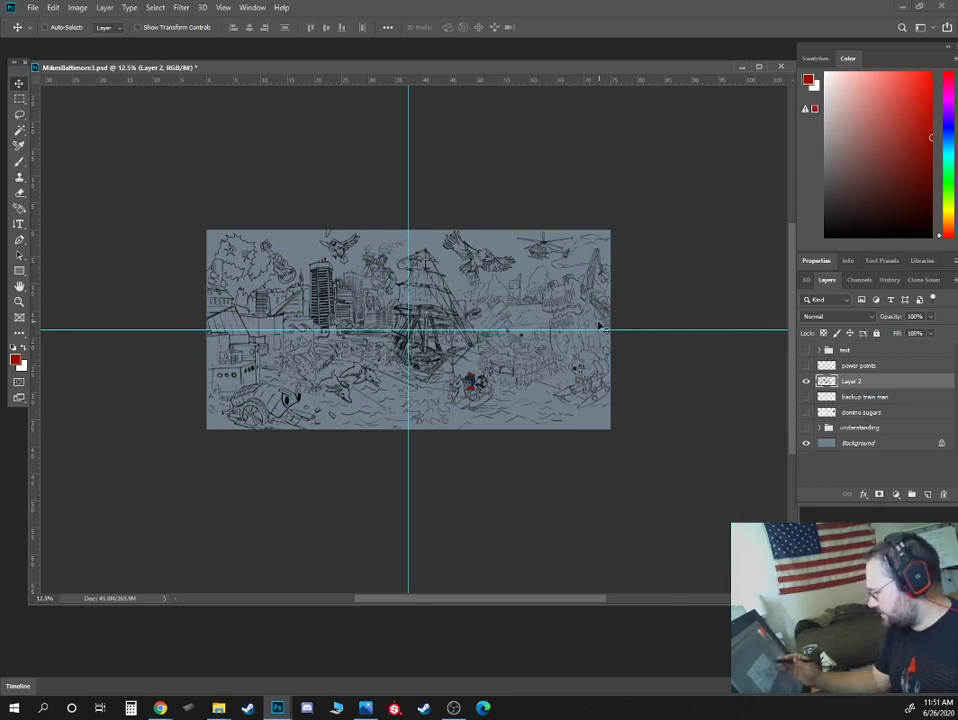
{"action": "mouse_move", "coordinate": [615, 345]}
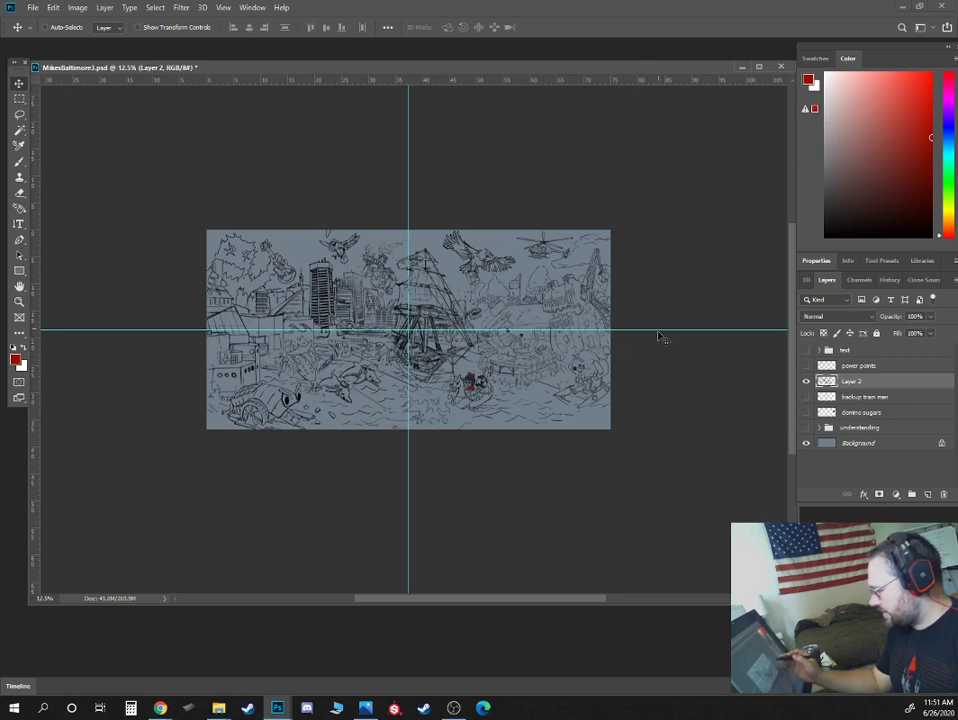
{"action": "mouse_move", "coordinate": [590, 438]}
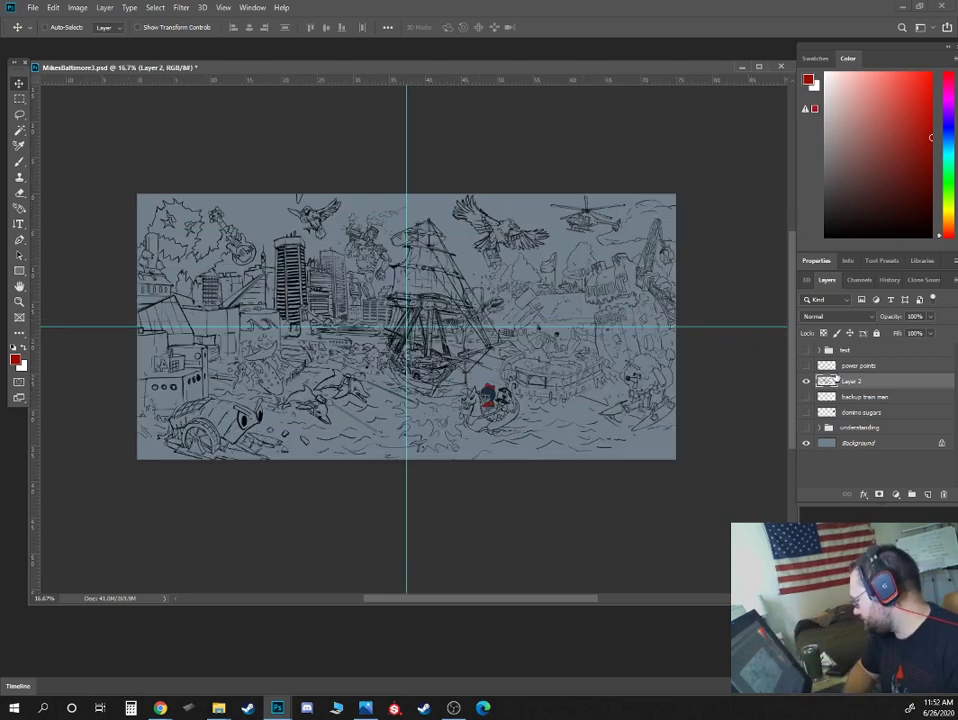
Widen the canvas in Image > Canvas Size, anchored left to add right-side space.
{"action": "left_click", "coordinate": [77, 7]}
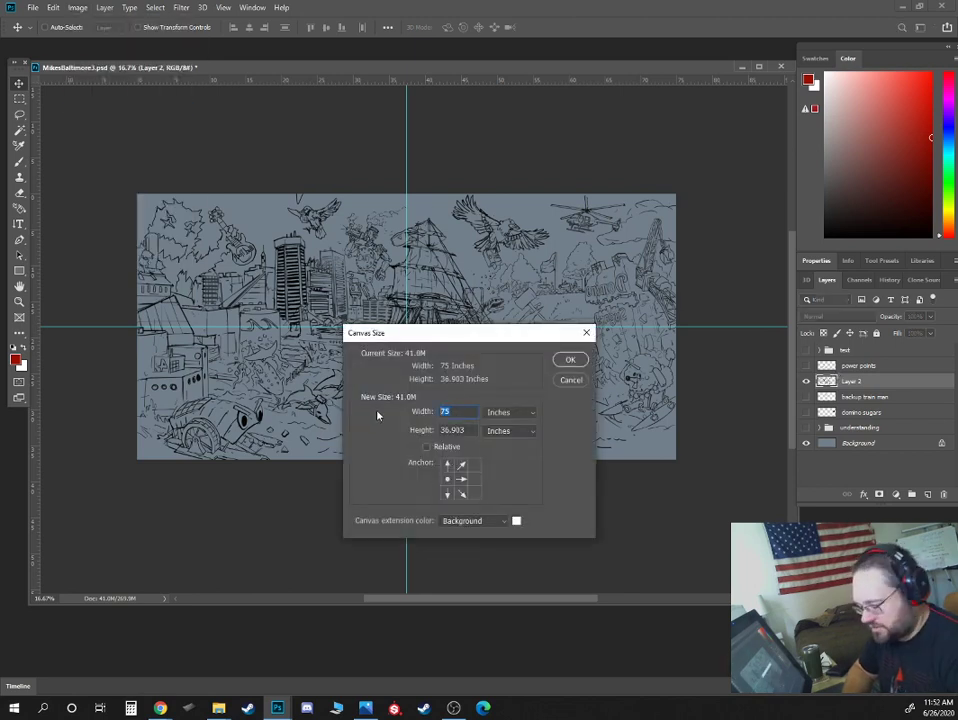
{"action": "left_click", "coordinate": [570, 359]}
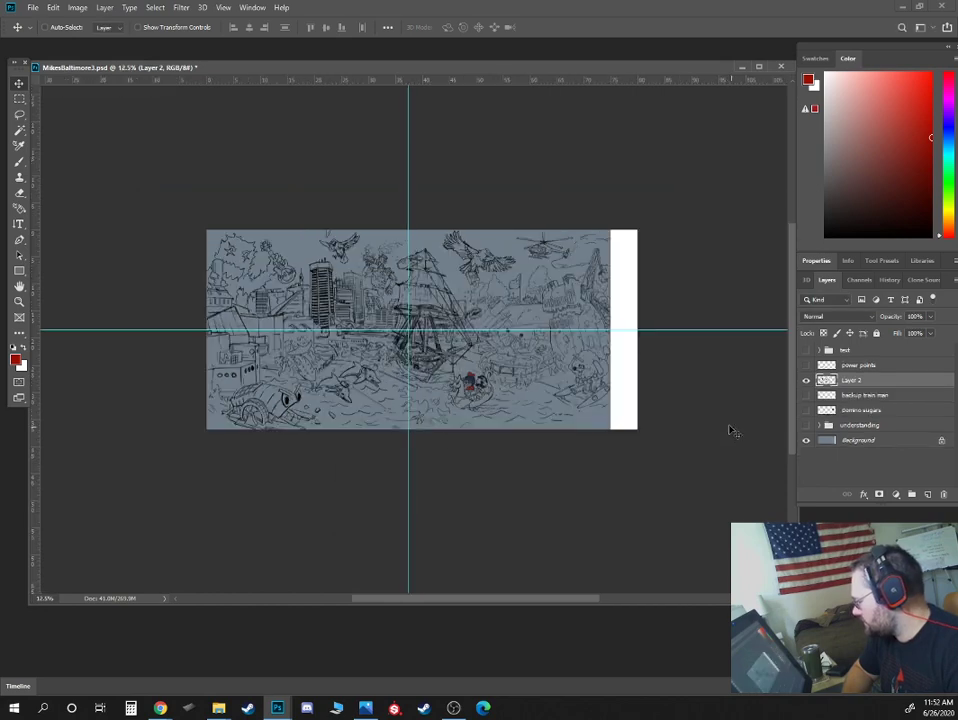
{"action": "left_click", "coordinate": [858, 440]}
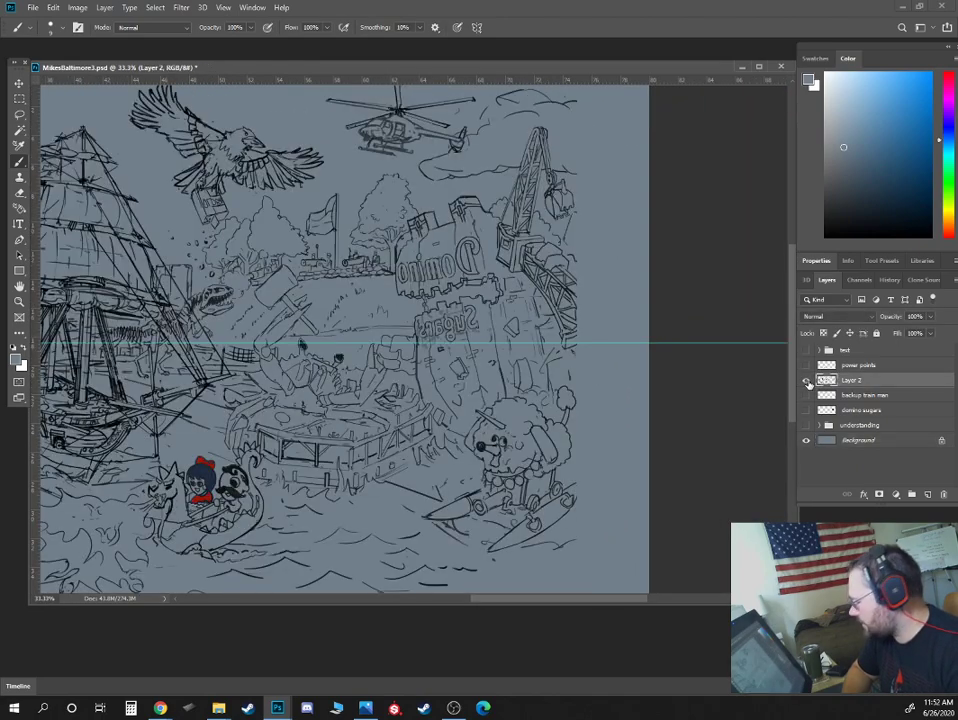
Ink heavy black lines over the crane boom and sketch new strokes to its right.
{"action": "left_click", "coordinate": [806, 380]}
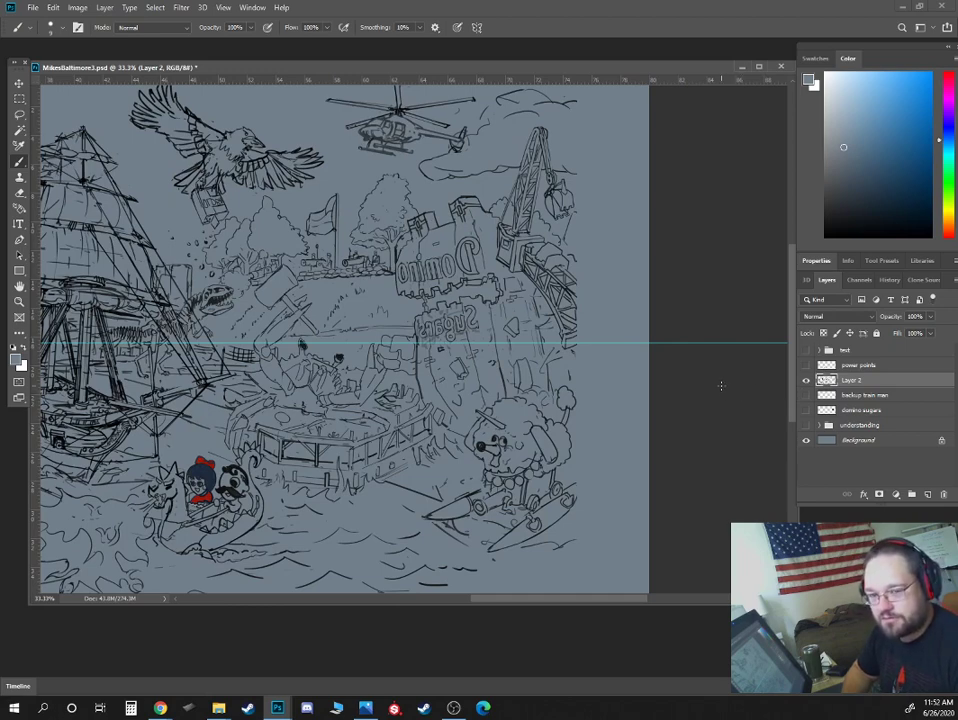
{"action": "left_click", "coordinate": [806, 380]}
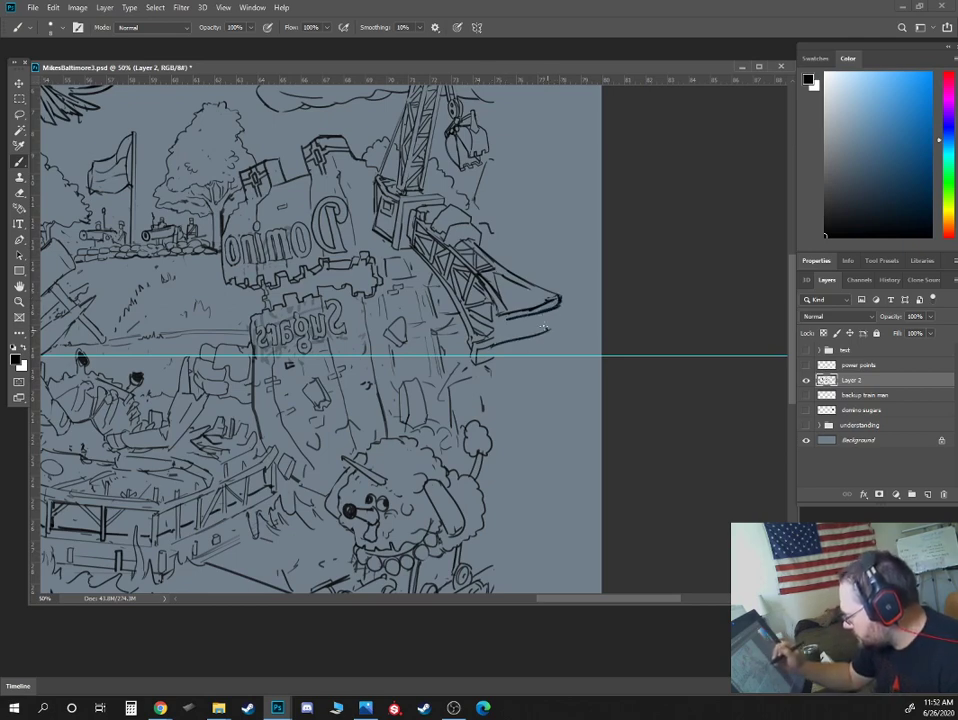
{"action": "mouse_move", "coordinate": [490, 343]}
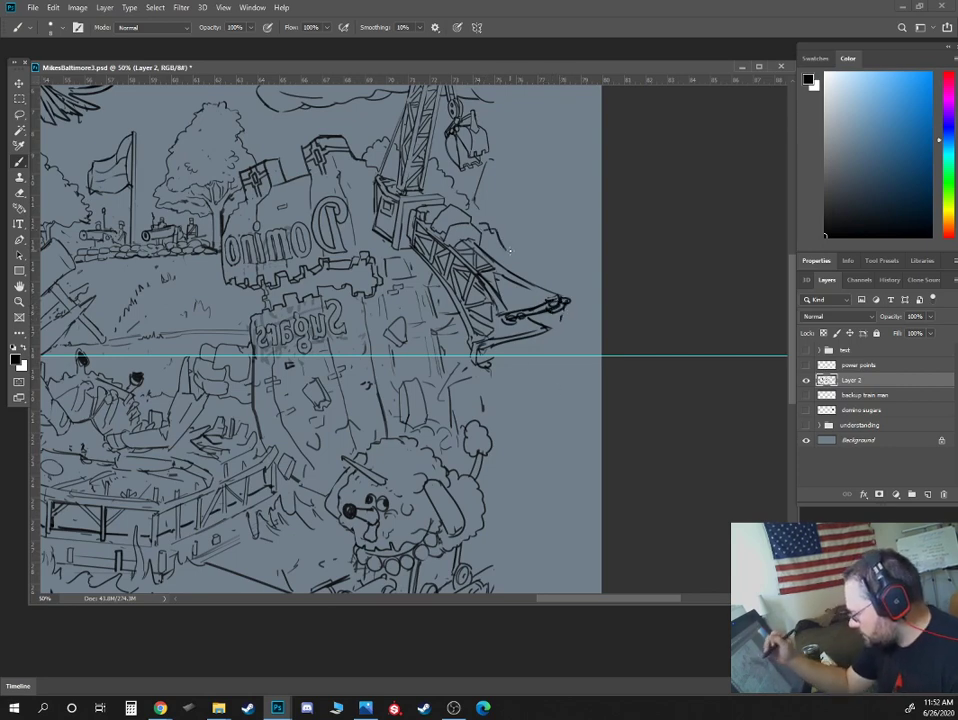
{"action": "scroll", "scroll_direction": "down", "scroll_amount": 3}
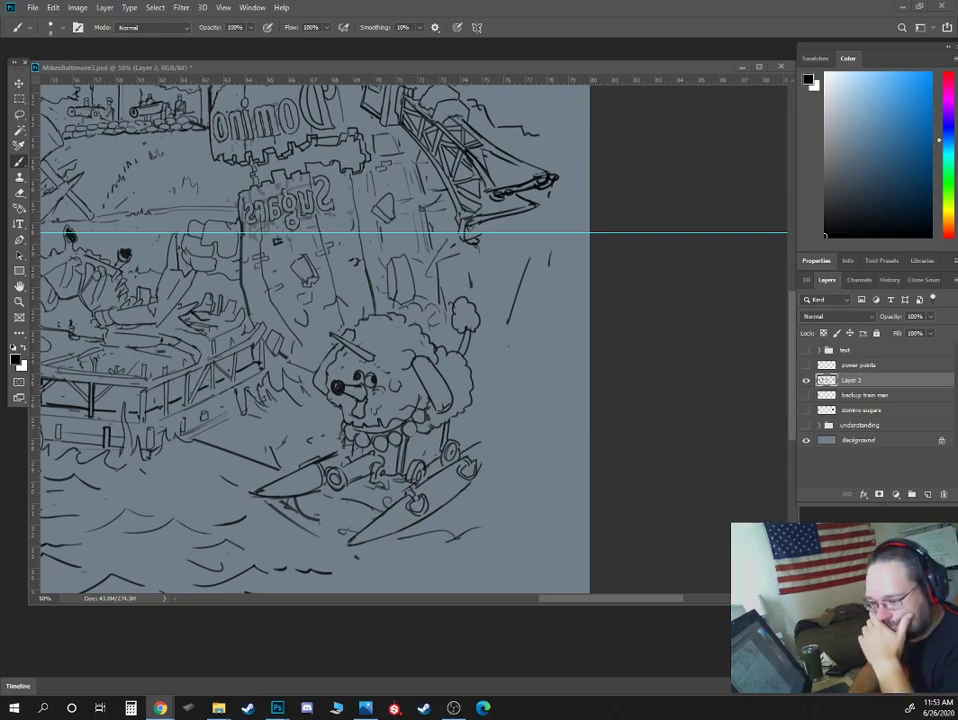
Open Google Images results for 'visionary art museum baltimore' and scroll through the photos.
{"action": "left_click", "coordinate": [159, 708]}
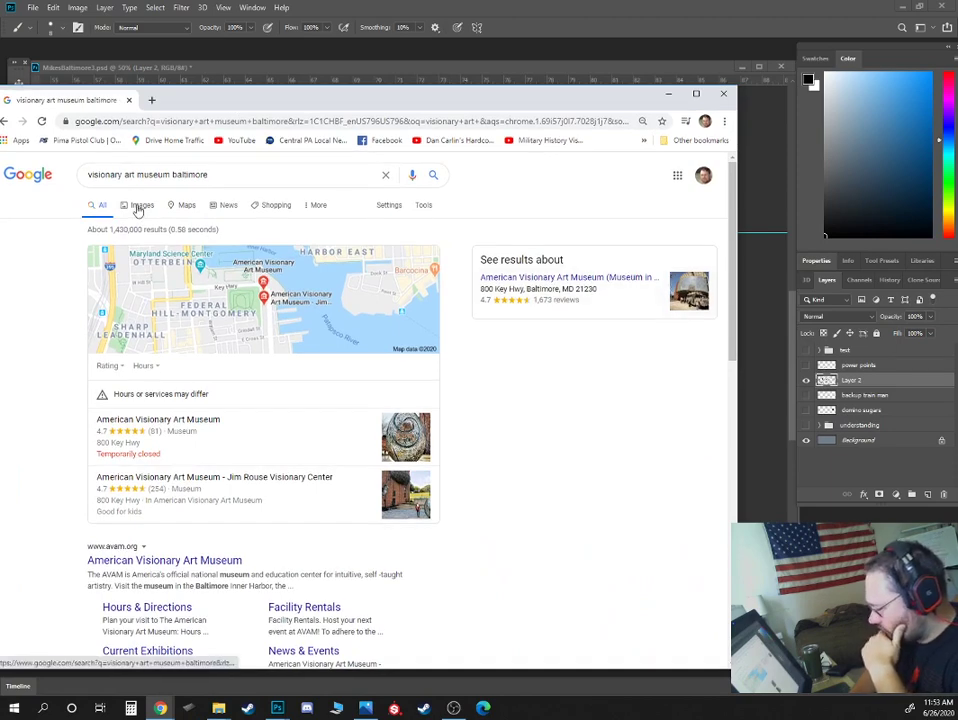
{"action": "left_click", "coordinate": [134, 199]}
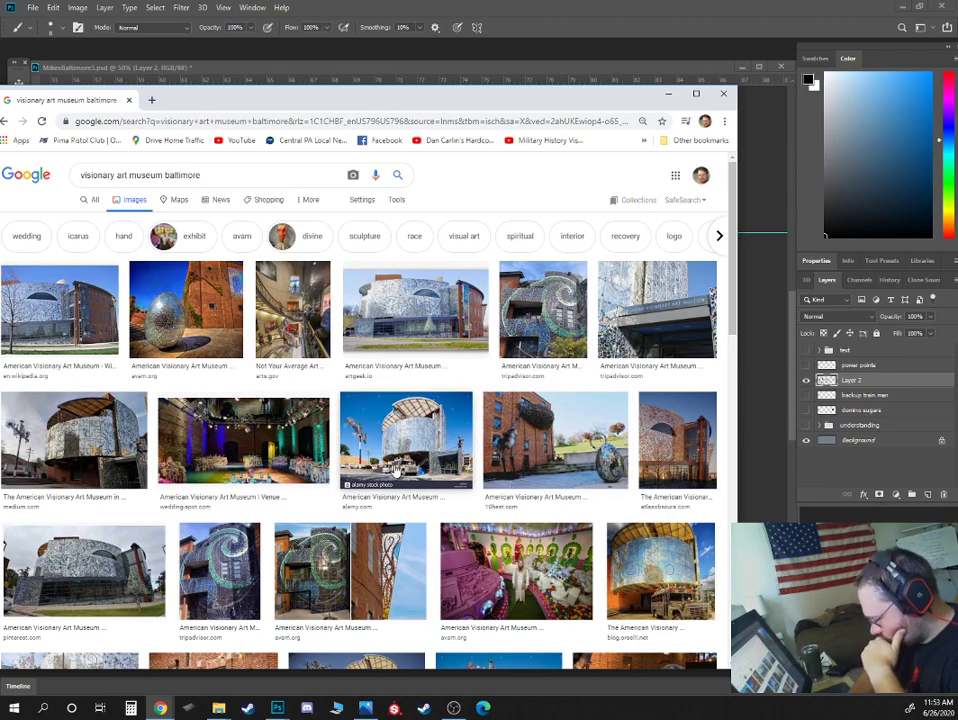
{"action": "scroll", "scroll_direction": "down", "scroll_amount": 3}
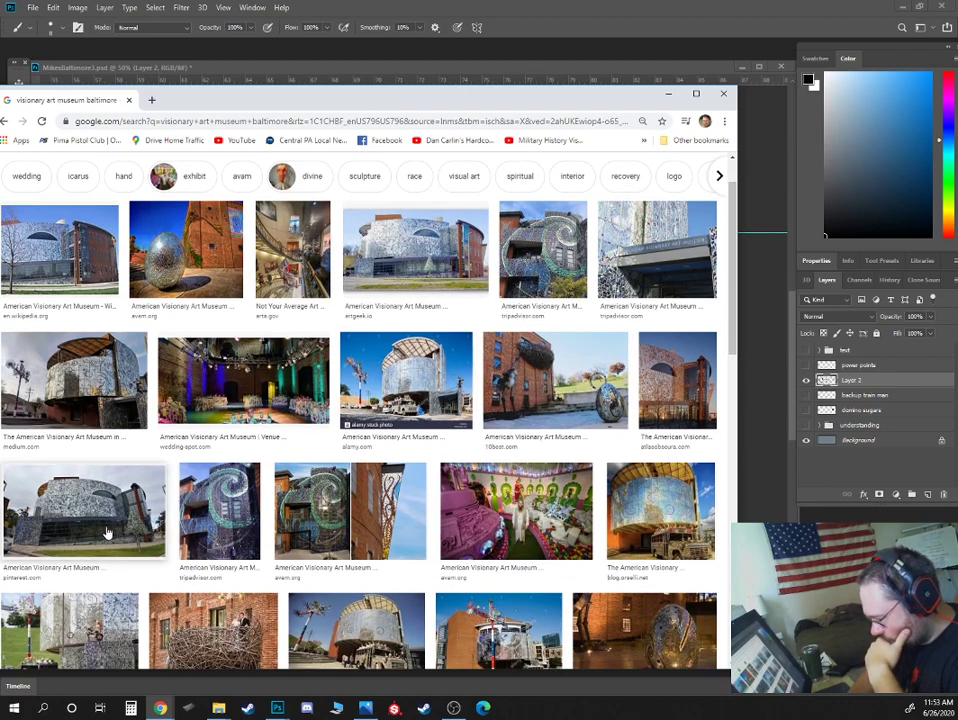
{"action": "scroll", "scroll_direction": "down", "scroll_amount": 3}
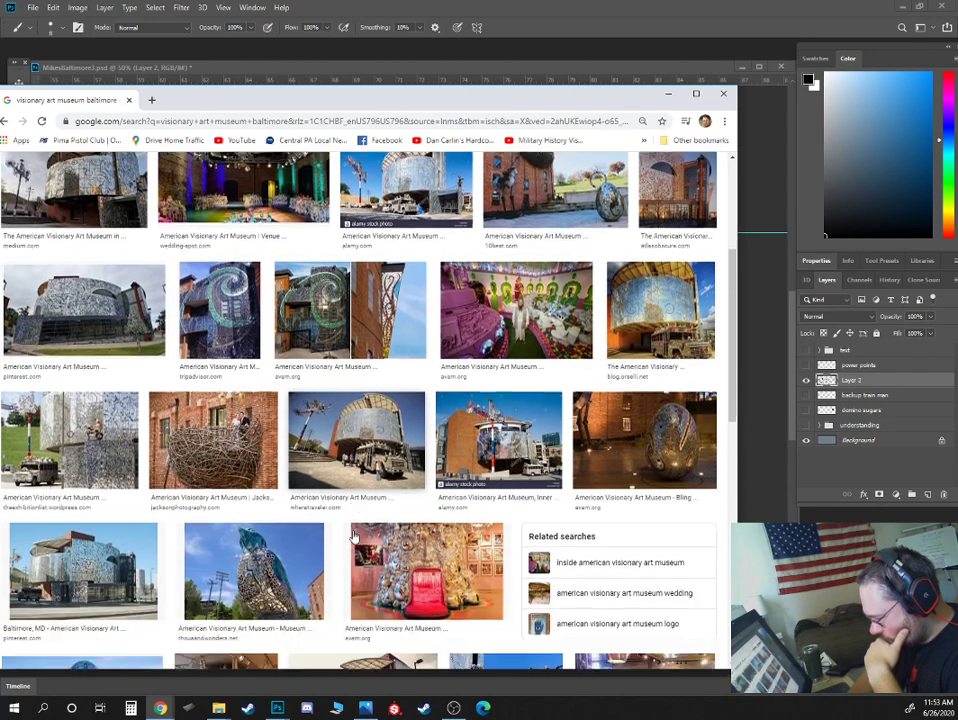
{"action": "scroll", "scroll_direction": "down", "scroll_amount": 3}
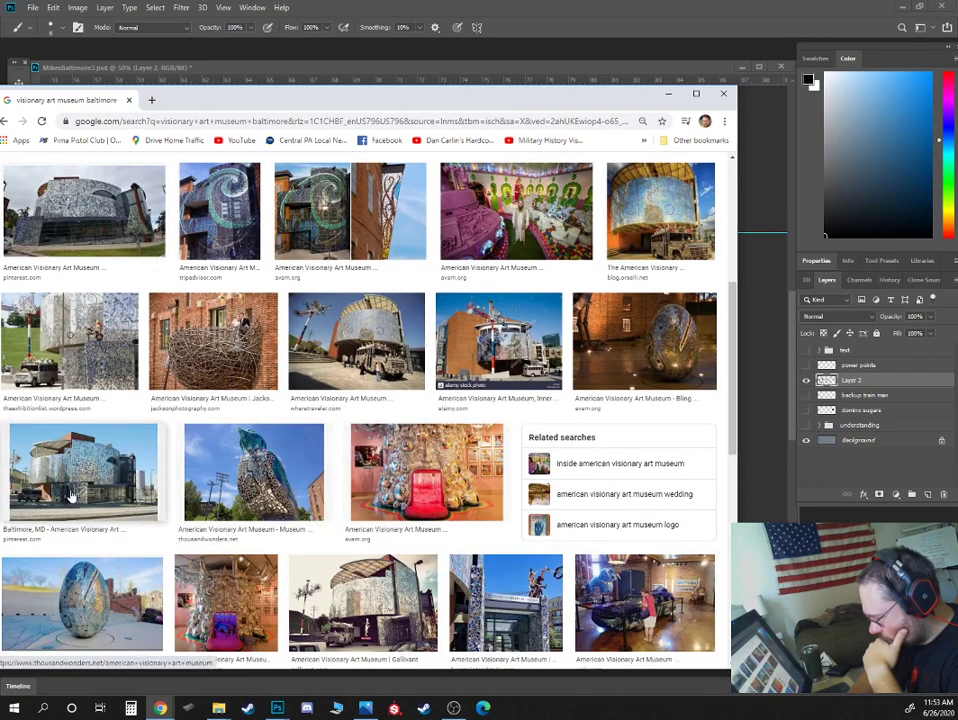
{"action": "scroll", "scroll_direction": "down", "scroll_amount": 3}
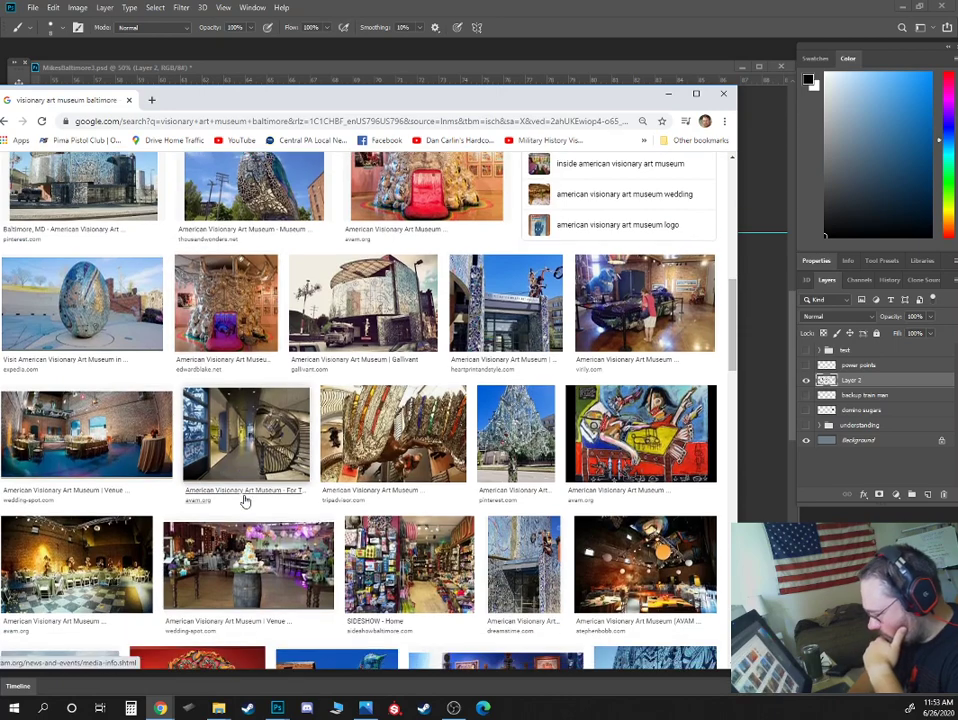
{"action": "scroll", "scroll_direction": "down", "scroll_amount": 3}
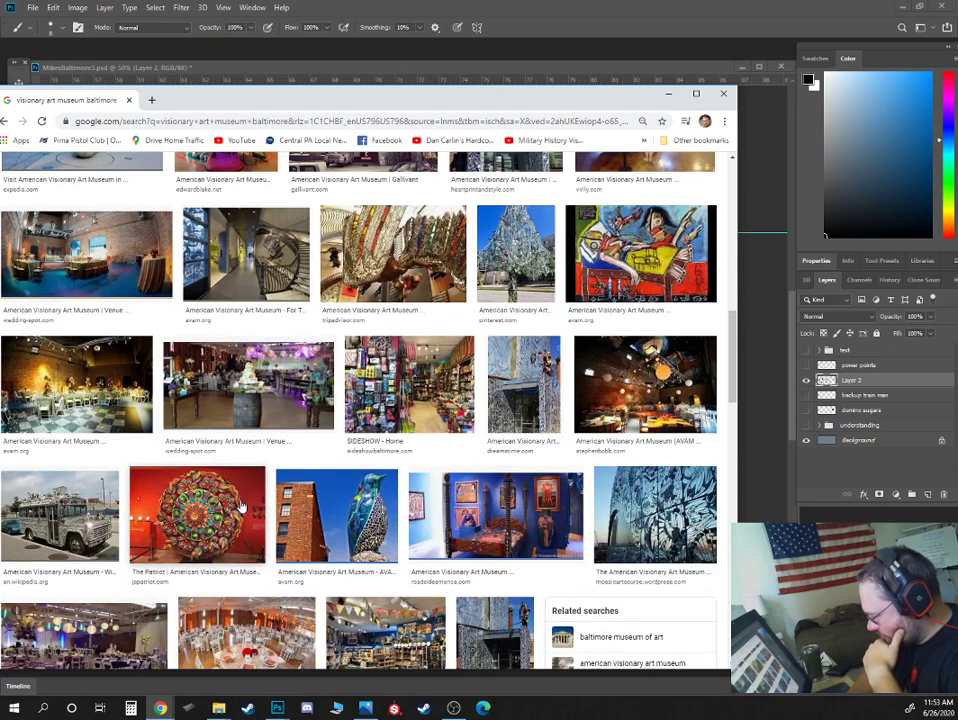
{"action": "scroll", "scroll_direction": "down", "scroll_amount": 3}
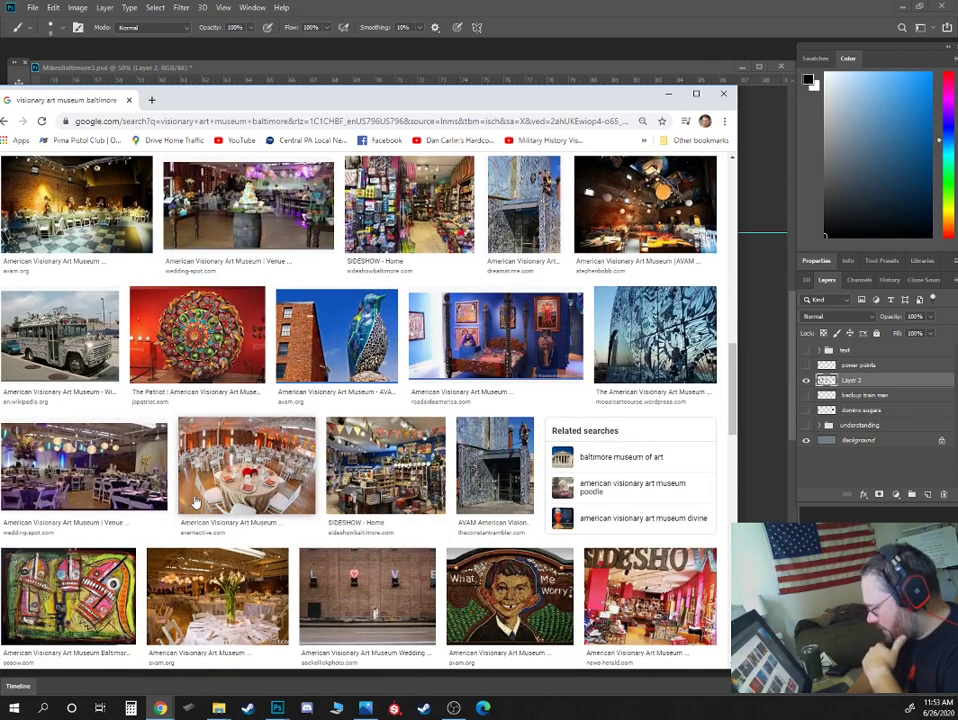
{"action": "scroll", "scroll_direction": "down", "scroll_amount": 3}
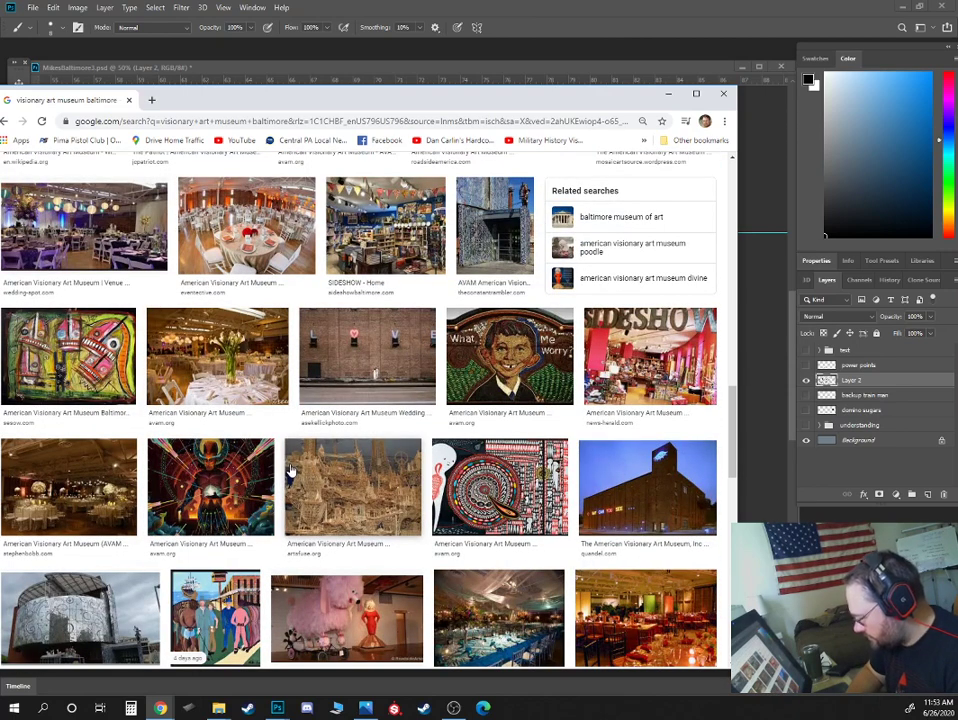
{"action": "scroll", "scroll_direction": "down", "scroll_amount": 3}
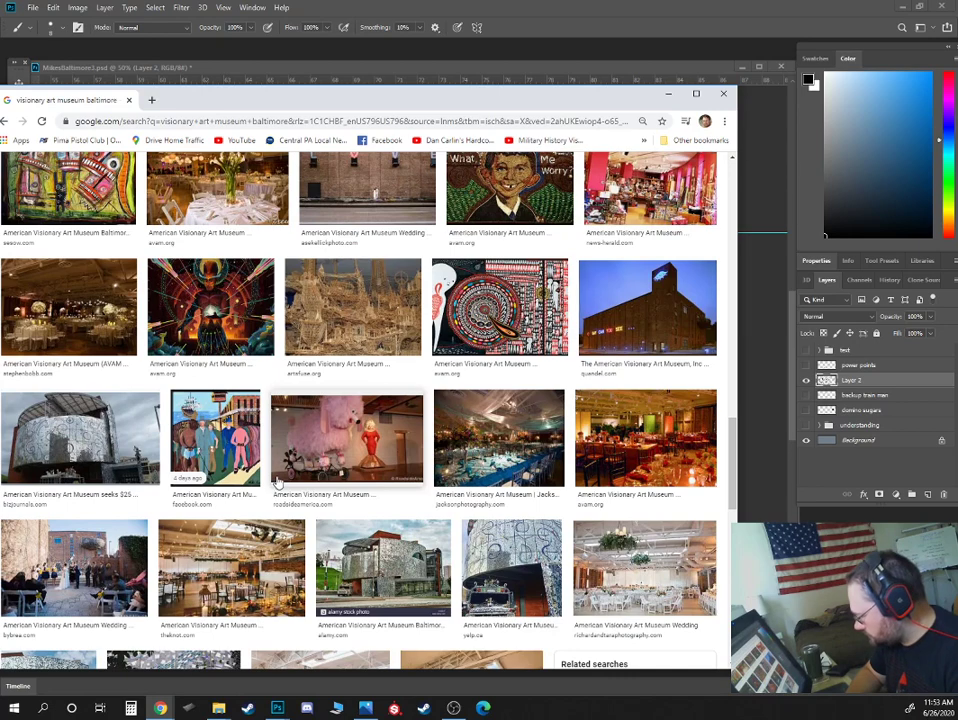
{"action": "scroll", "scroll_direction": "down", "scroll_amount": 3}
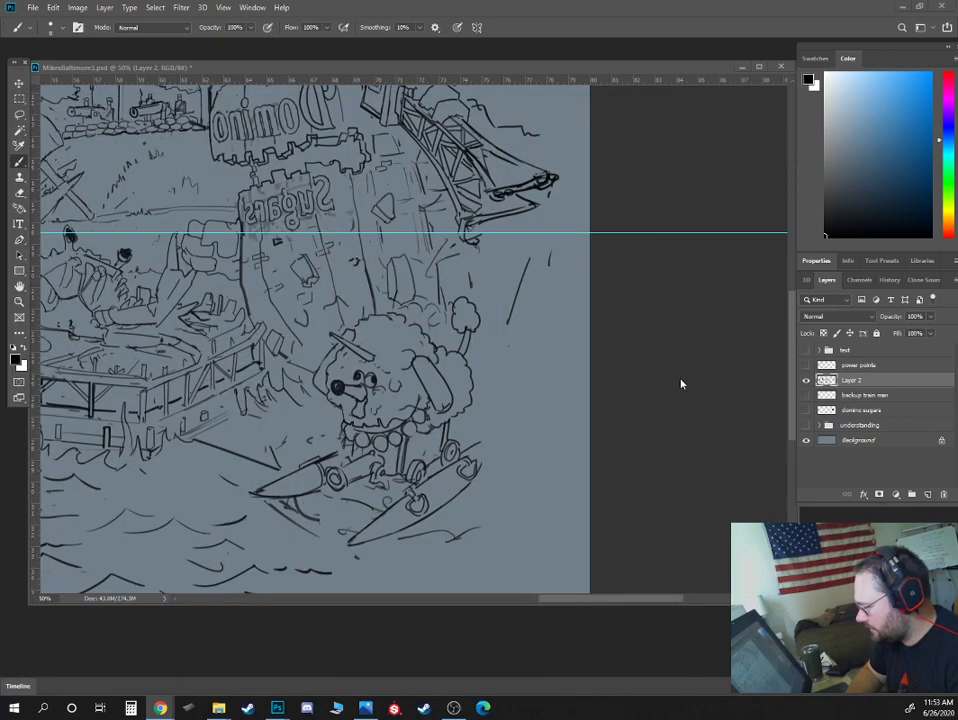
{"action": "mouse_move", "coordinate": [573, 340]}
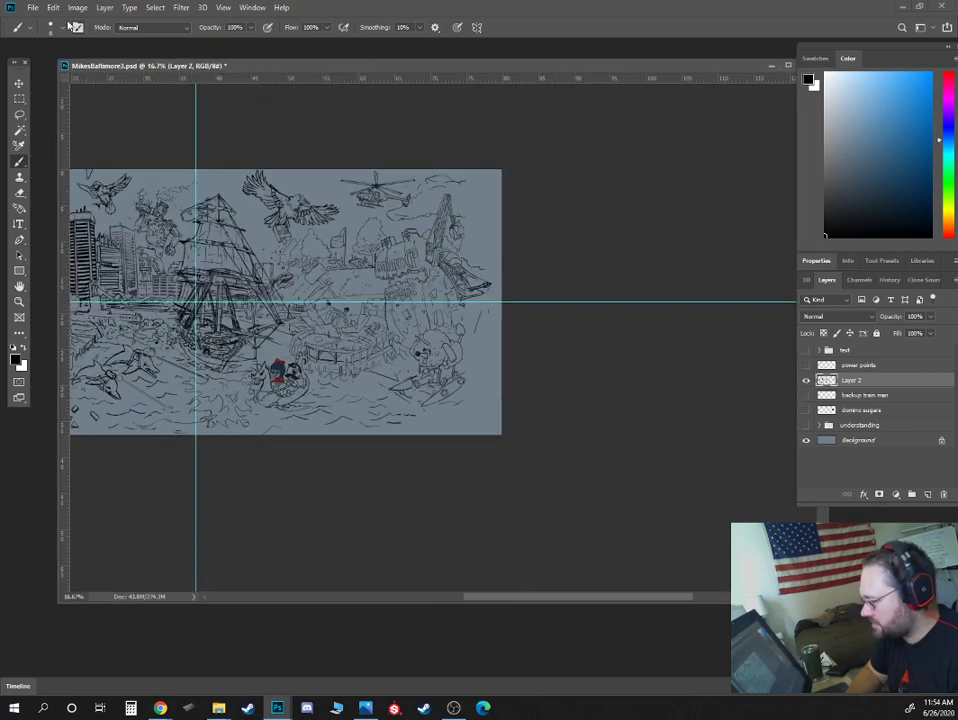
Flip the drawing layer horizontally via Edit > Transform so Domino Sugars reads correctly.
{"action": "left_click", "coordinate": [53, 7]}
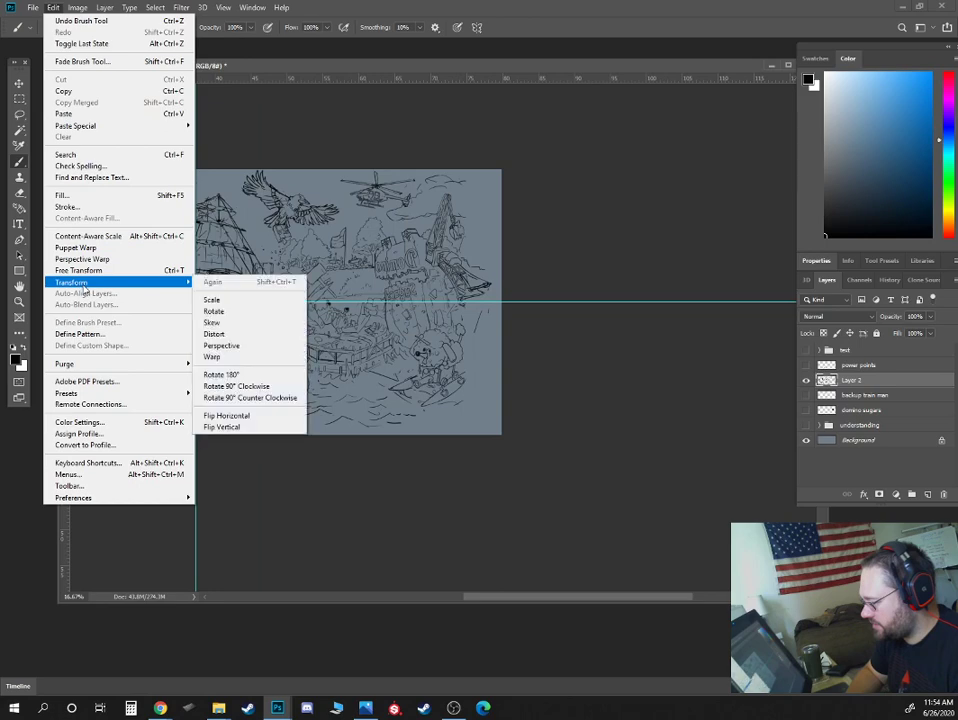
{"action": "left_click", "coordinate": [77, 8]}
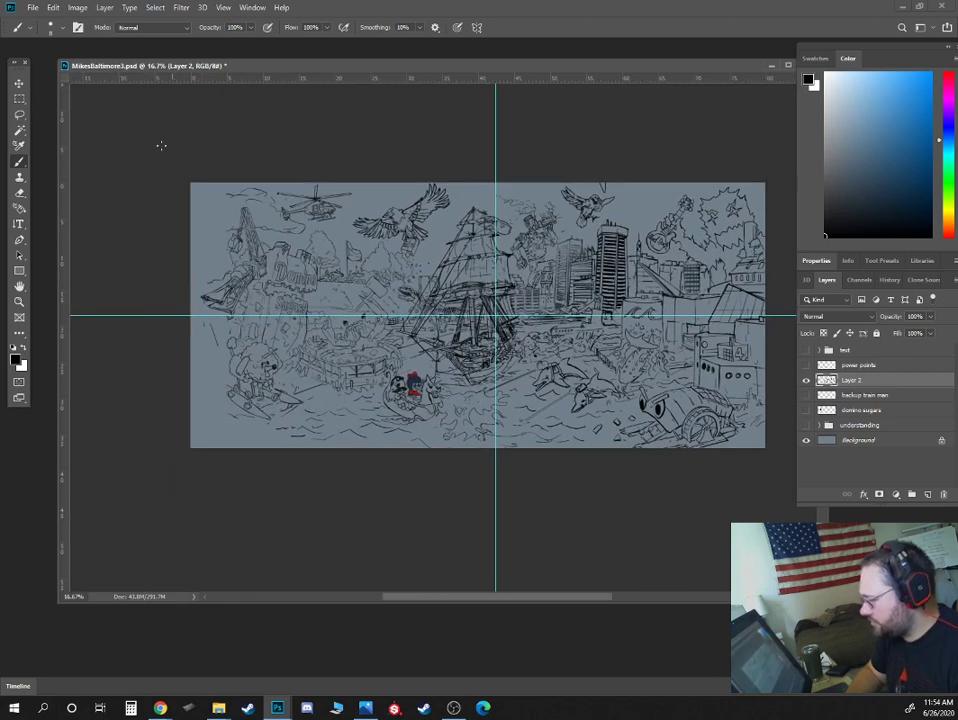
{"action": "left_click", "coordinate": [18, 84]}
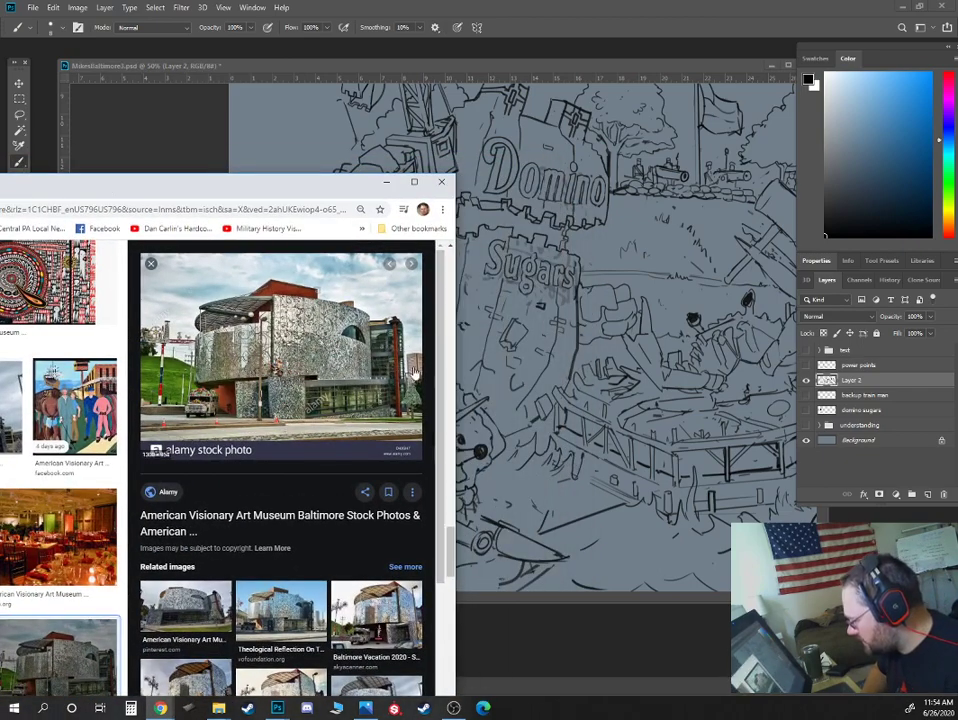
{"action": "mouse_move", "coordinate": [385, 415]}
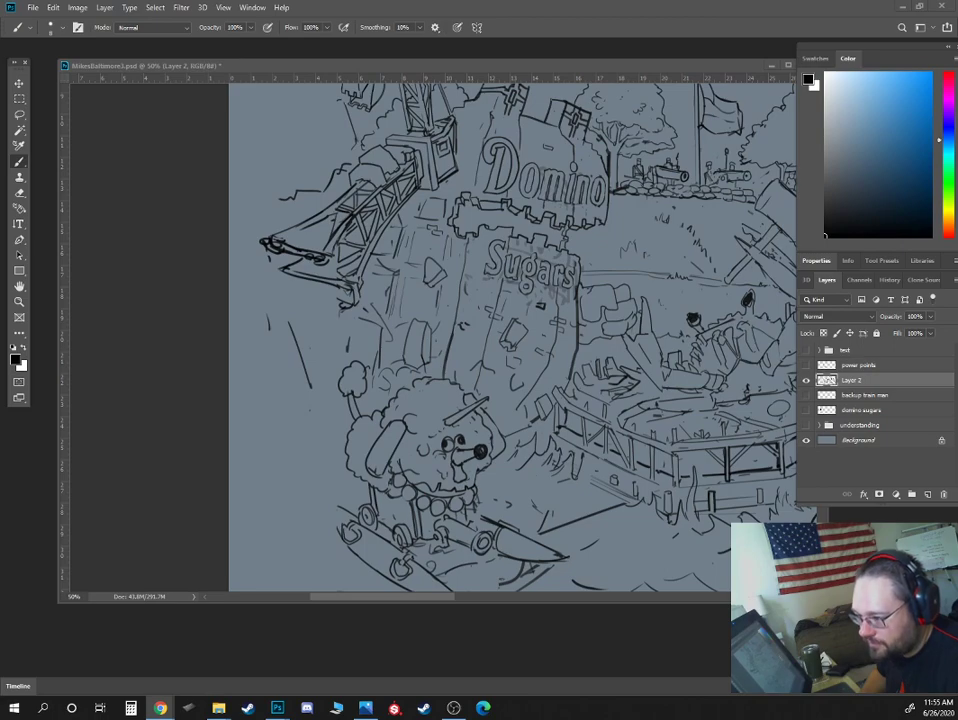
{"action": "left_click", "coordinate": [159, 708]}
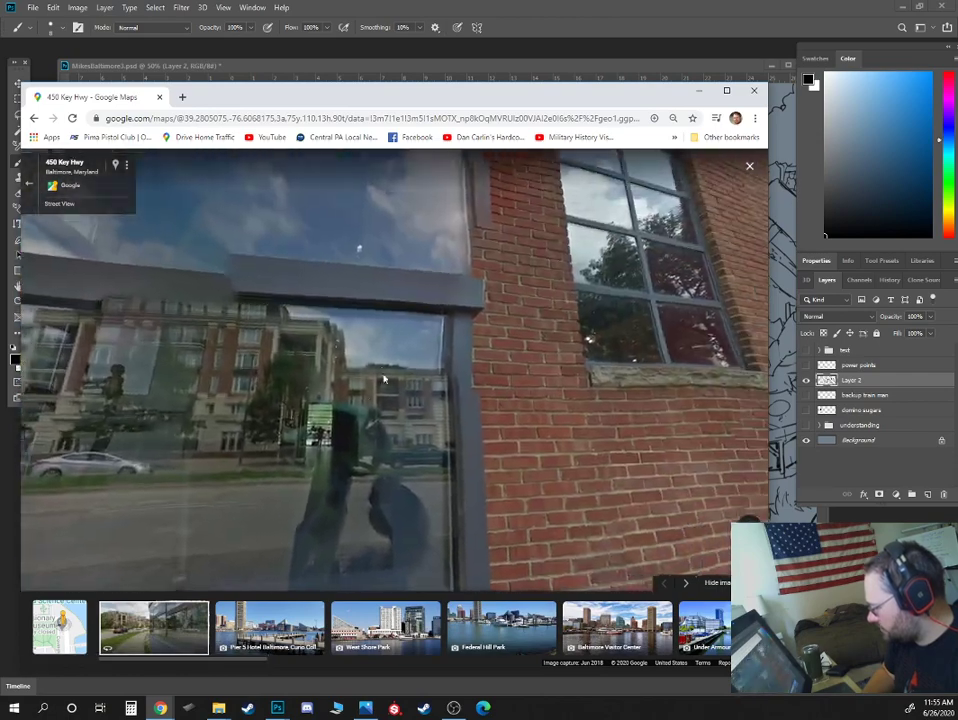
Step along the sidewalk and pan across the glass and brick facades.
{"action": "left_click", "coordinate": [390, 445]}
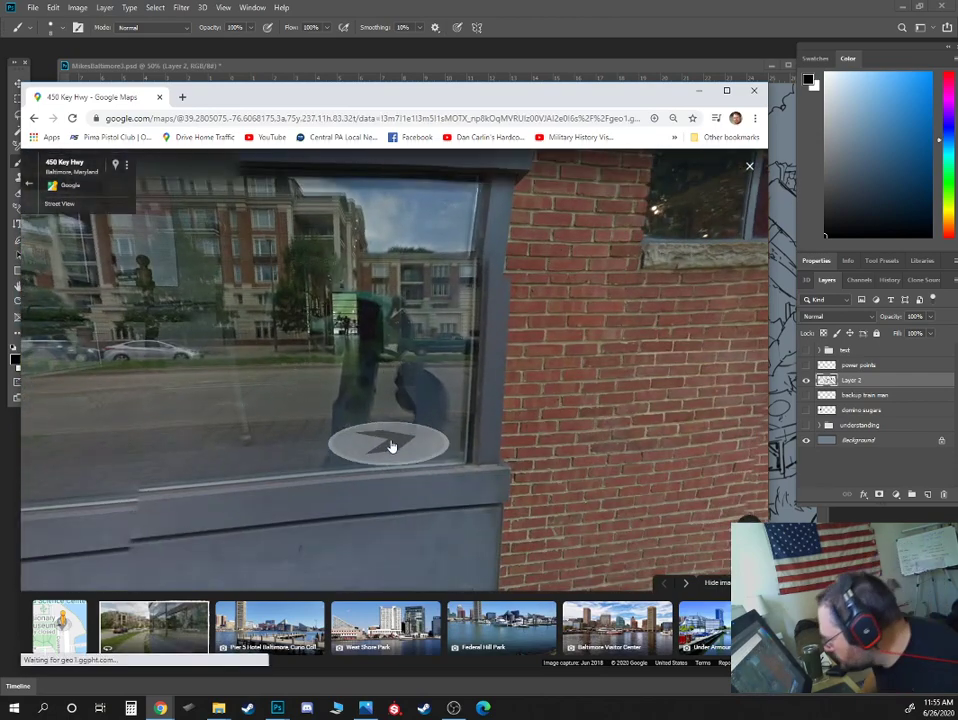
{"action": "left_click", "coordinate": [390, 445]}
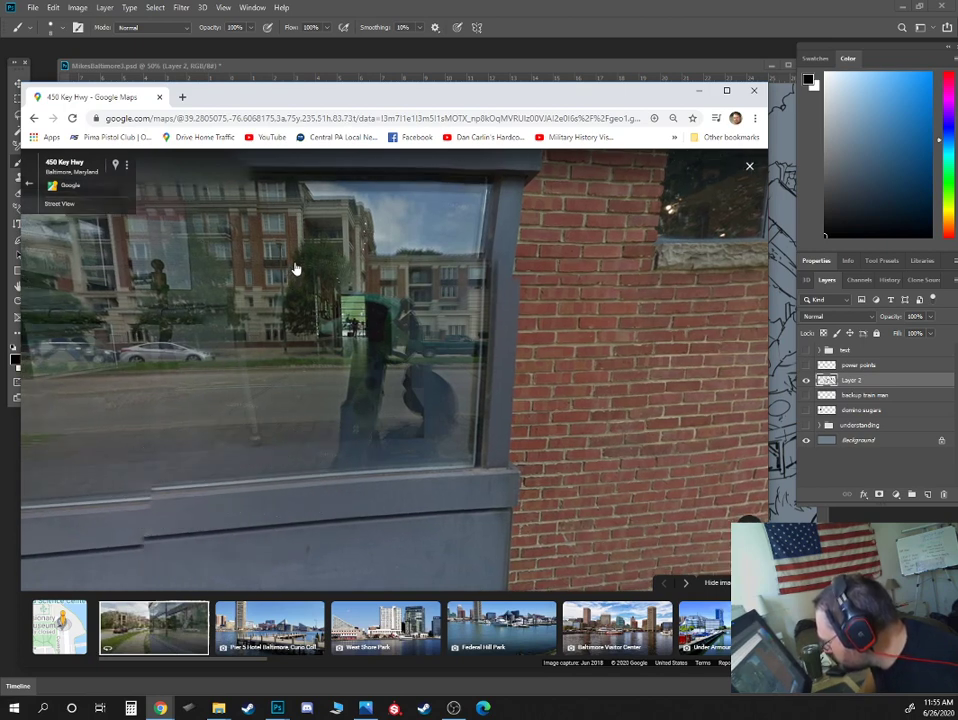
{"action": "left_click_drag", "start_coordinate": [295, 268], "coordinate": [380, 453]}
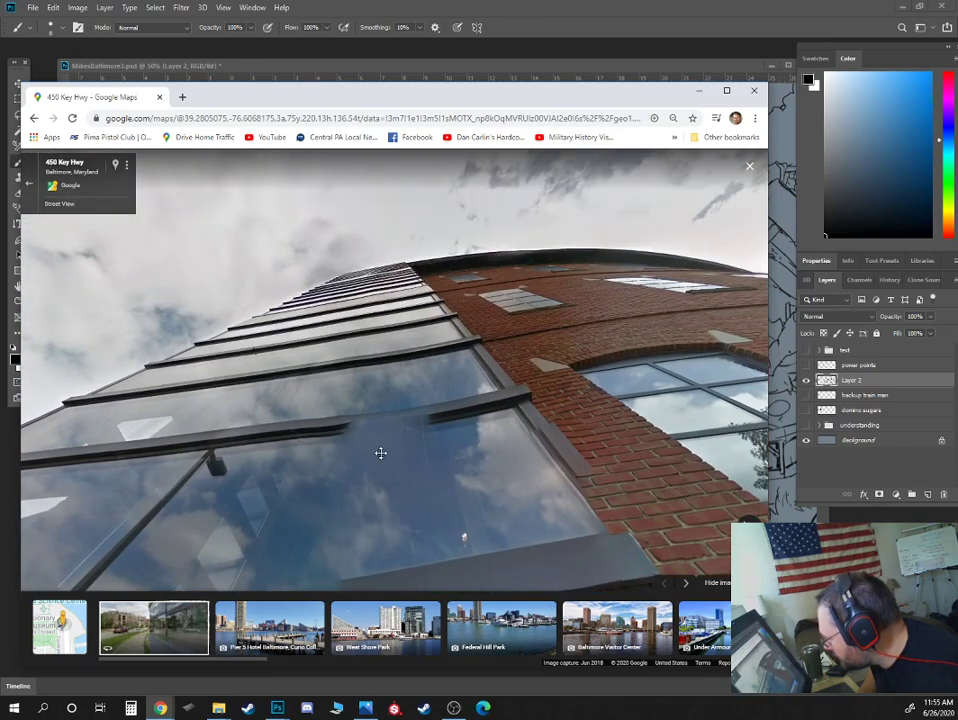
{"action": "left_click_drag", "start_coordinate": [380, 453], "coordinate": [446, 551]}
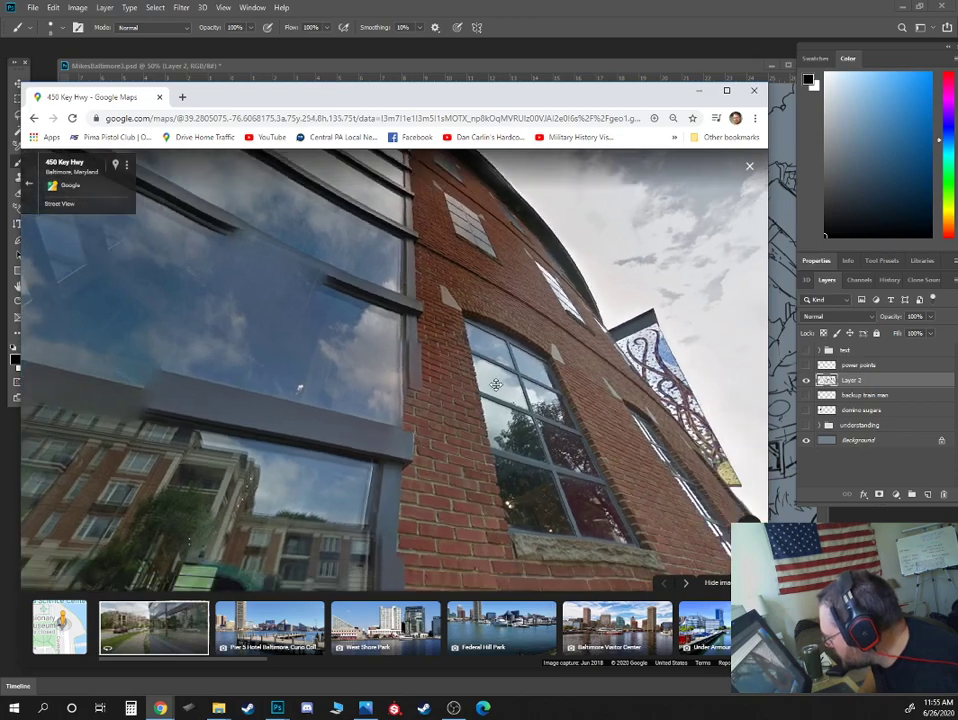
Move out onto Key Hwy and advance toward the Covington St intersection.
{"action": "left_click", "coordinate": [497, 385]}
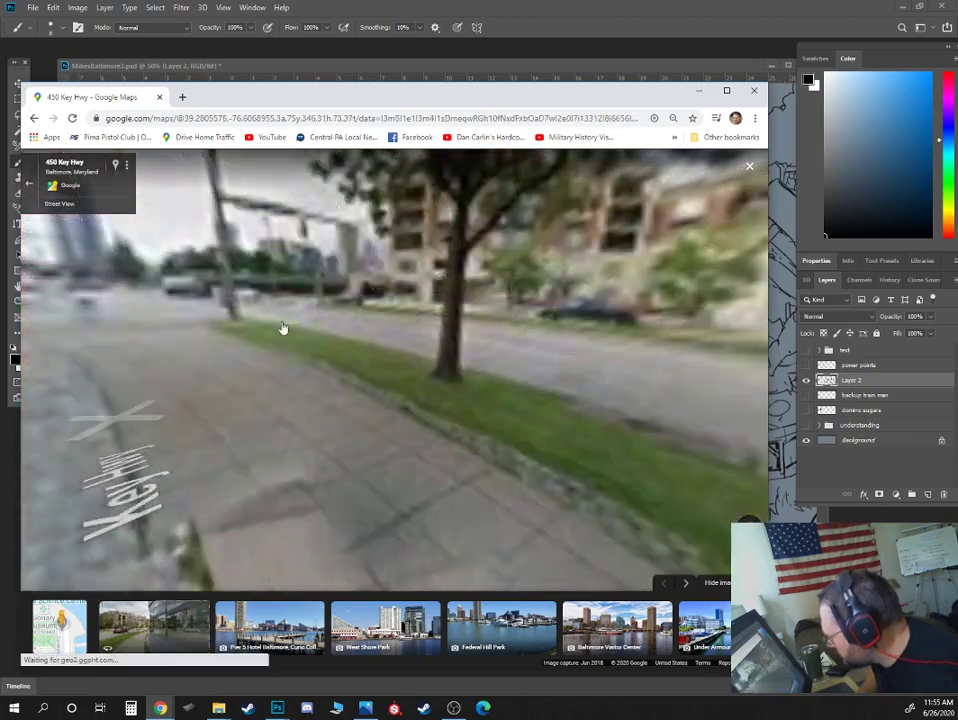
{"action": "left_click", "coordinate": [284, 328]}
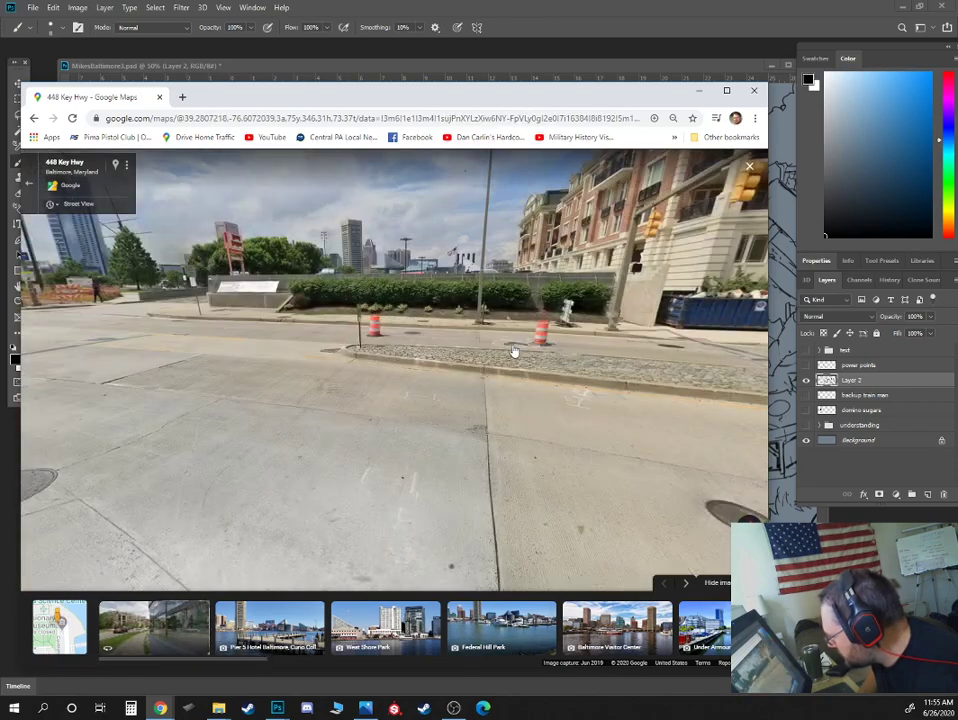
{"action": "left_click", "coordinate": [515, 350]}
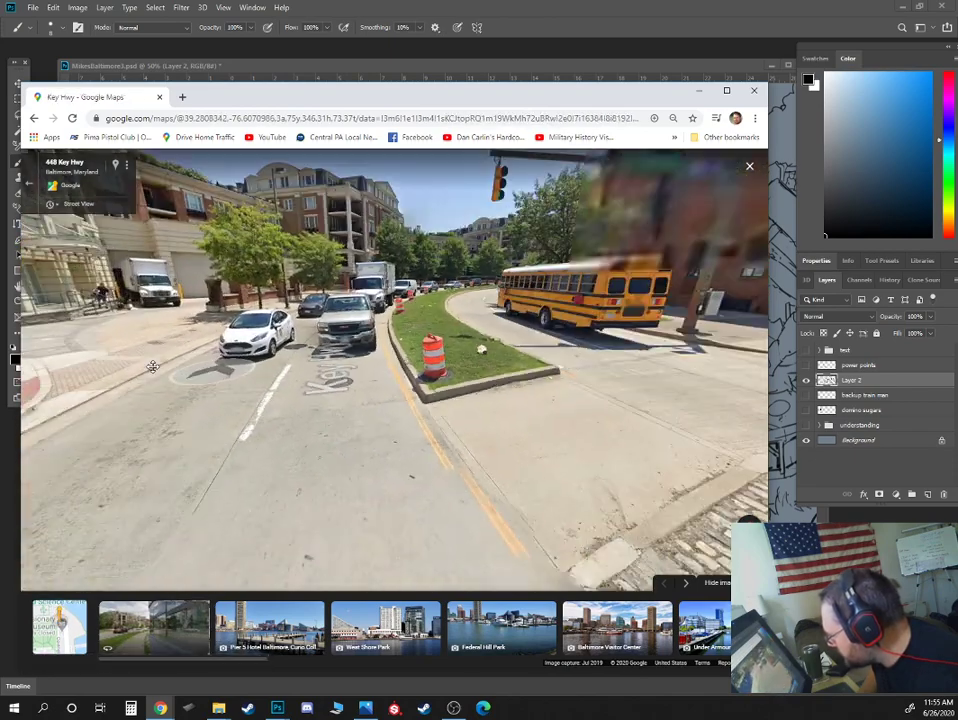
{"action": "left_click", "coordinate": [330, 430]}
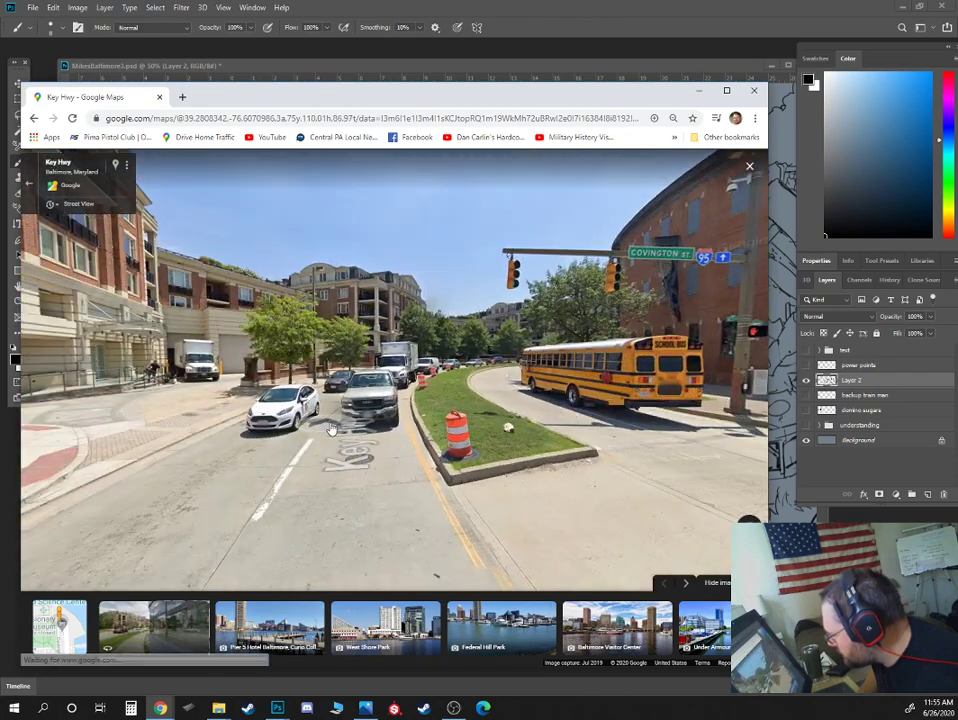
{"action": "left_click", "coordinate": [331, 429]}
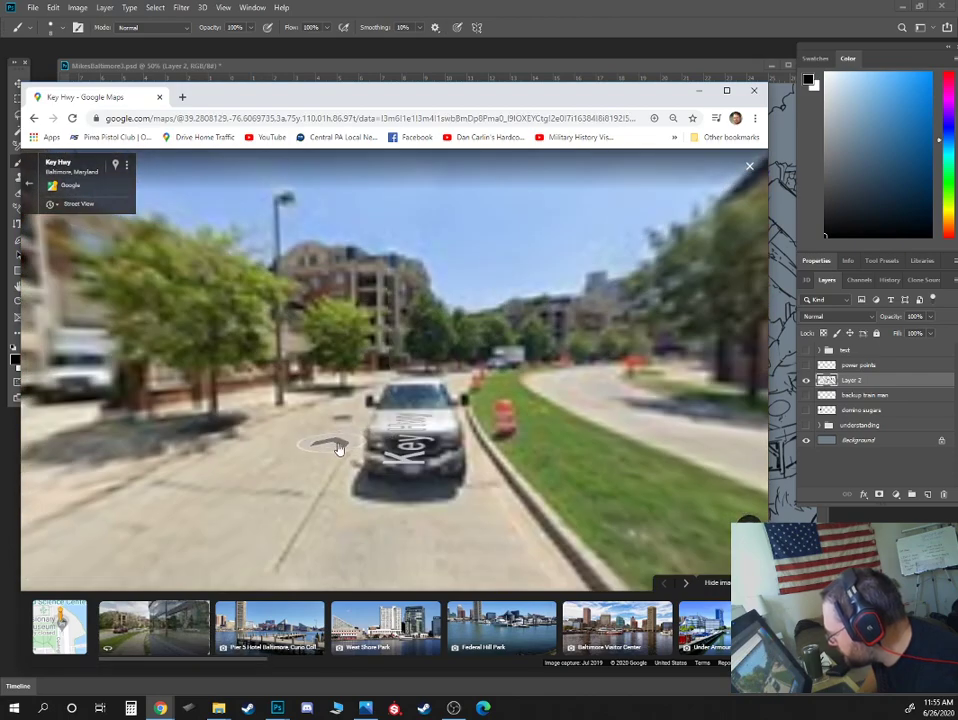
{"action": "left_click", "coordinate": [338, 447]}
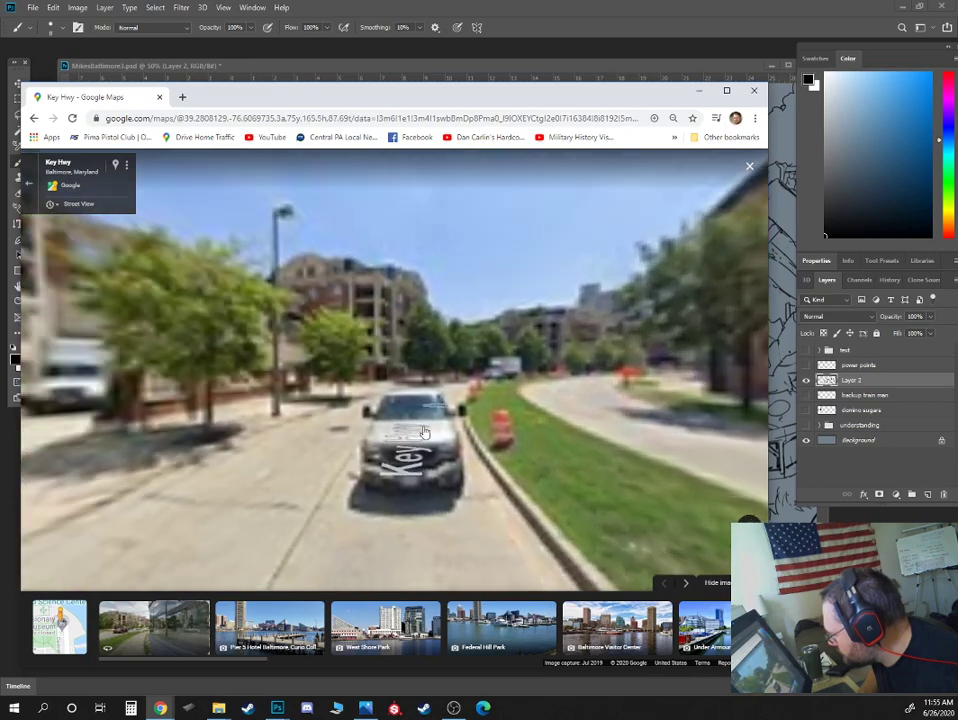
Continue down Key Hwy past the trees to face the patterned brick building.
{"action": "left_click", "coordinate": [425, 432]}
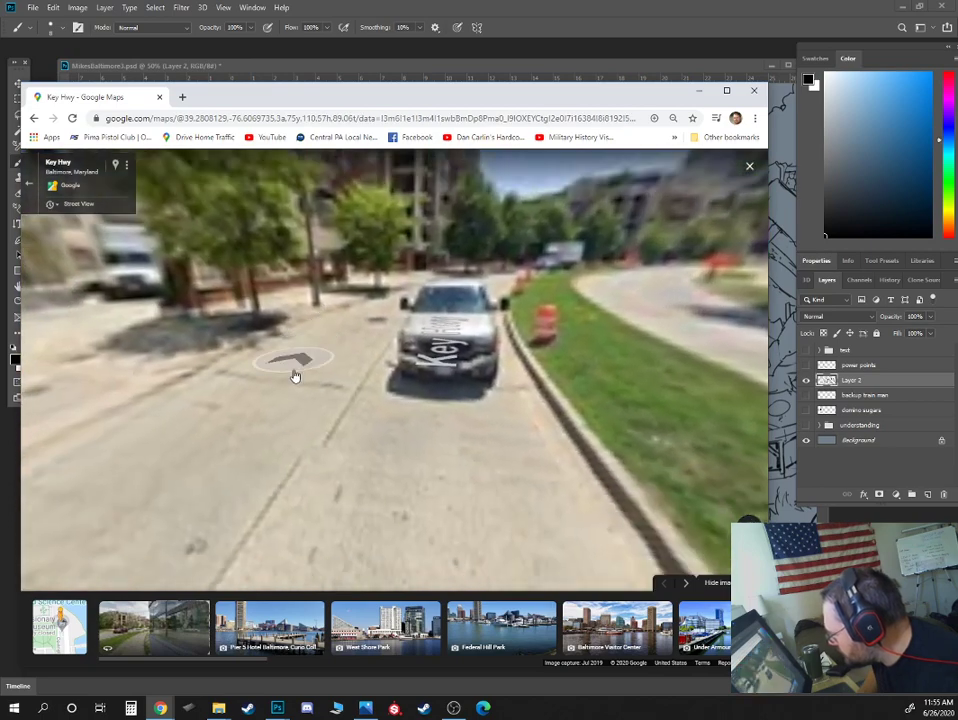
{"action": "left_click", "coordinate": [294, 360]}
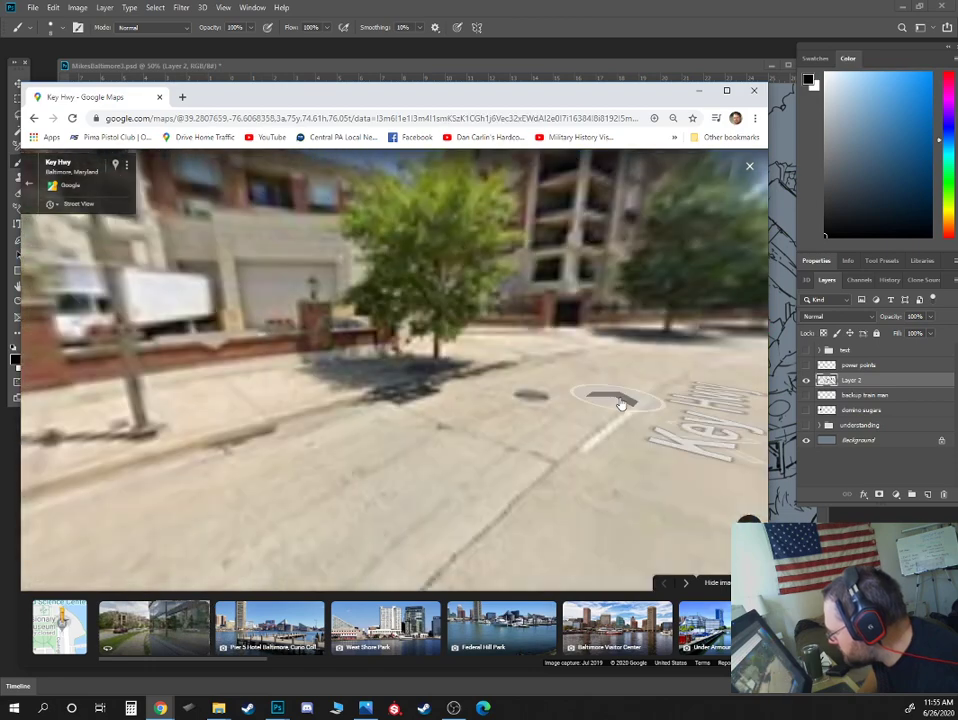
{"action": "mouse_move", "coordinate": [600, 385]}
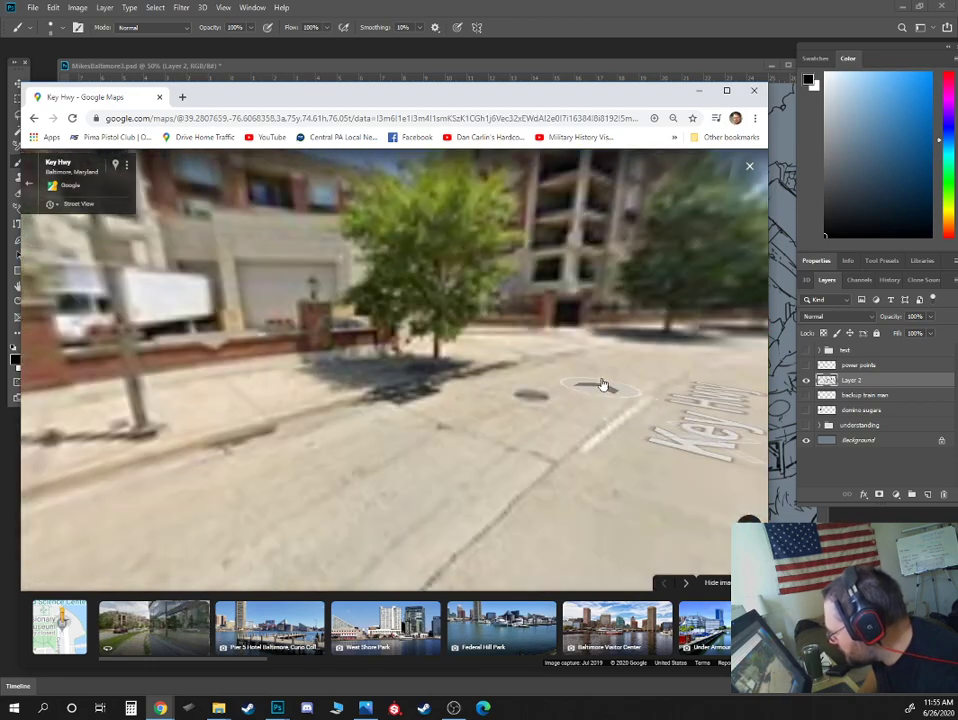
{"action": "left_click", "coordinate": [603, 384]}
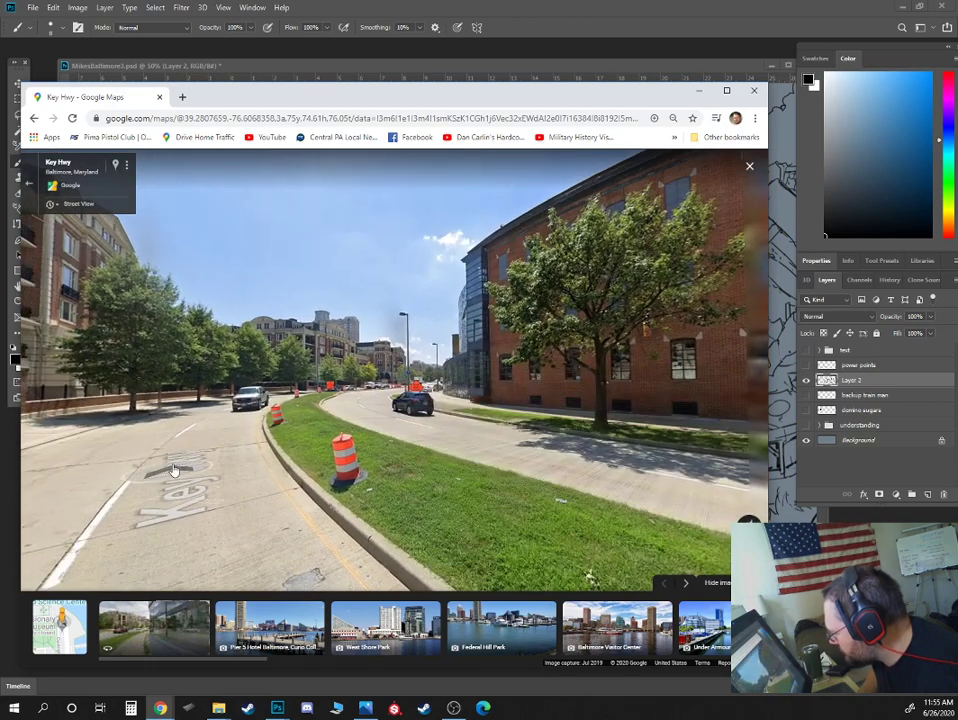
{"action": "left_click", "coordinate": [245, 500]}
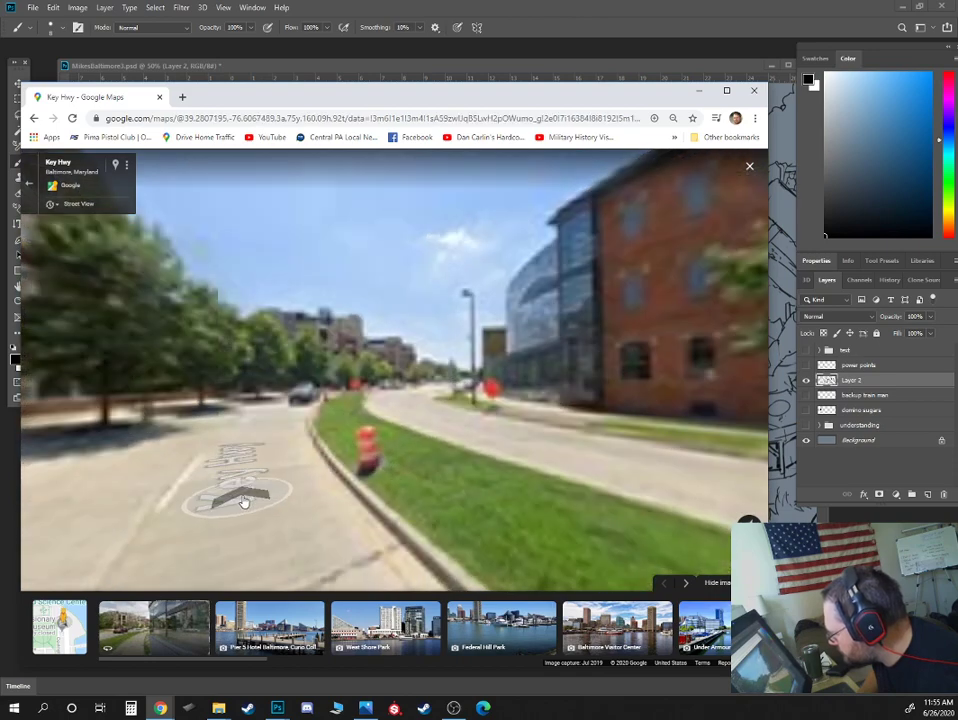
{"action": "left_click", "coordinate": [248, 505]}
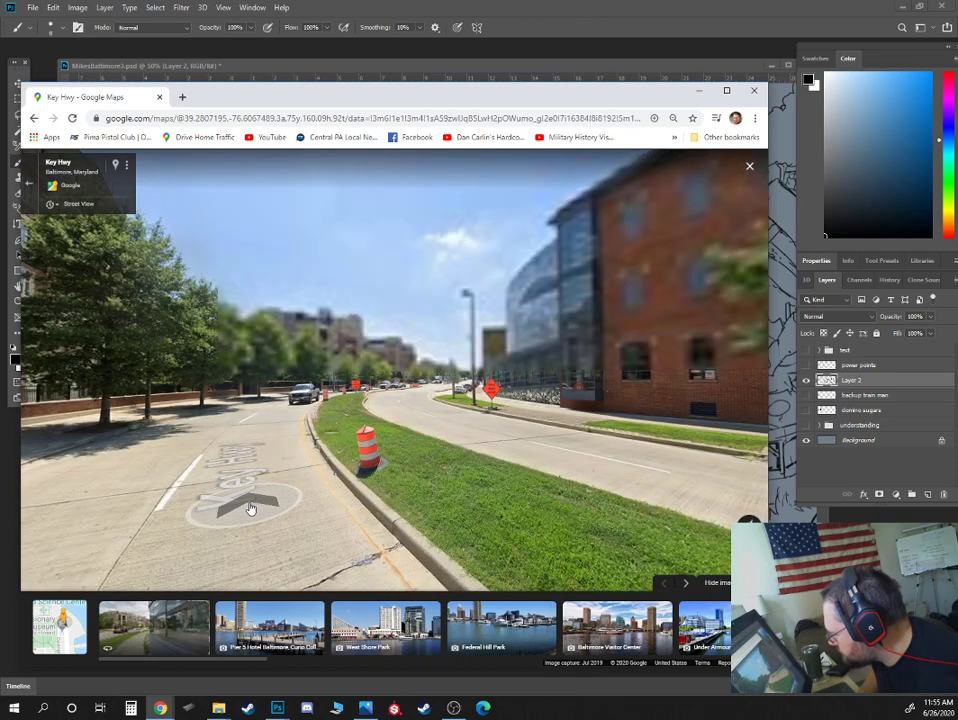
{"action": "left_click", "coordinate": [250, 508]}
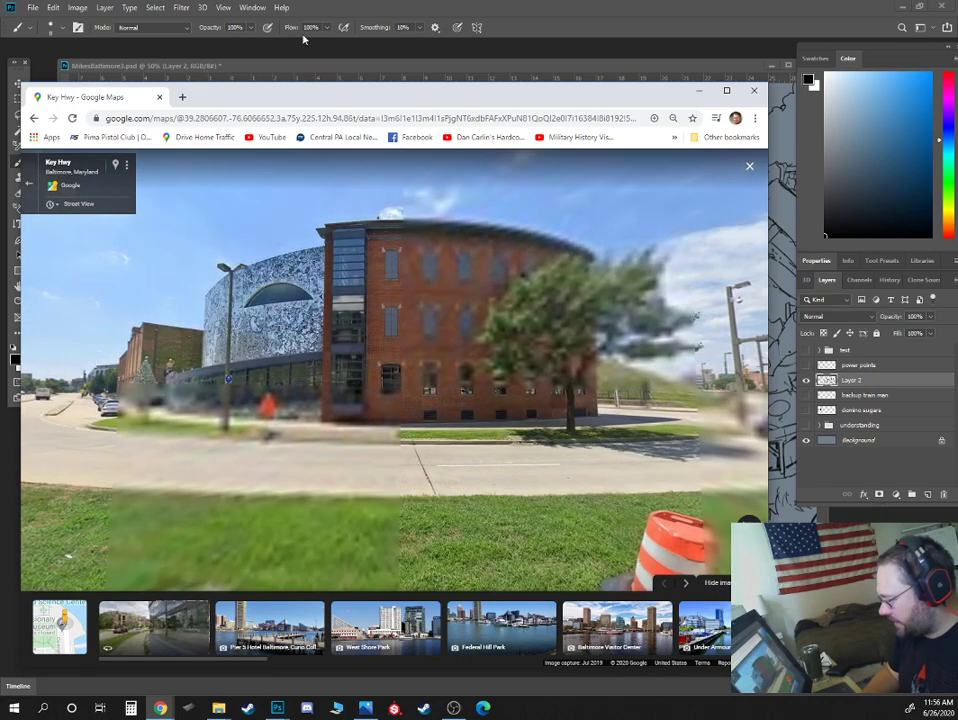
{"action": "mouse_move", "coordinate": [318, 100]}
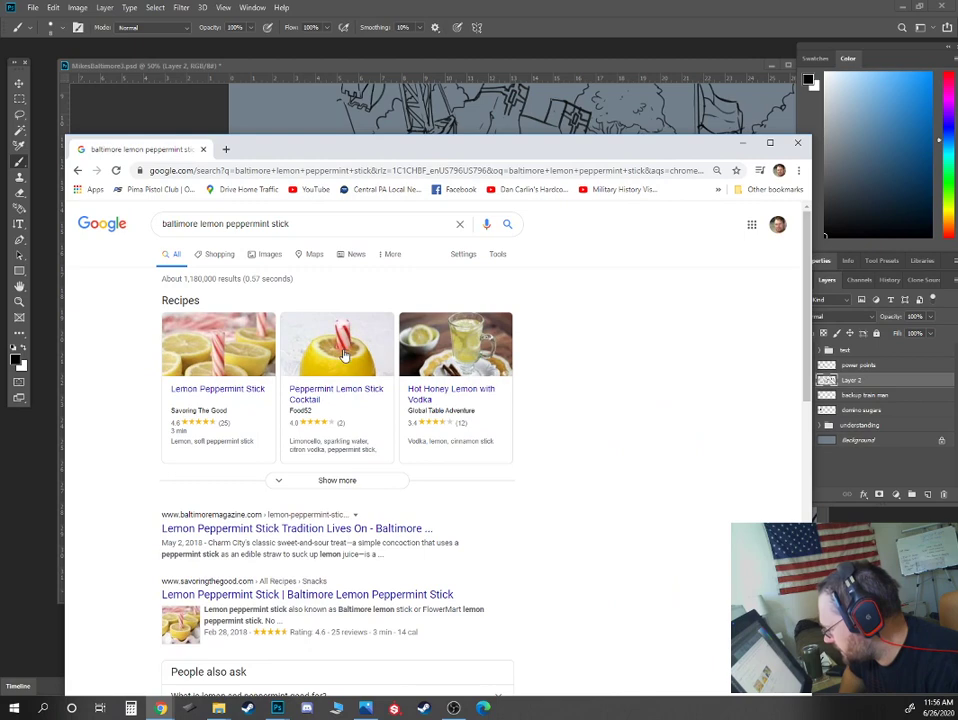
{"action": "mouse_move", "coordinate": [378, 568]}
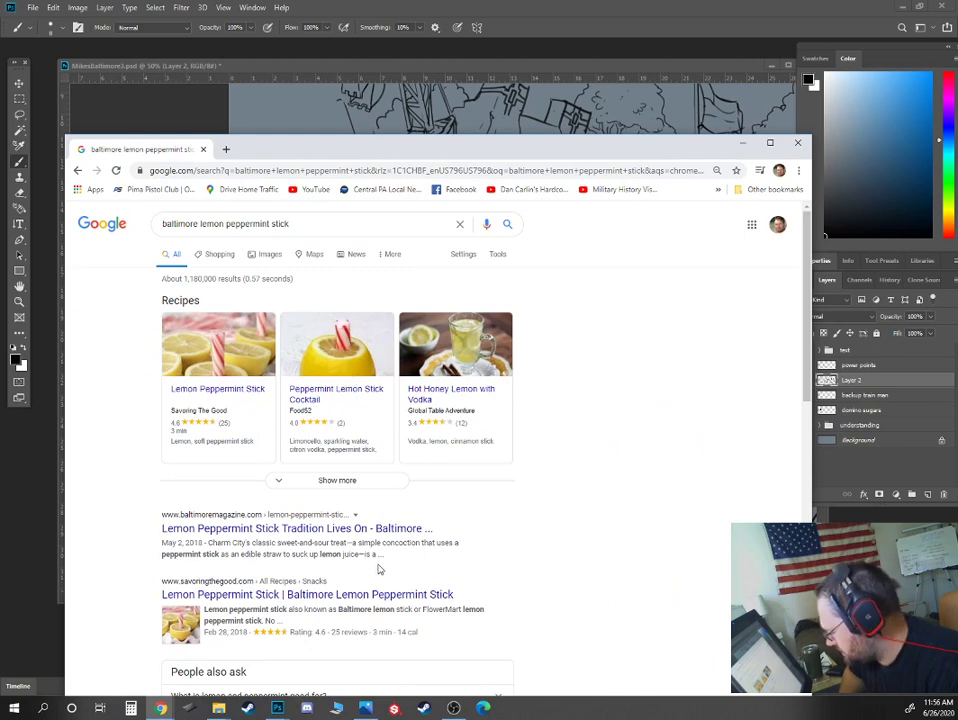
Browse the 'baltimore lemon peppermint stick' web results, then switch to image results.
{"action": "scroll", "scroll_direction": "down", "scroll_amount": 3}
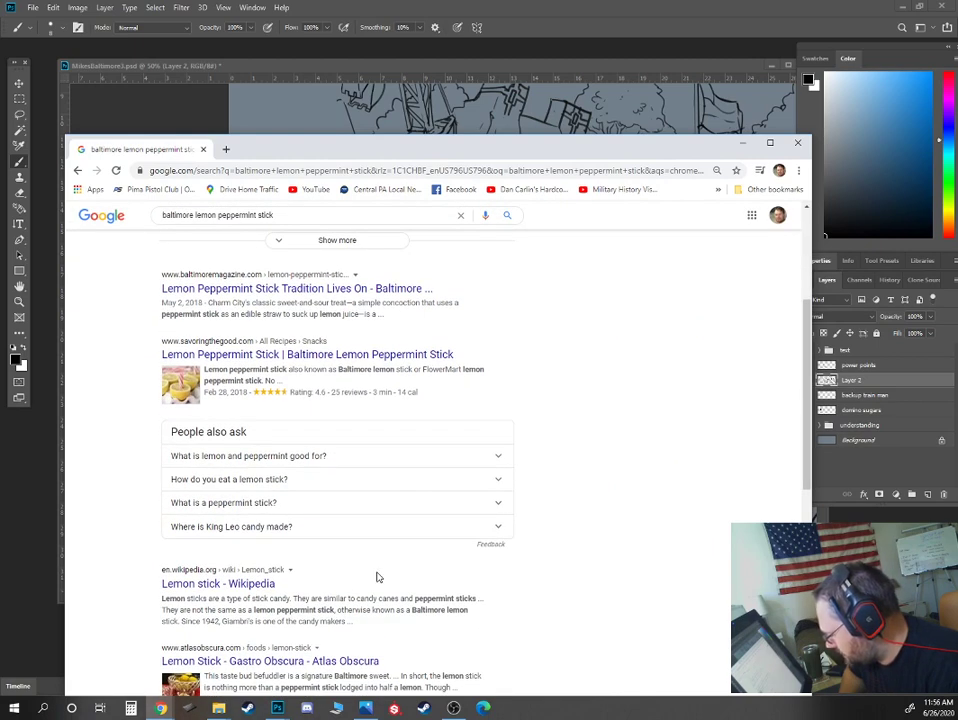
{"action": "scroll", "scroll_direction": "down", "scroll_amount": 3}
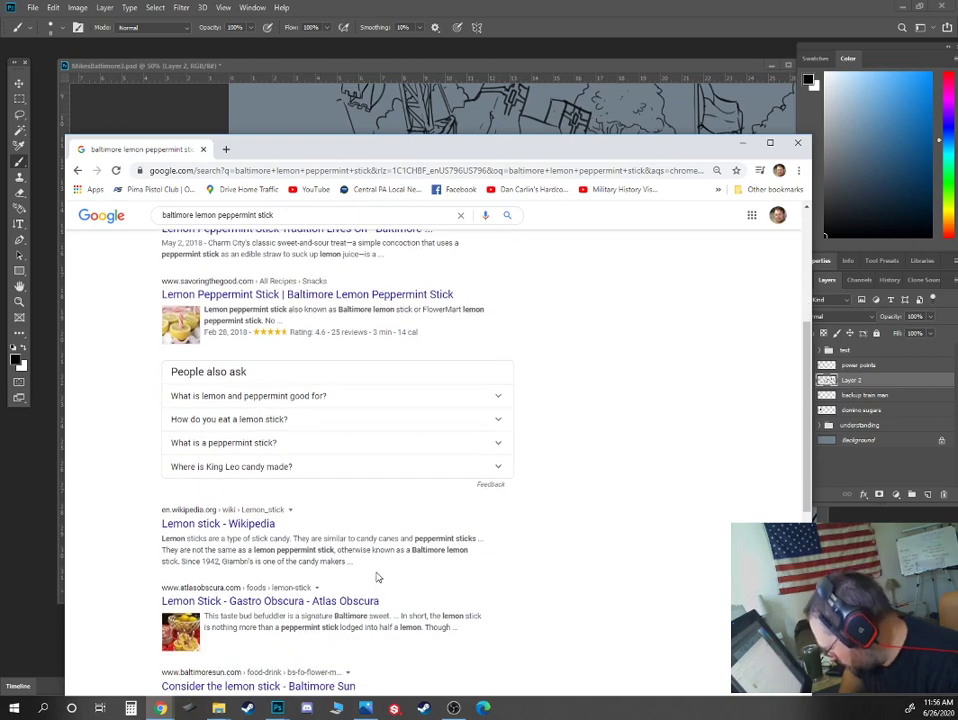
{"action": "scroll", "scroll_direction": "up", "scroll_amount": 3}
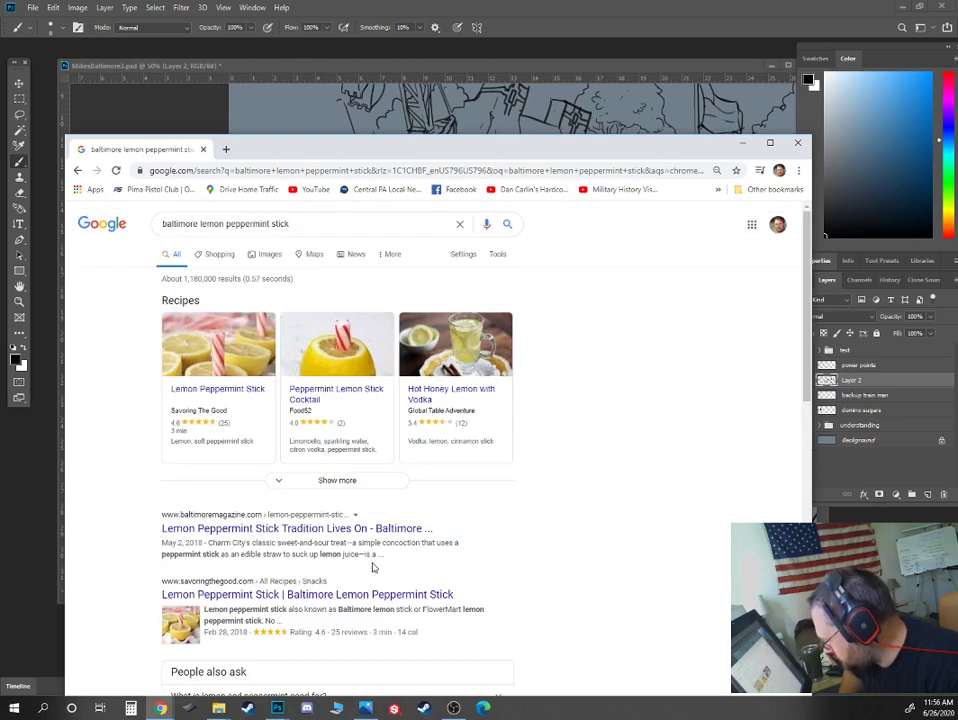
{"action": "left_click", "coordinate": [262, 250]}
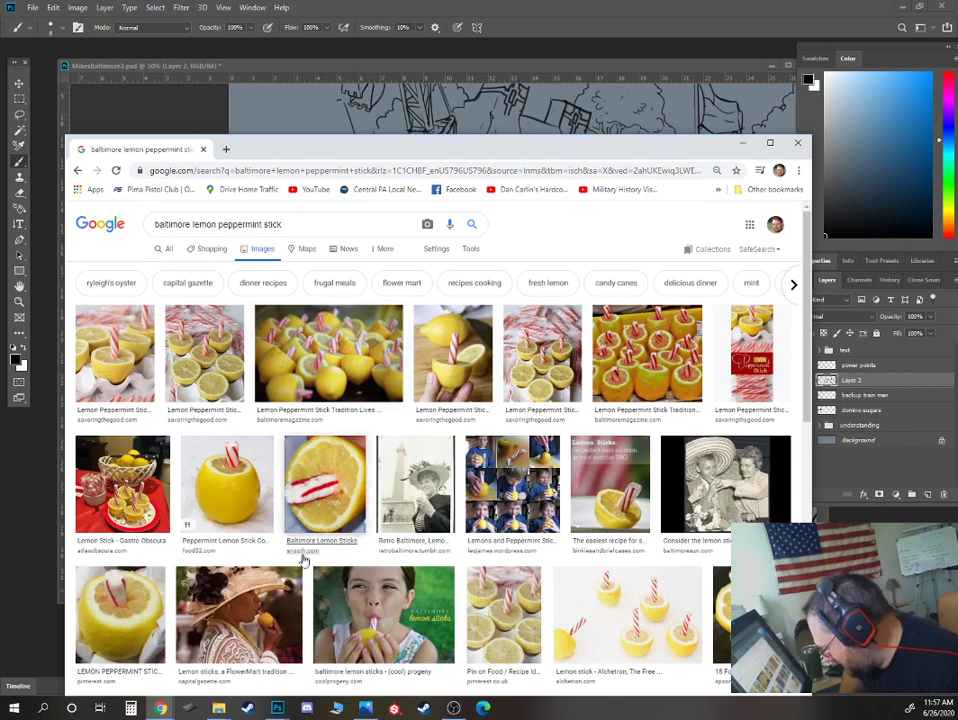
Scroll down through the lemon peppermint stick photos, then return to the harbor drawing.
{"action": "scroll", "scroll_direction": "down", "scroll_amount": 3}
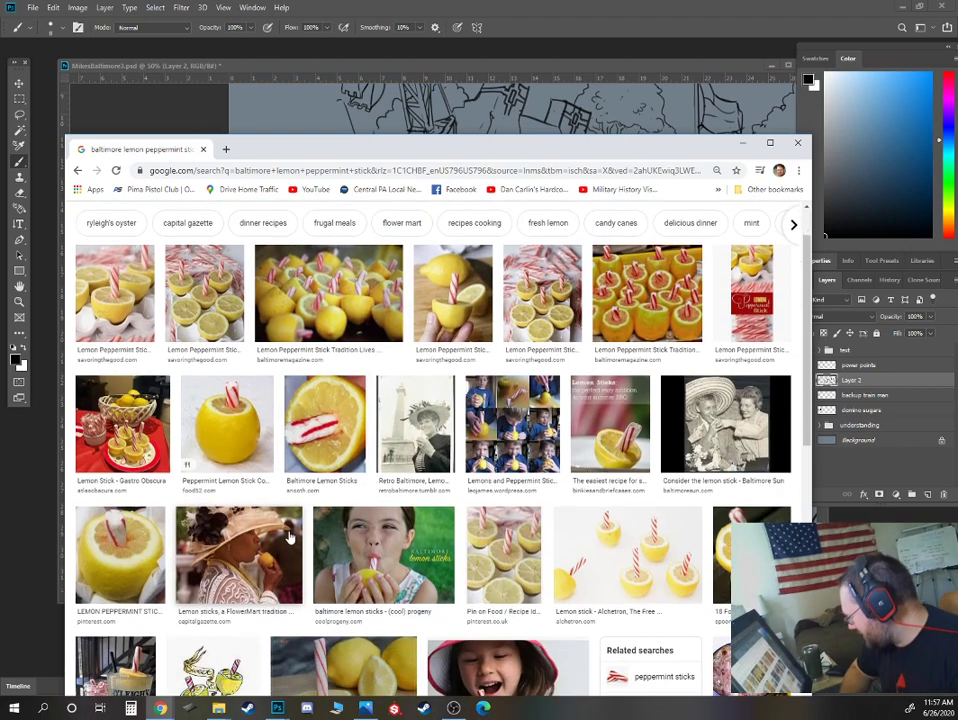
{"action": "mouse_move", "coordinate": [285, 525]}
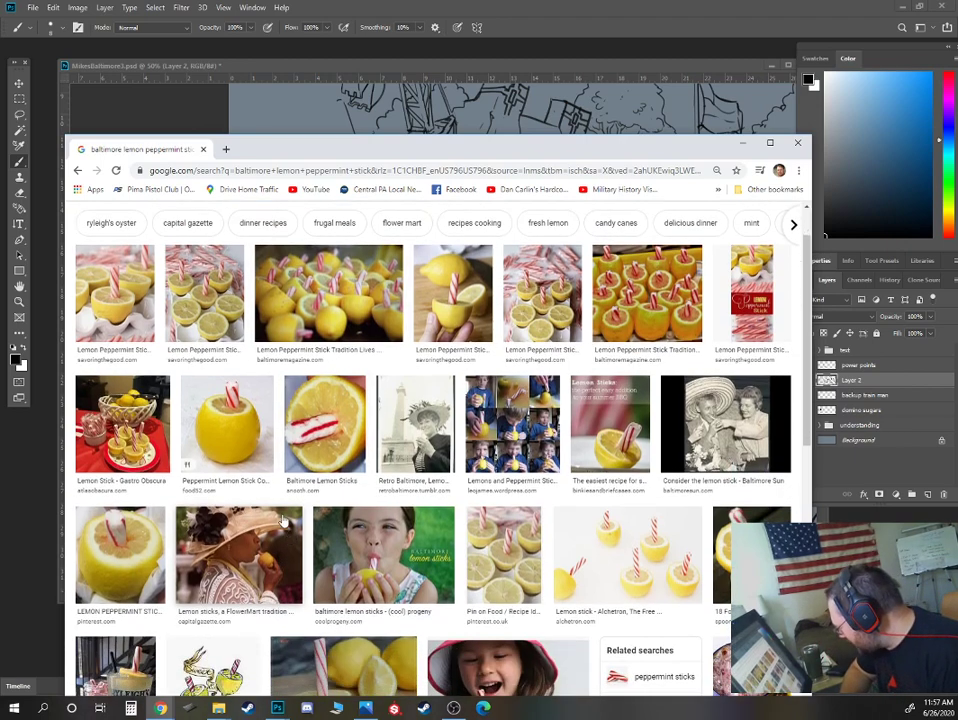
{"action": "scroll", "scroll_direction": "down", "scroll_amount": 3}
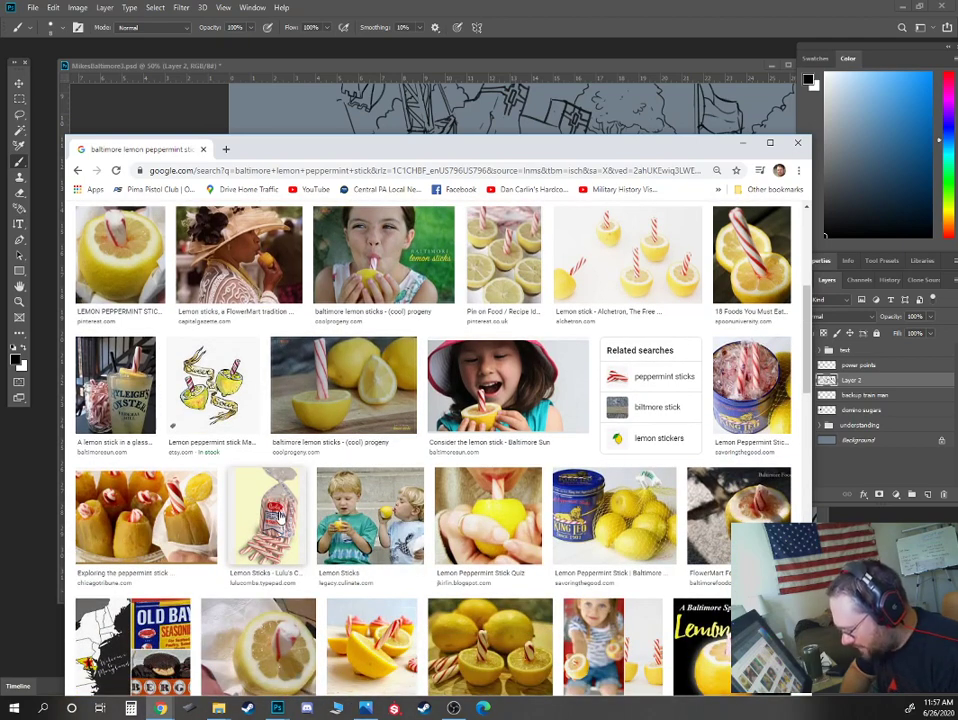
{"action": "scroll", "scroll_direction": "down", "scroll_amount": 3}
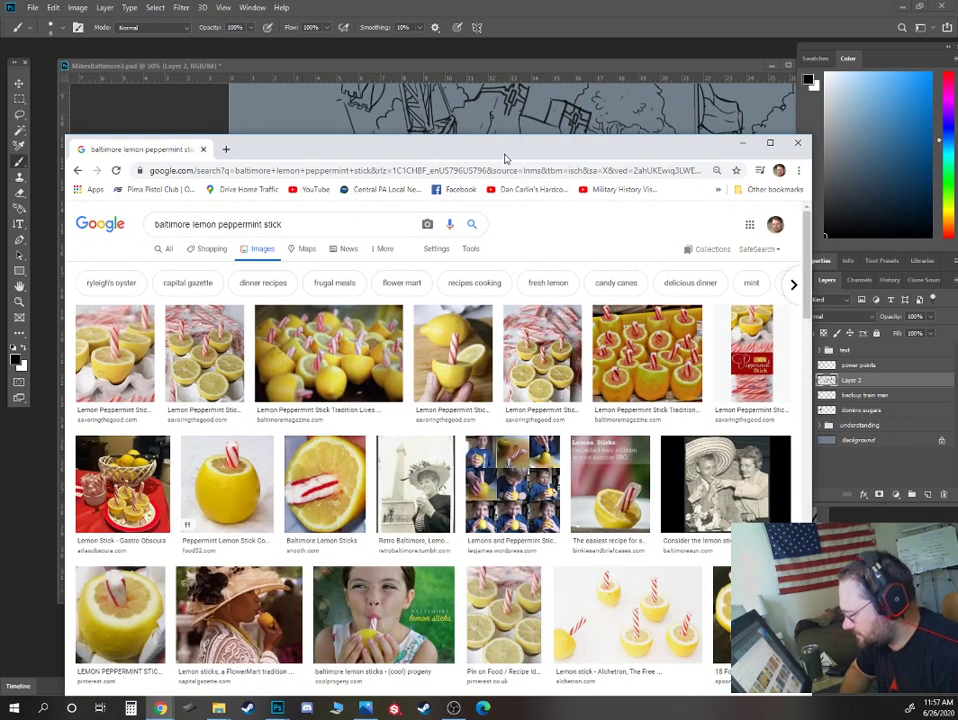
{"action": "left_click", "coordinate": [798, 142]}
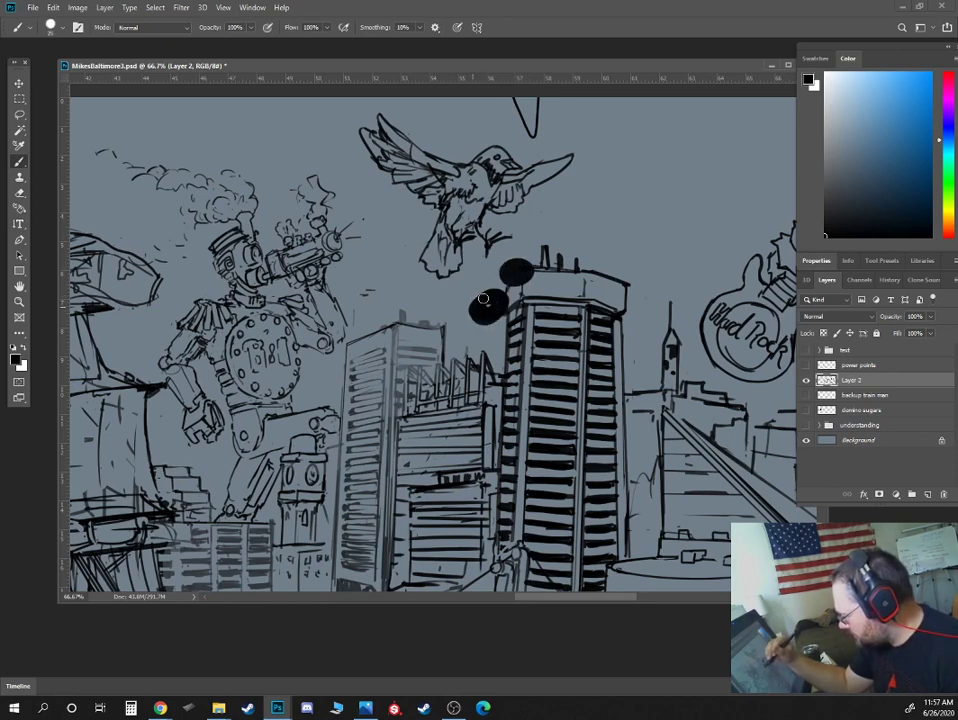
Paint a black blob on the striped tower's roof and add pale peach highlight marks.
{"action": "left_click_drag", "start_coordinate": [485, 298], "coordinate": [478, 313]}
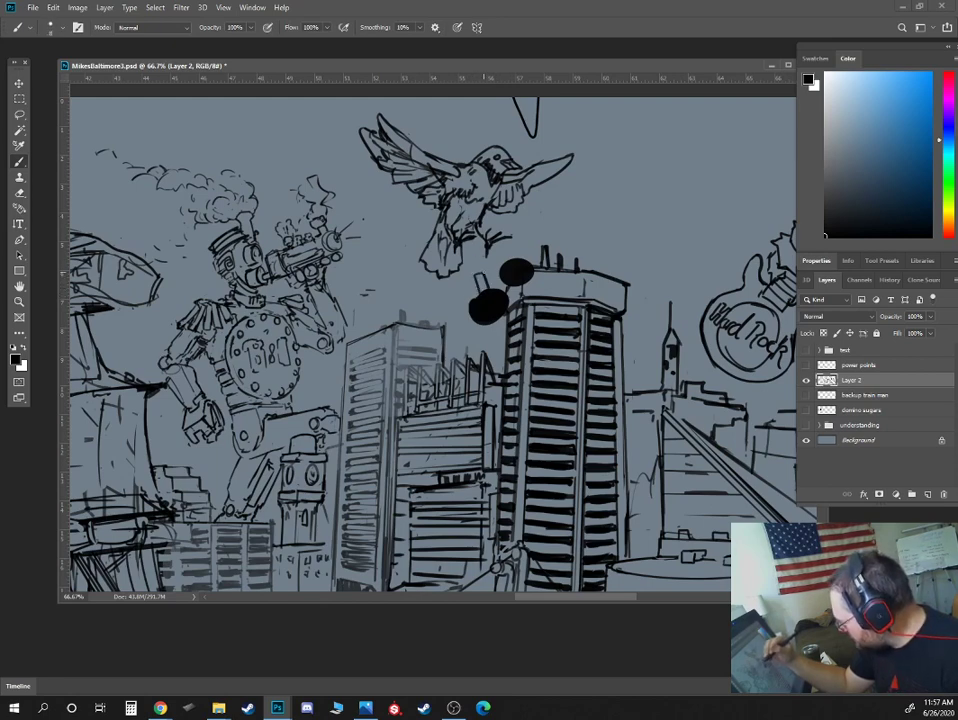
{"action": "left_click", "coordinate": [948, 225]}
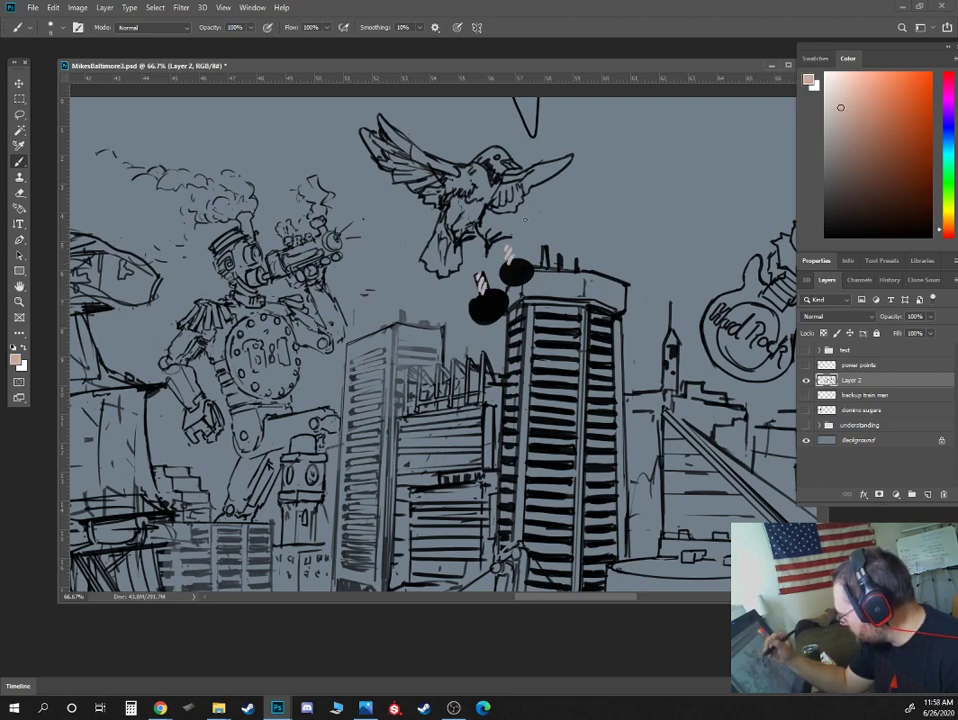
{"action": "left_click", "coordinate": [895, 141]}
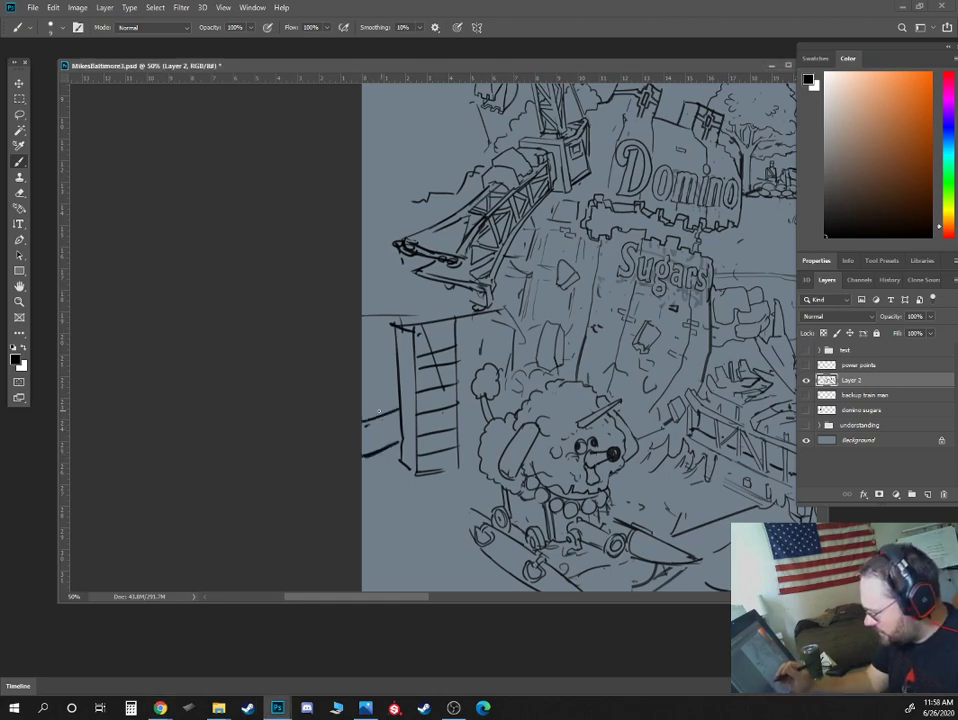
{"action": "mouse_move", "coordinate": [375, 337]}
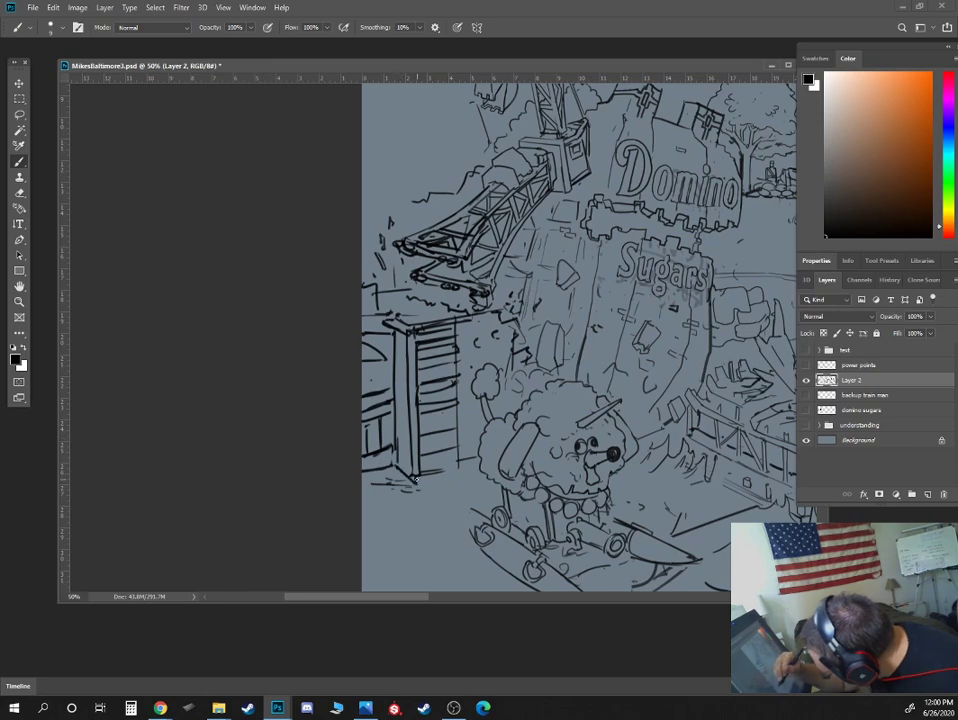
{"action": "mouse_move", "coordinate": [417, 480]}
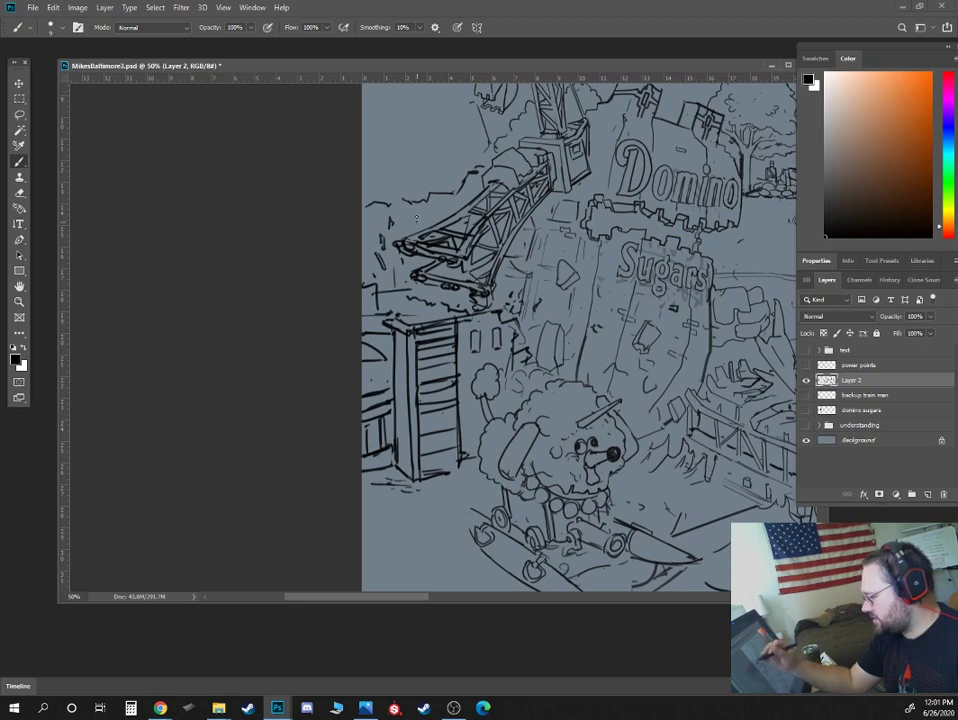
{"action": "scroll", "scroll_direction": "up", "scroll_amount": 3}
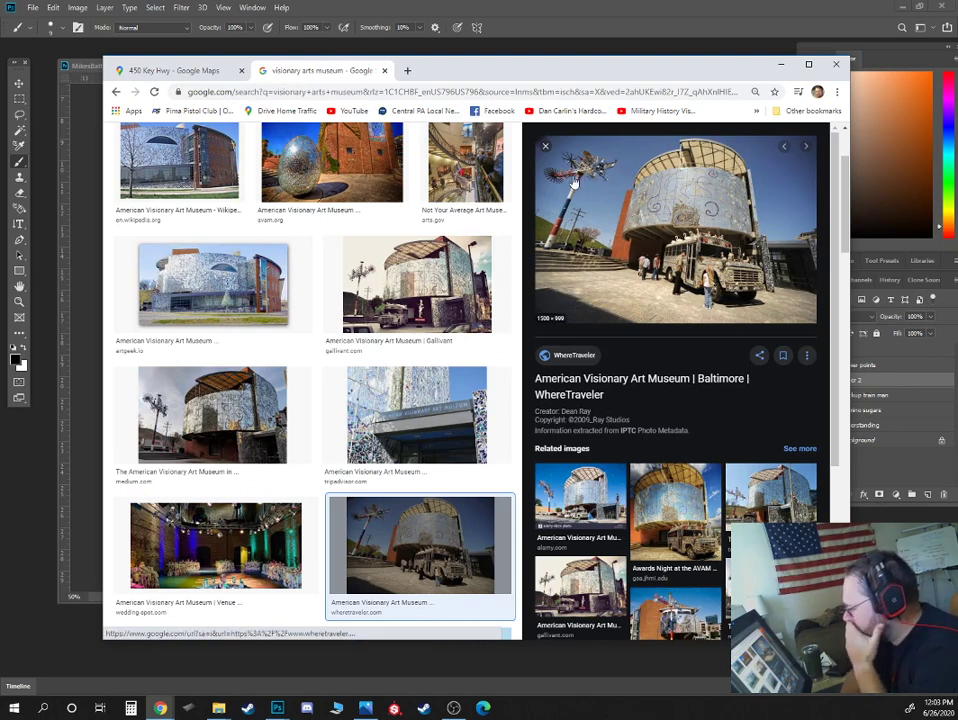
Scroll through the American Visionary Art Museum image results.
{"action": "scroll", "scroll_direction": "down", "scroll_amount": 3}
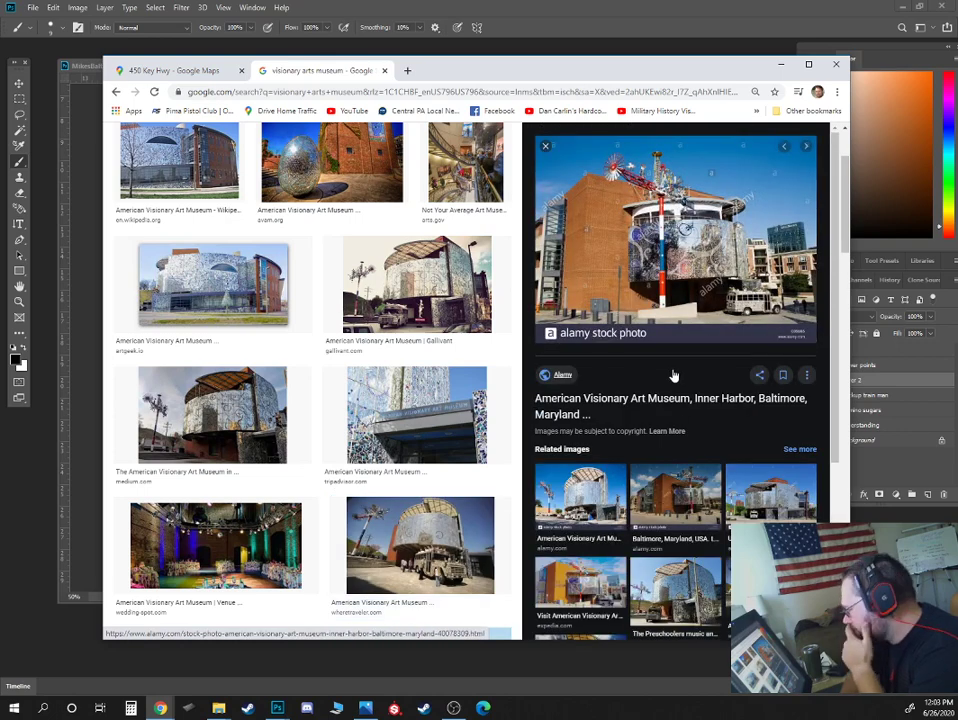
{"action": "mouse_move", "coordinate": [669, 377]}
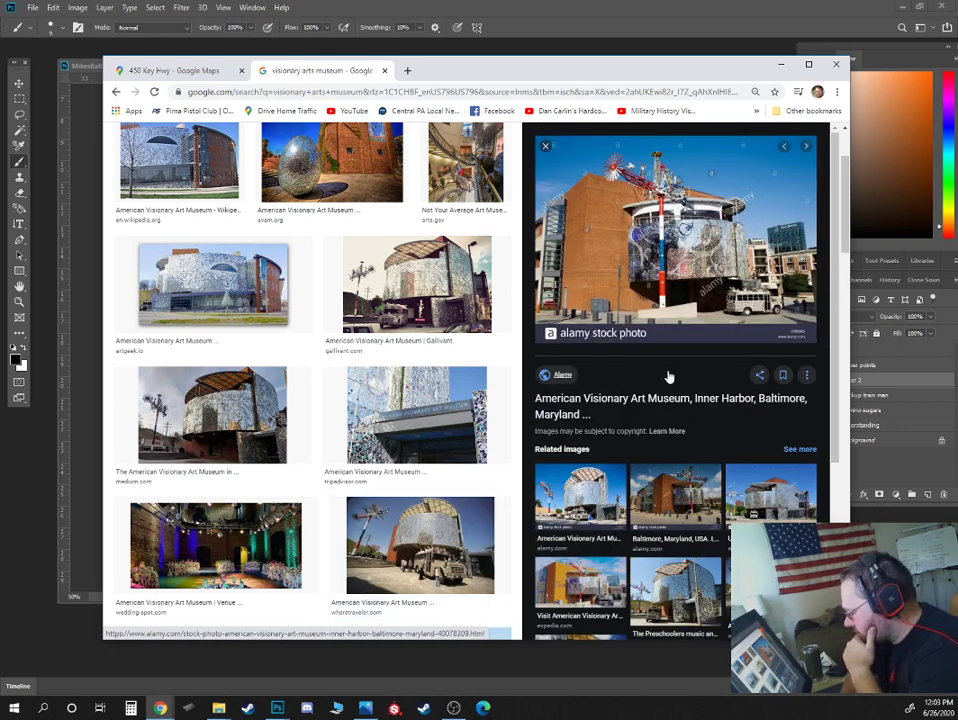
{"action": "scroll", "scroll_direction": "down", "scroll_amount": 3}
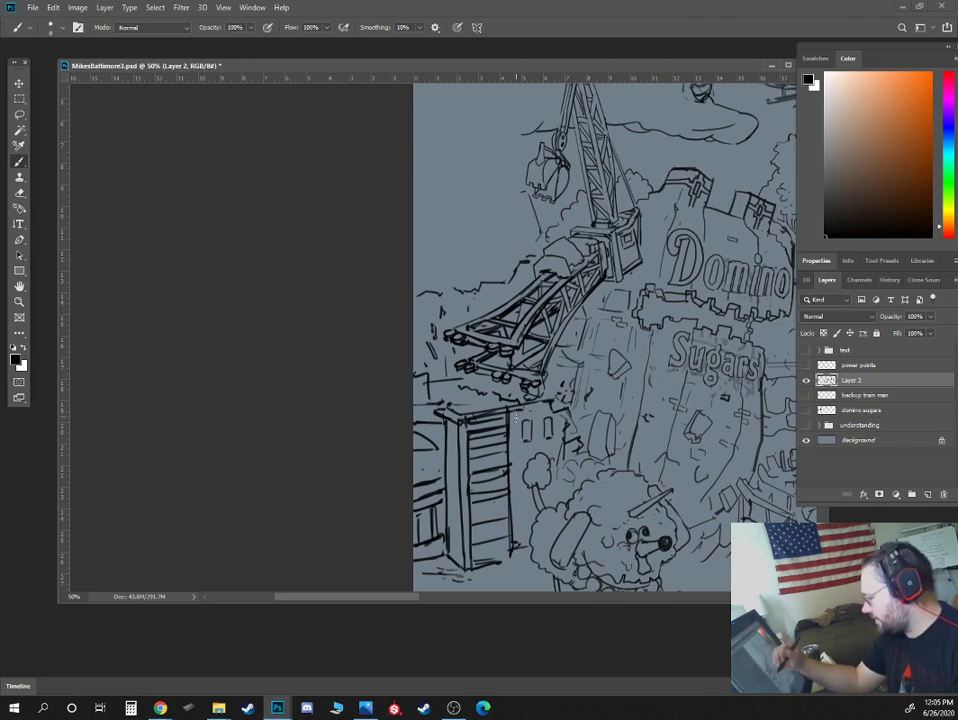
Scroll the canvas while inking the crane, tall building and fluffy creature.
{"action": "scroll", "scroll_direction": "down", "scroll_amount": 3}
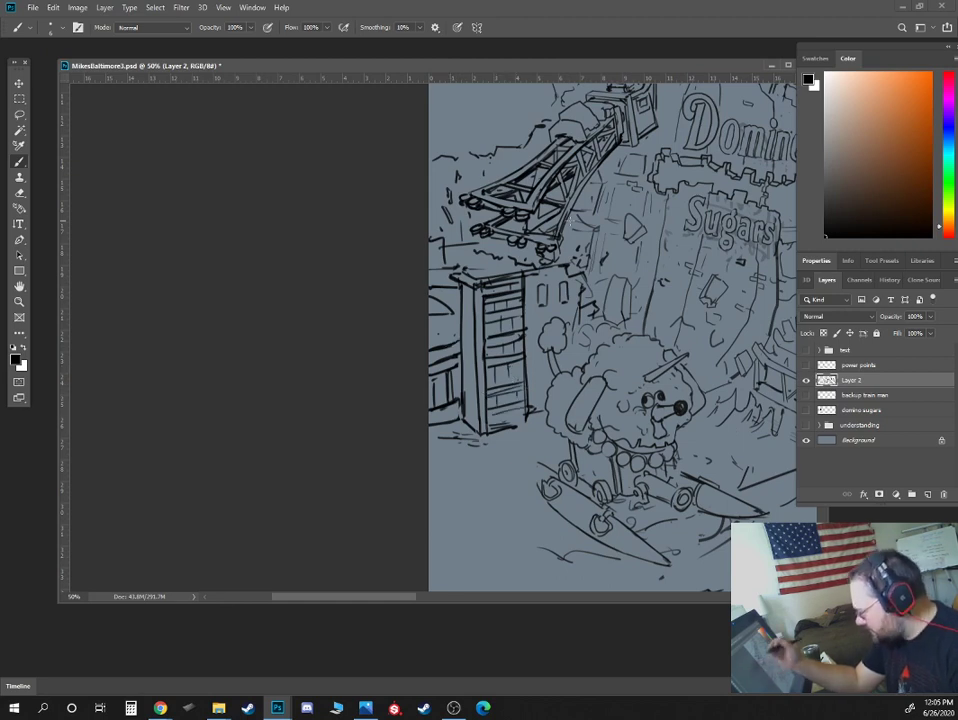
{"action": "mouse_move", "coordinate": [568, 316]}
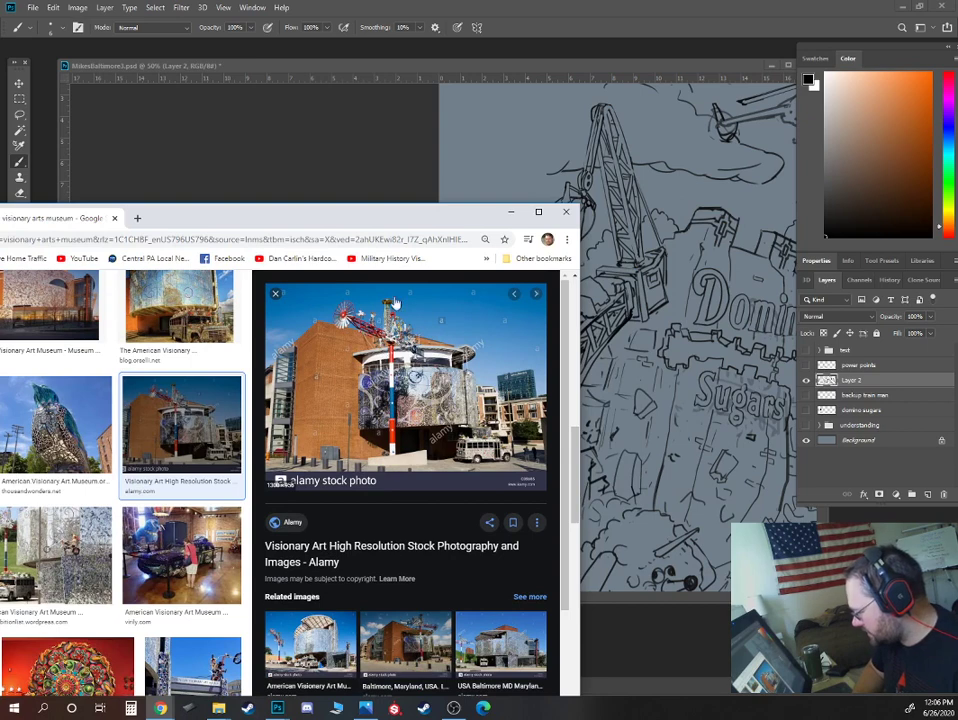
{"action": "mouse_move", "coordinate": [350, 405]}
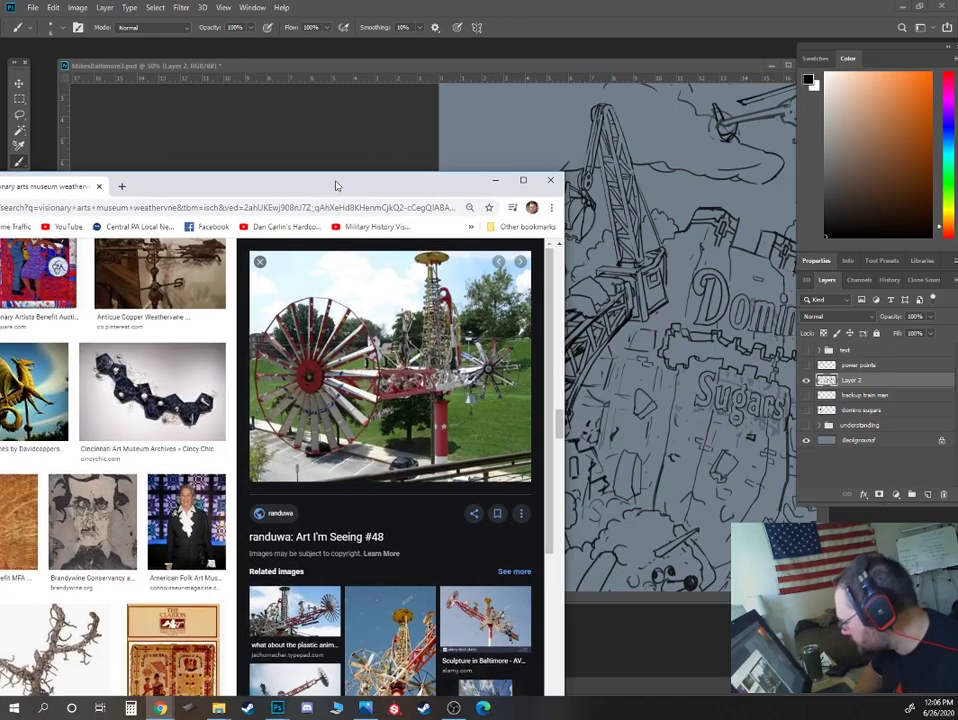
{"action": "mouse_move", "coordinate": [418, 443]}
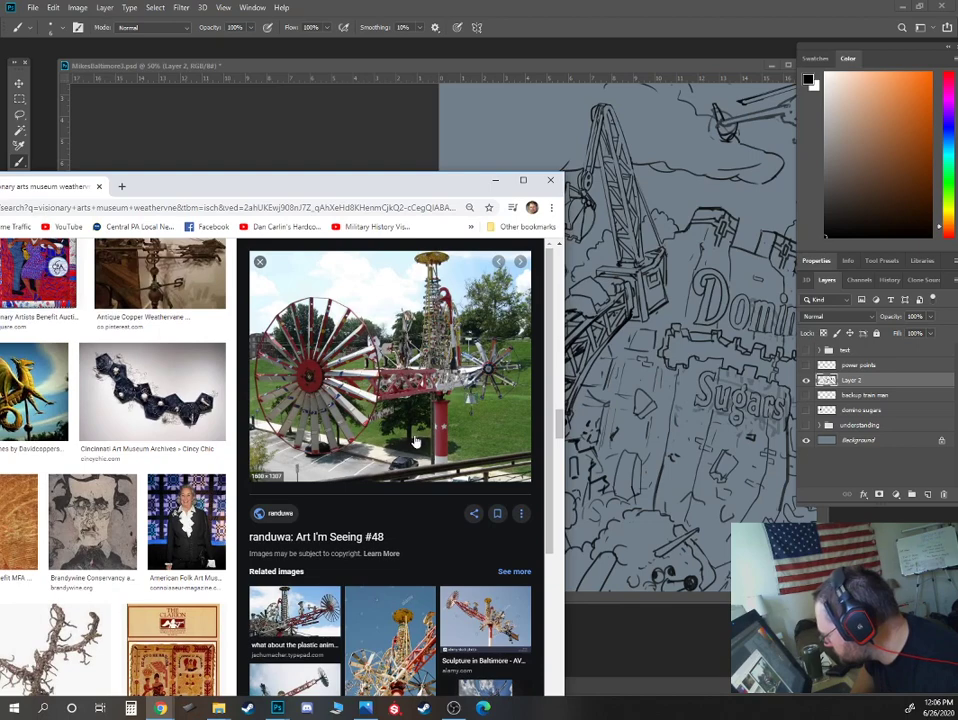
{"action": "mouse_move", "coordinate": [407, 441]}
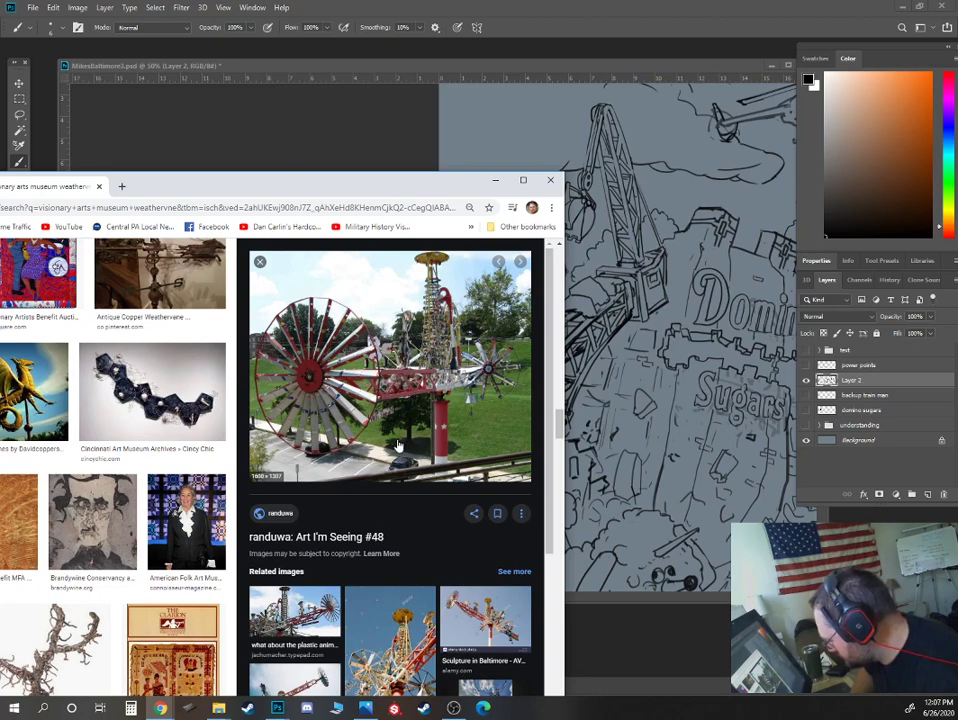
Open another whirligig sculpture photo and move the browser aside to reveal the drawing.
{"action": "left_click", "coordinate": [294, 630]}
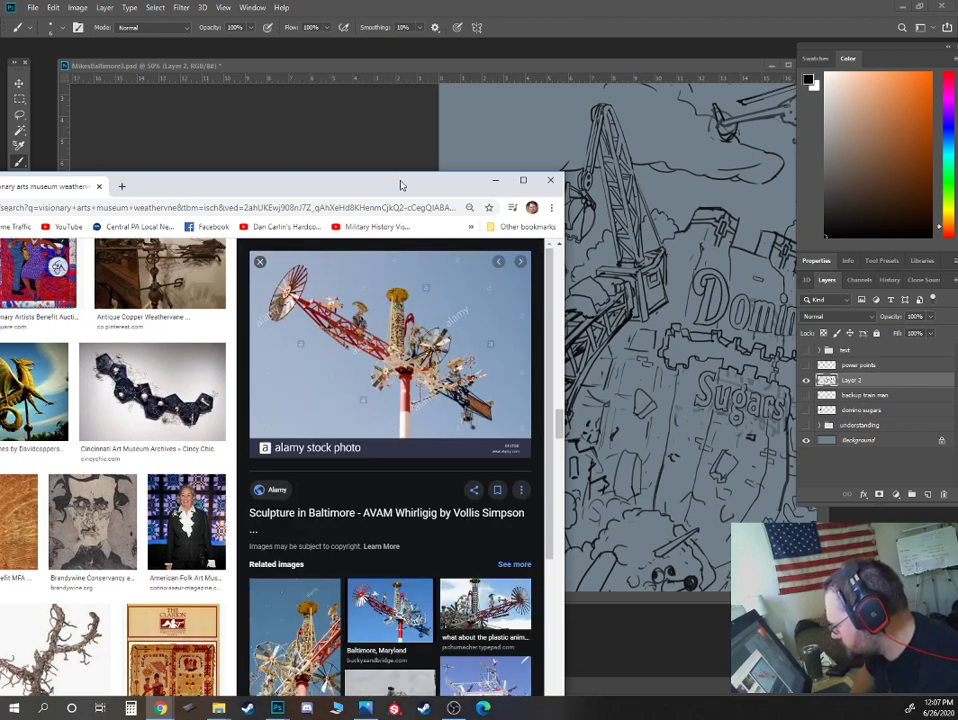
{"action": "left_click_drag", "start_coordinate": [400, 180], "coordinate": [100, 142]}
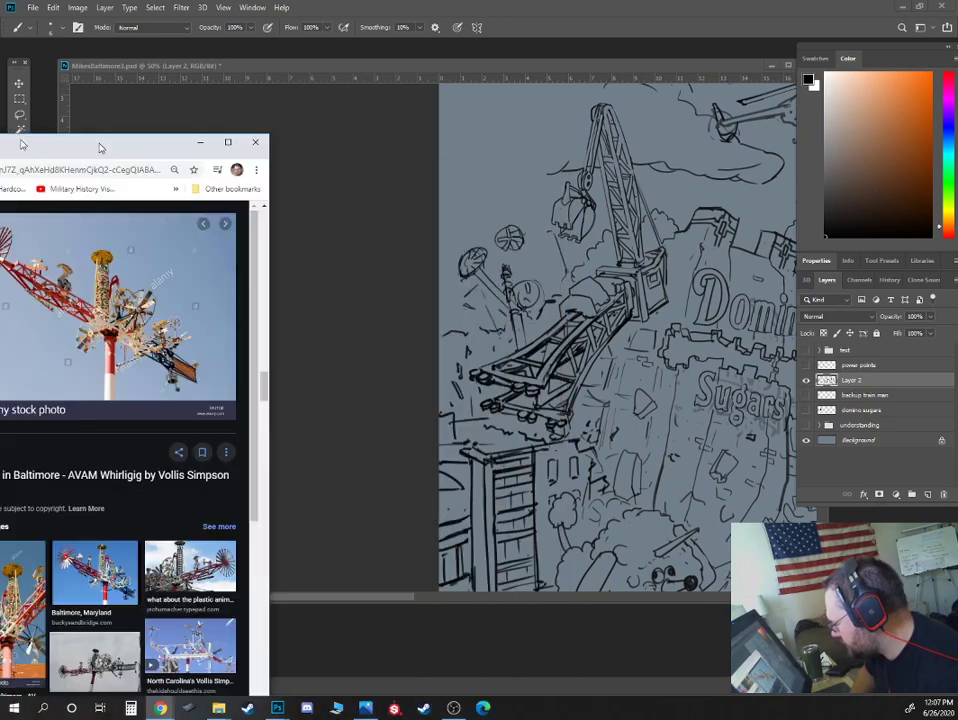
Return to the Photoshop drawing to sketch whirligig wheels left of the crane.
{"action": "left_click", "coordinate": [255, 142]}
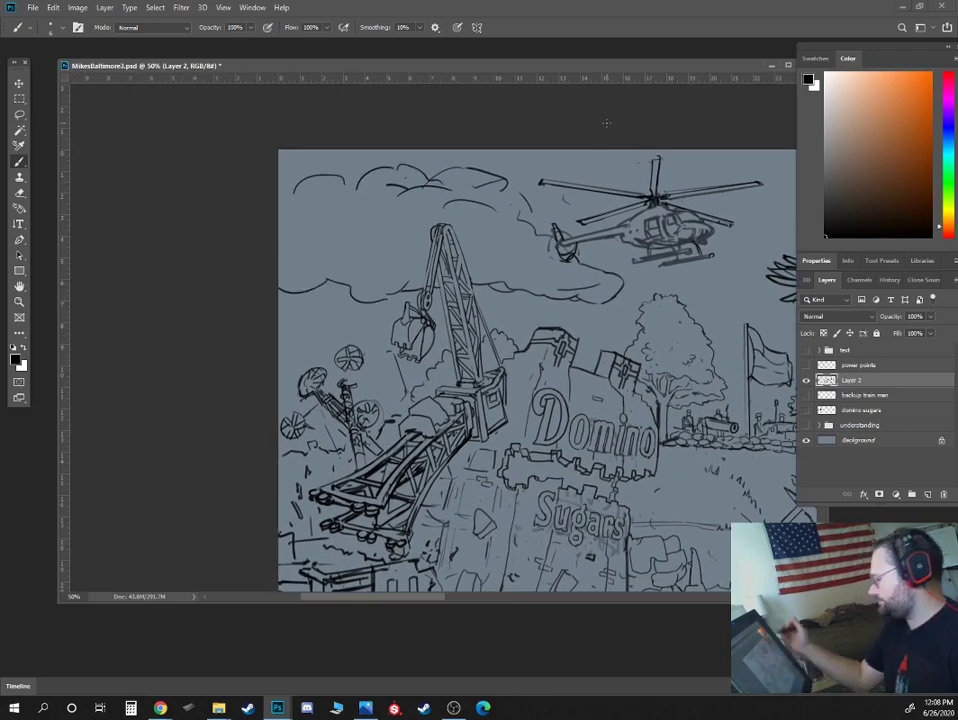
Zoom out to show the whole harbor drawing and select the entire canvas.
{"action": "scroll", "scroll_direction": "down", "scroll_amount": 3}
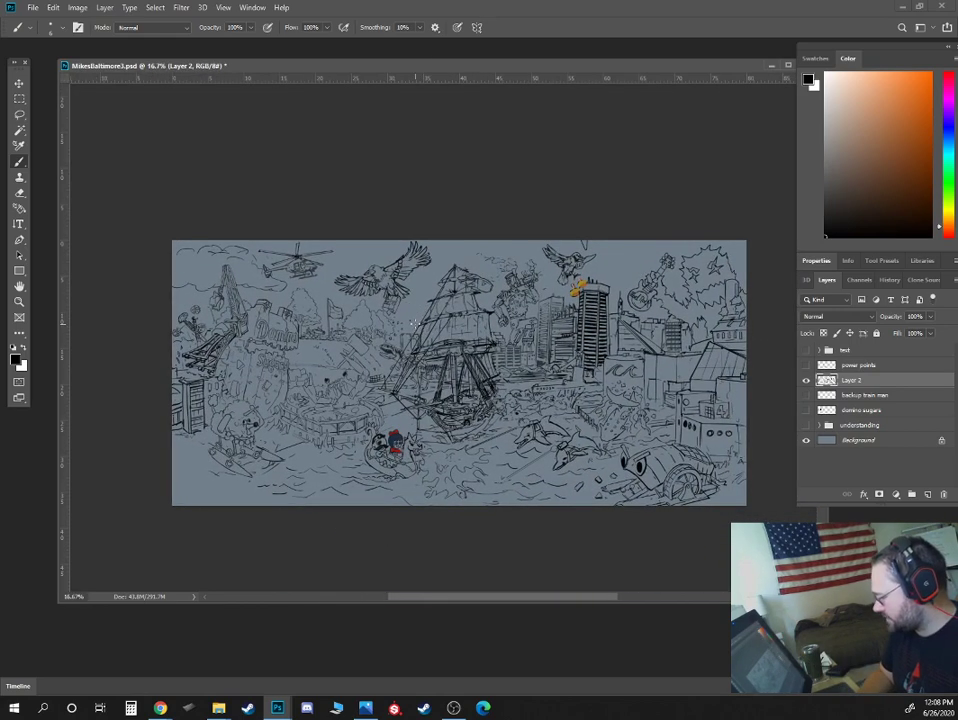
{"action": "key", "text": "ctrl+a"}
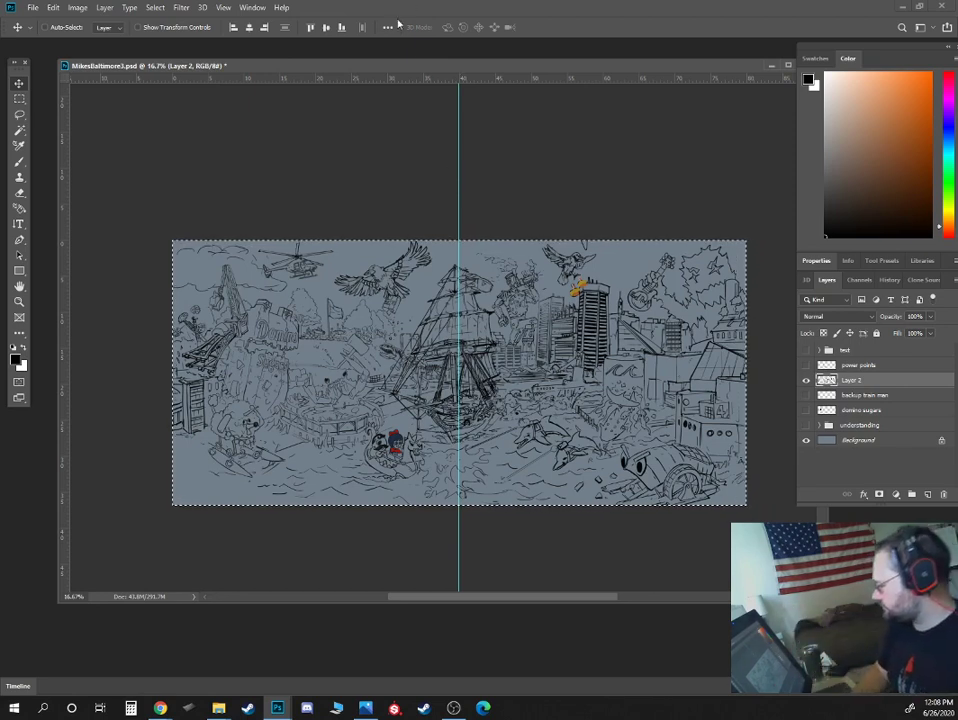
{"action": "mouse_move", "coordinate": [500, 156]}
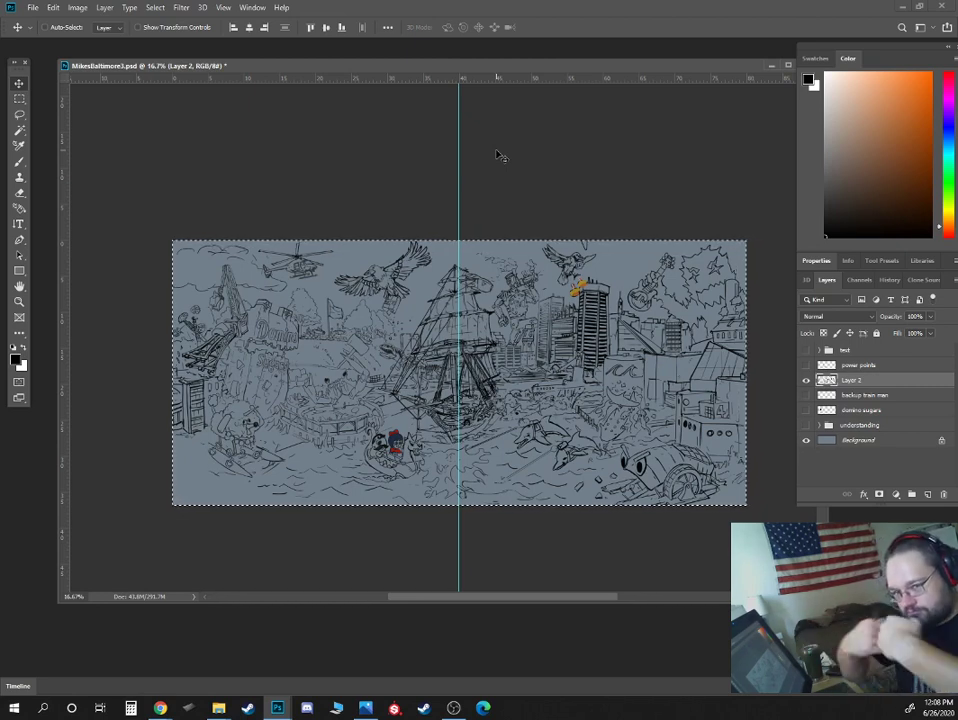
{"action": "mouse_move", "coordinate": [438, 128]}
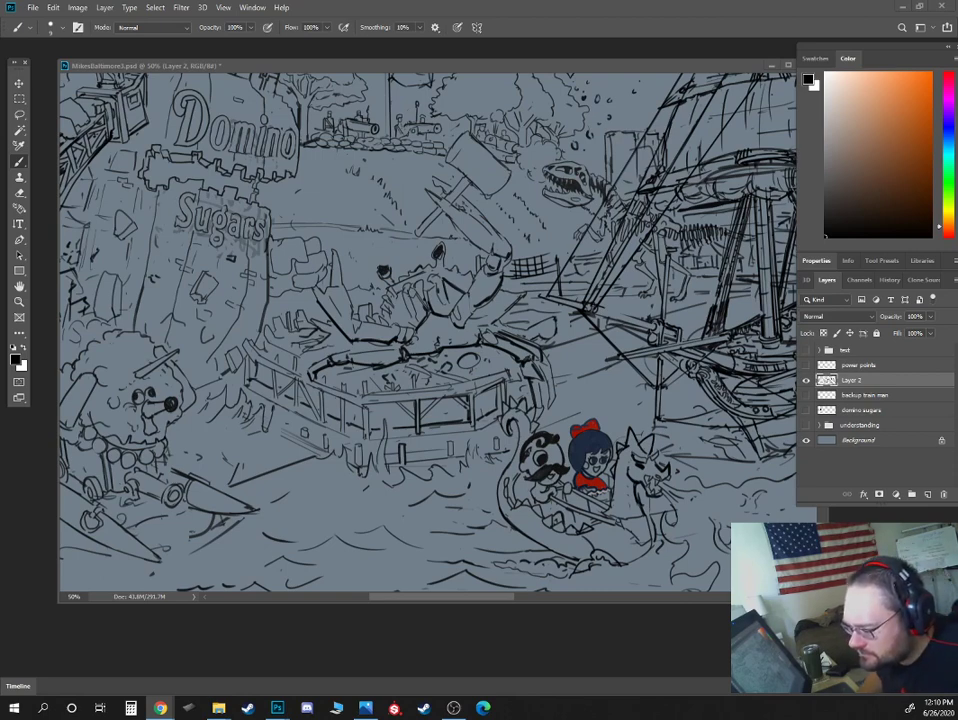
Bring up the Rusty Scupper Baltimore reference photos and open a result.
{"action": "left_click", "coordinate": [159, 708]}
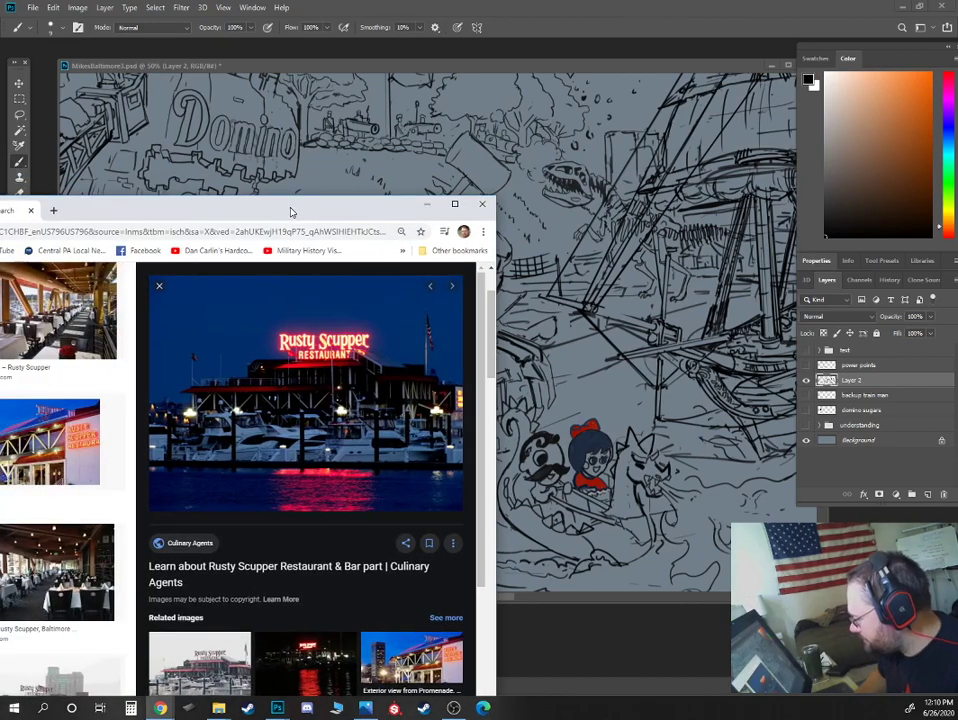
{"action": "left_click", "coordinate": [482, 204]}
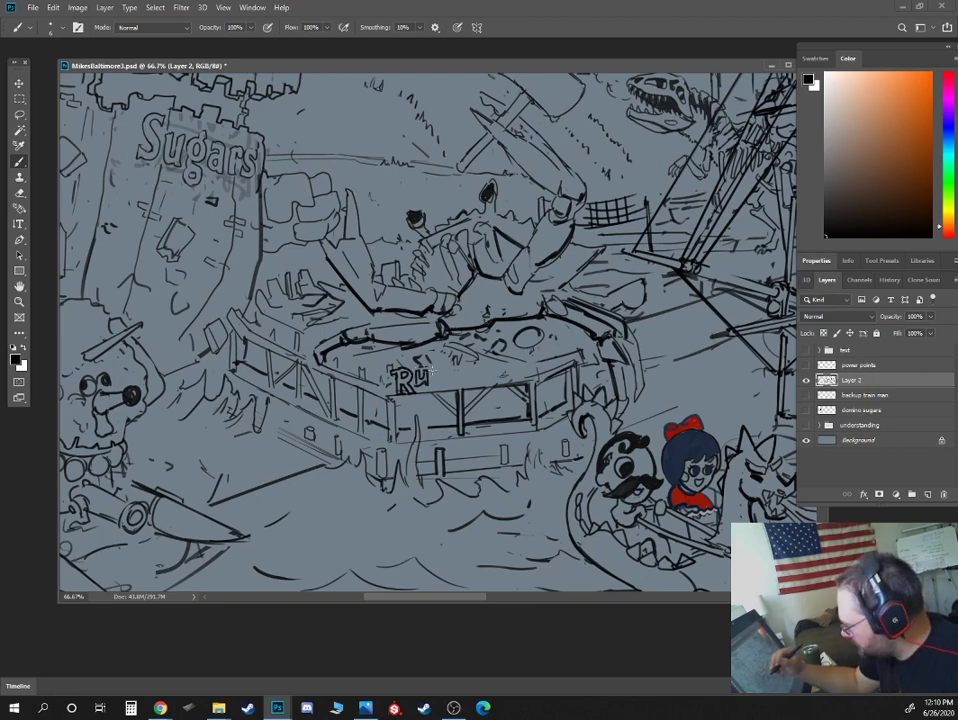
Hand-letter 'Rusty' on the boat's railing sign beneath the crab.
{"action": "left_click", "coordinate": [425, 380]}
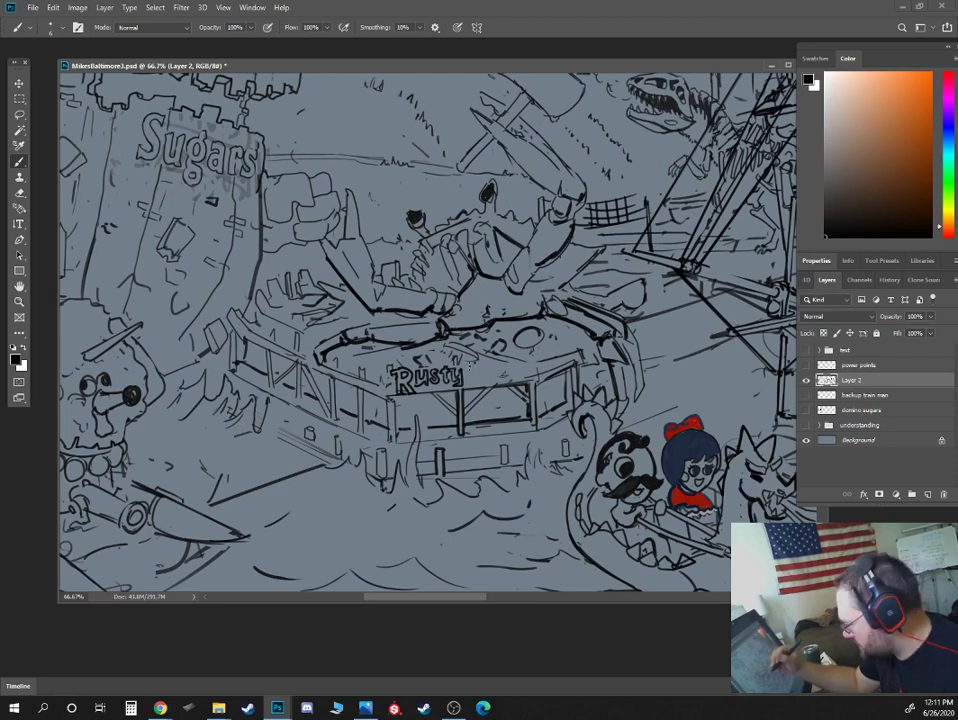
{"action": "mouse_move", "coordinate": [472, 366]}
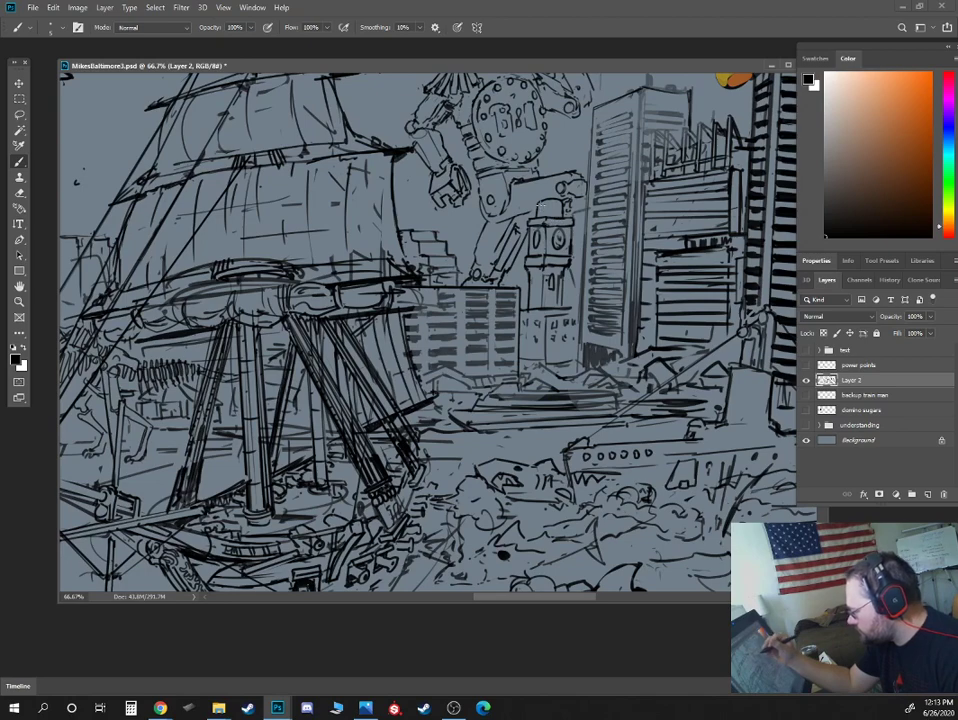
Ink the central skyscraper's outline and its bold black horizontal window stripes.
{"action": "left_click", "coordinate": [542, 208]}
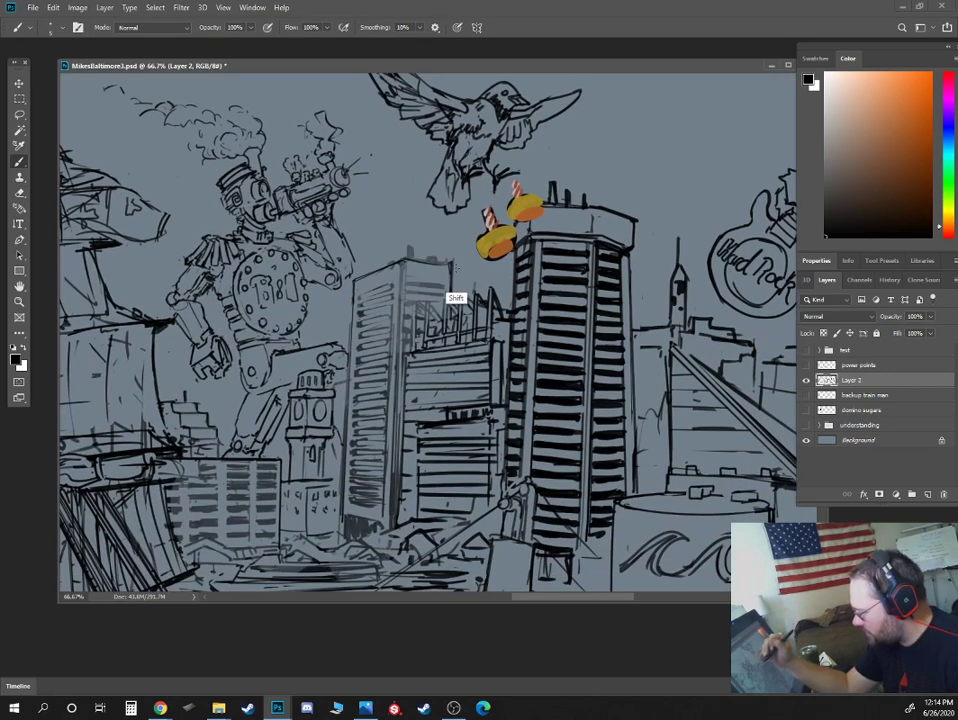
Scroll down to the buildings right of the striped tower, including the slanted-roof building.
{"action": "scroll", "scroll_direction": "down", "scroll_amount": 3}
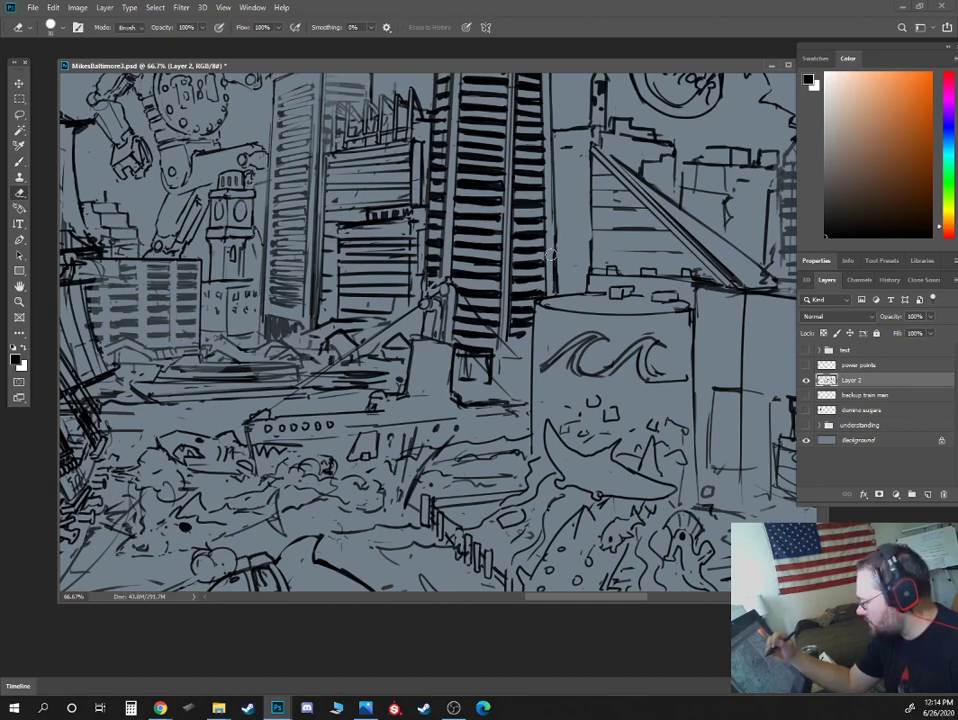
{"action": "mouse_move", "coordinate": [558, 226]}
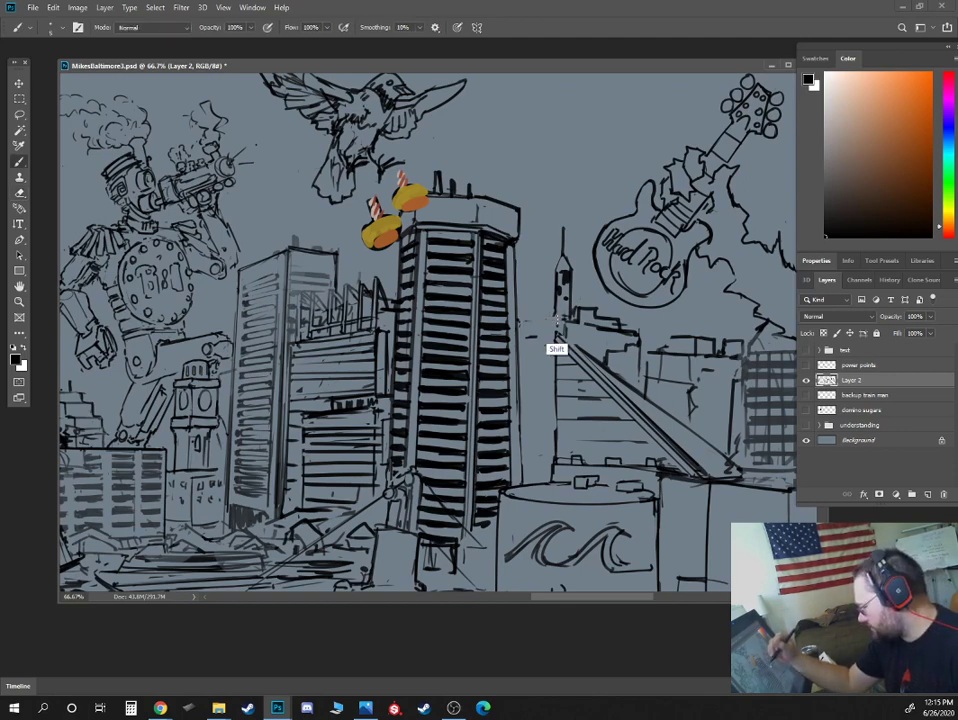
{"action": "mouse_move", "coordinate": [567, 250]}
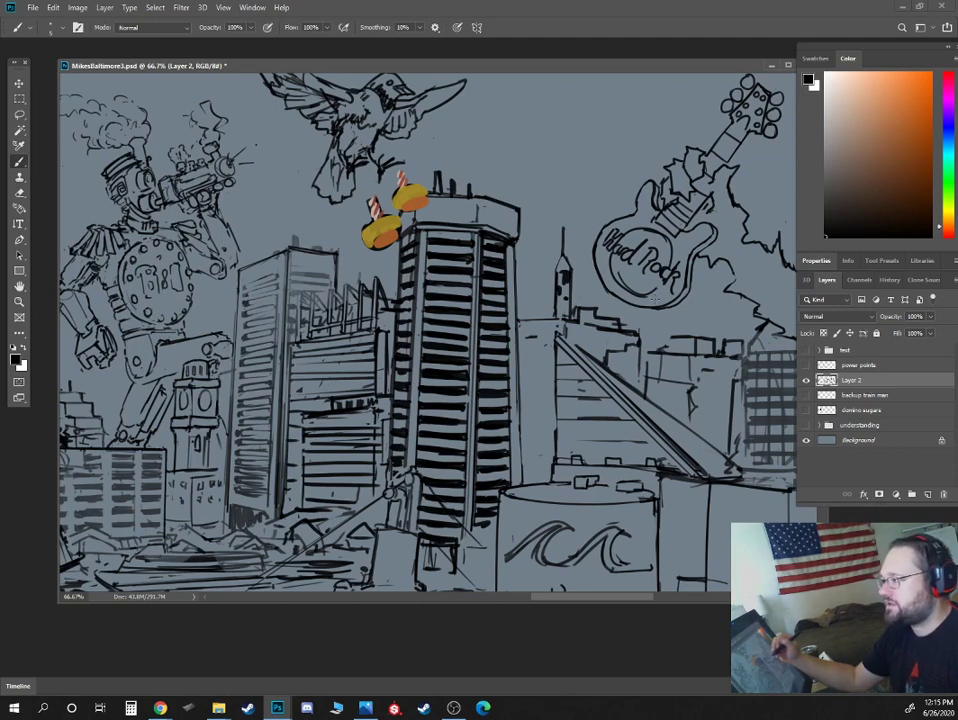
{"action": "mouse_move", "coordinate": [757, 158]}
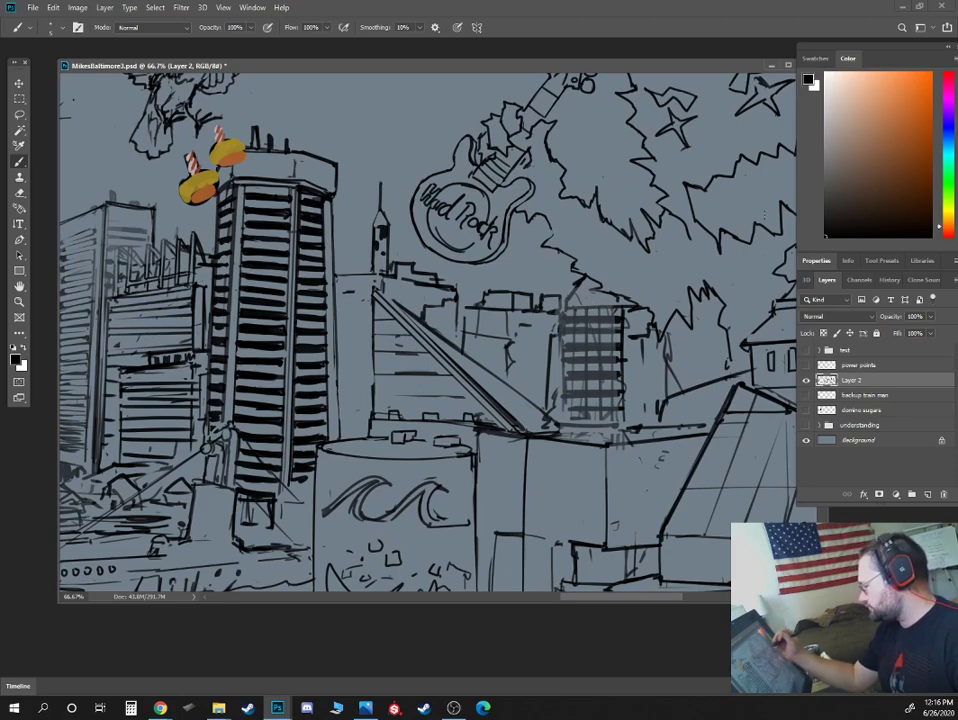
Zoom out to view the whole harbor illustration after inking beneath the guitar.
{"action": "key", "text": "ctrl+minus"}
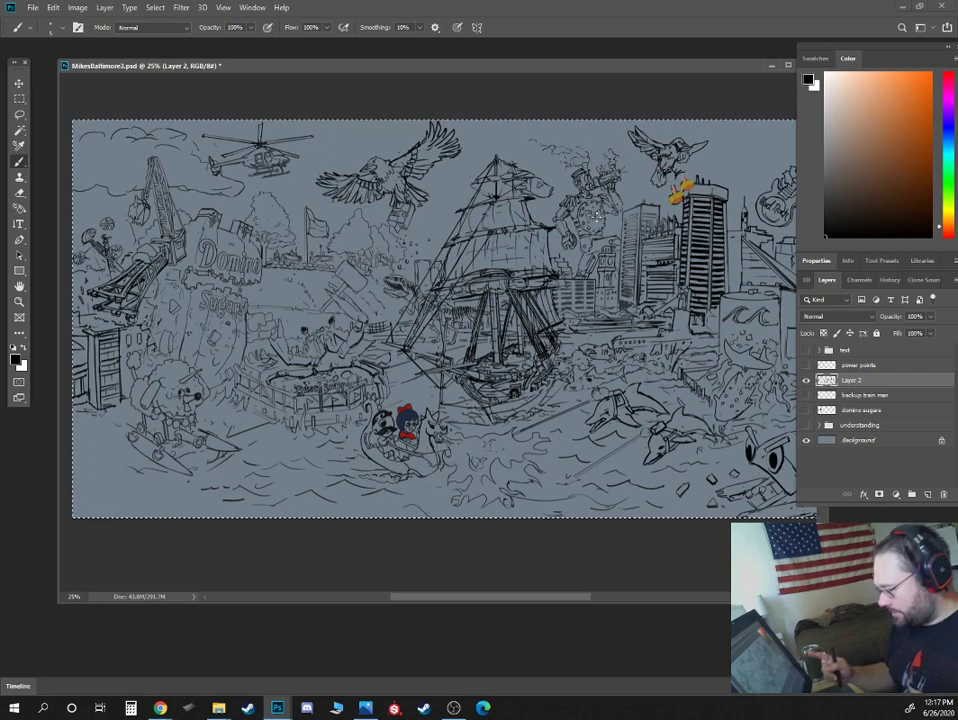
{"action": "mouse_move", "coordinate": [88, 428]}
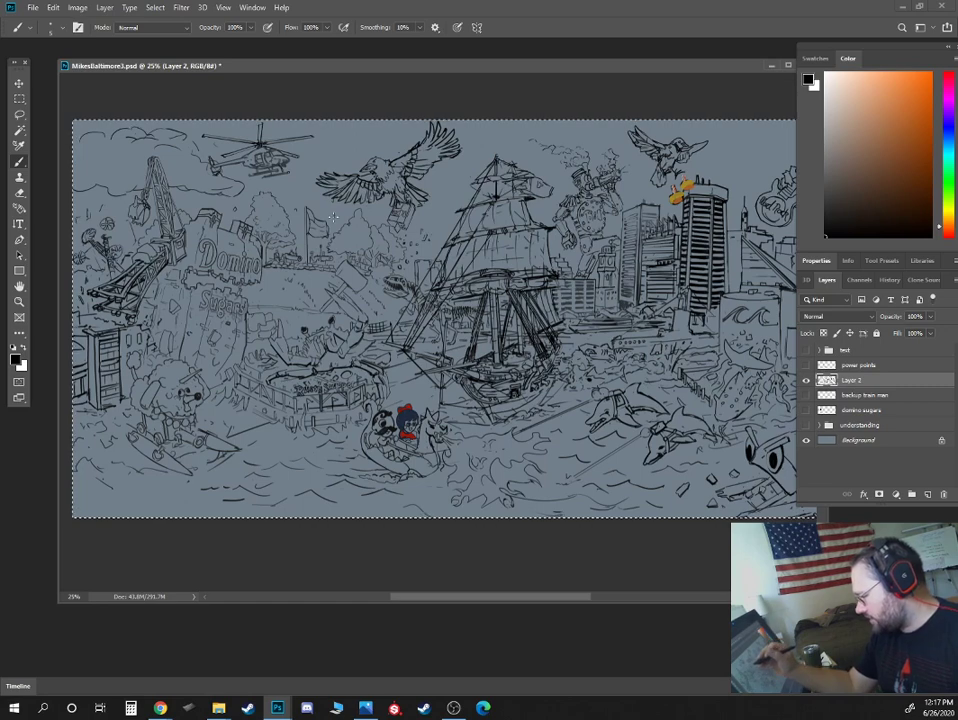
{"action": "mouse_move", "coordinate": [303, 287]}
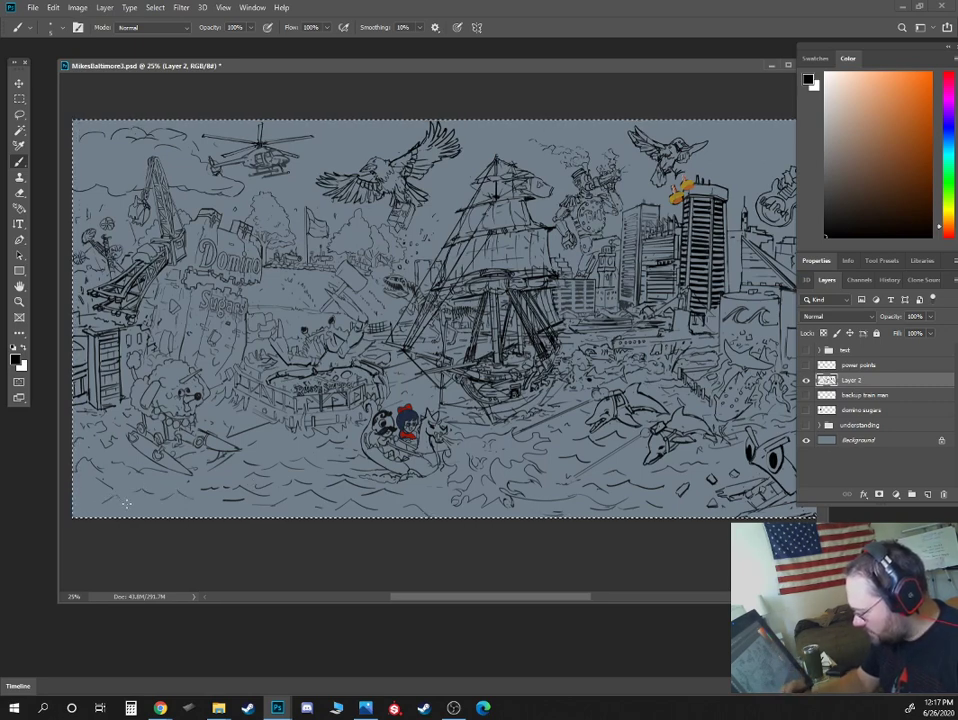
{"action": "mouse_move", "coordinate": [215, 476]}
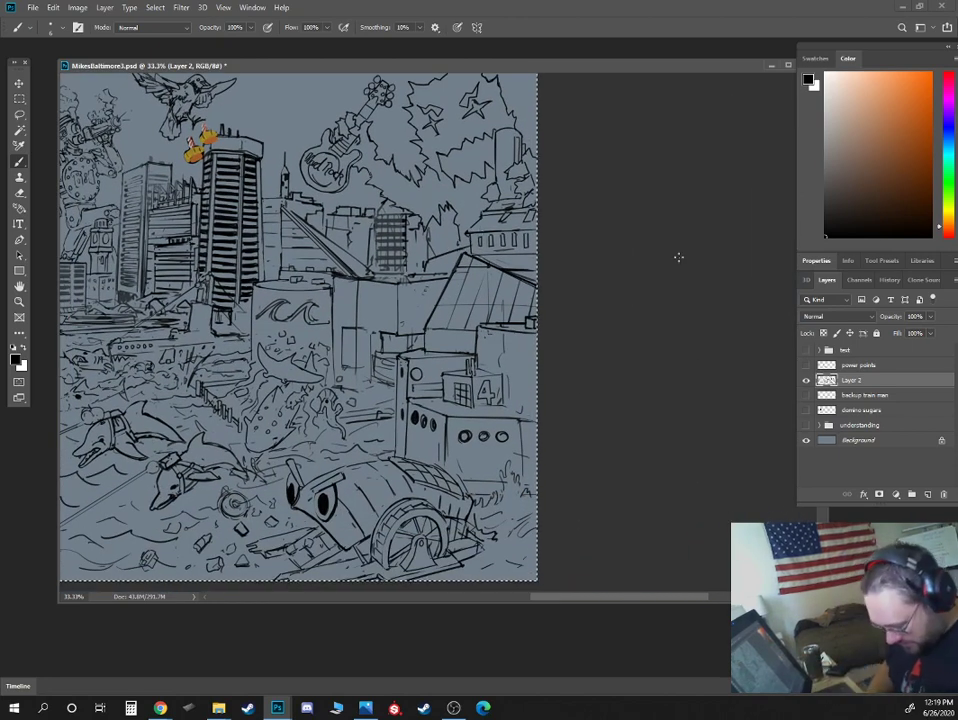
{"action": "mouse_move", "coordinate": [781, 272]}
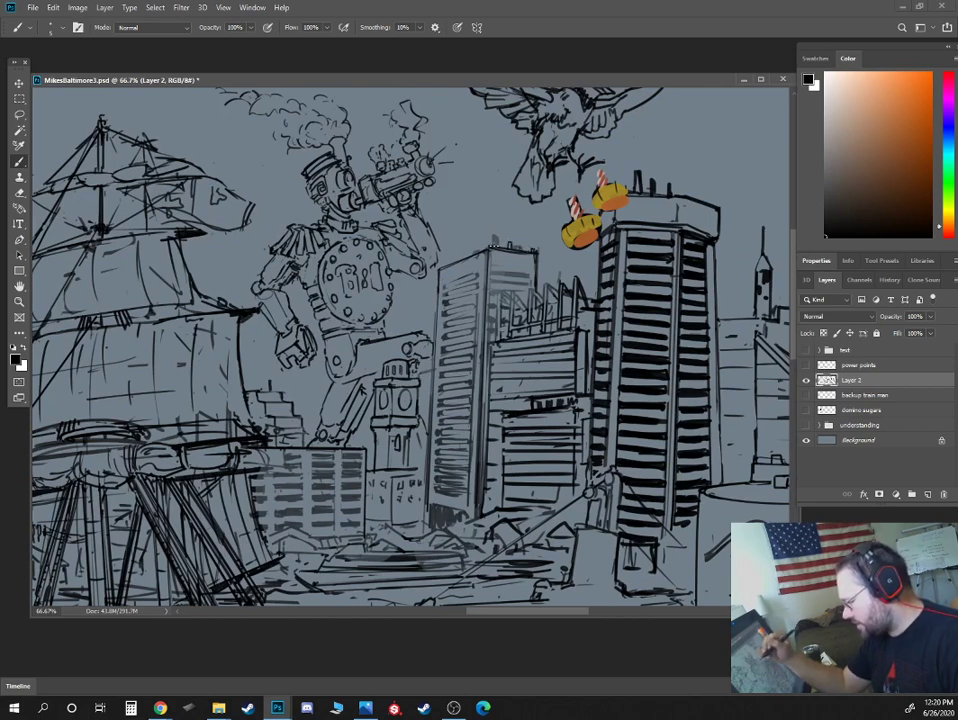
{"action": "mouse_move", "coordinate": [467, 255]}
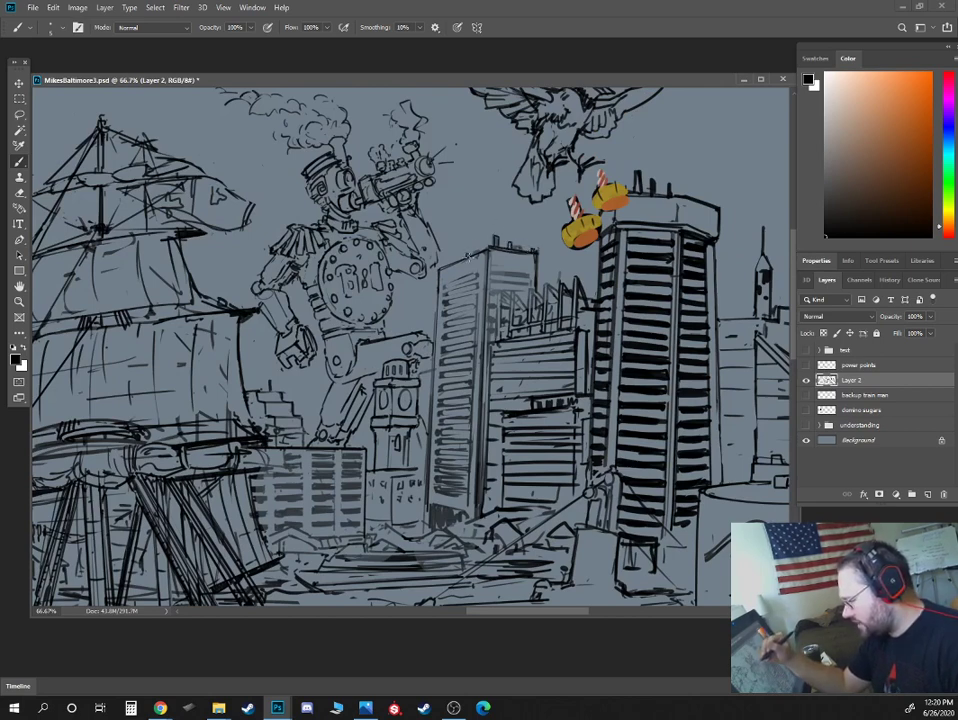